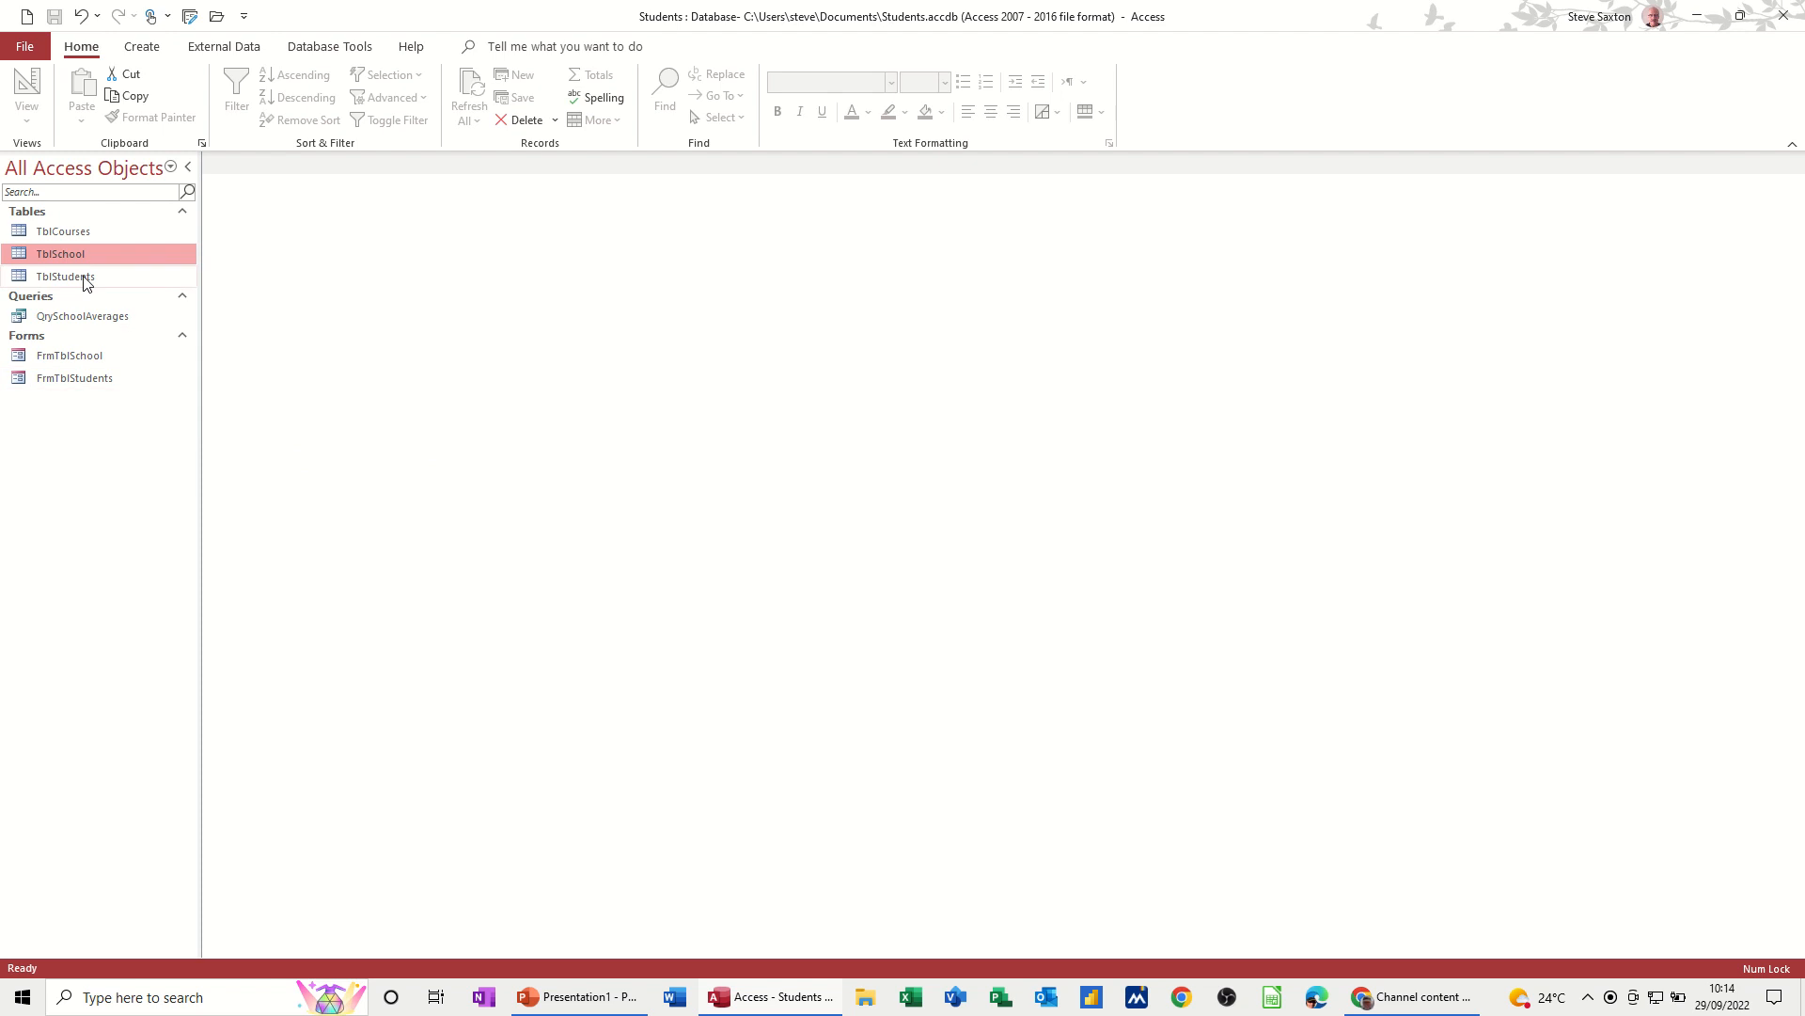
Step: Review the TblCourses and TblSchool tables and the FrmTblSchool and FrmTblStudents forms
{"action": "left_click", "coordinate": [64, 231]}
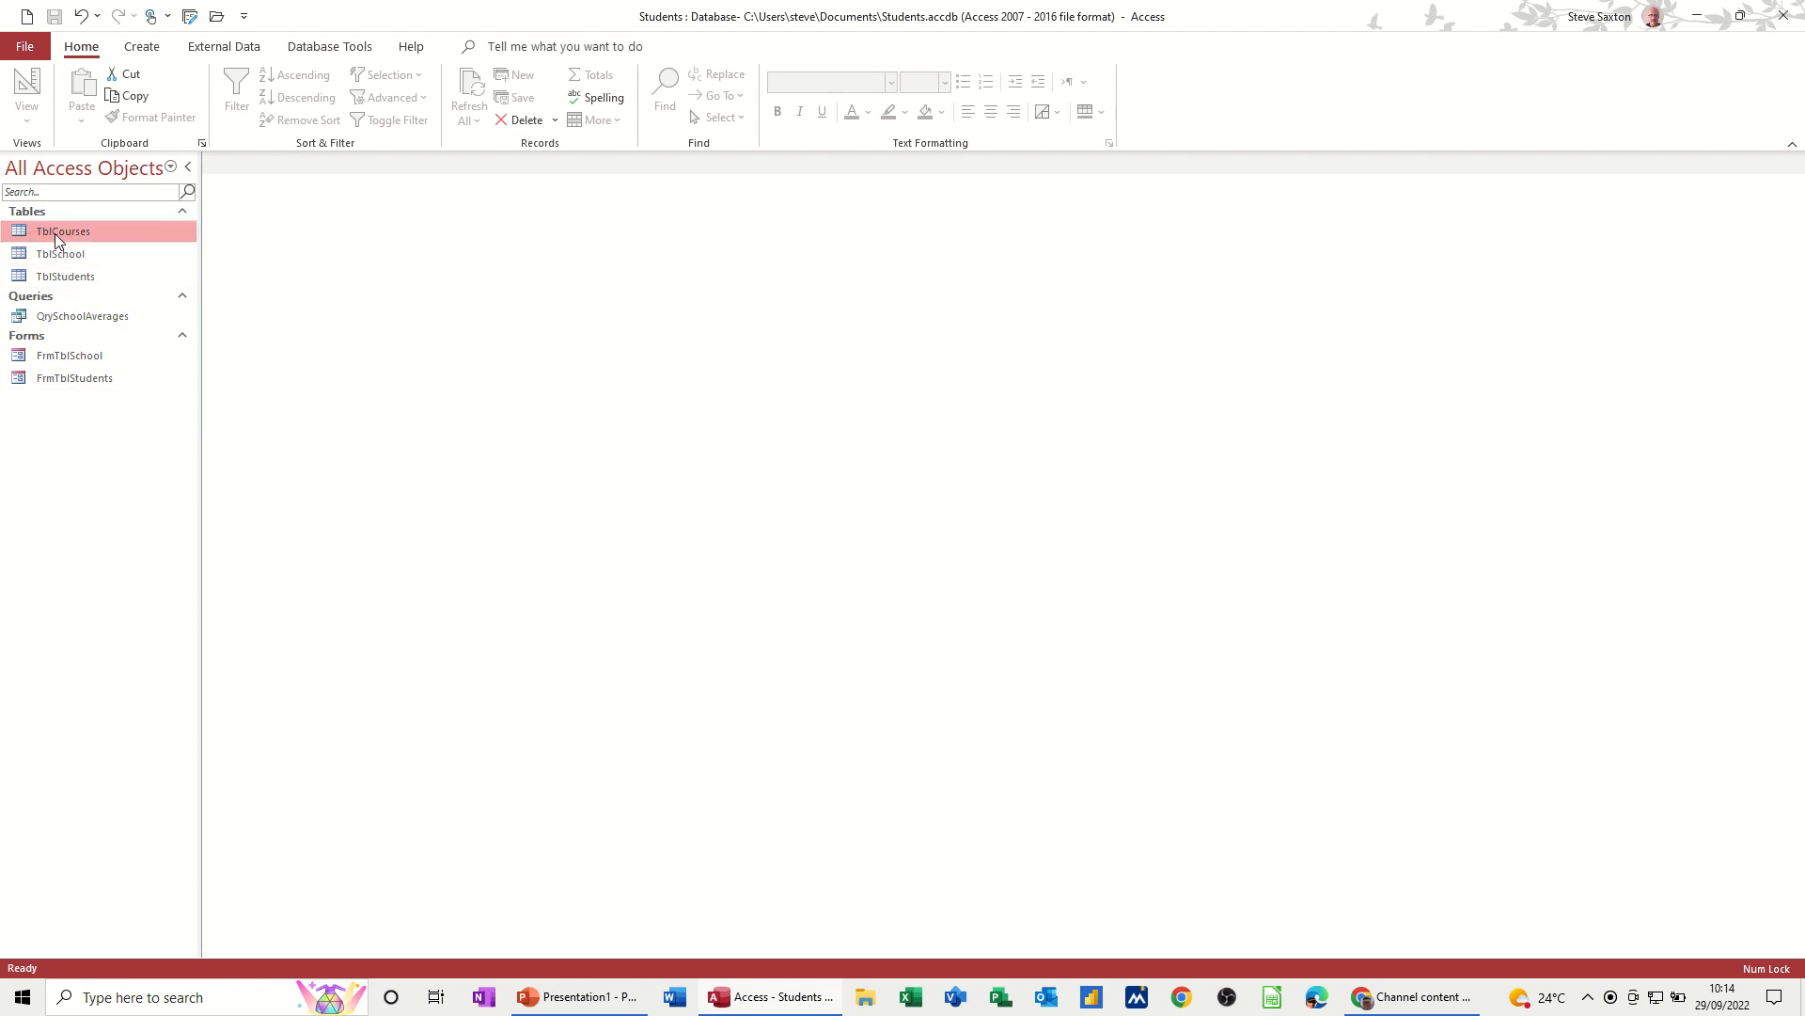
{"action": "double_click", "coordinate": [62, 232]}
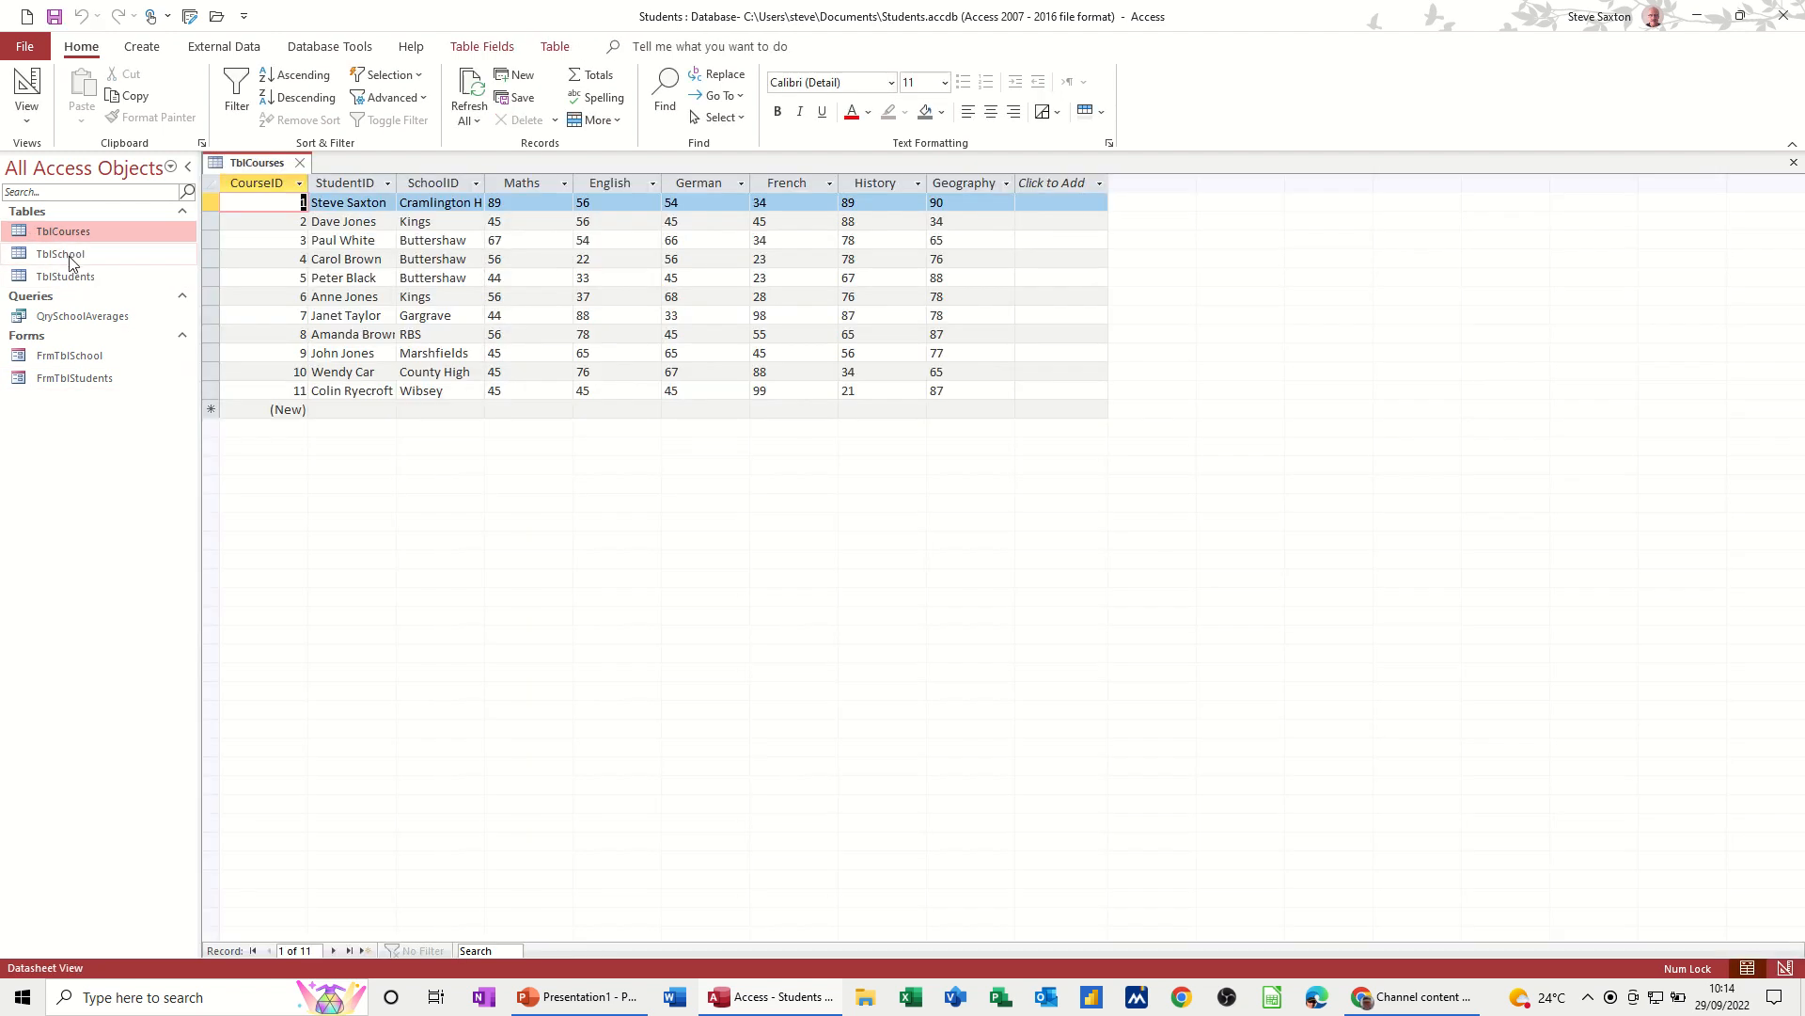
{"action": "double_click", "coordinate": [60, 253]}
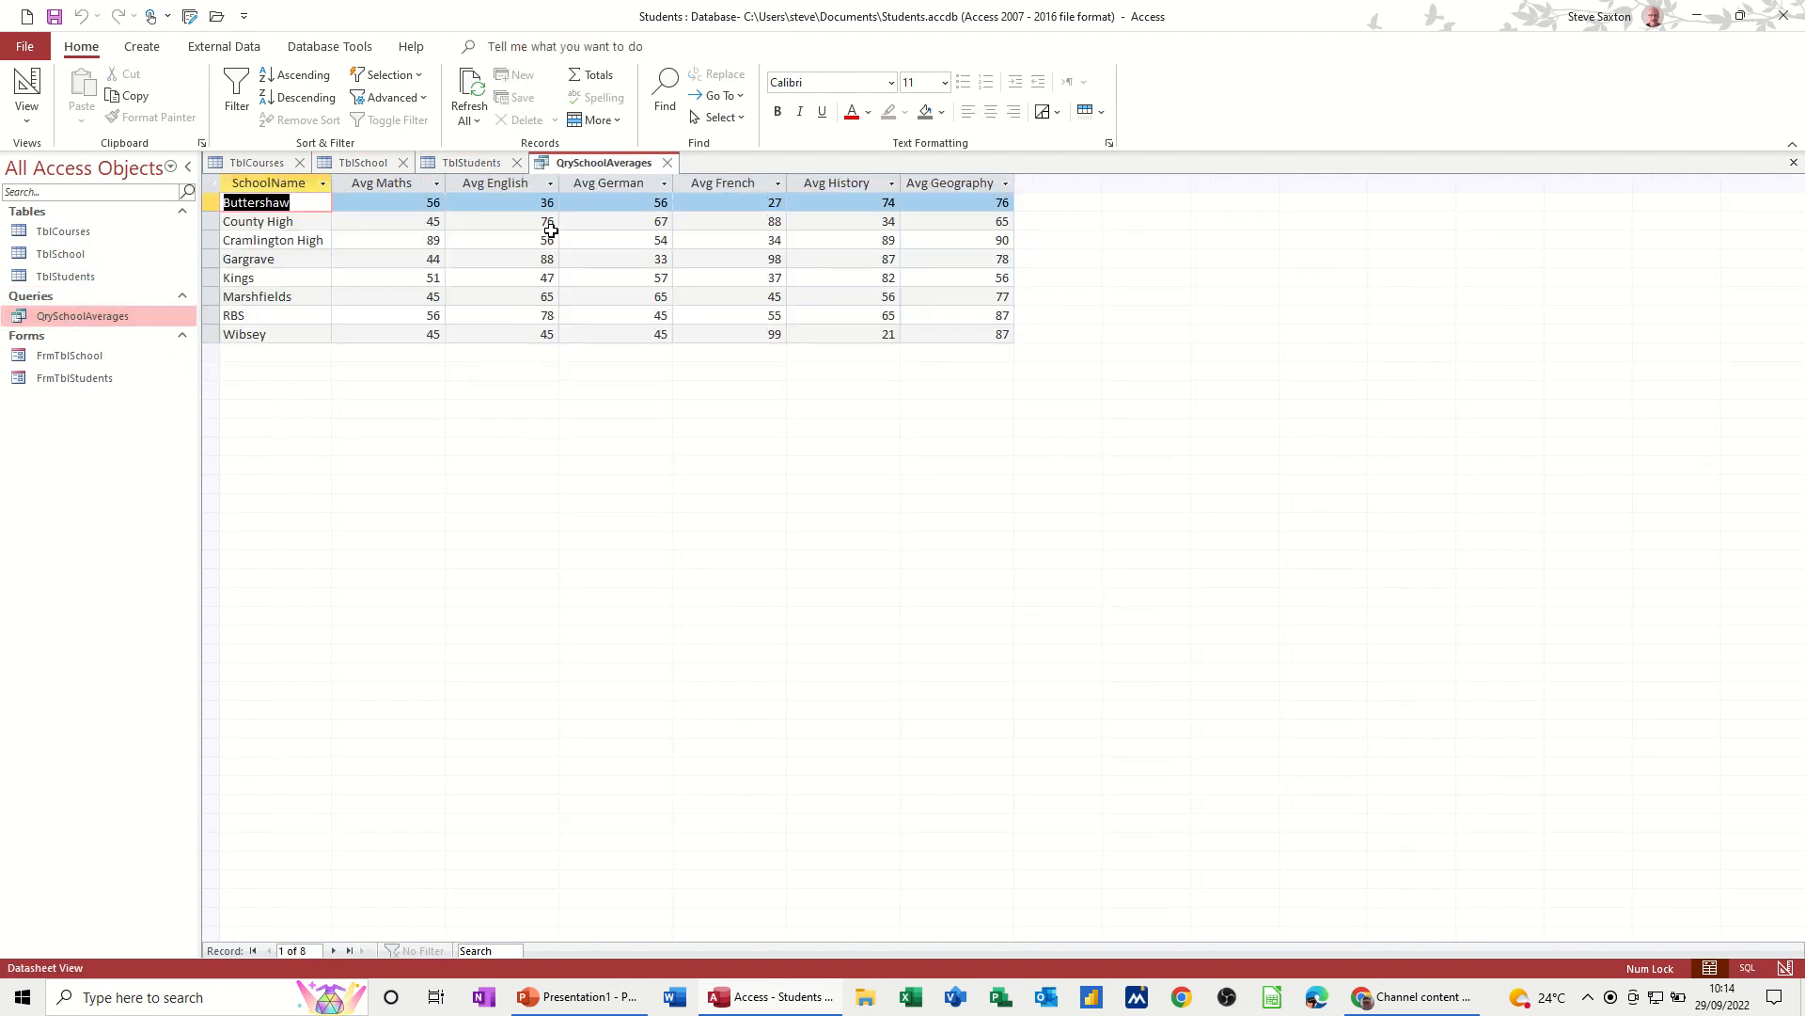
{"action": "mouse_move", "coordinate": [70, 355]}
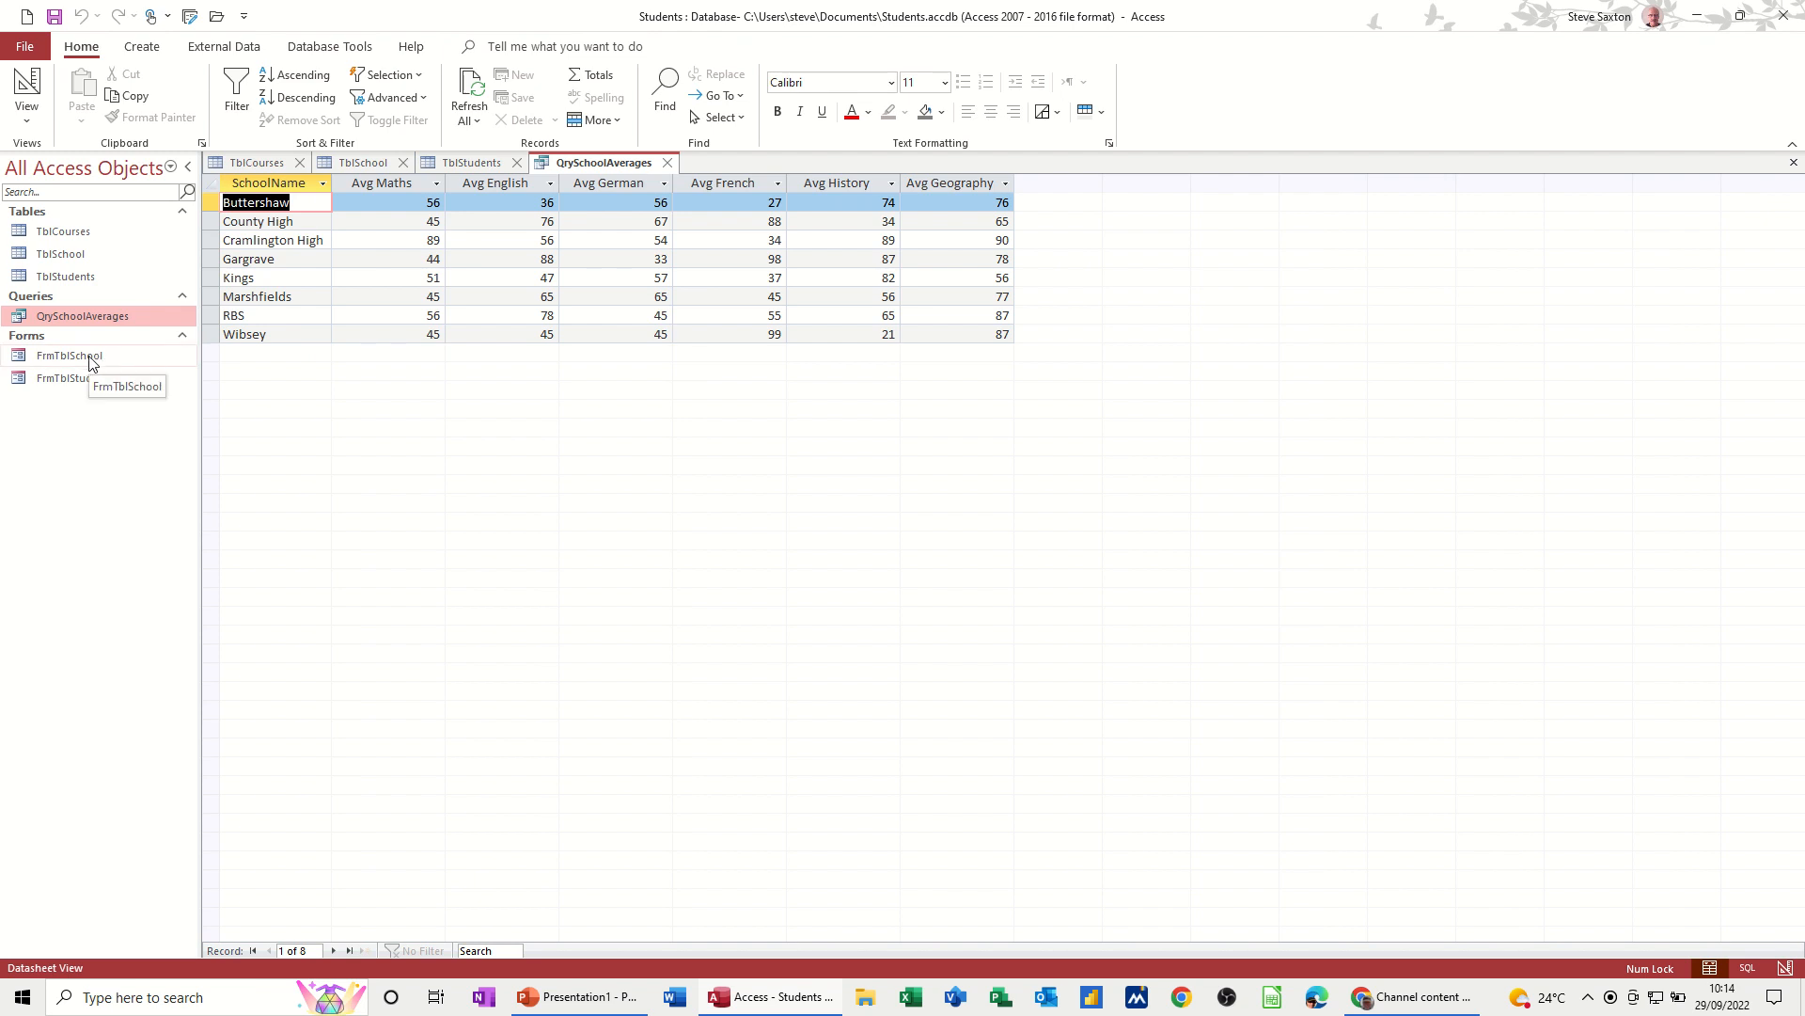
{"action": "double_click", "coordinate": [67, 356]}
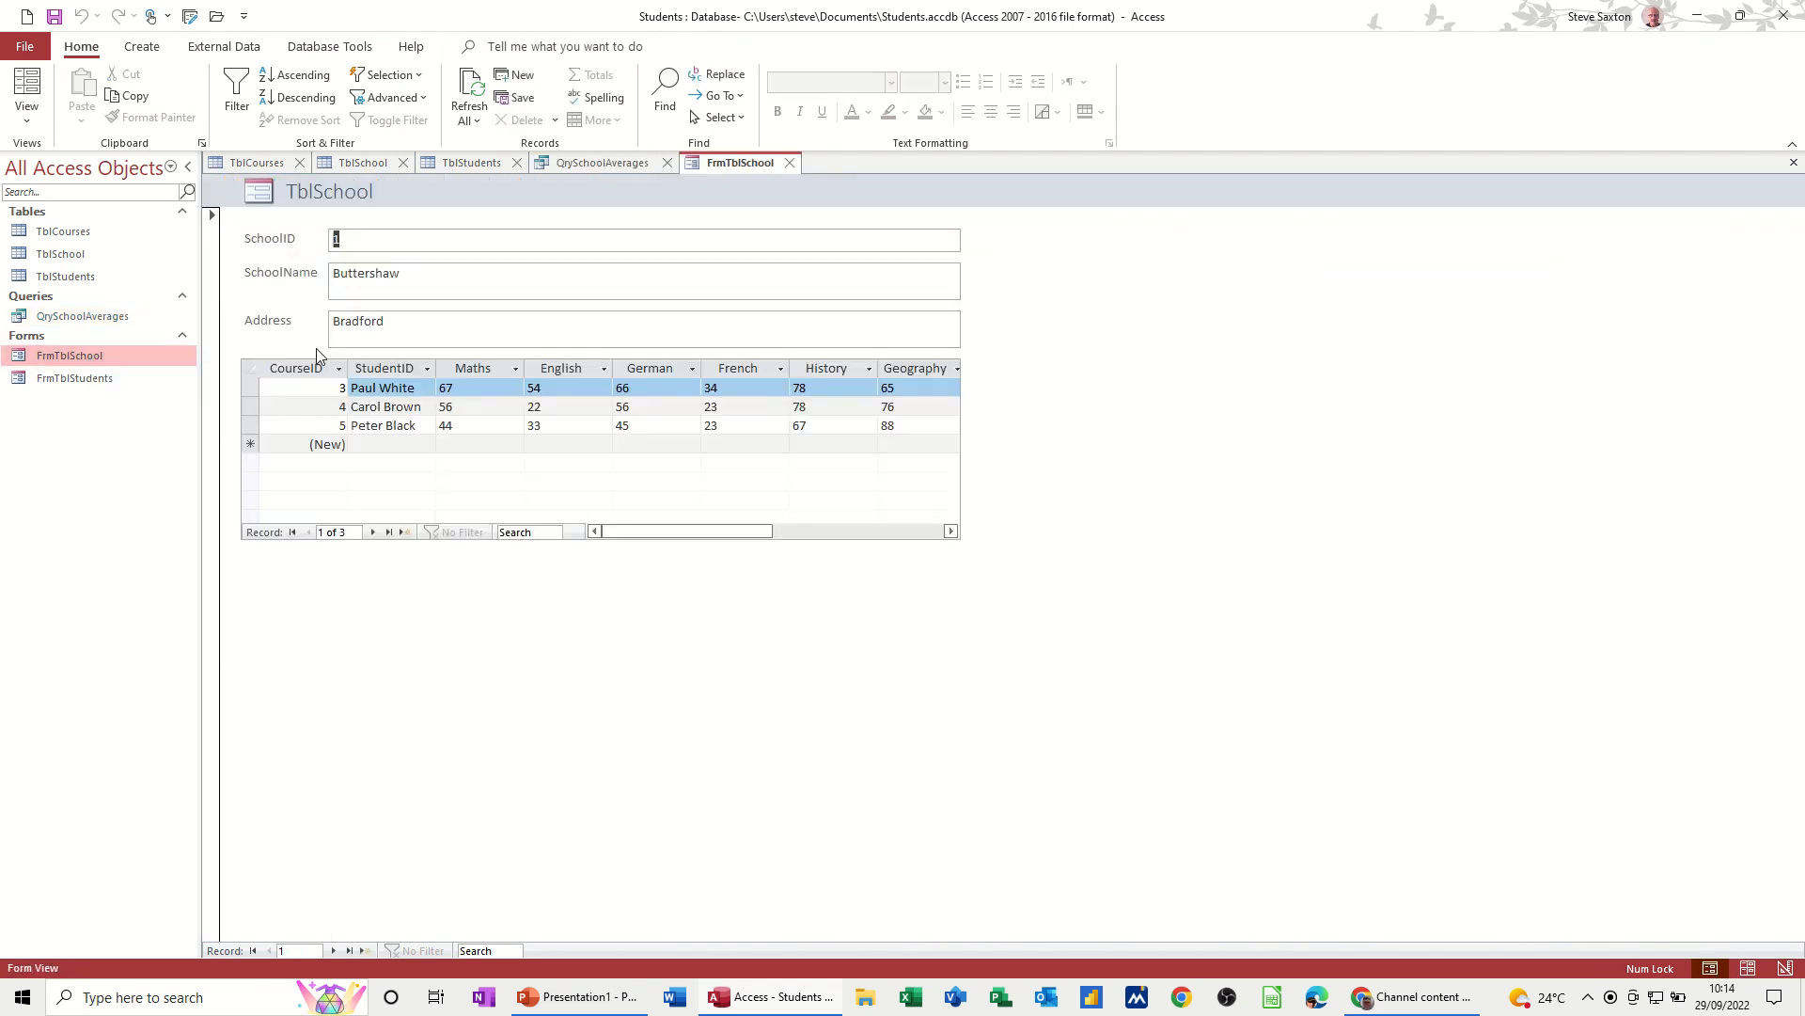
{"action": "left_click", "coordinate": [74, 378]}
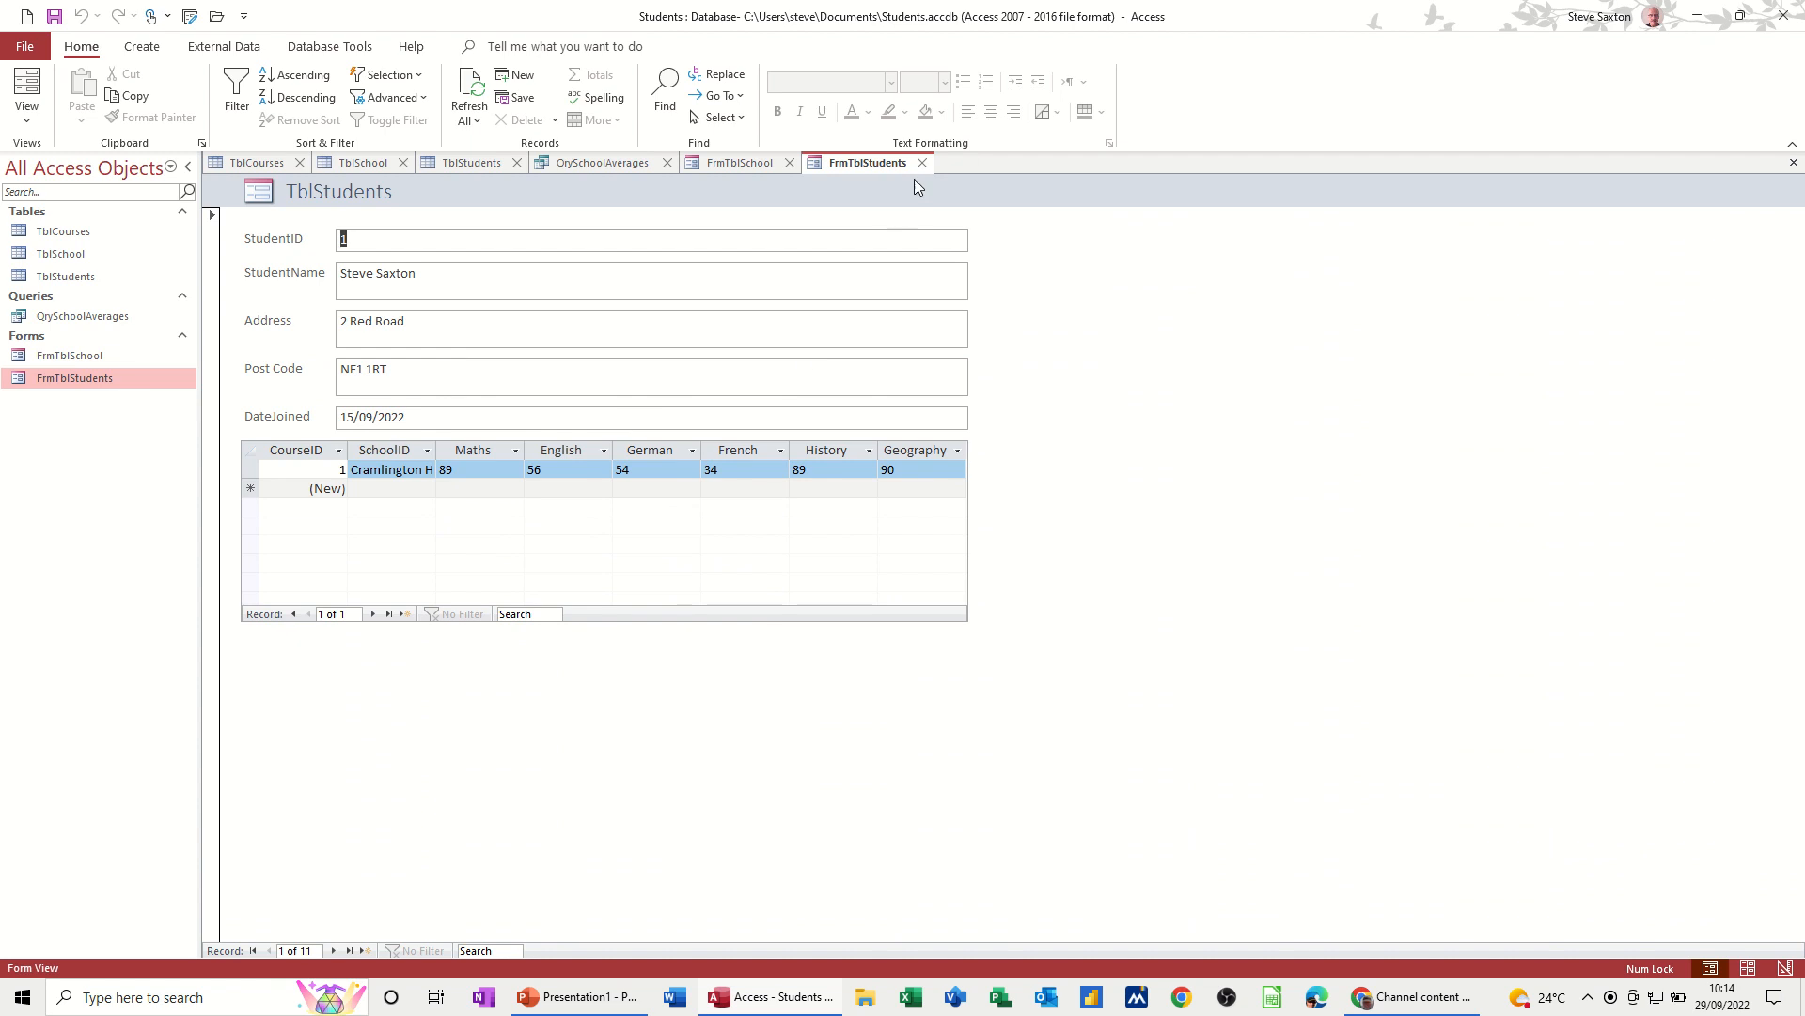
Step: Close the open form, the QrySchoolAverages query and the TblSchool table
{"action": "left_click", "coordinate": [604, 161]}
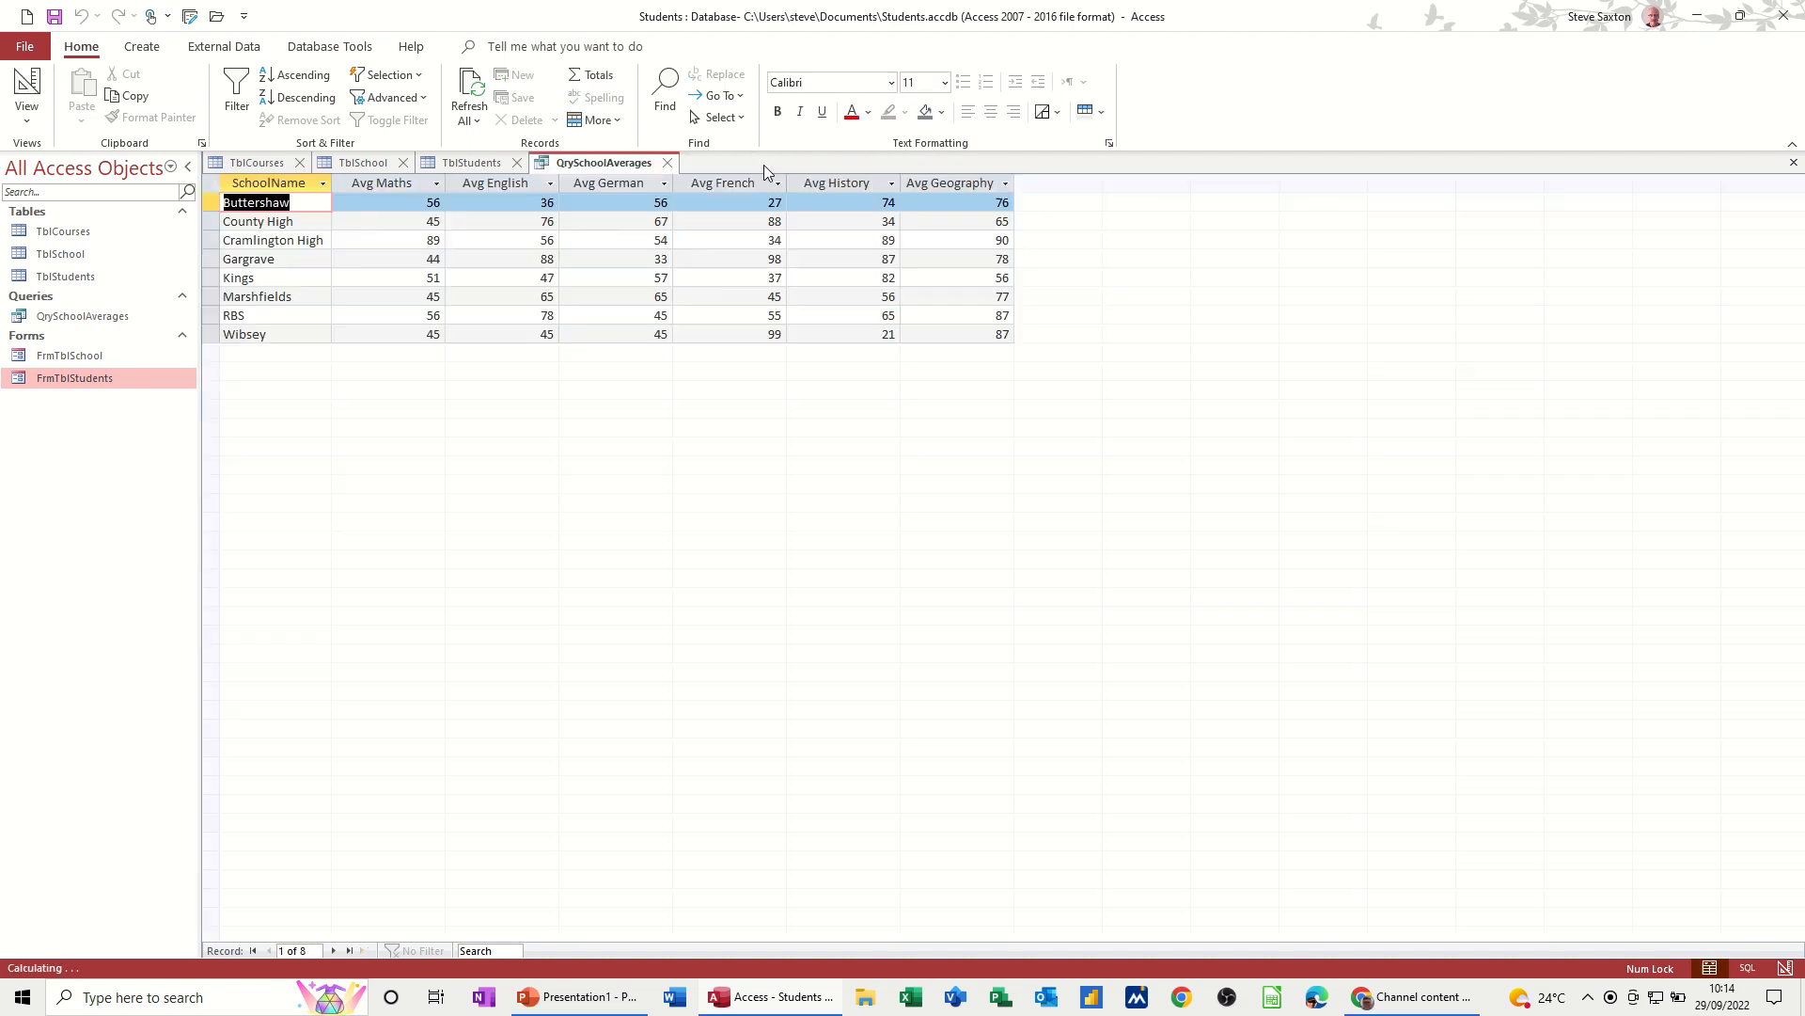
{"action": "left_click", "coordinate": [470, 161]}
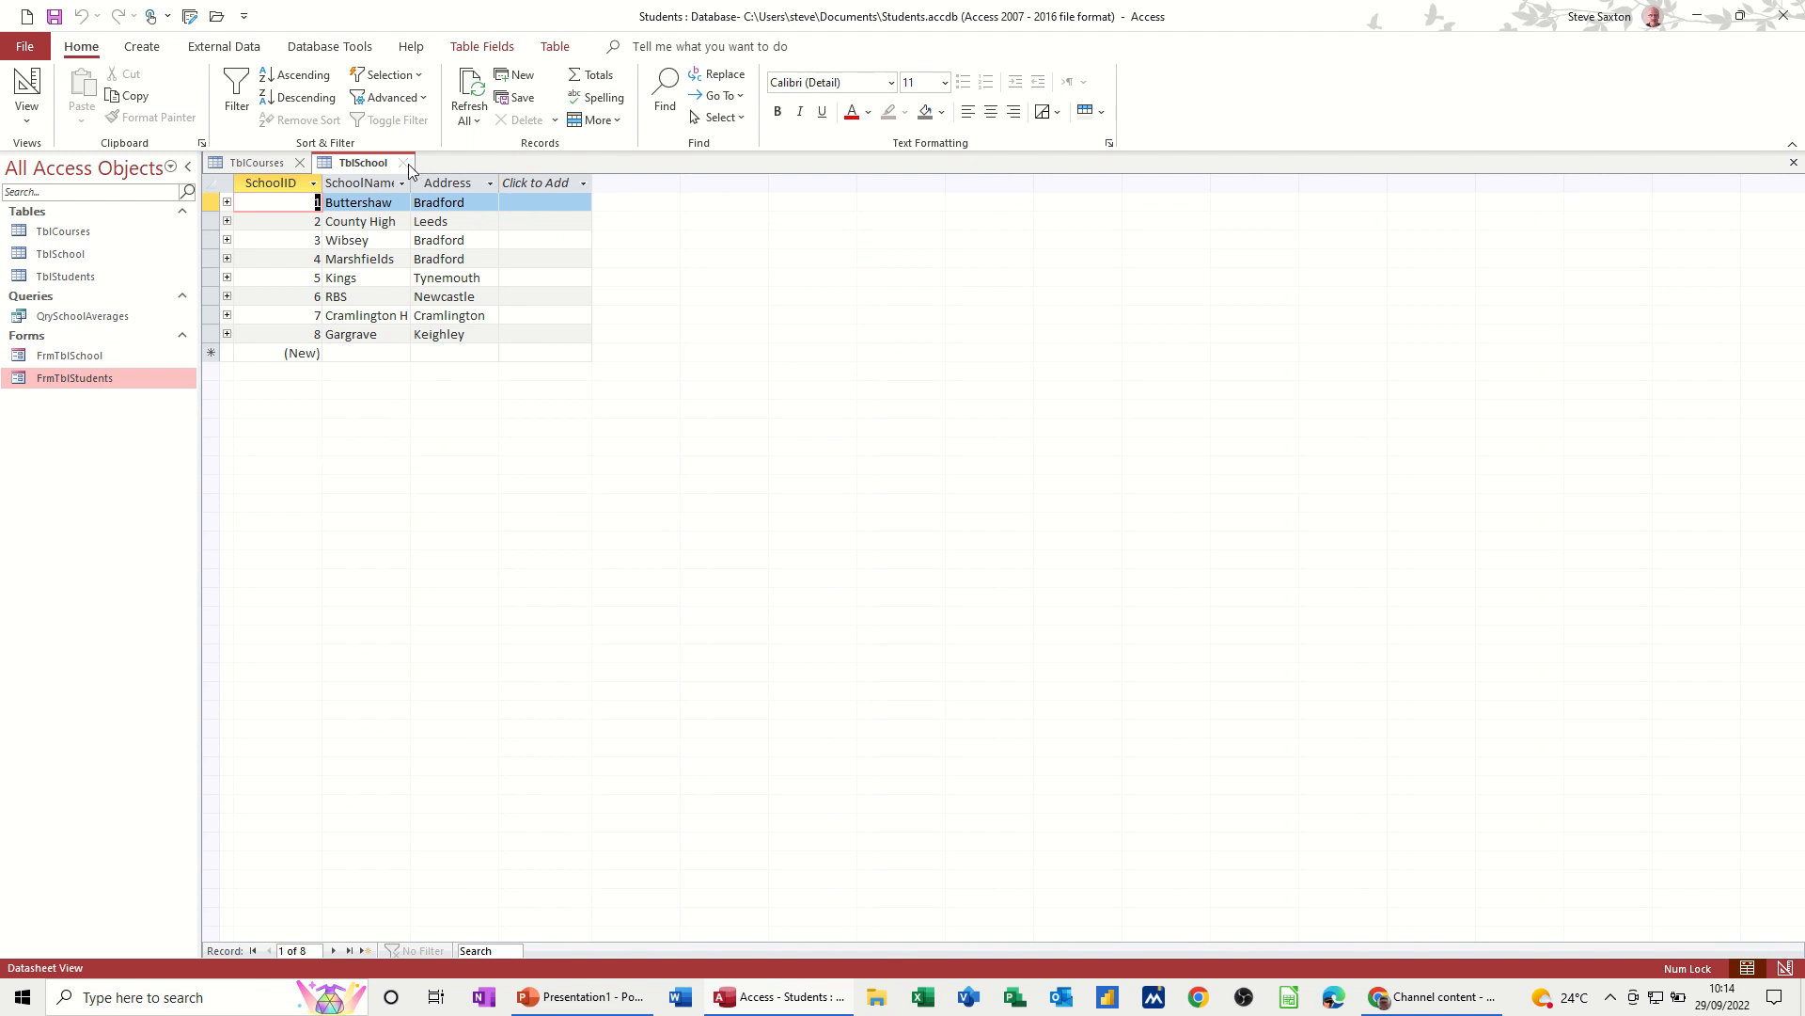
{"action": "left_click", "coordinate": [405, 162]}
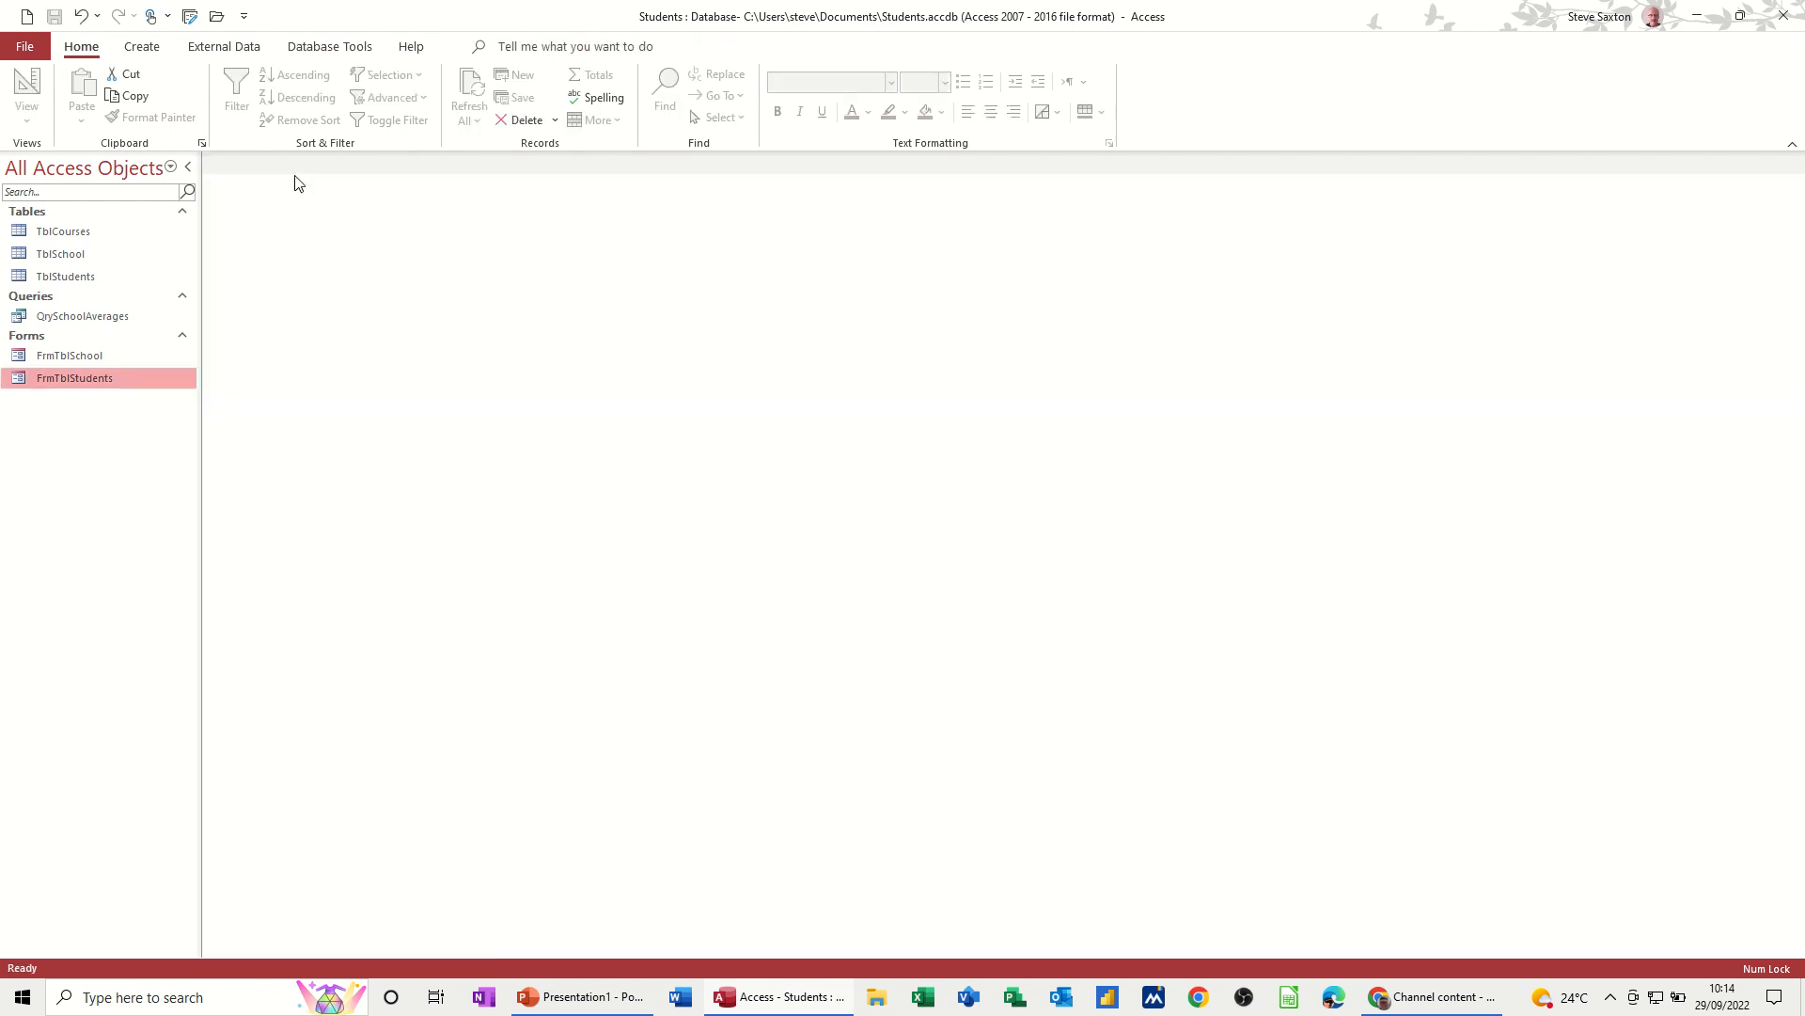
Step: Start a new query in design view with TblSchool and add SchoolName and the subject score fields
{"action": "left_click", "coordinate": [141, 45]}
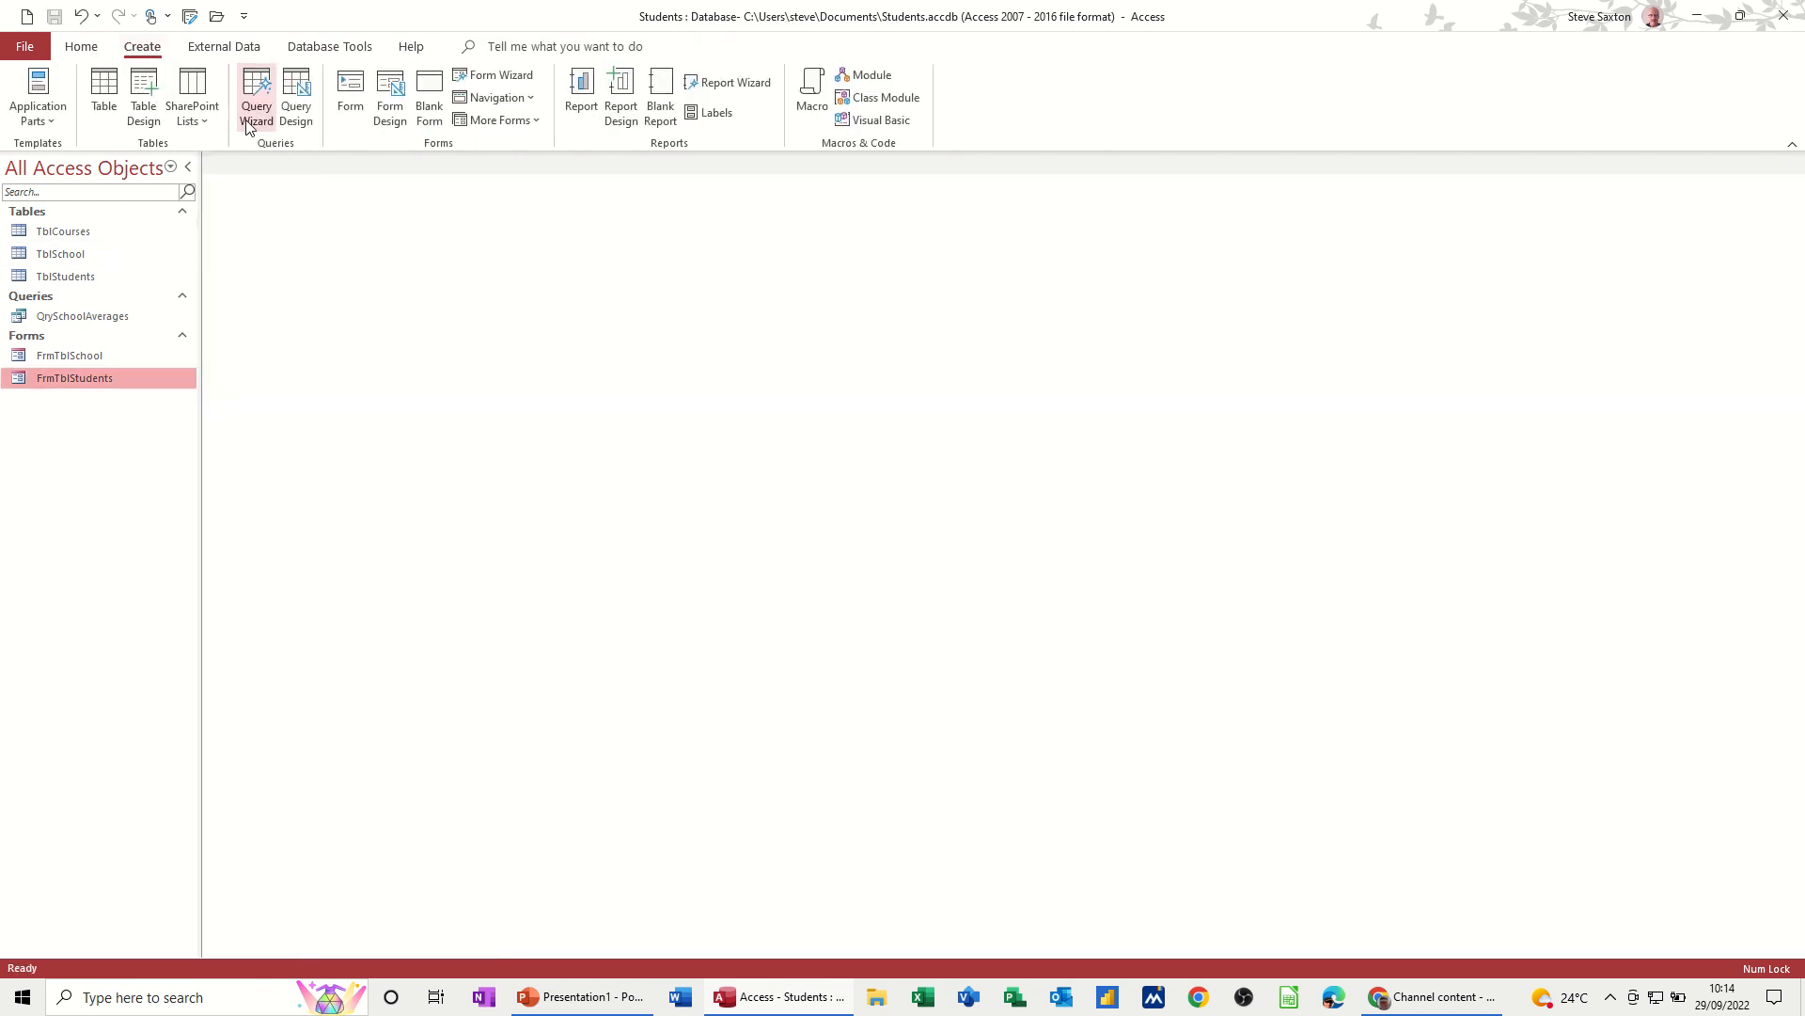
{"action": "left_click", "coordinate": [296, 96]}
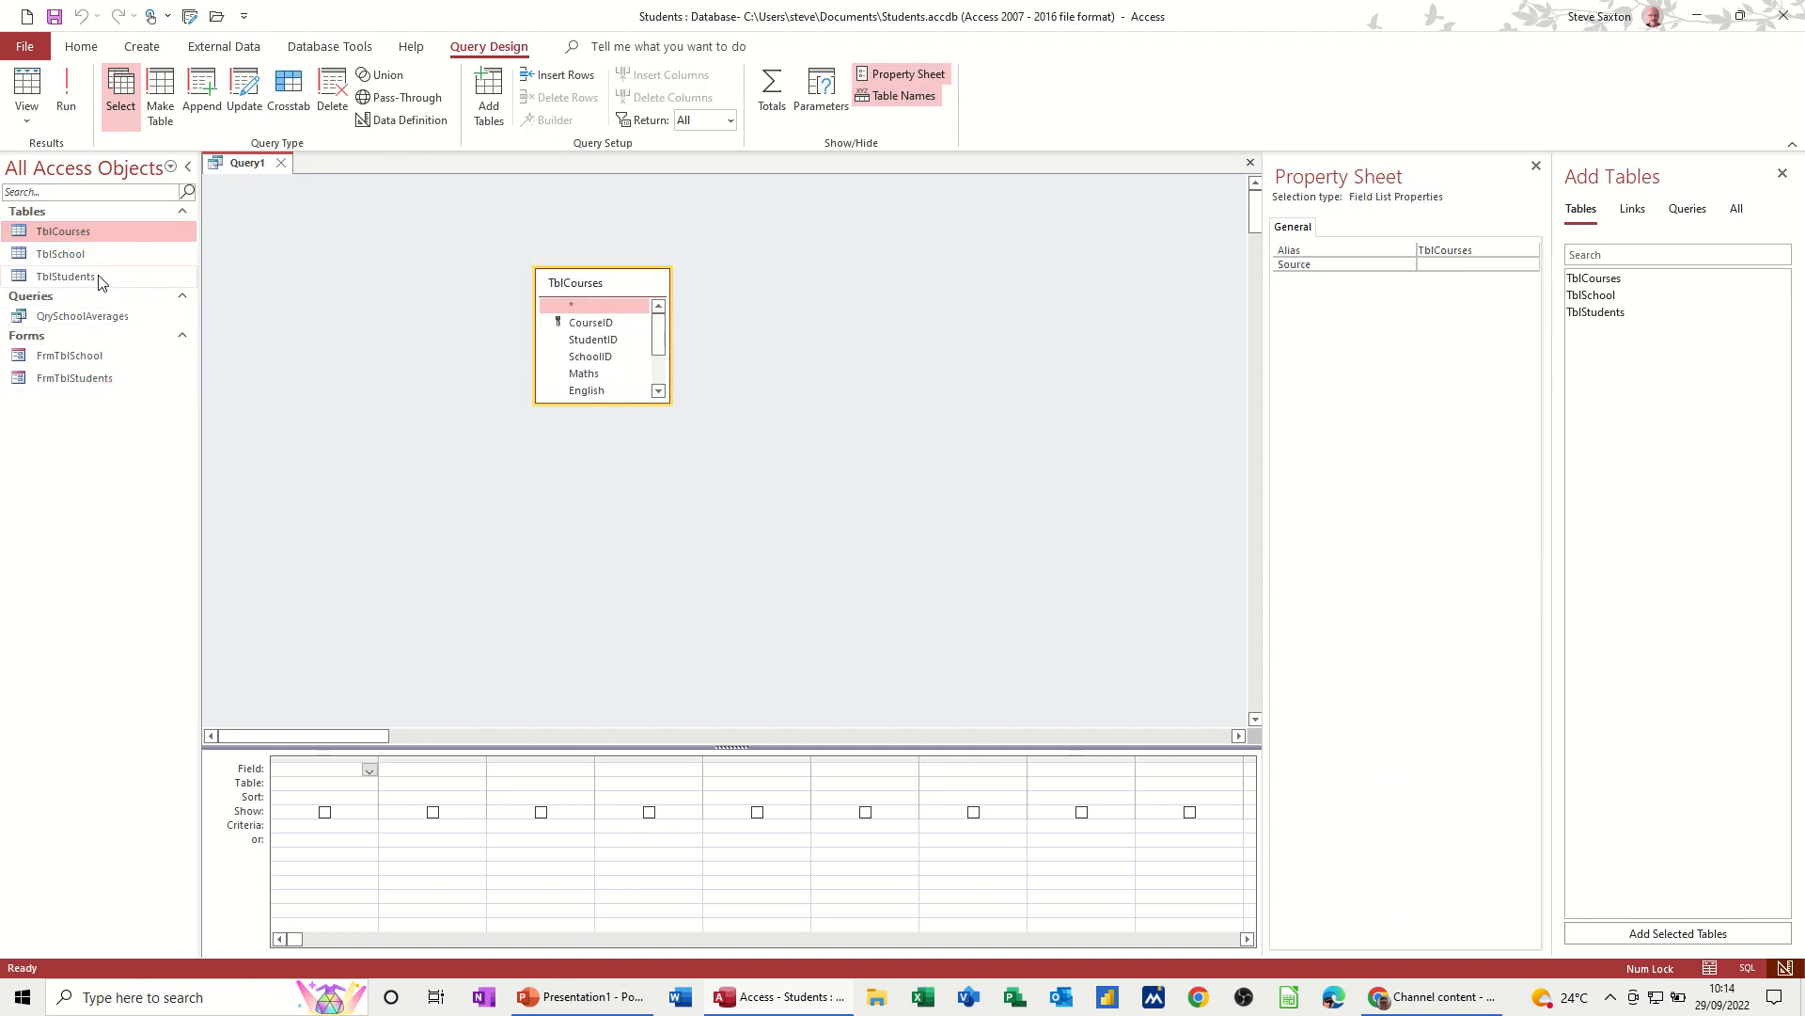
{"action": "left_click", "coordinate": [60, 254]}
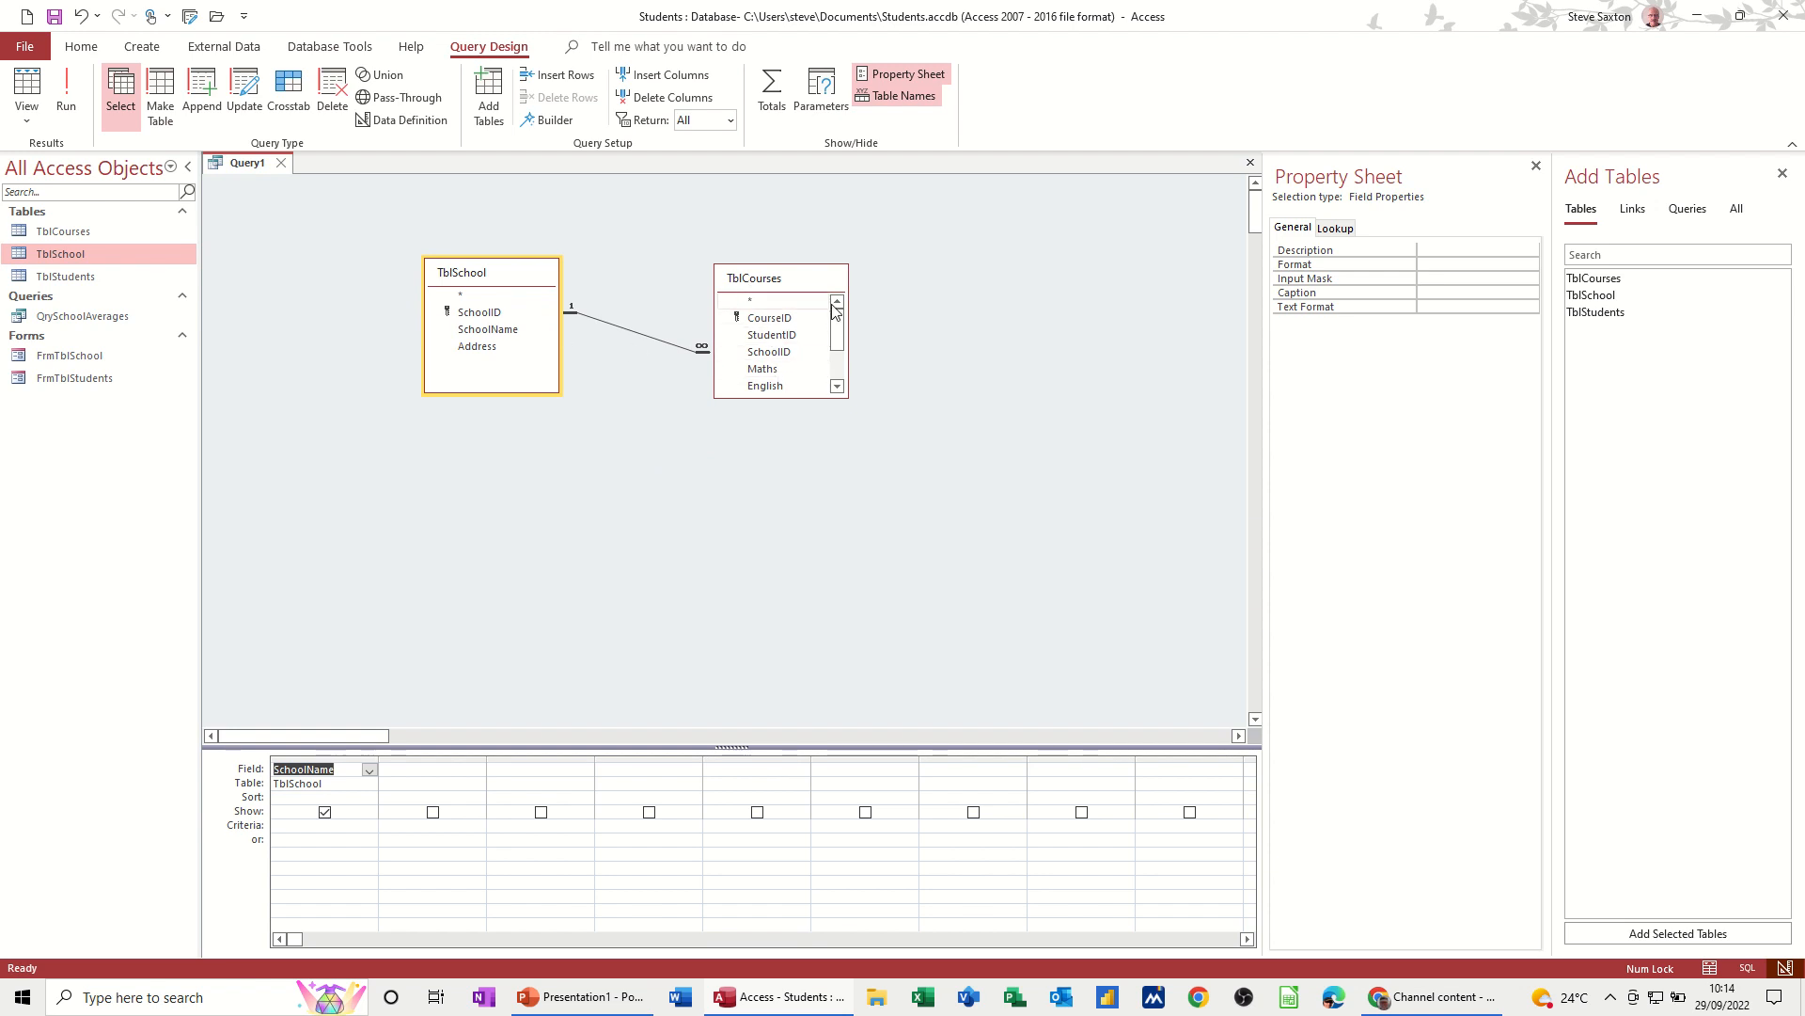
{"action": "left_click", "coordinate": [752, 278]}
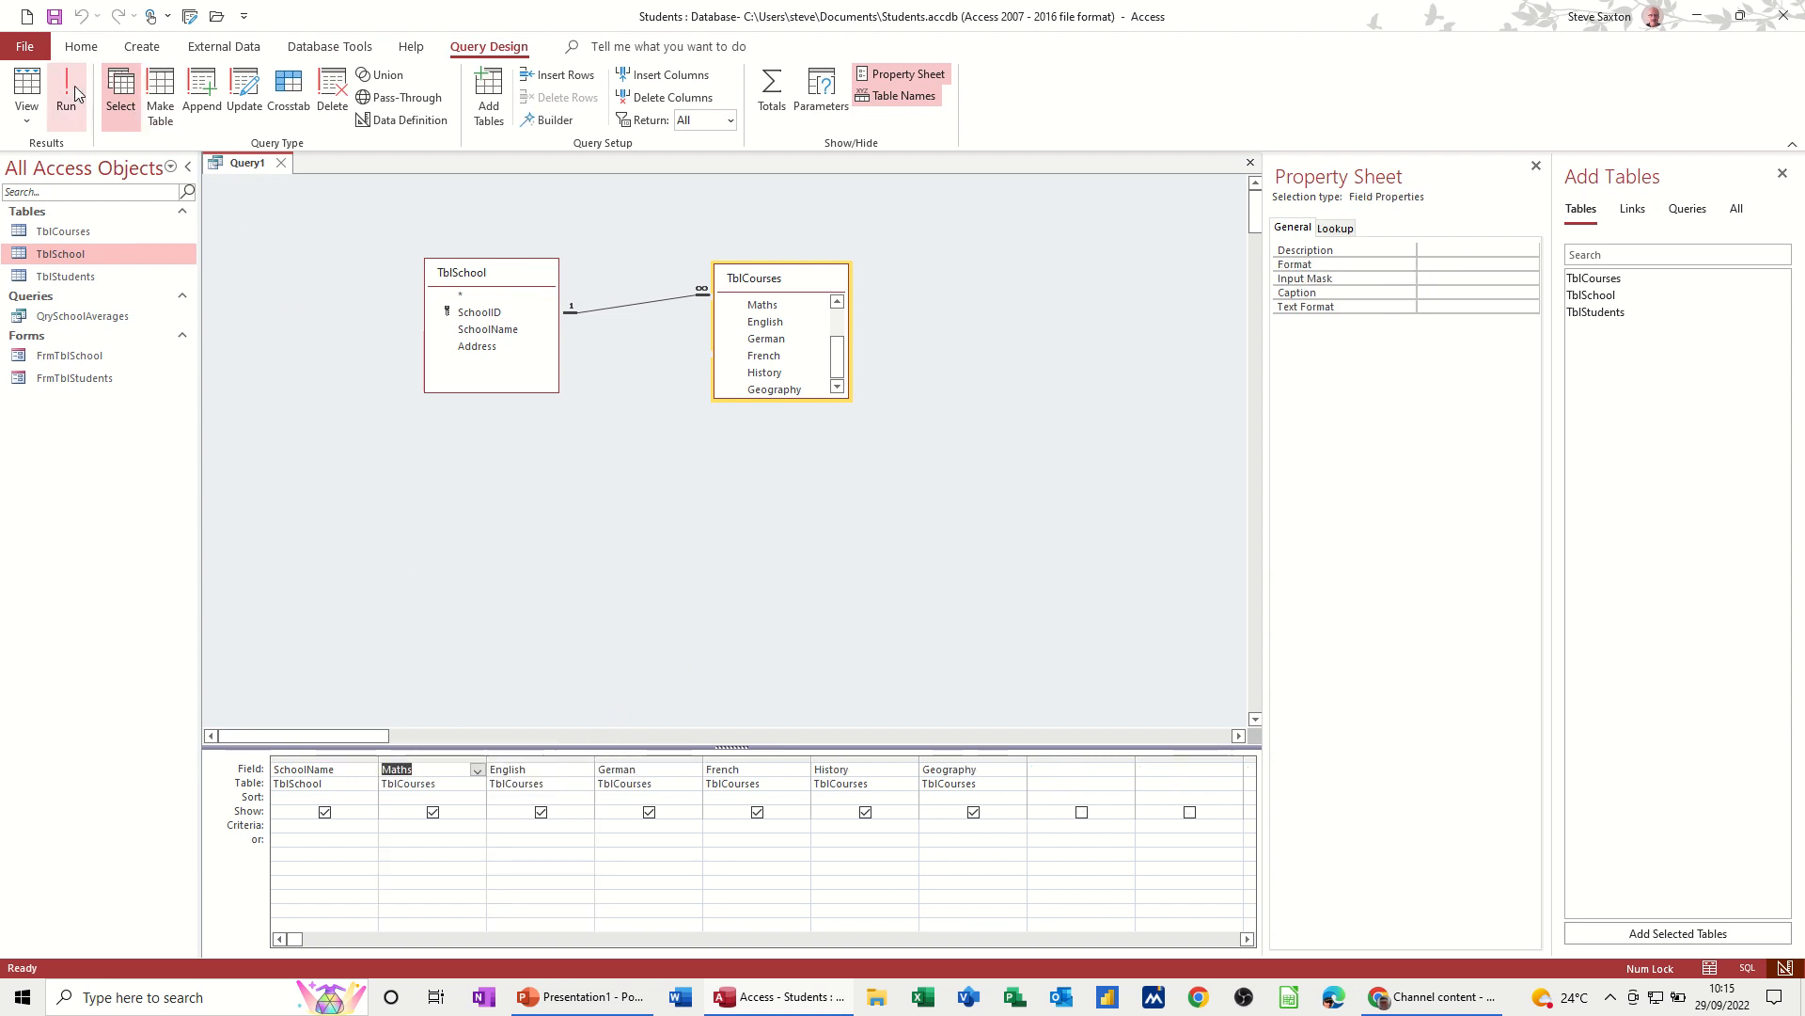
{"action": "left_click", "coordinate": [66, 92]}
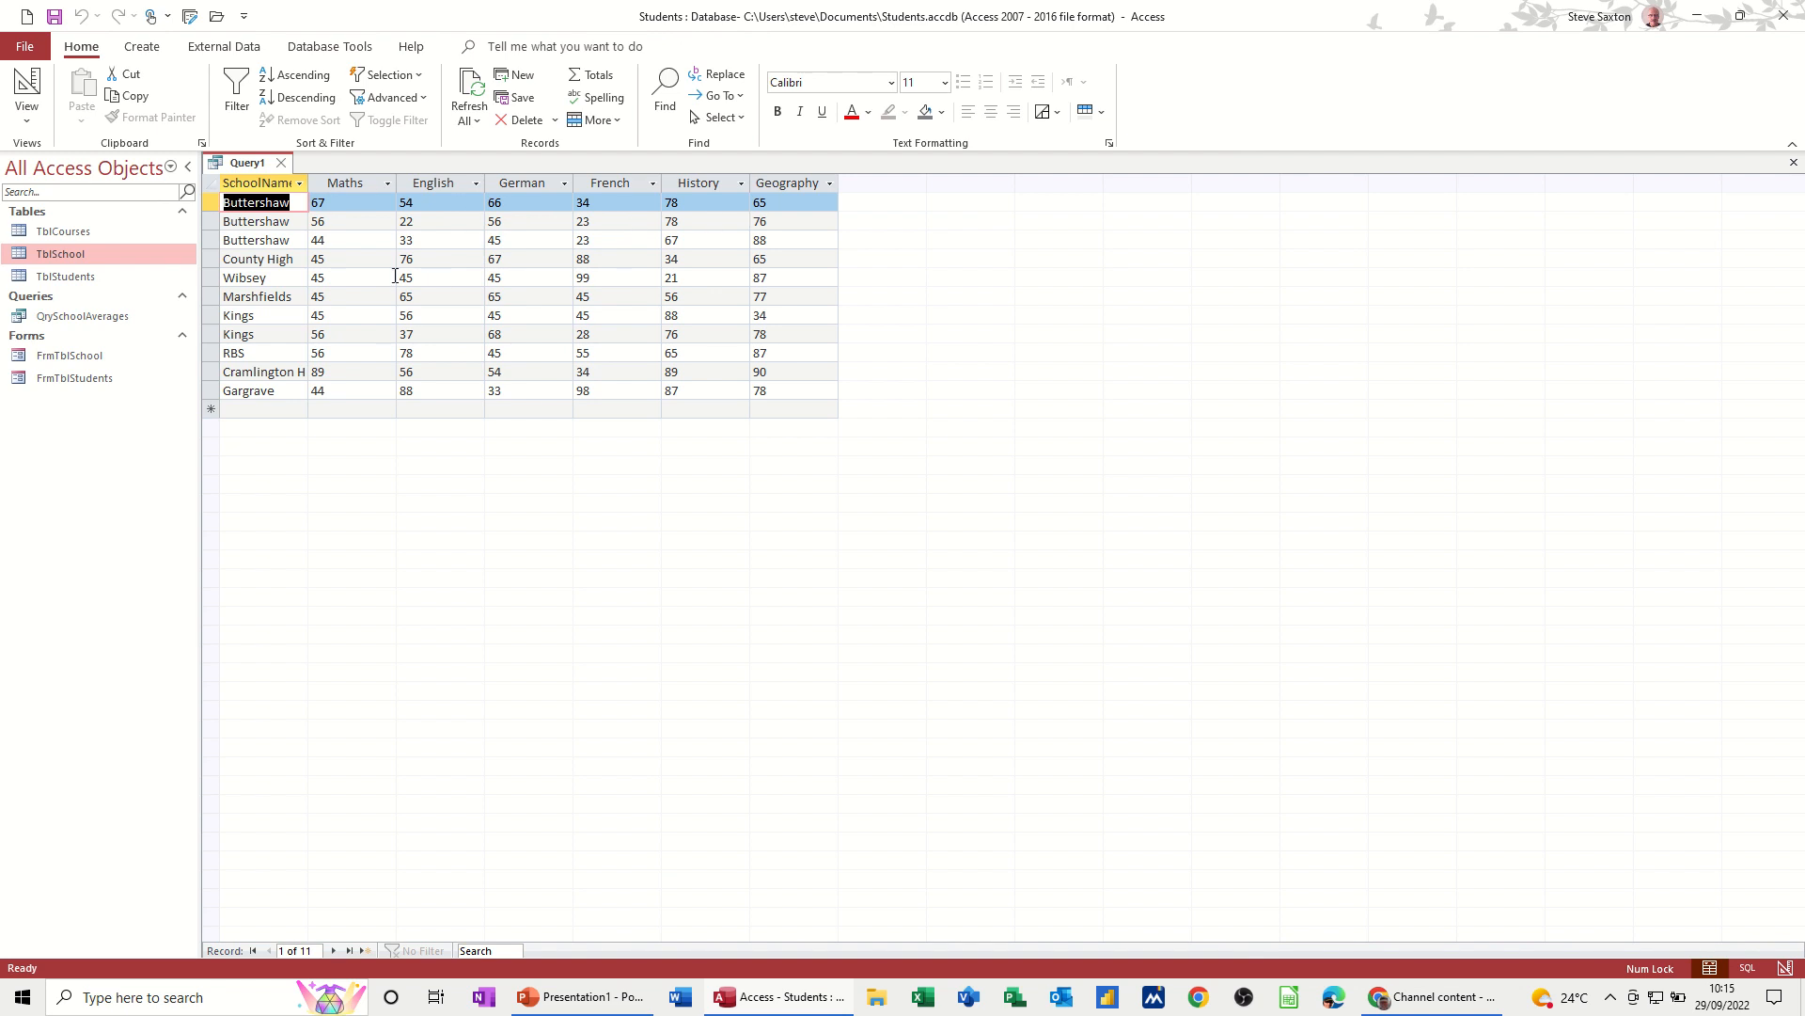
{"action": "mouse_move", "coordinate": [53, 111]}
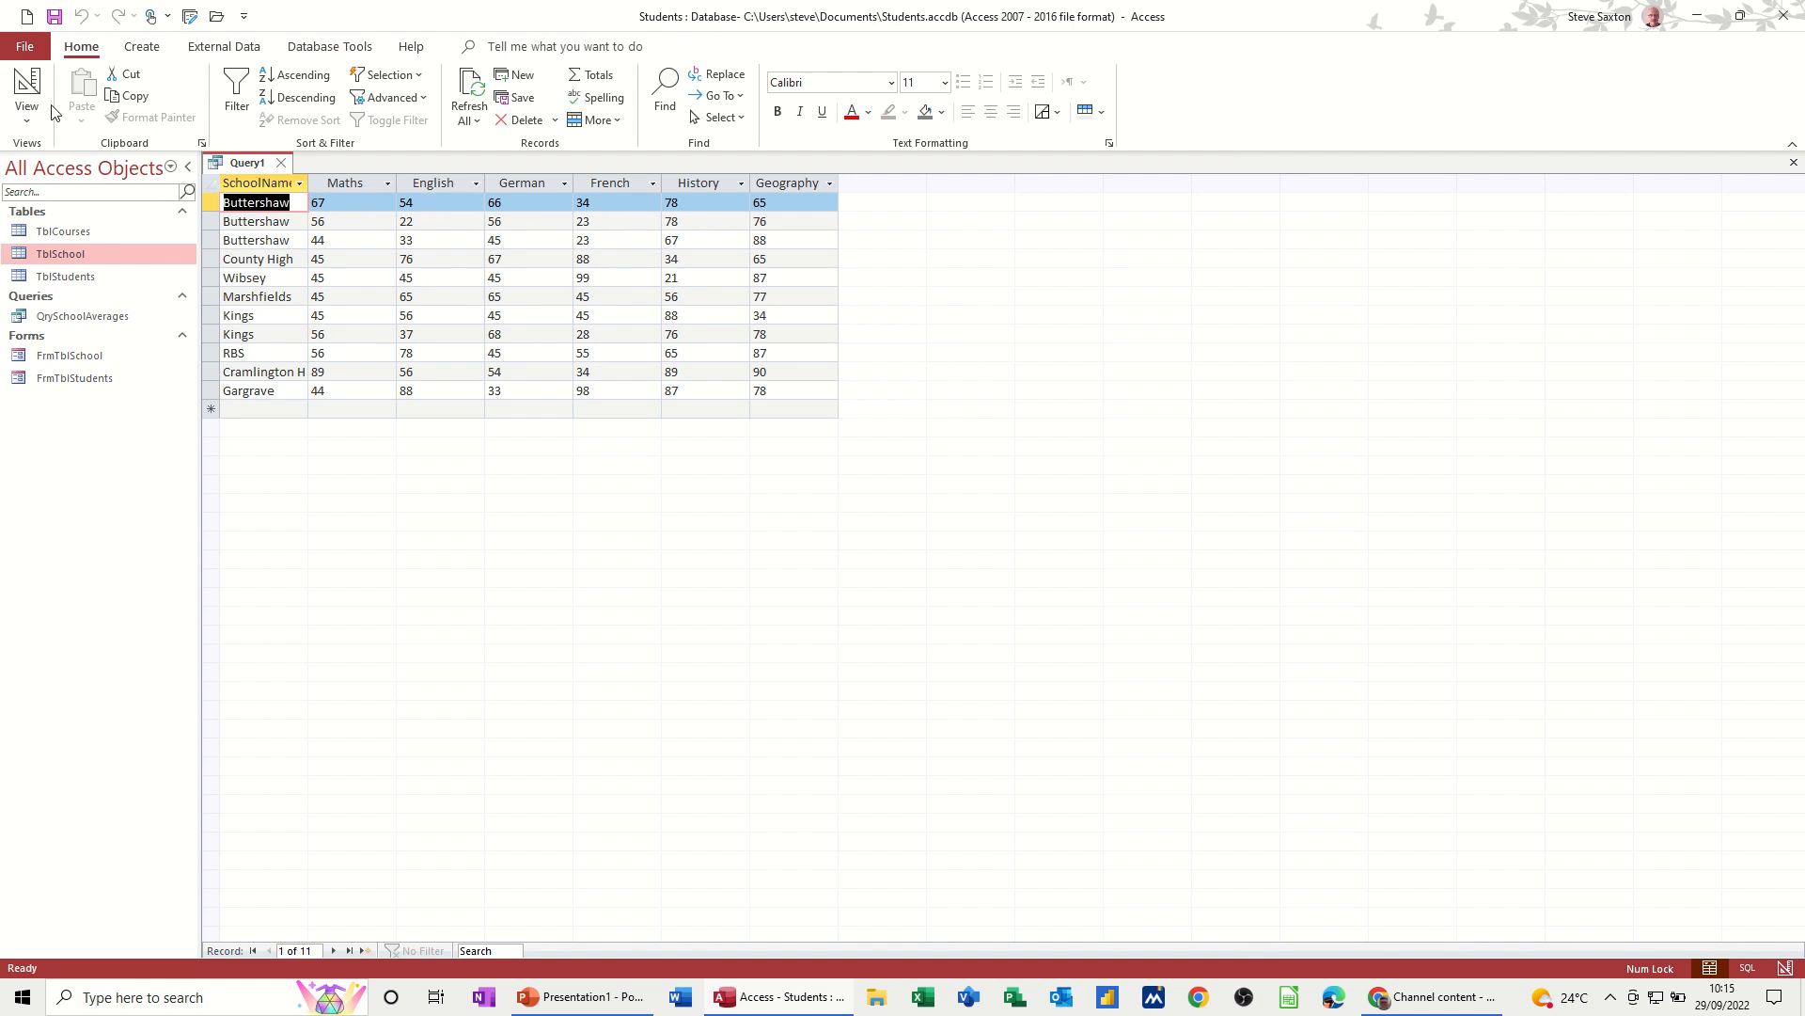
{"action": "left_click", "coordinate": [25, 92]}
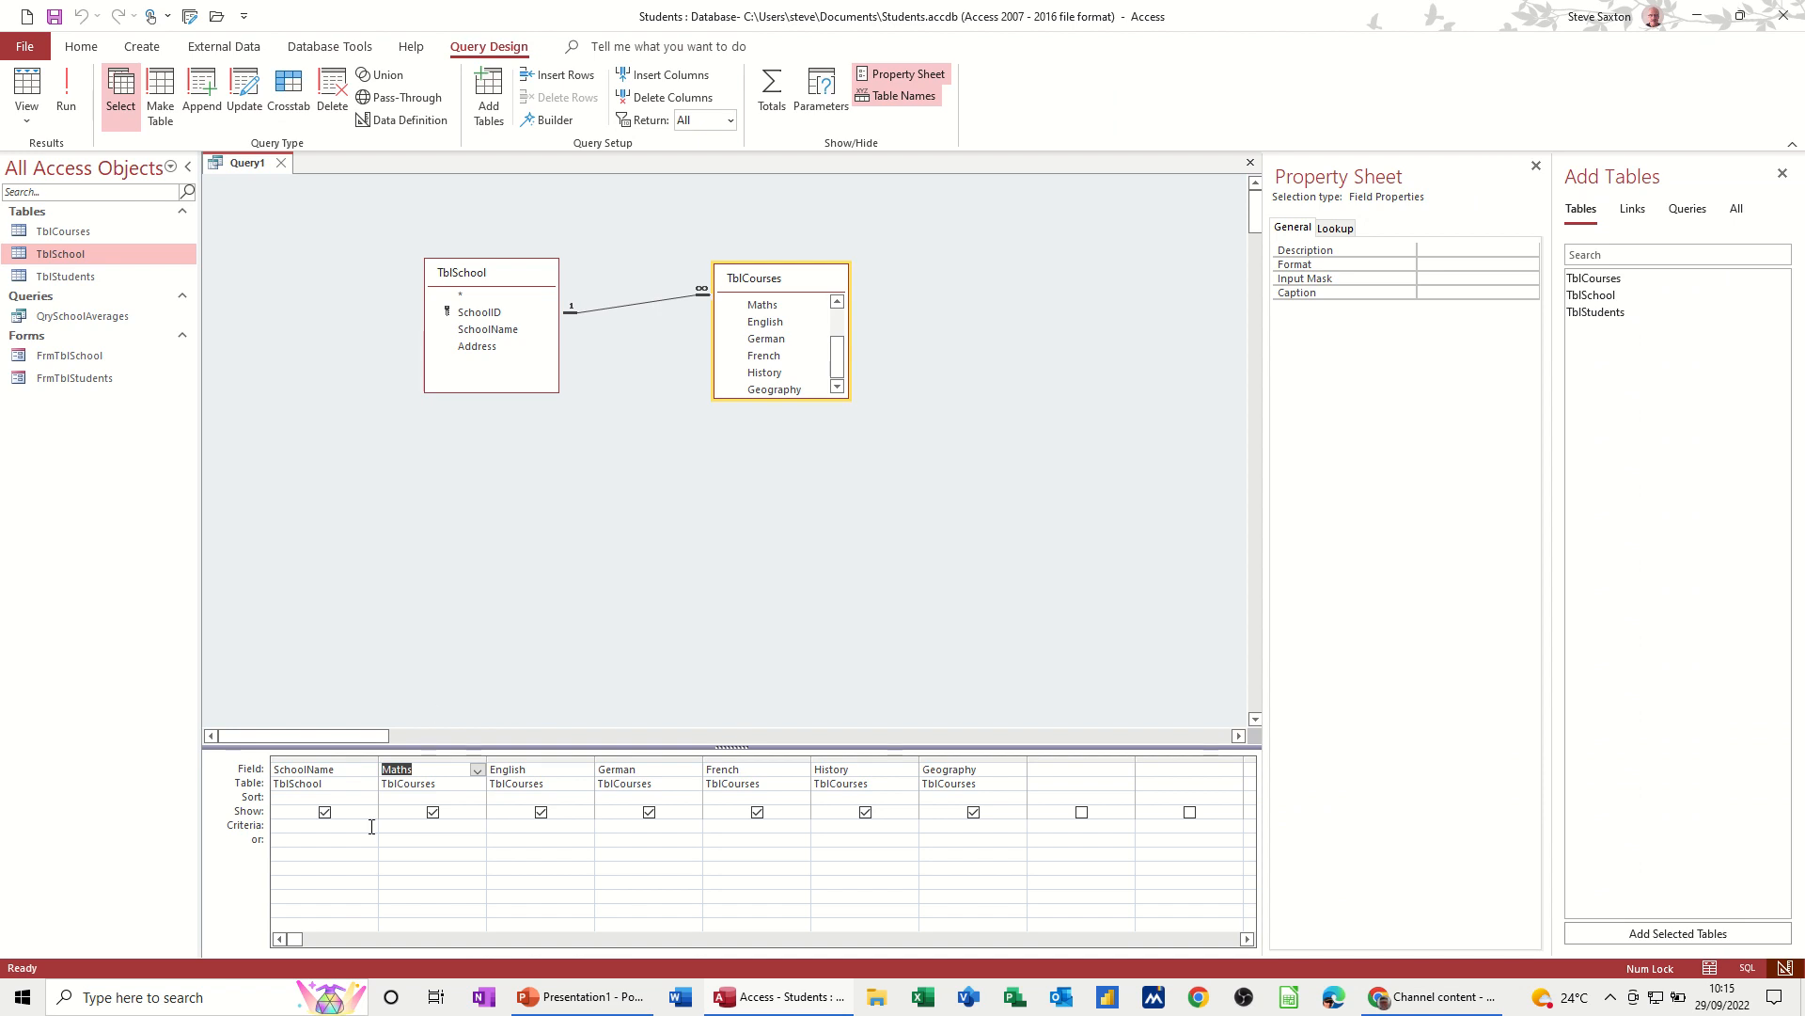
{"action": "mouse_move", "coordinate": [278, 829]}
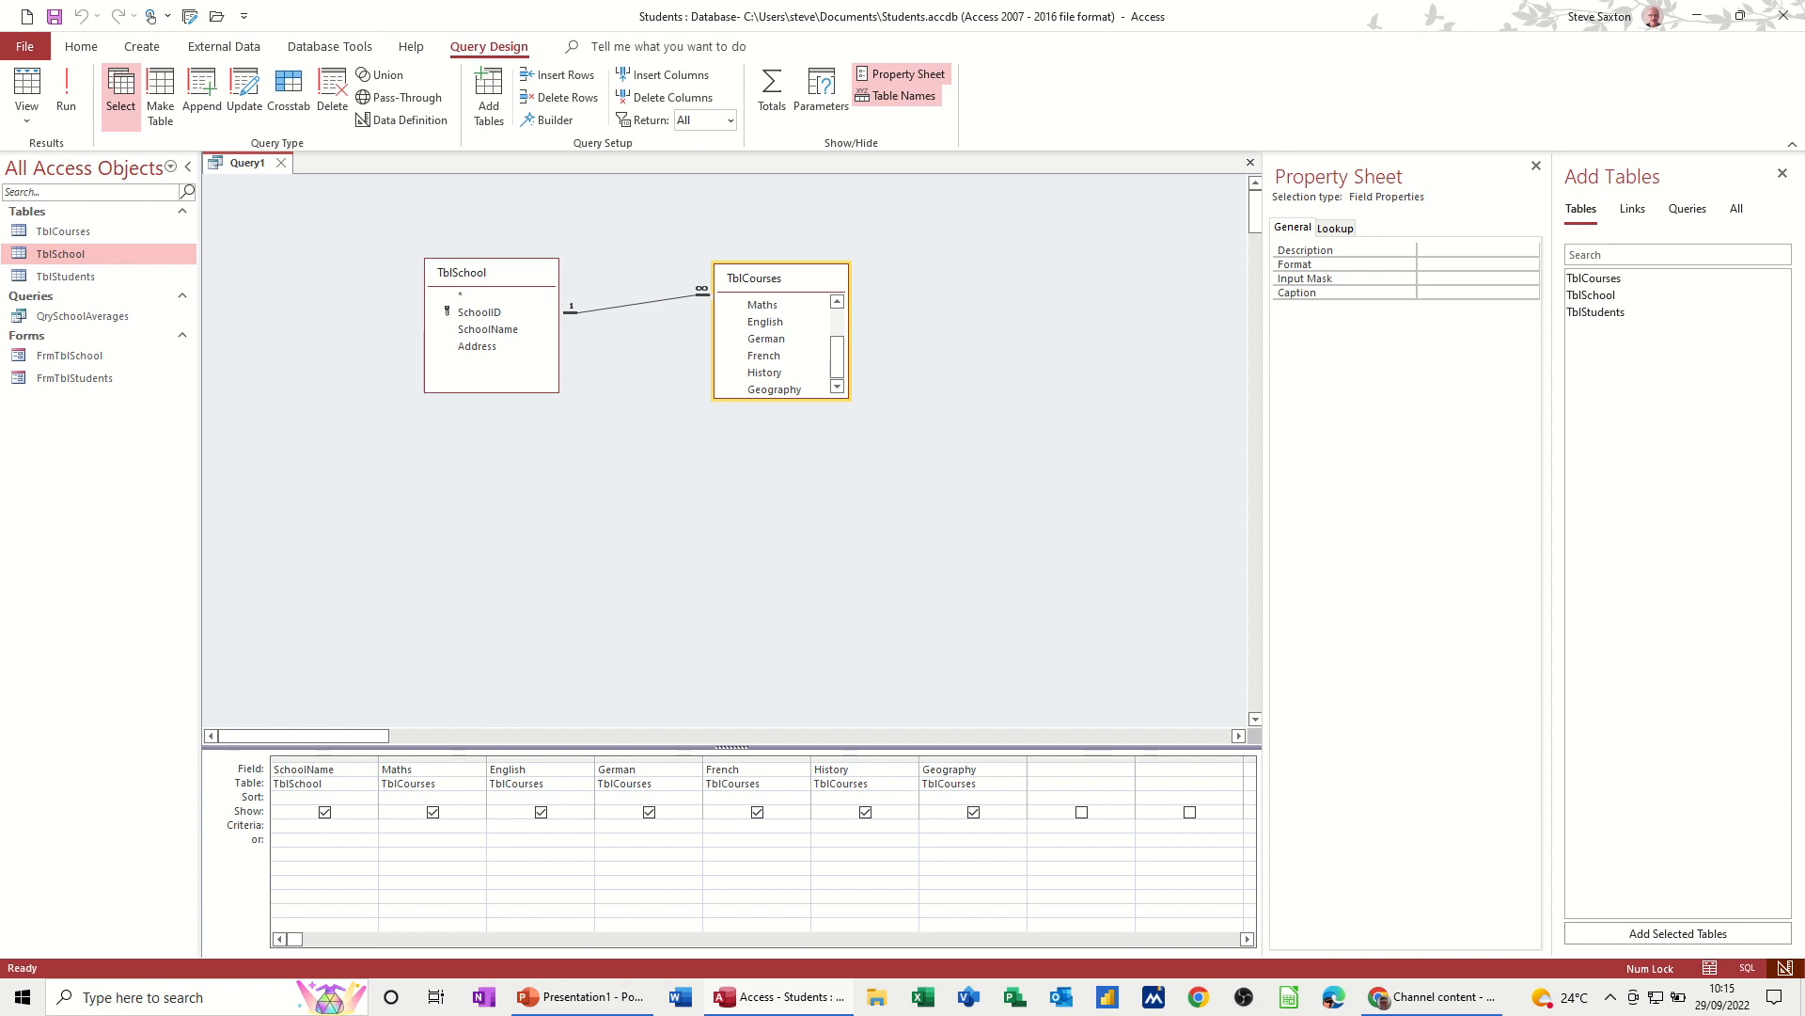
Step: Enter [Enter the school] as the criterion under the SchoolName column
{"action": "left_click", "coordinate": [321, 825]}
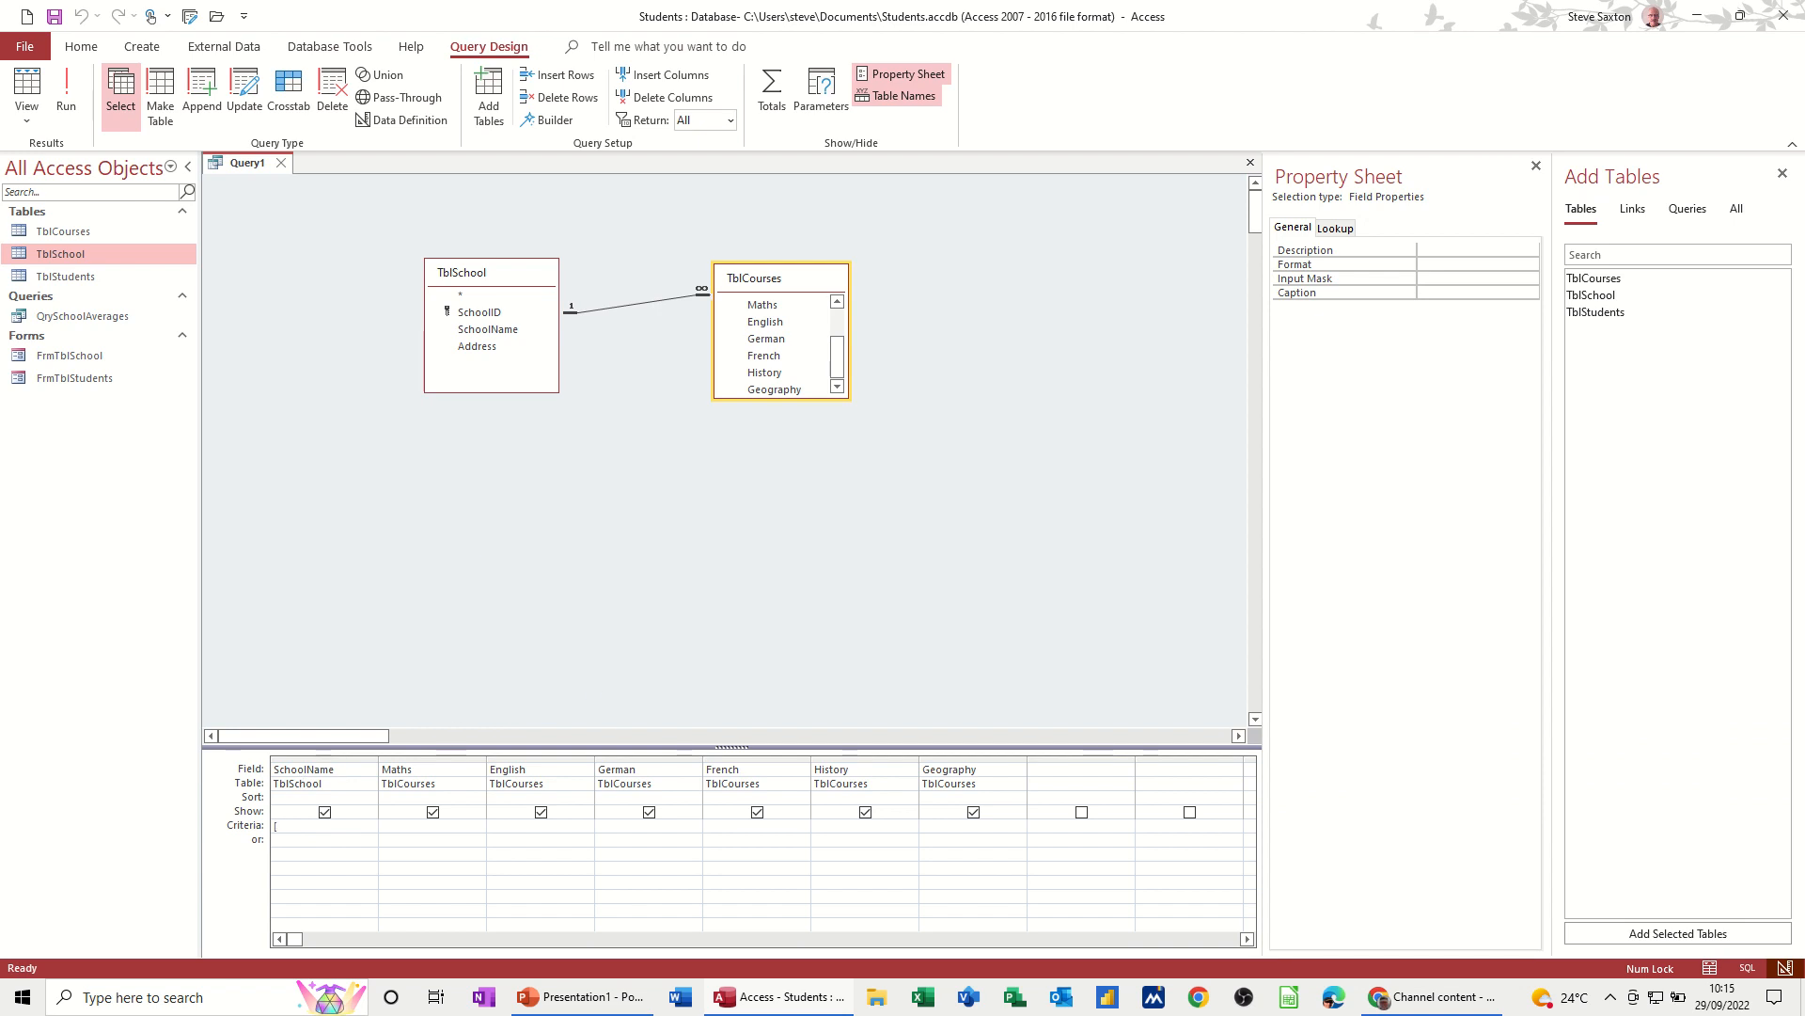
{"action": "type", "text": "[En"}
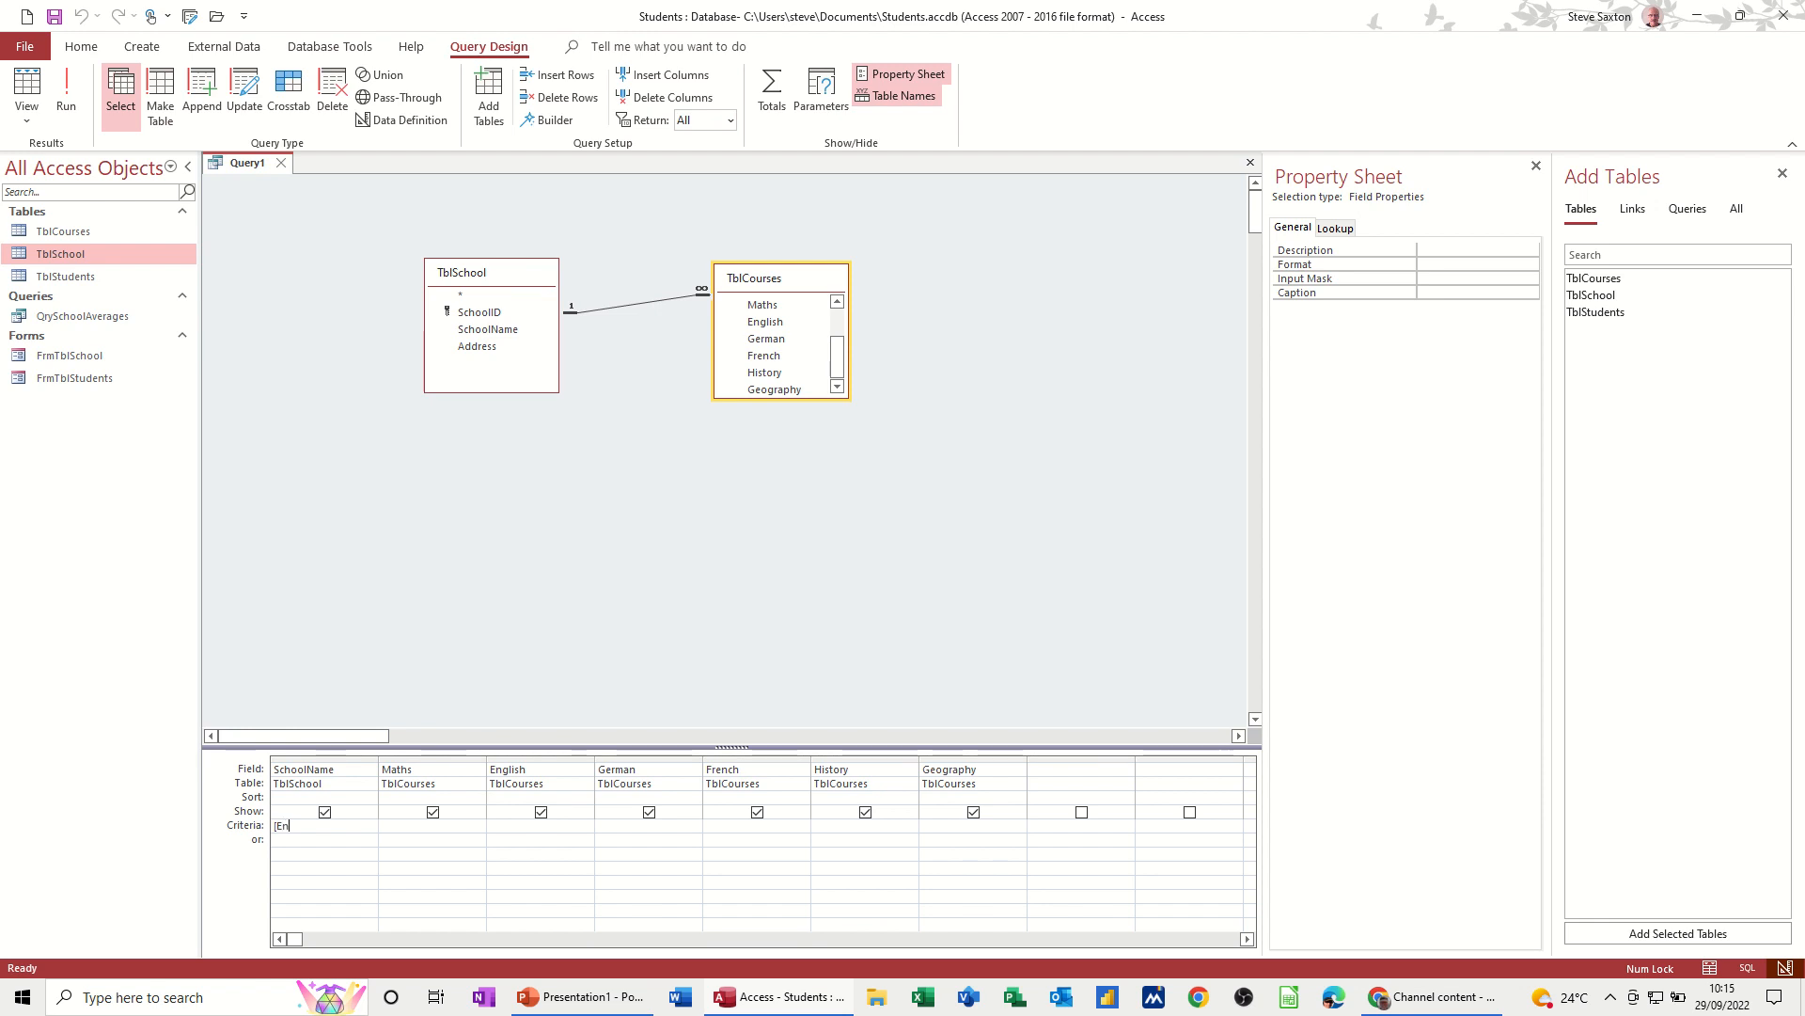
{"action": "type", "text": "ter"}
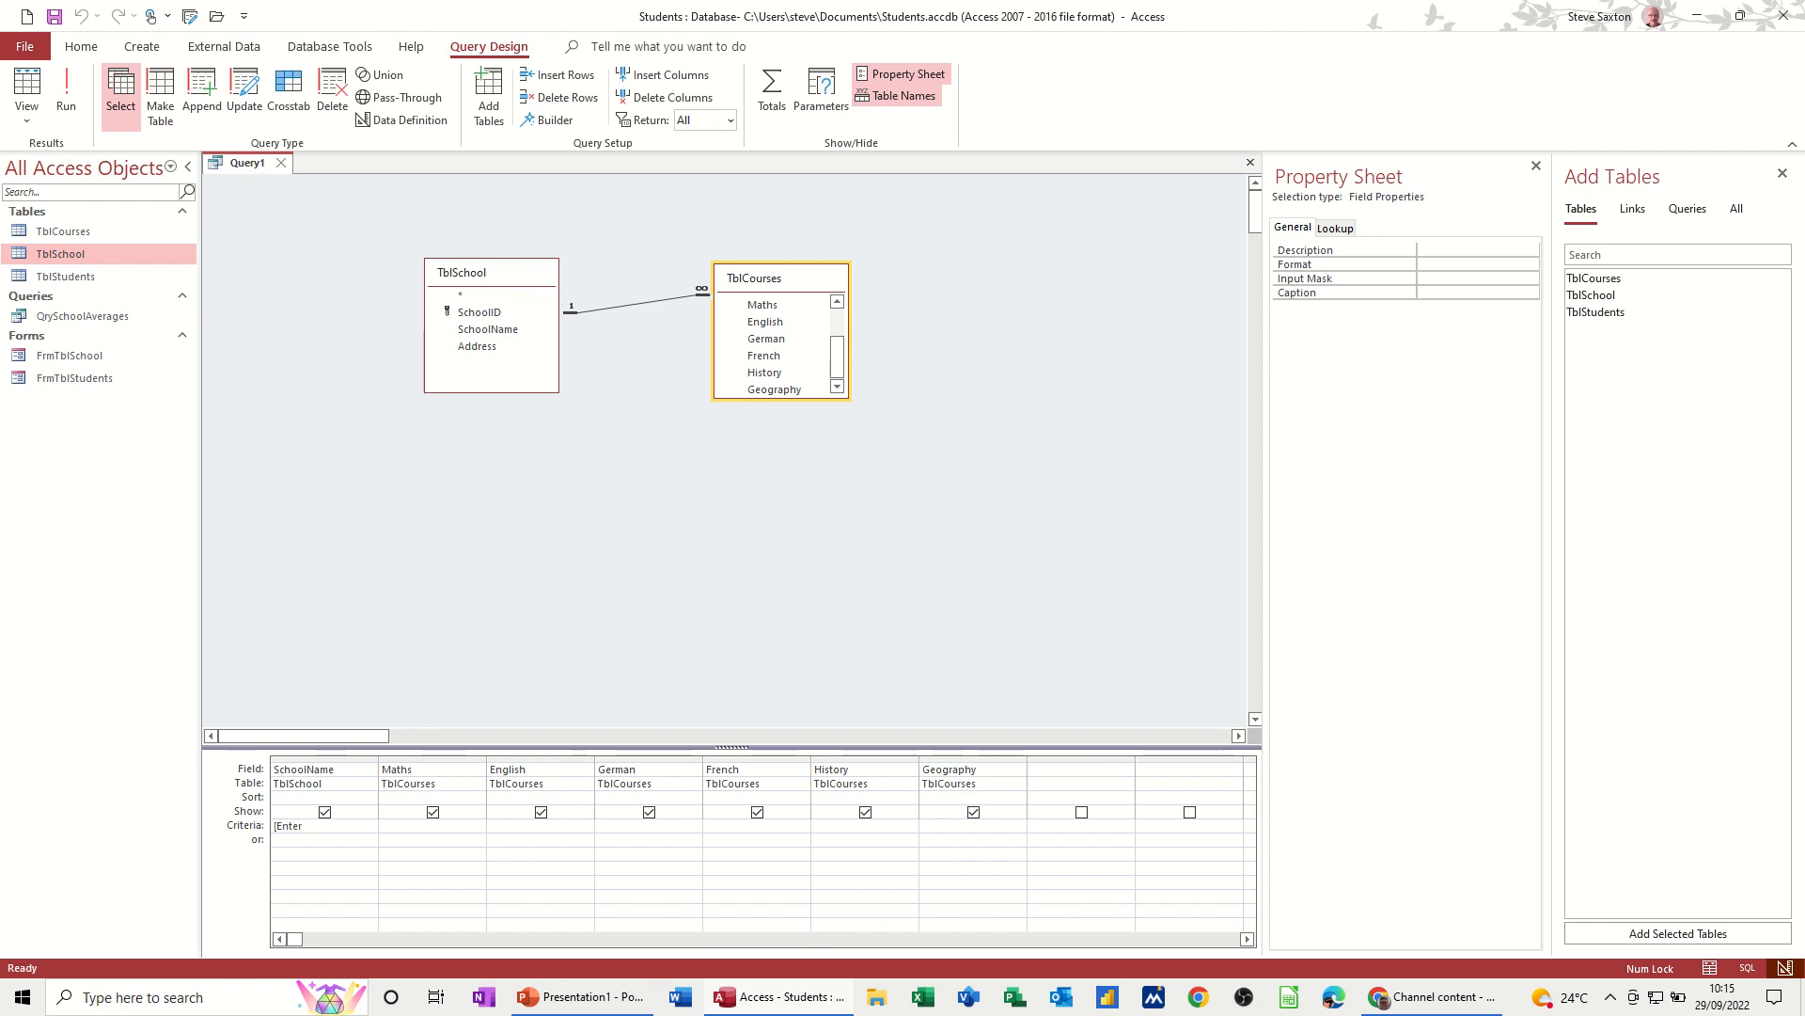
{"action": "type", "text": "the"}
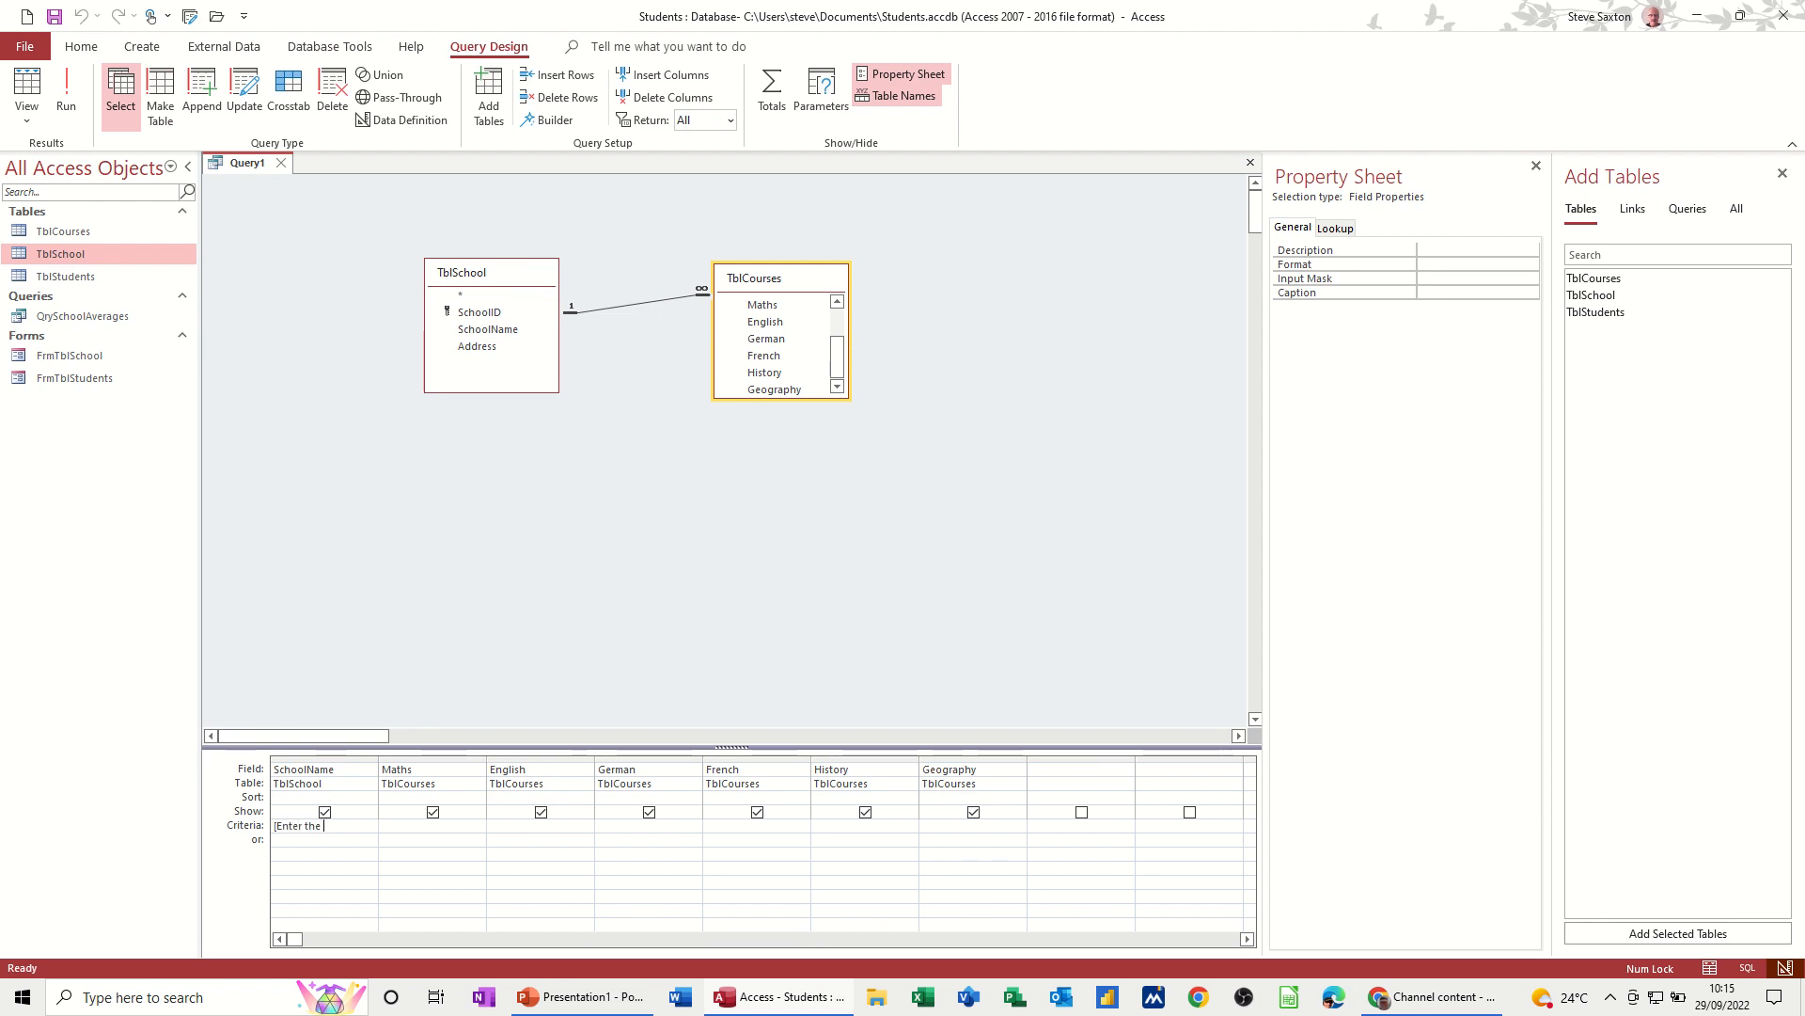
{"action": "type", "text": "school"}
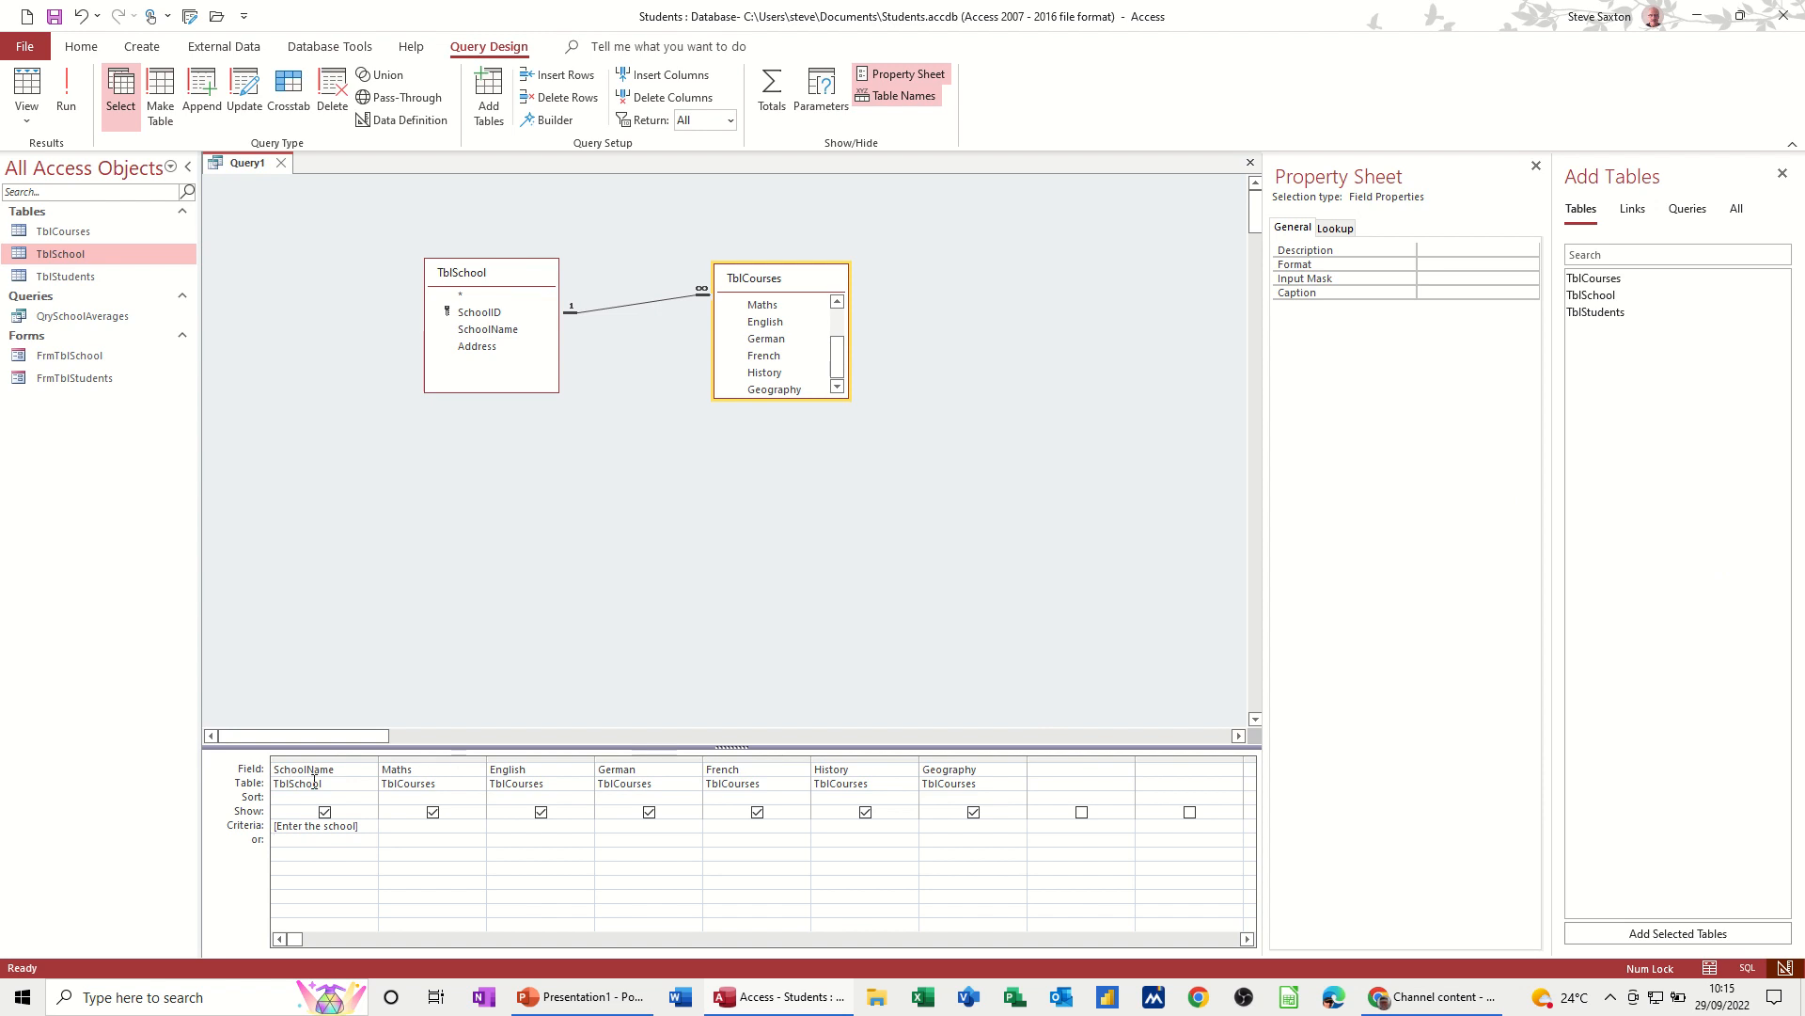
{"action": "left_click", "coordinate": [314, 839]}
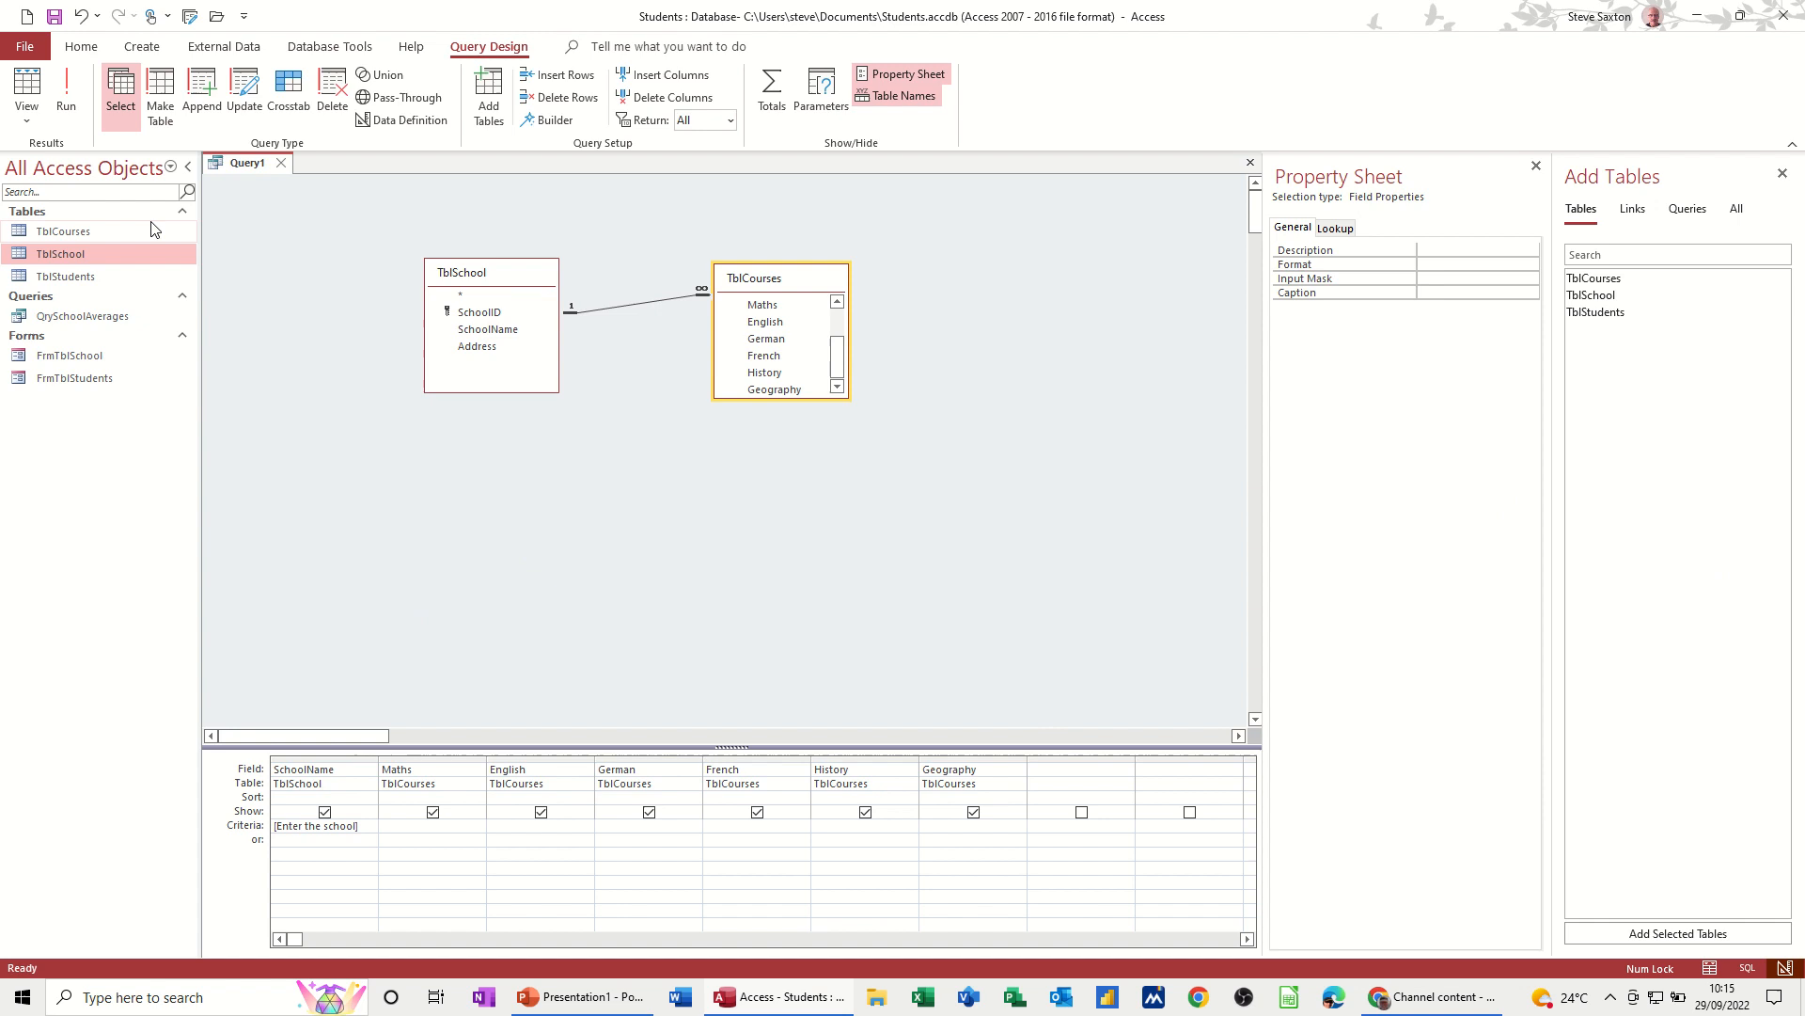
Step: Run the query and answer the school prompt with Buttershaw to list its three result rows
{"action": "left_click", "coordinate": [66, 92]}
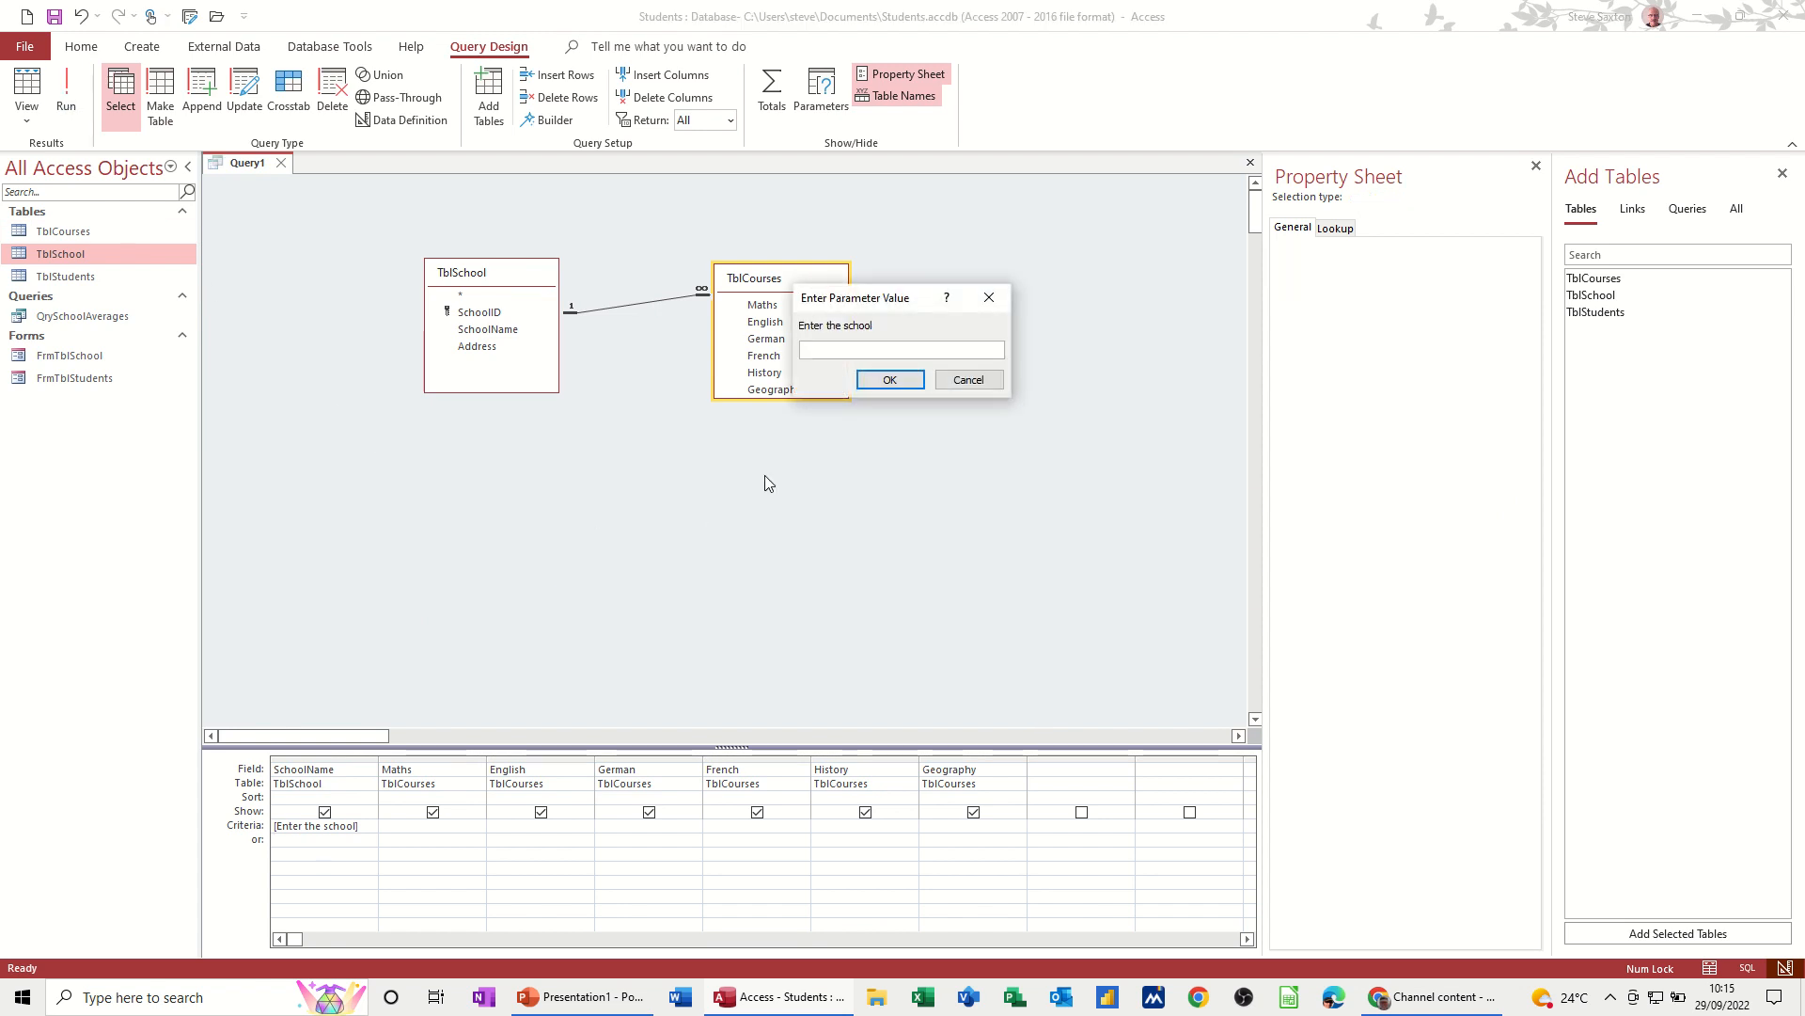
{"action": "left_click_drag", "start_coordinate": [854, 297], "coordinate": [409, 451]}
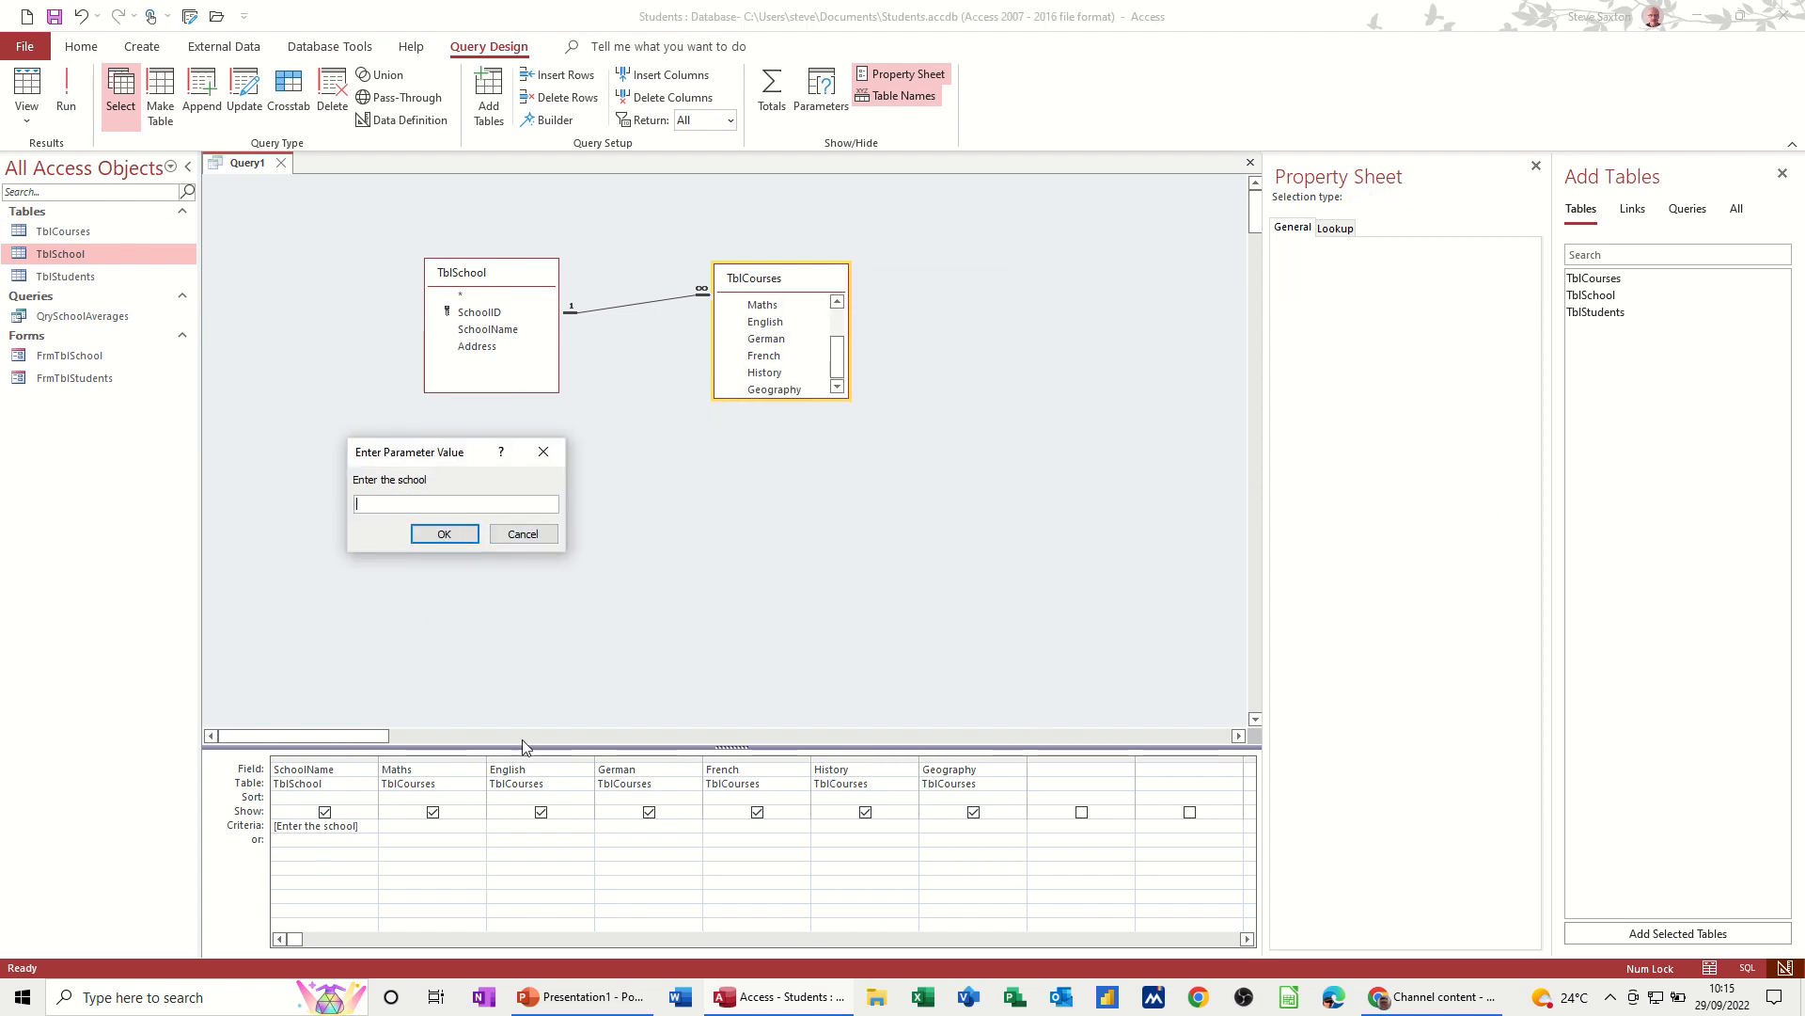
{"action": "type", "text": "Buttershaw"}
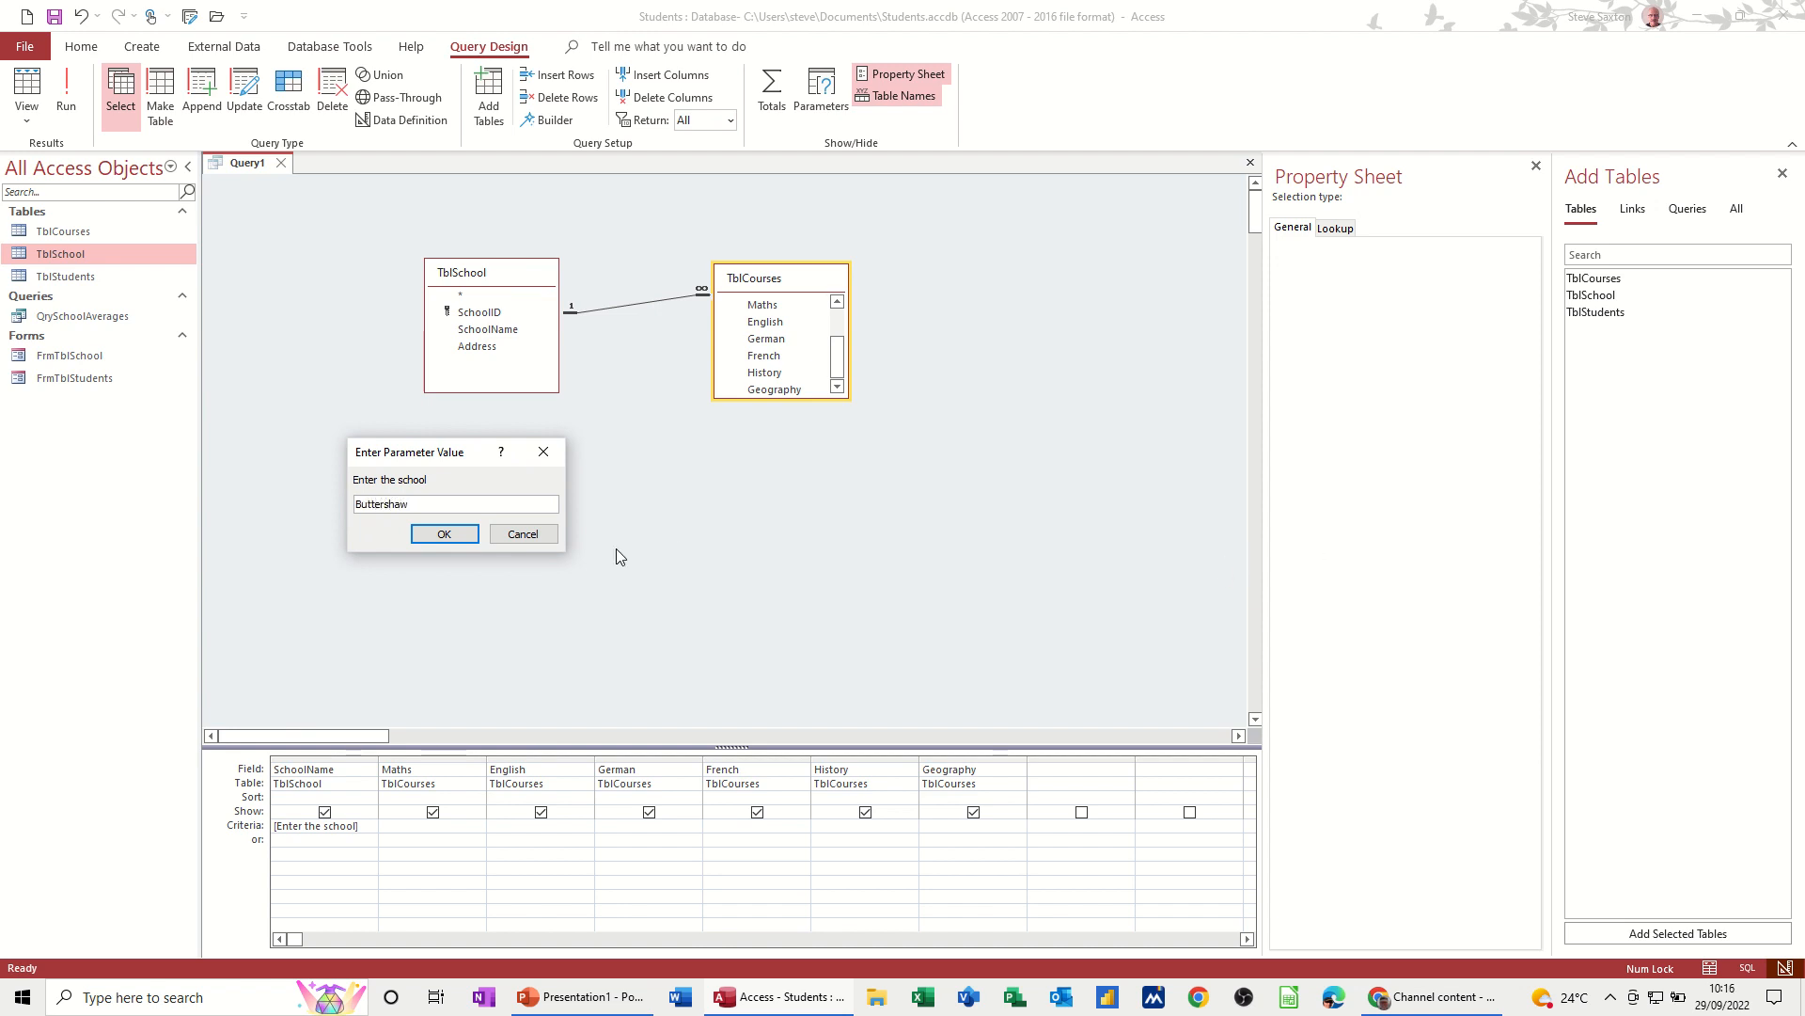
{"action": "left_click", "coordinate": [444, 533]}
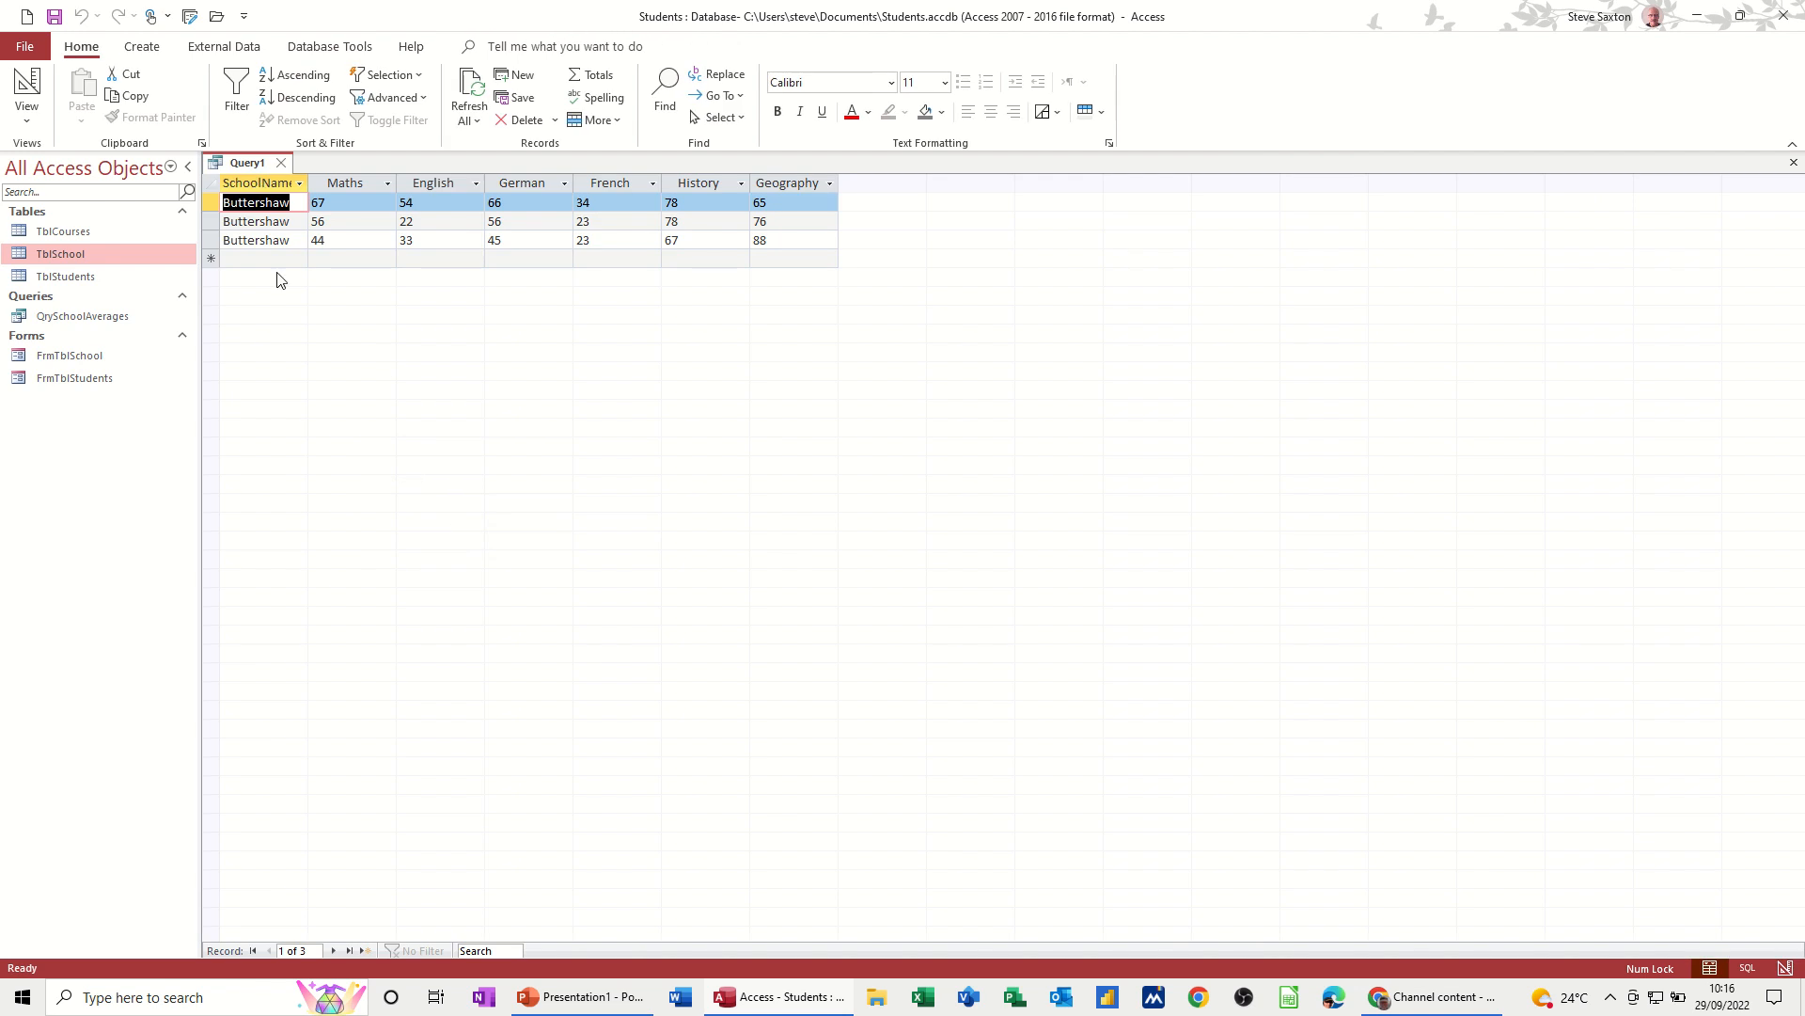
{"action": "mouse_move", "coordinate": [259, 178]}
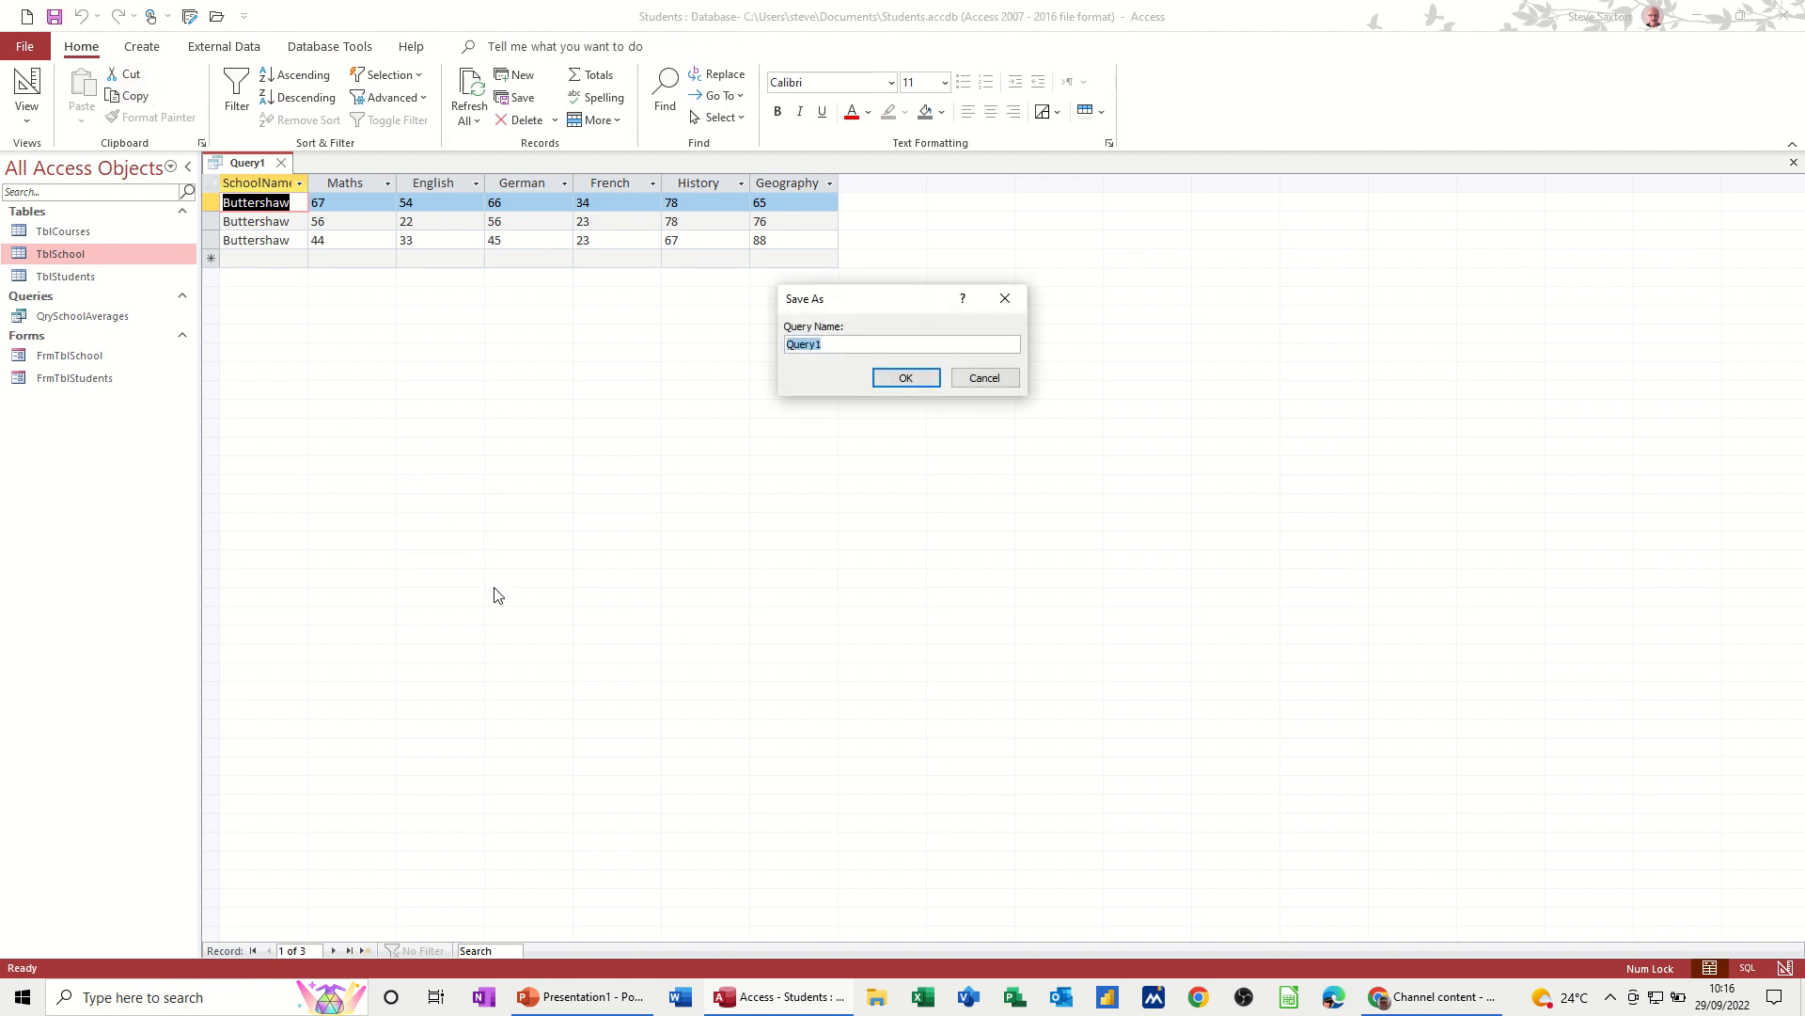
Step: Save the query as QrySchoolResults and select it in the Navigation Pane
{"action": "type", "text": "Q"}
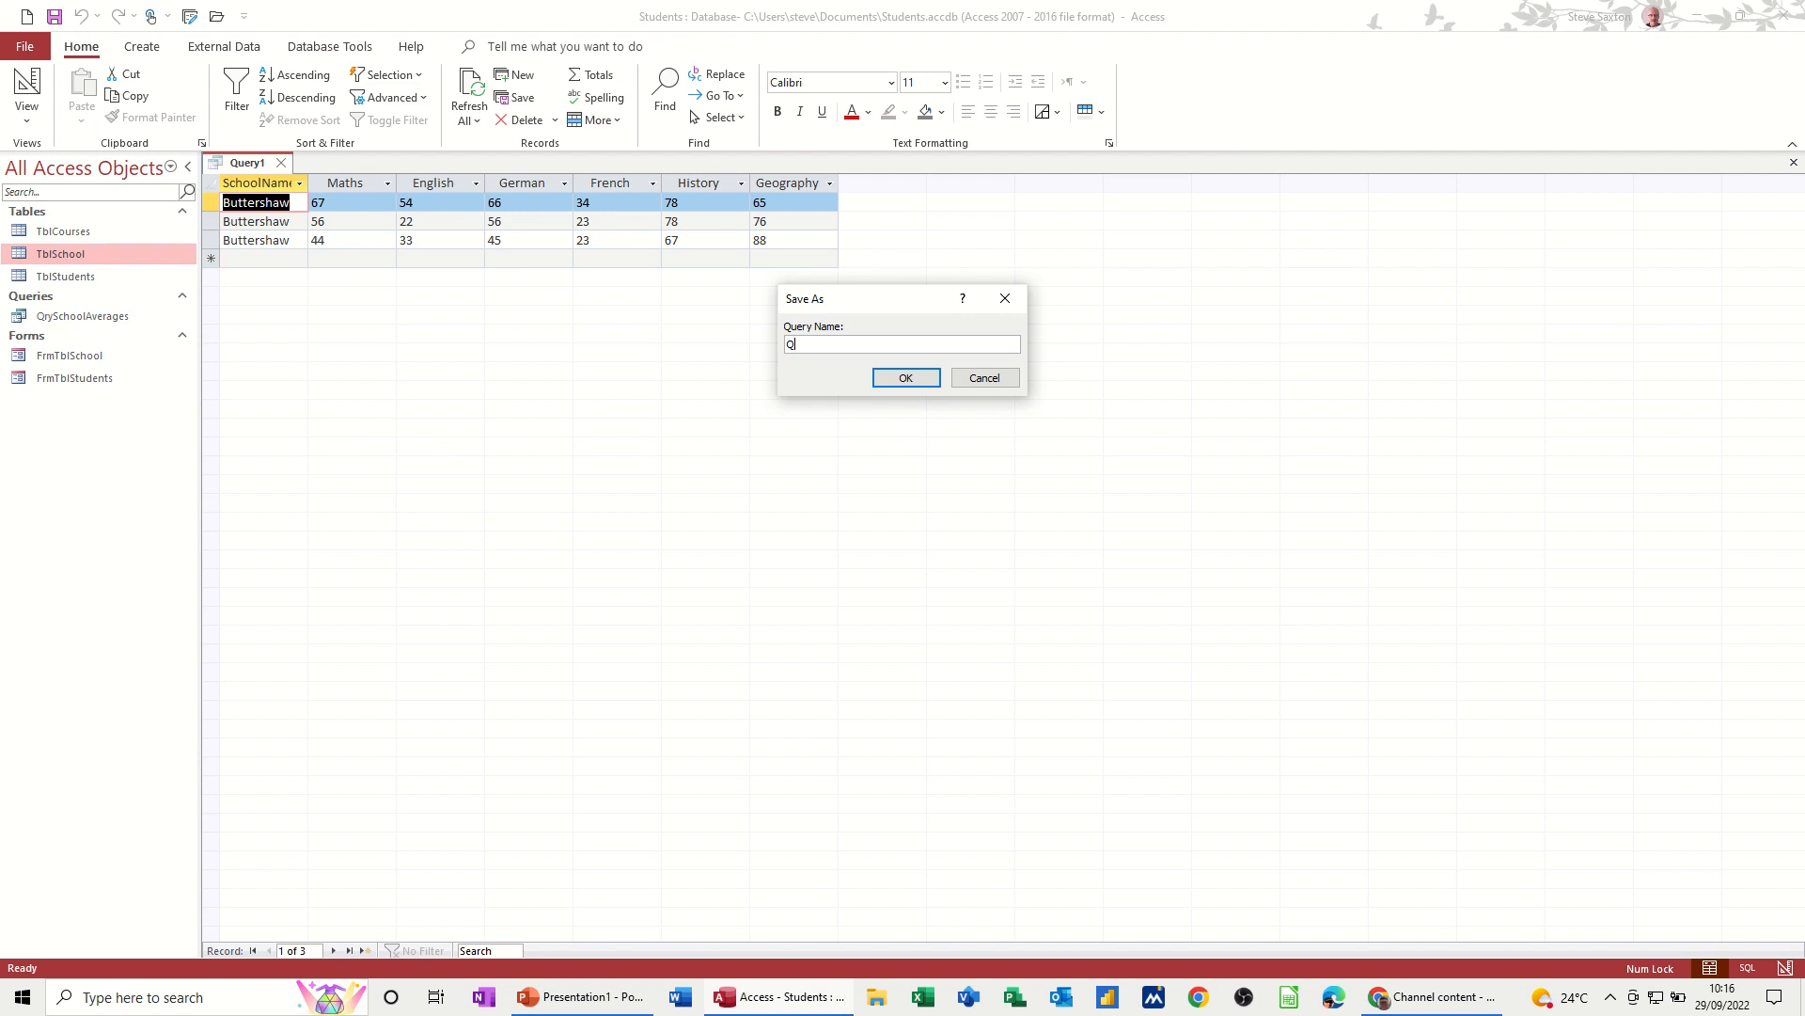
{"action": "type", "text": "rySchoolRes"}
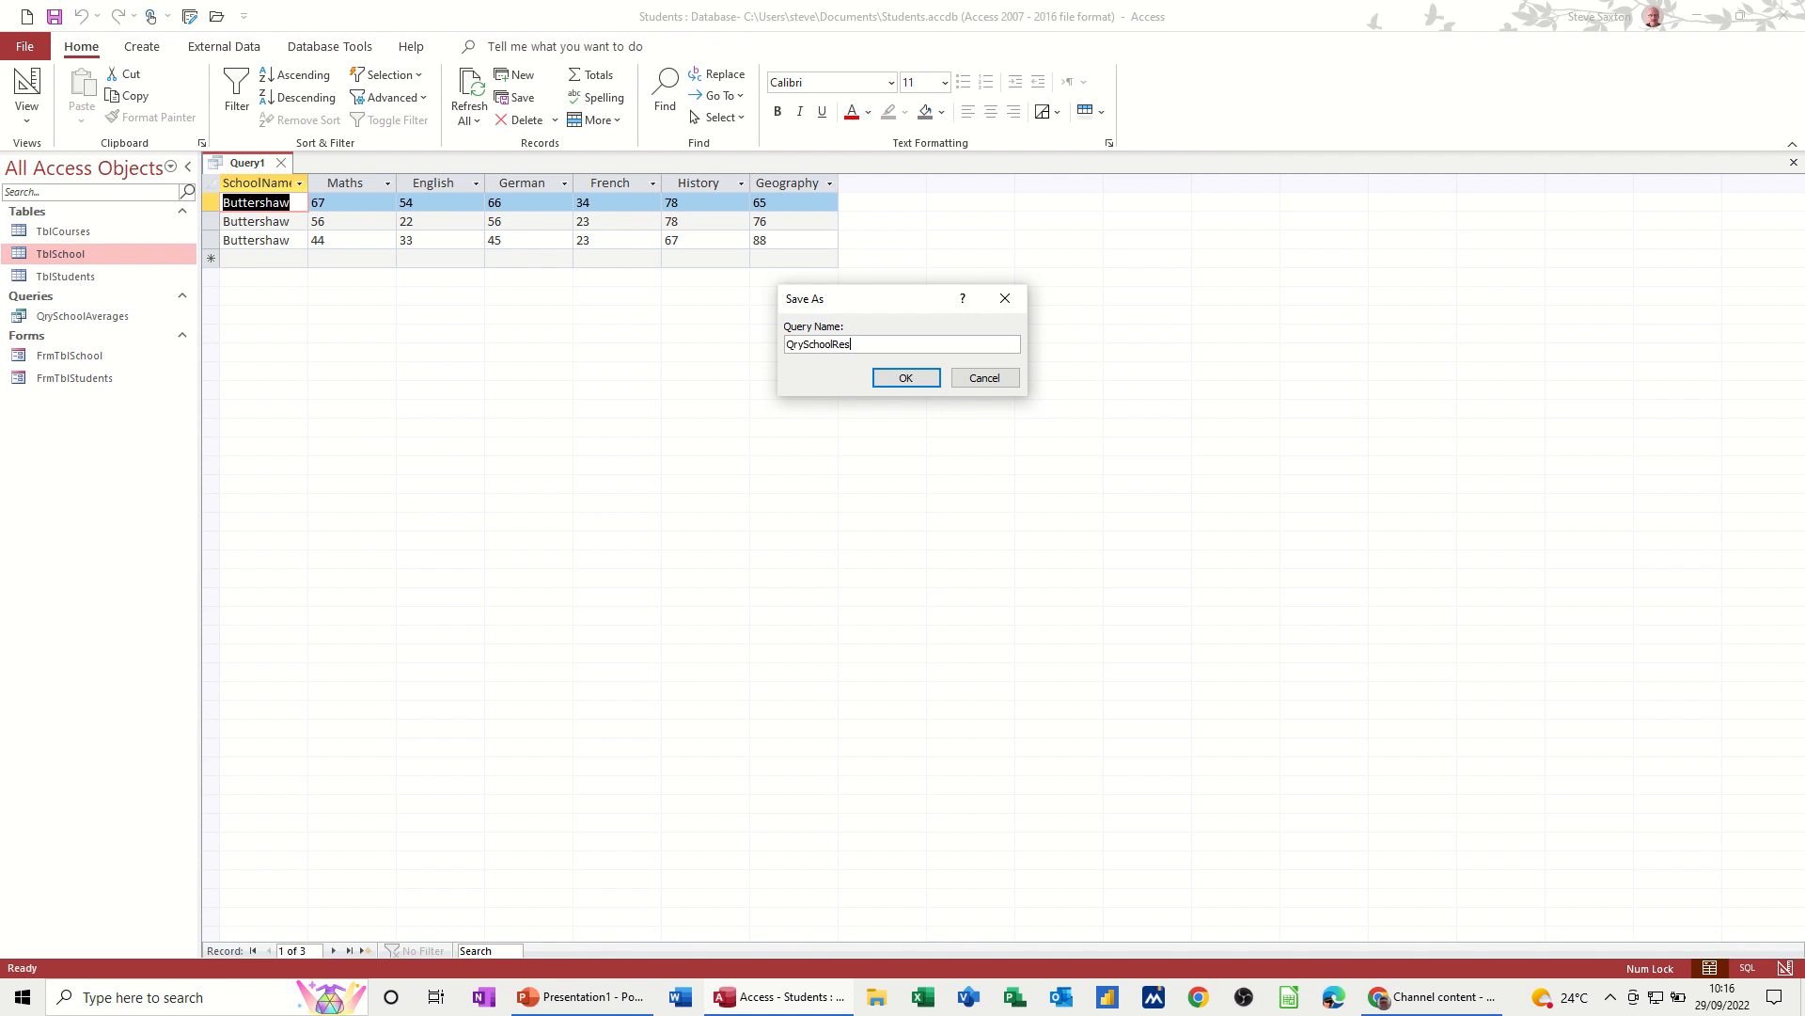
{"action": "type", "text": "ults"}
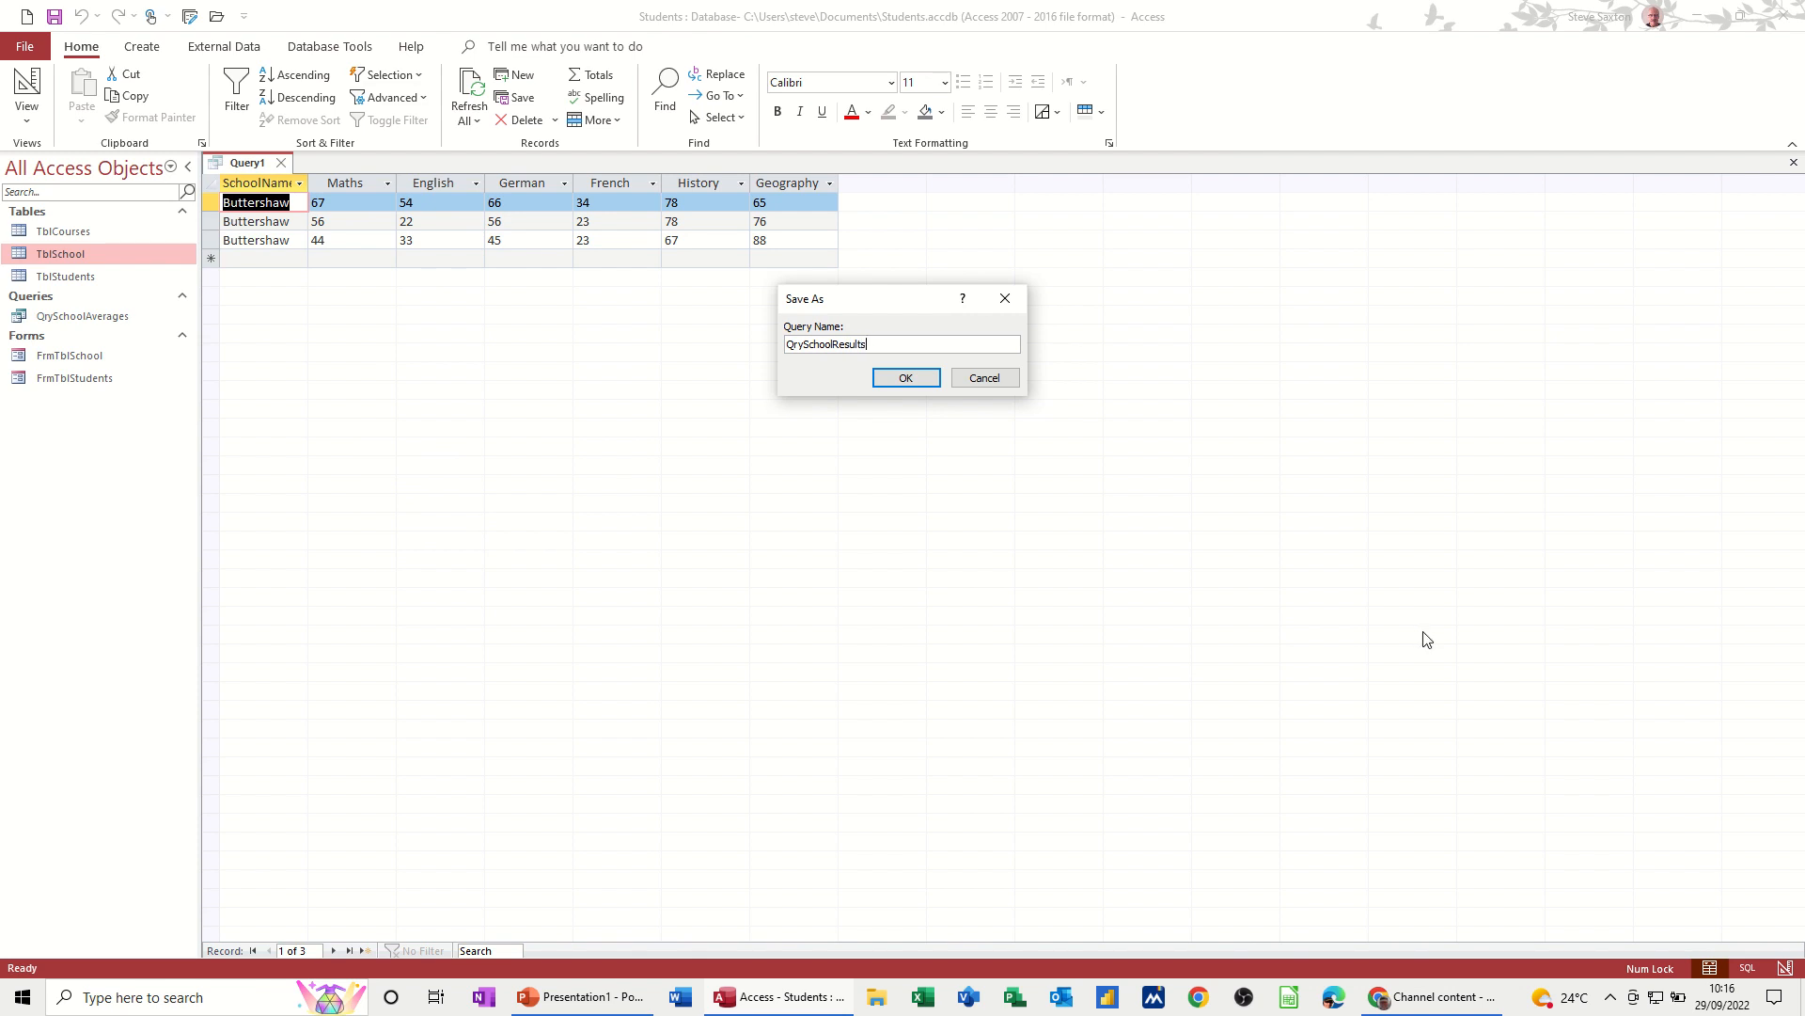
{"action": "left_click", "coordinate": [904, 376]}
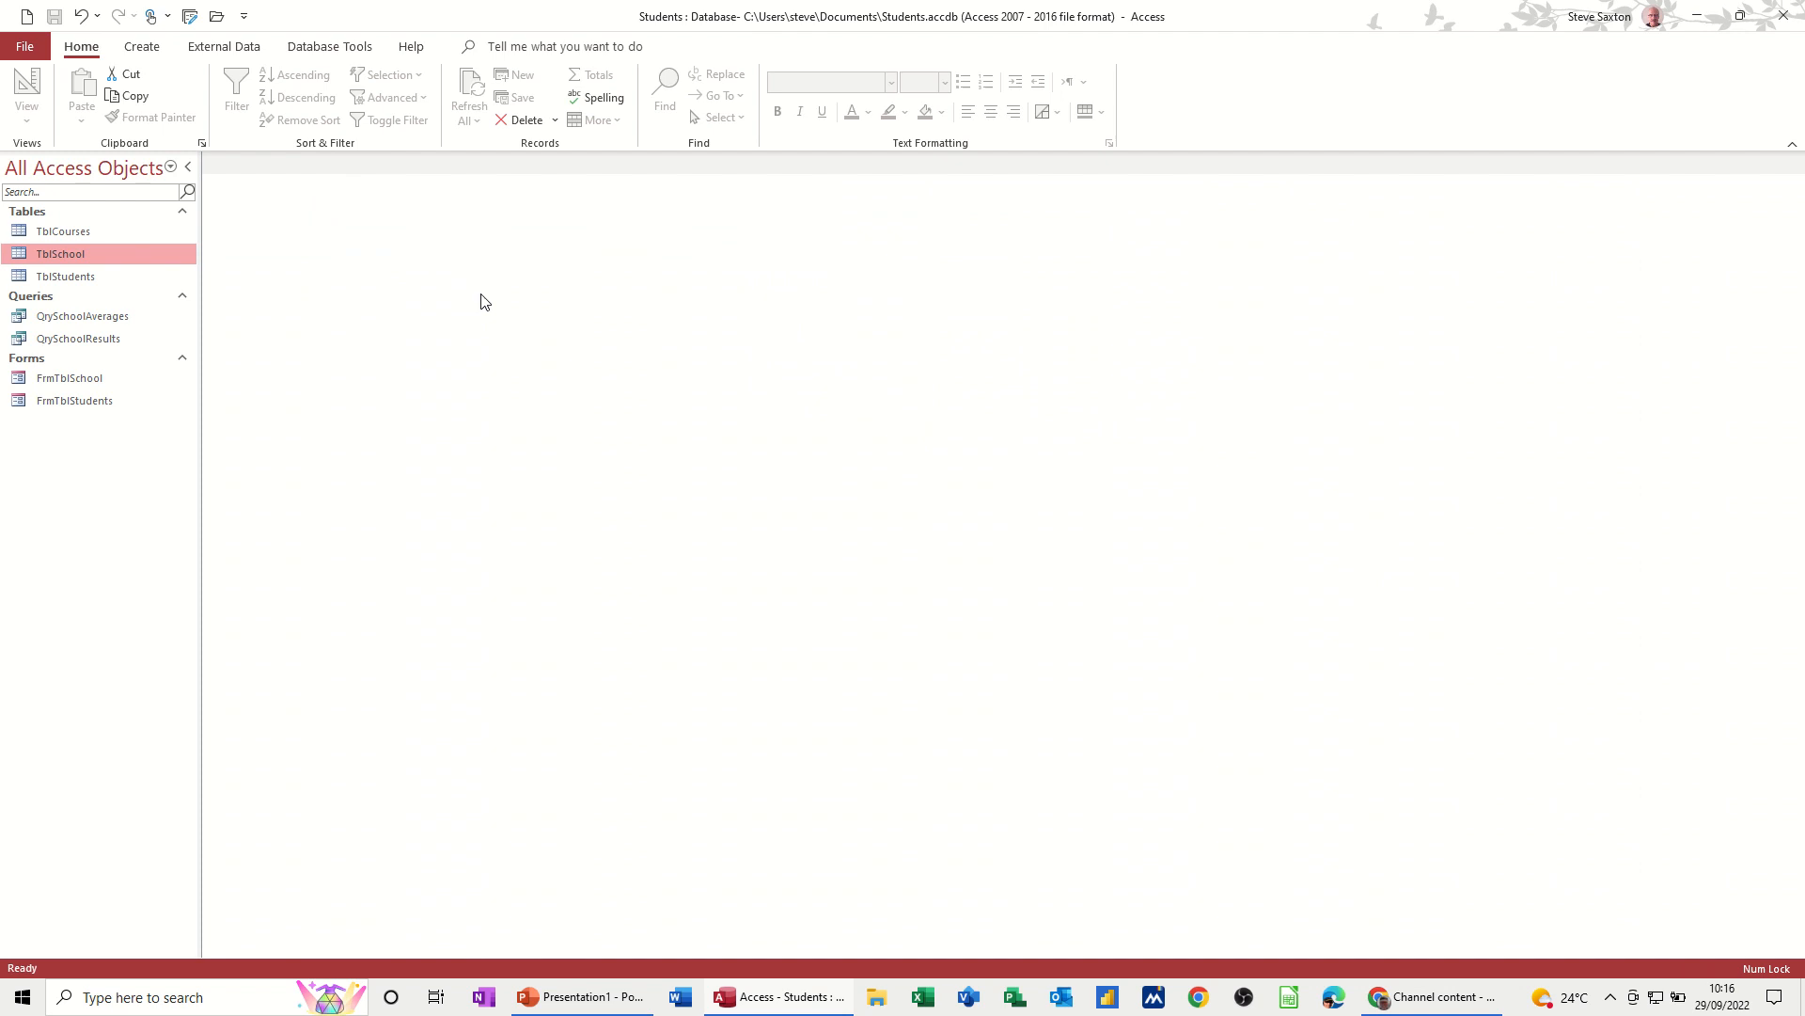
{"action": "left_click", "coordinate": [79, 336]}
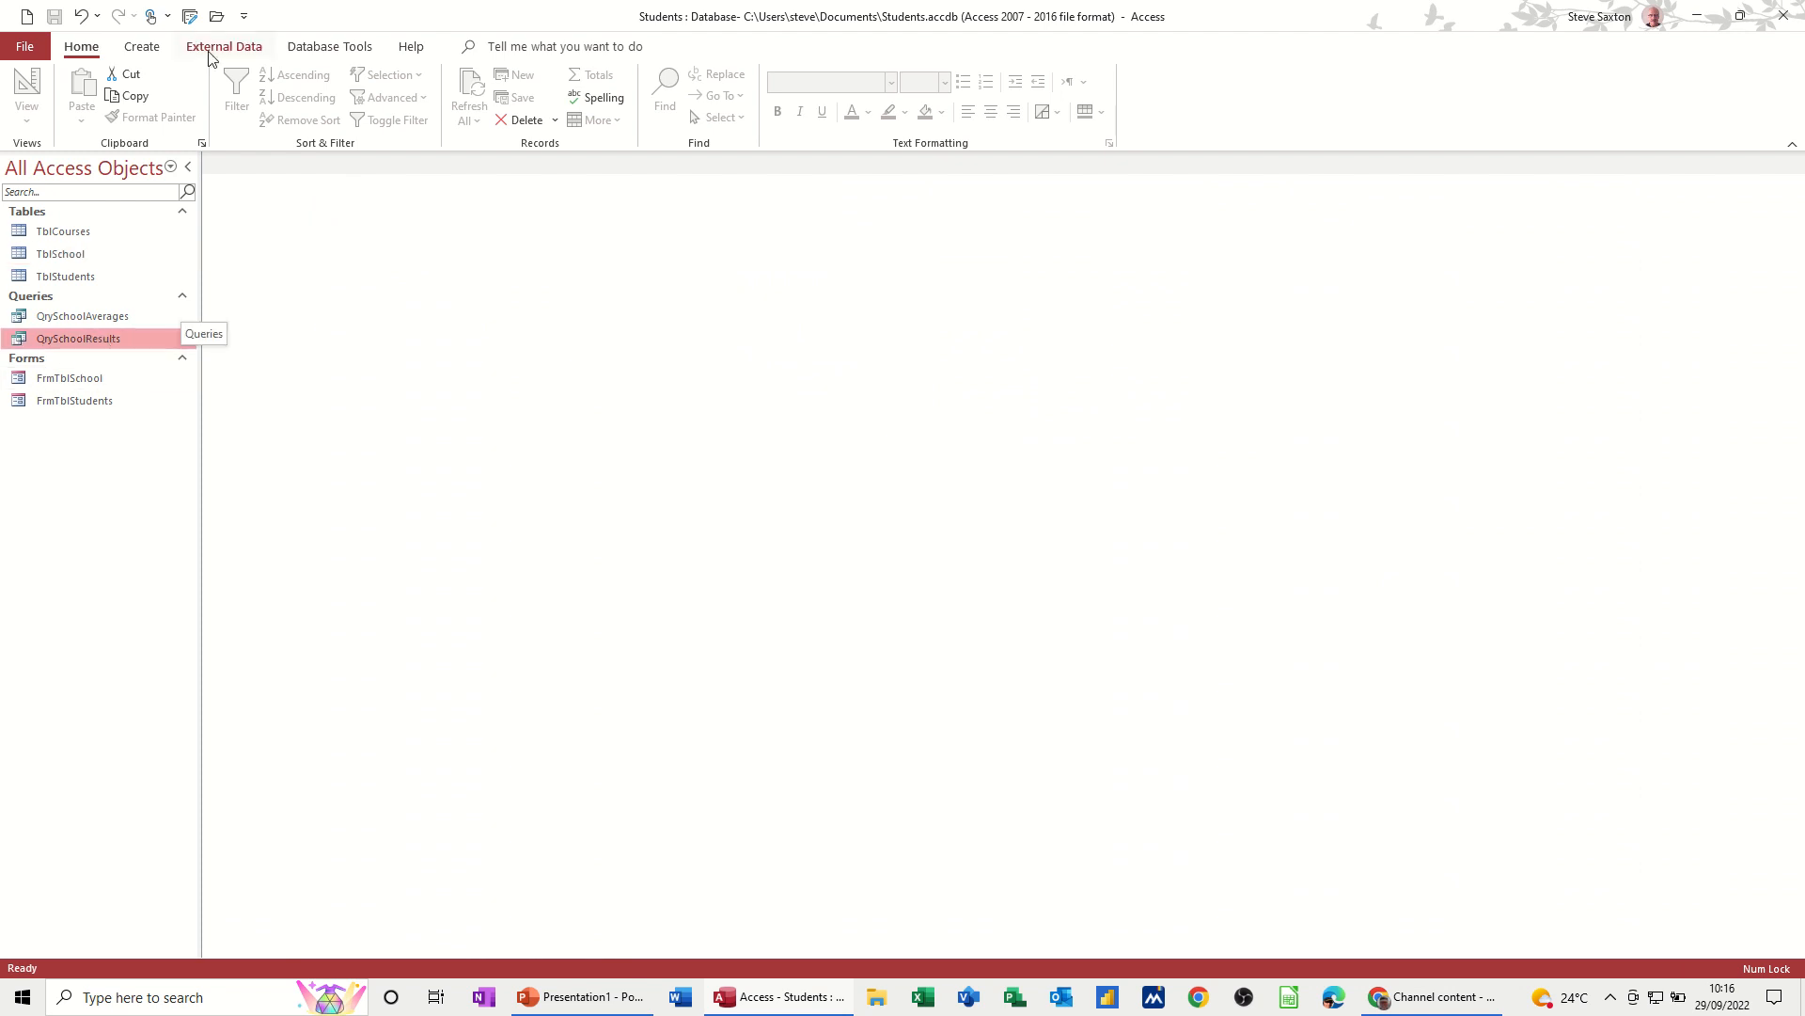
{"action": "left_click", "coordinate": [141, 45]}
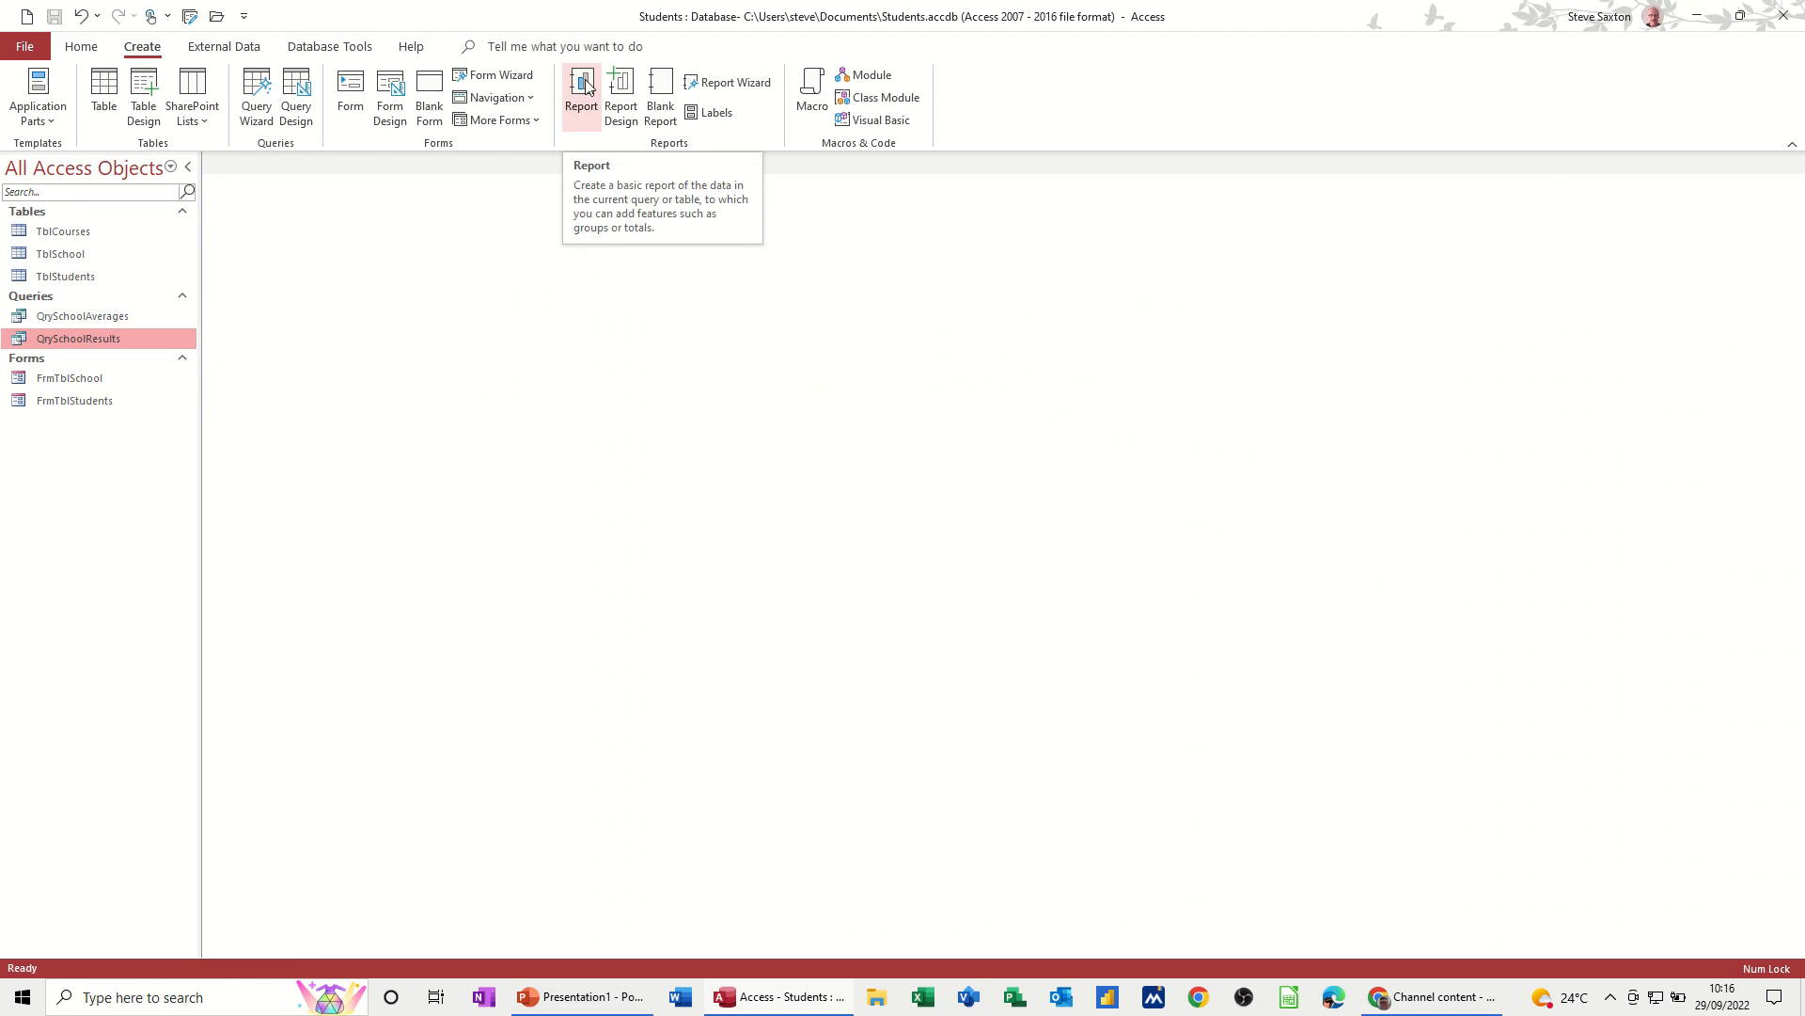
Step: Start the Report Wizard on QrySchoolResults and include every query field
{"action": "left_click", "coordinate": [728, 81]}
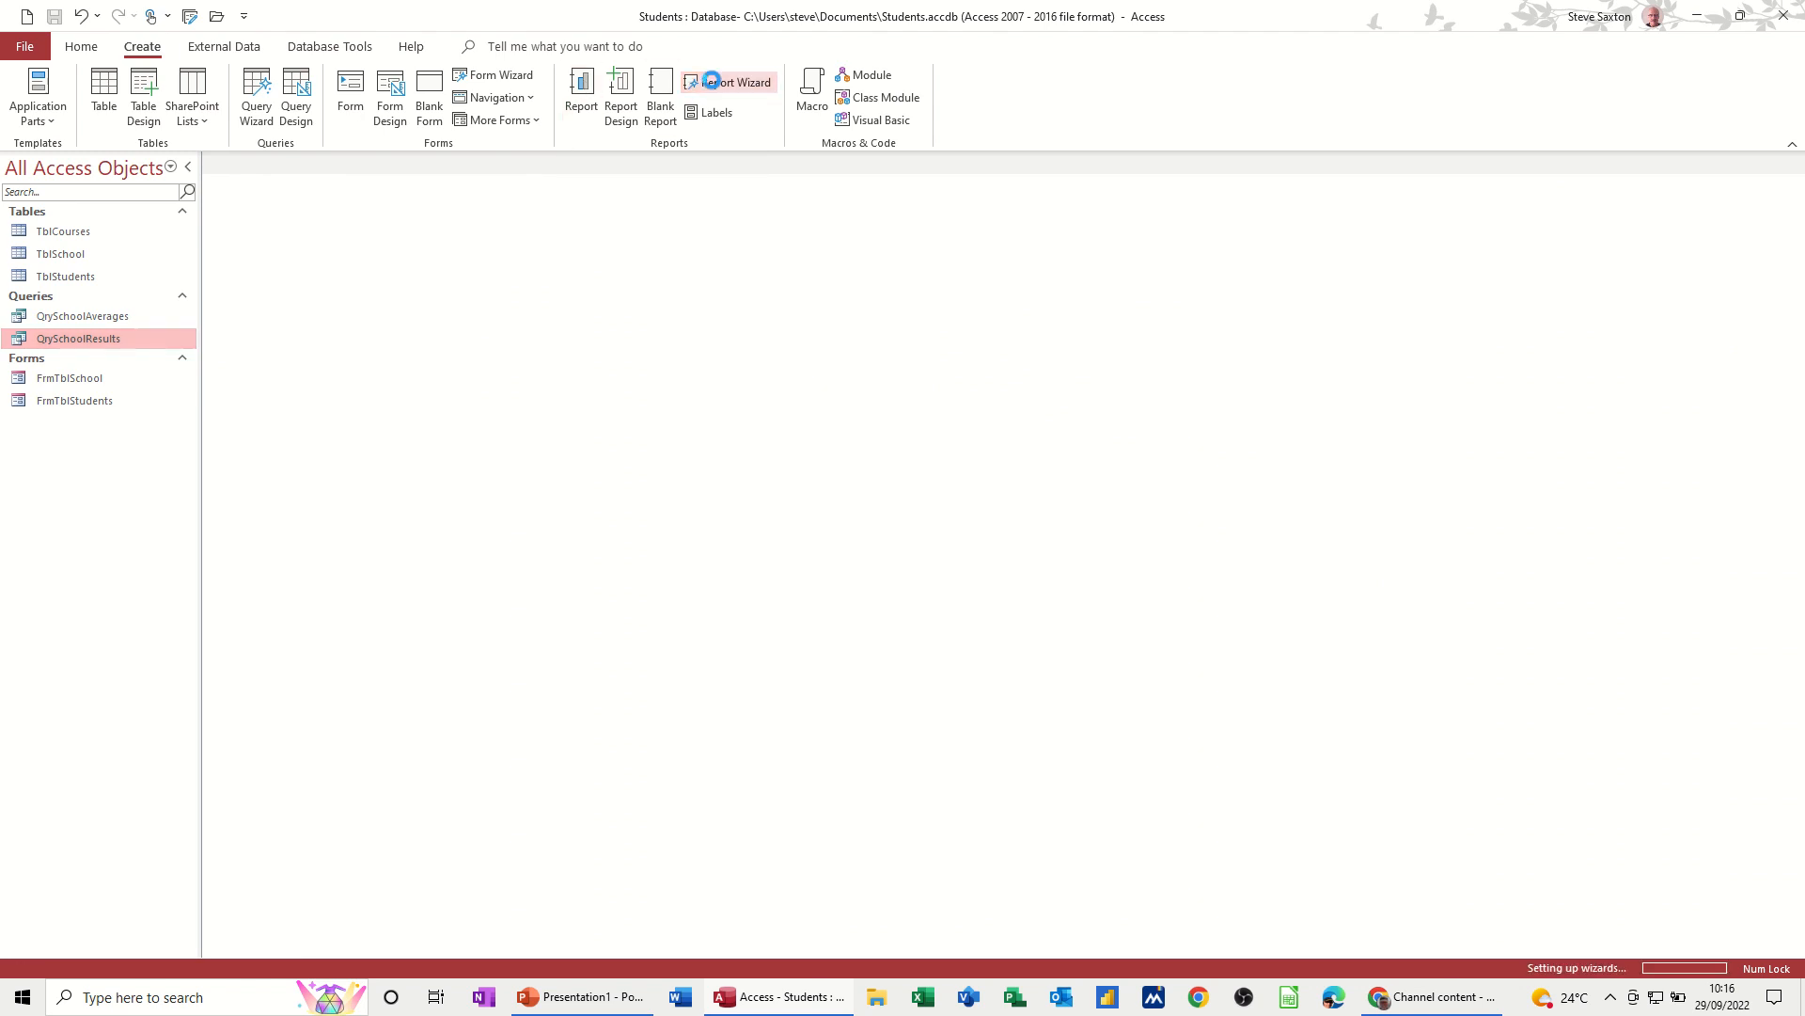
{"action": "left_click", "coordinate": [737, 81]}
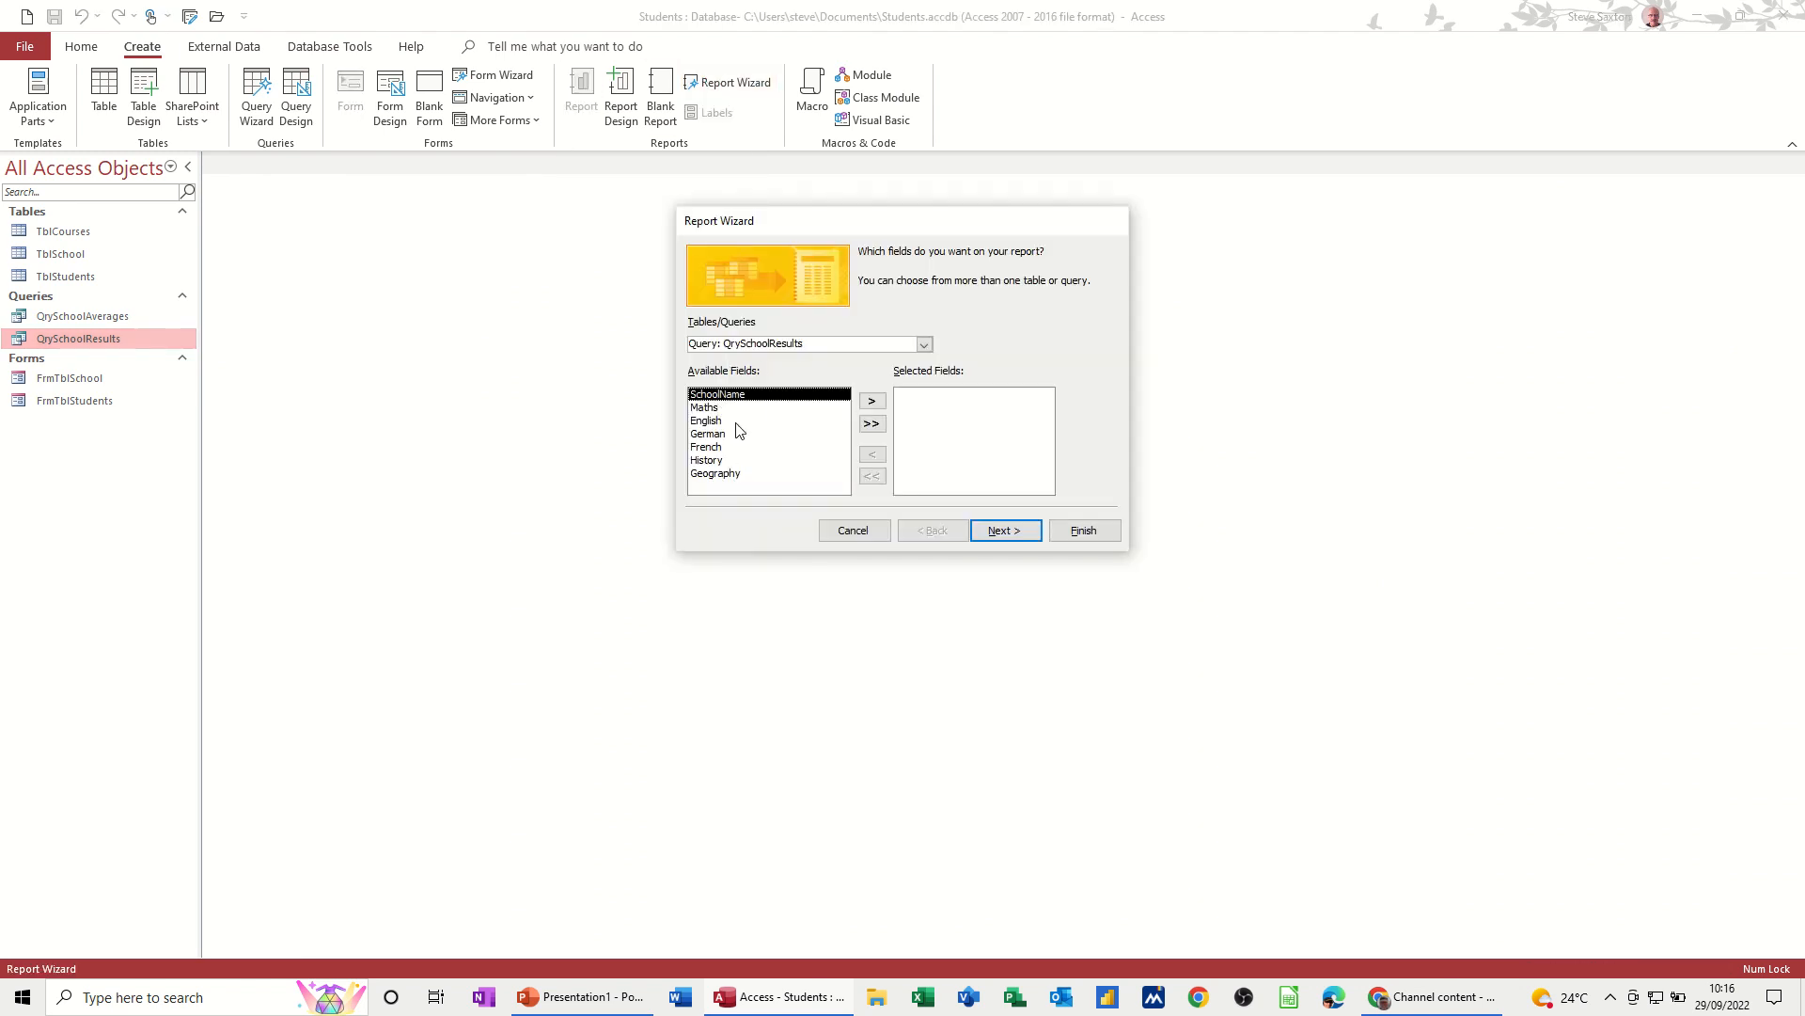
{"action": "left_click", "coordinate": [870, 424]}
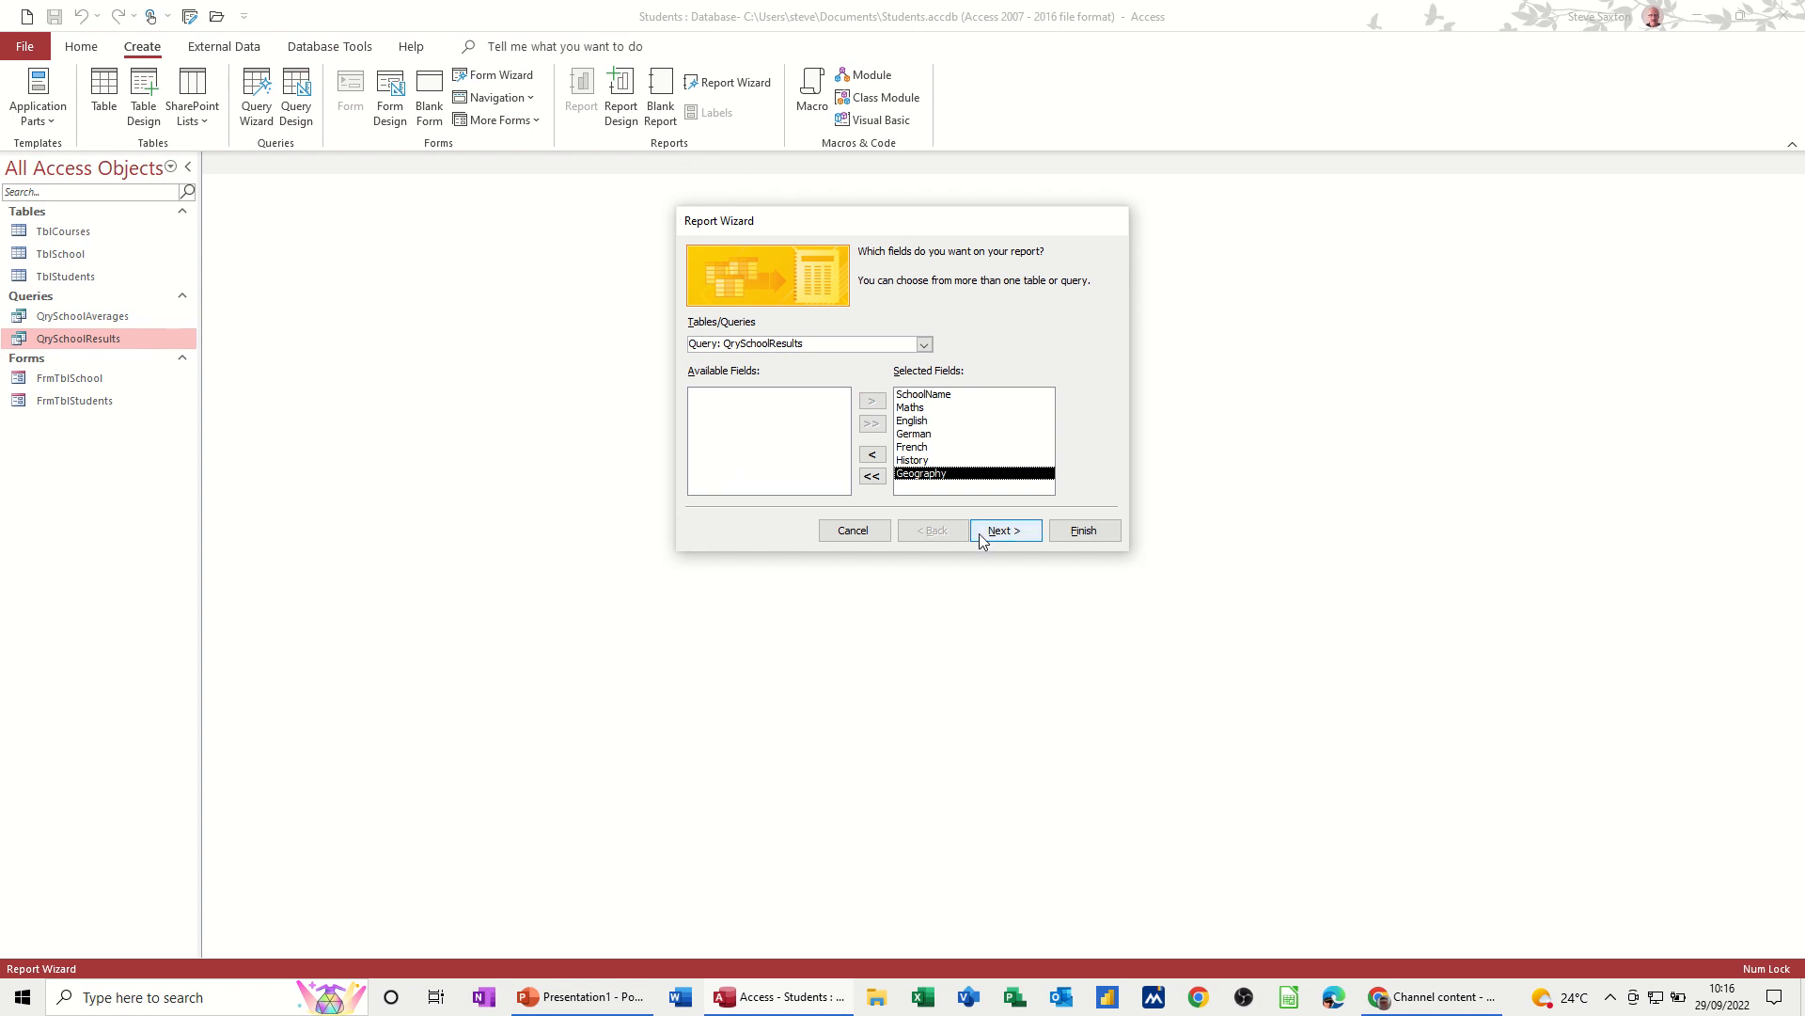
{"action": "left_click", "coordinate": [1002, 531]}
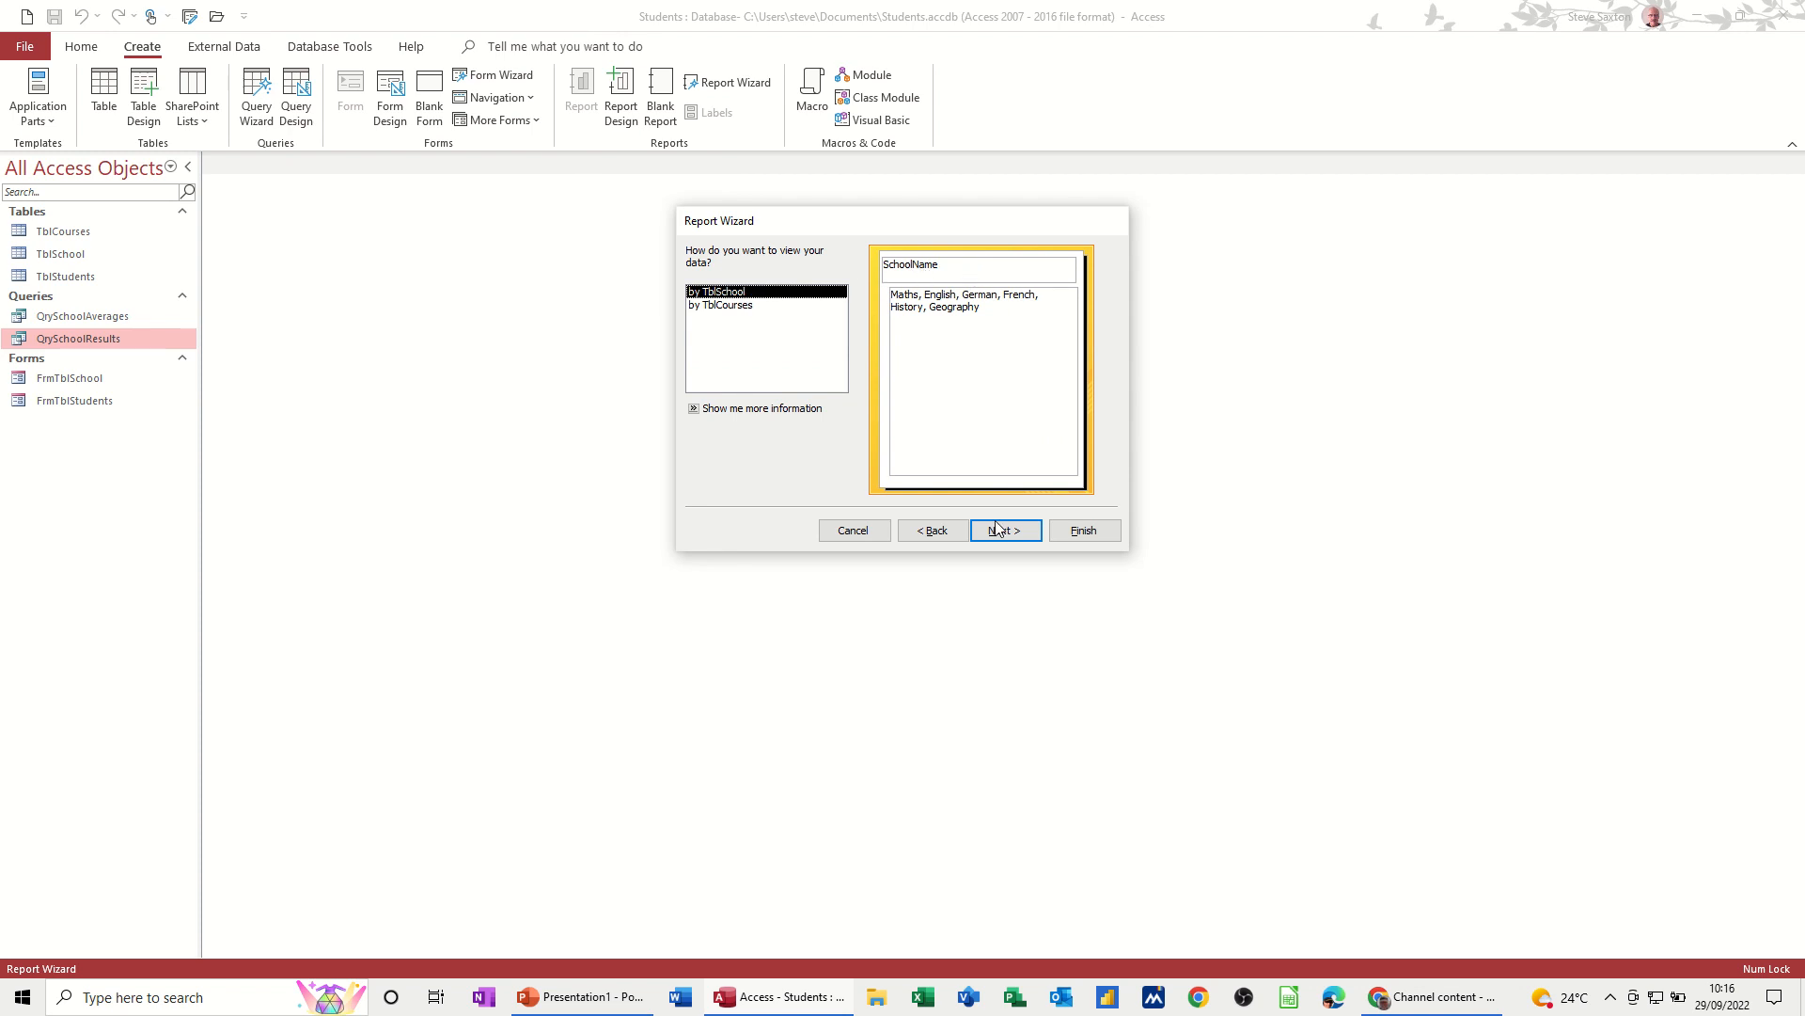
Step: Accept the view, grouping and layout pages, setting the sort order to Descending
{"action": "left_click", "coordinate": [1003, 531]}
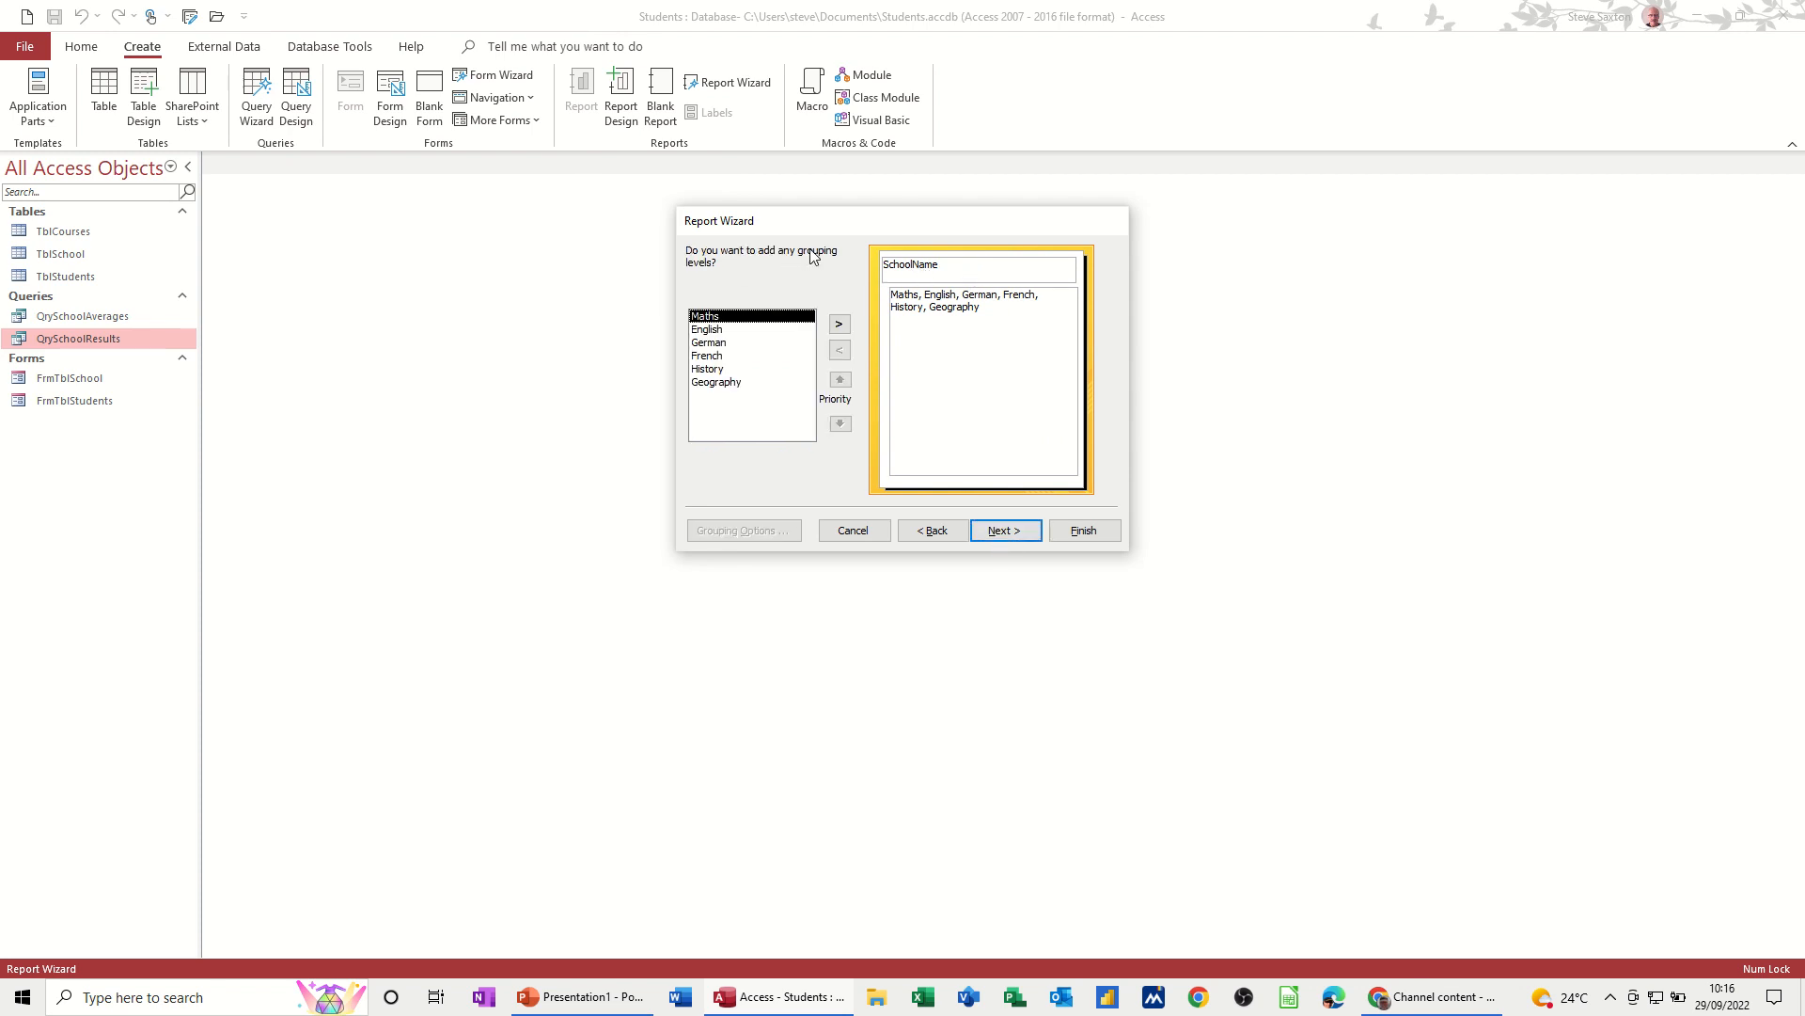
{"action": "mouse_move", "coordinate": [878, 461]}
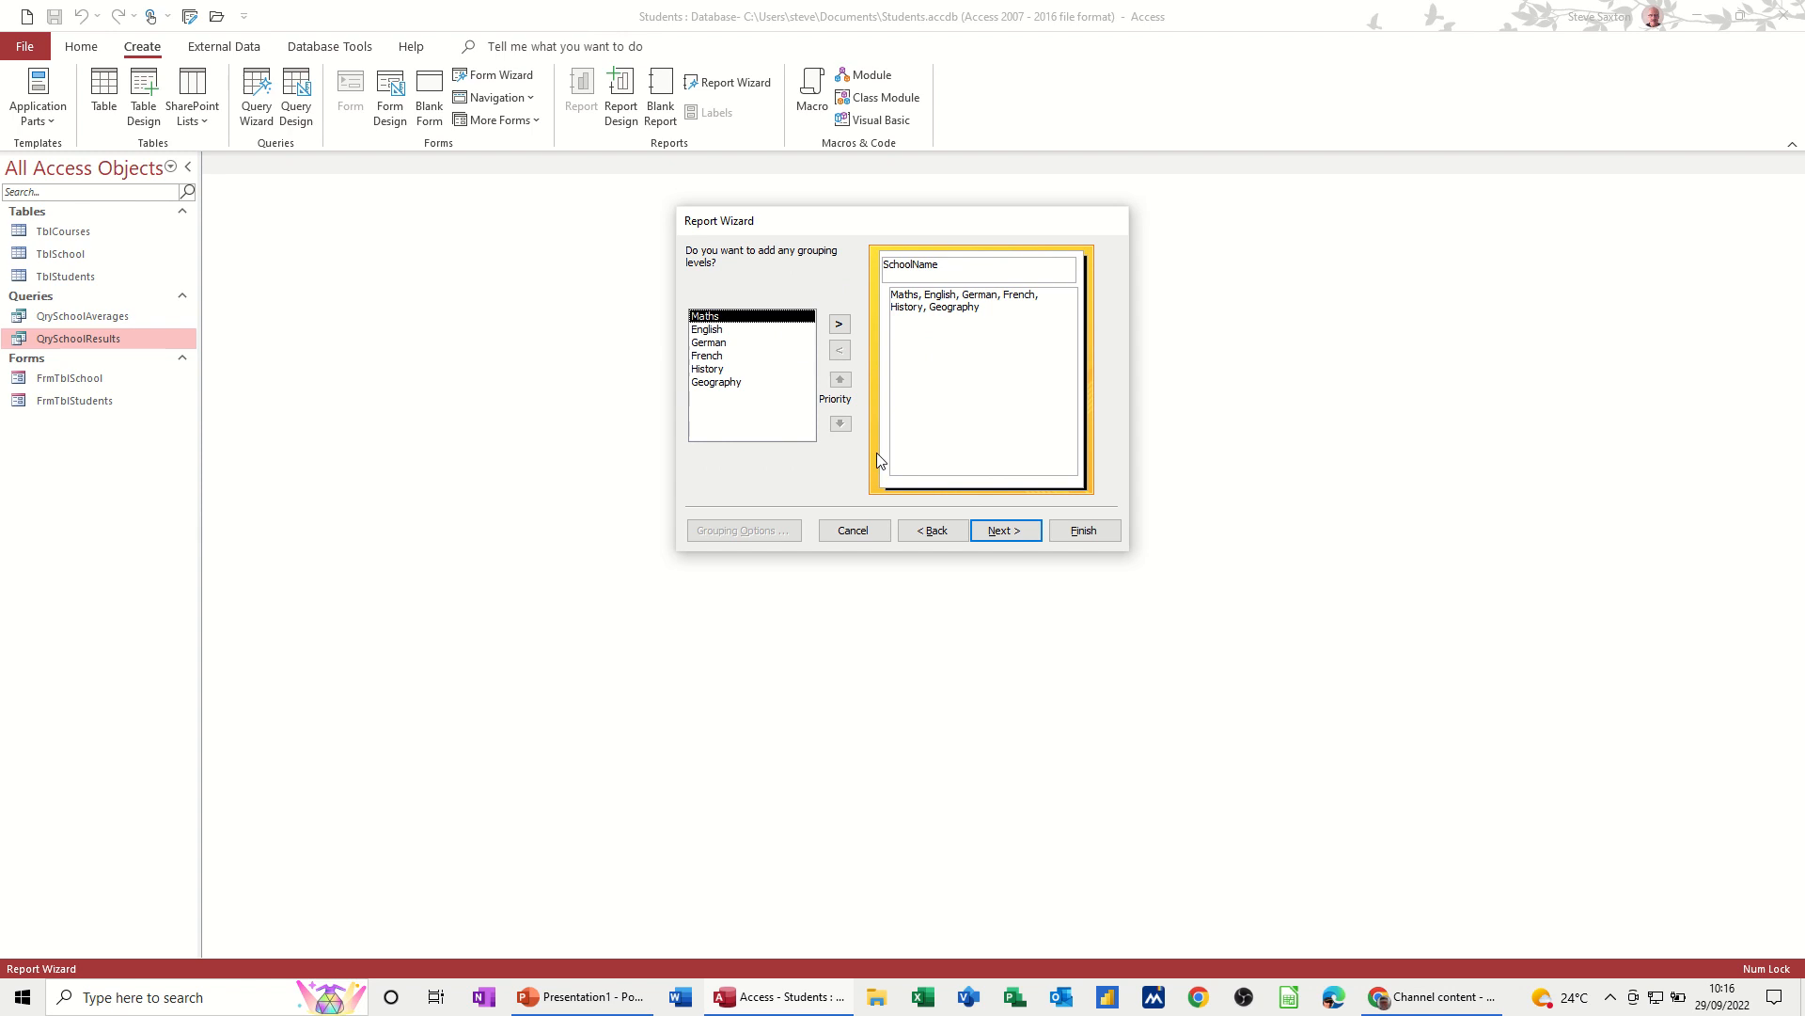
{"action": "left_click", "coordinate": [1002, 531]}
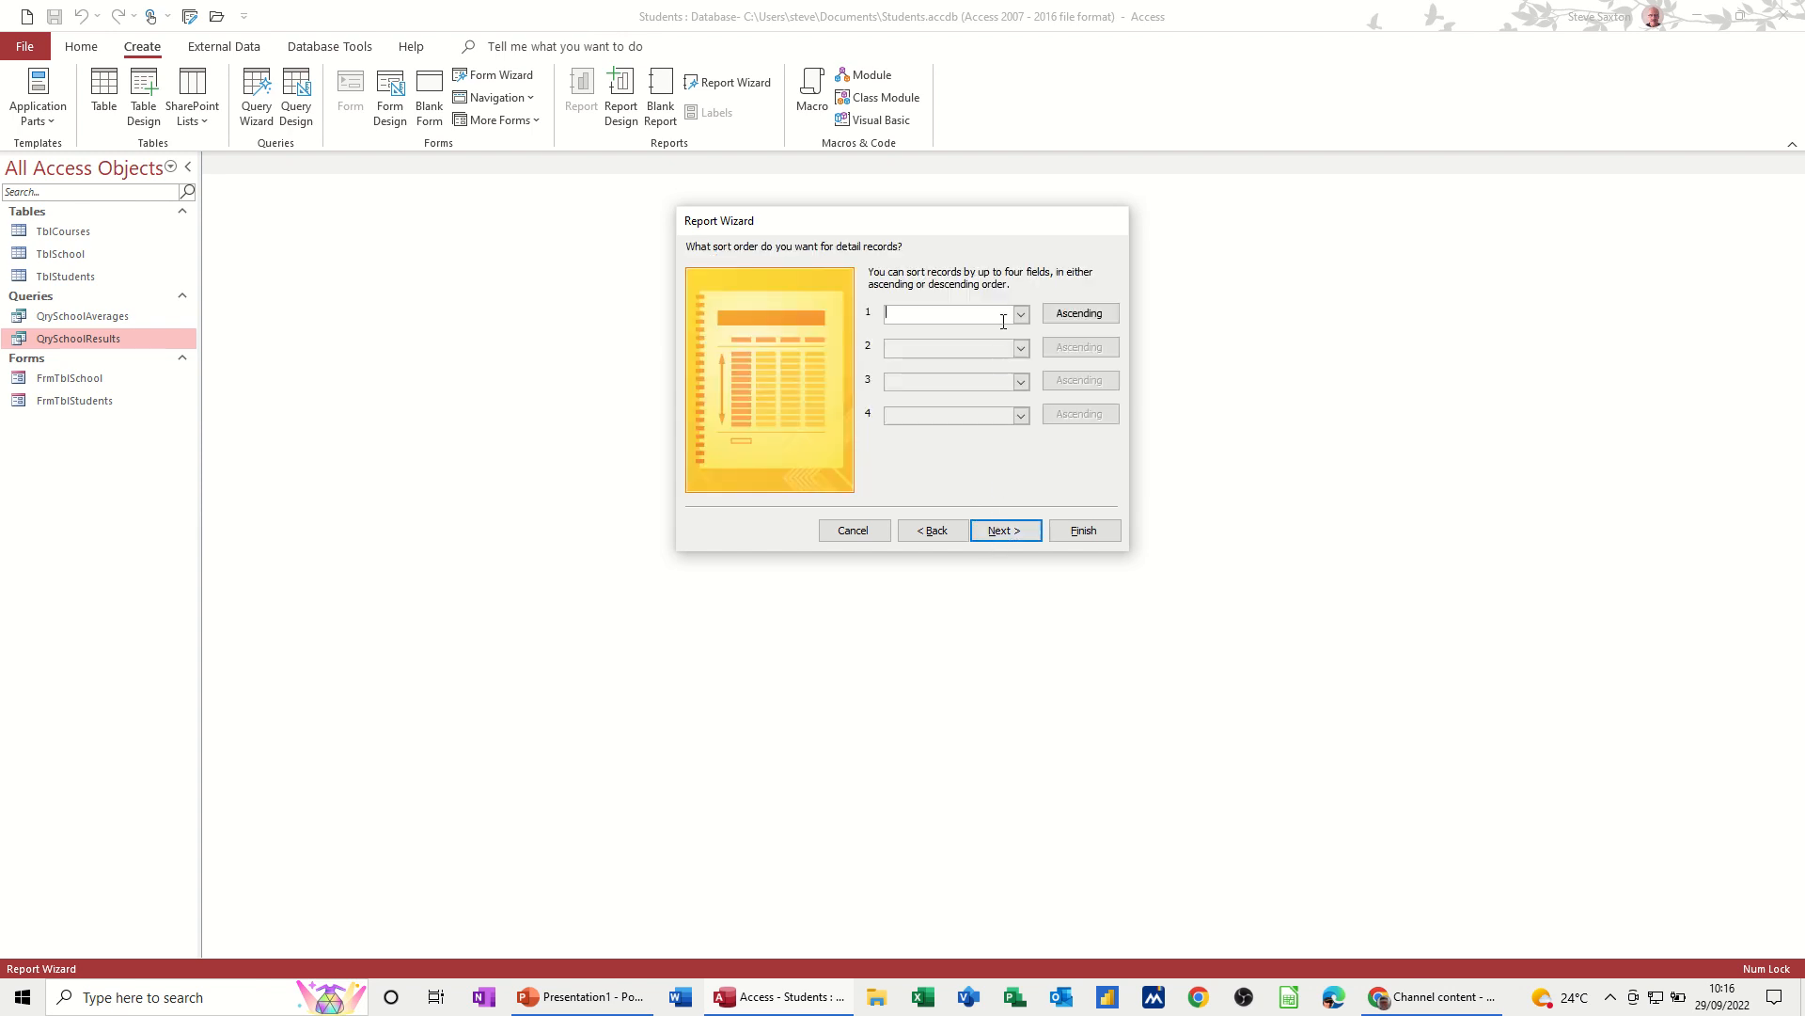
{"action": "left_click", "coordinate": [1078, 314]}
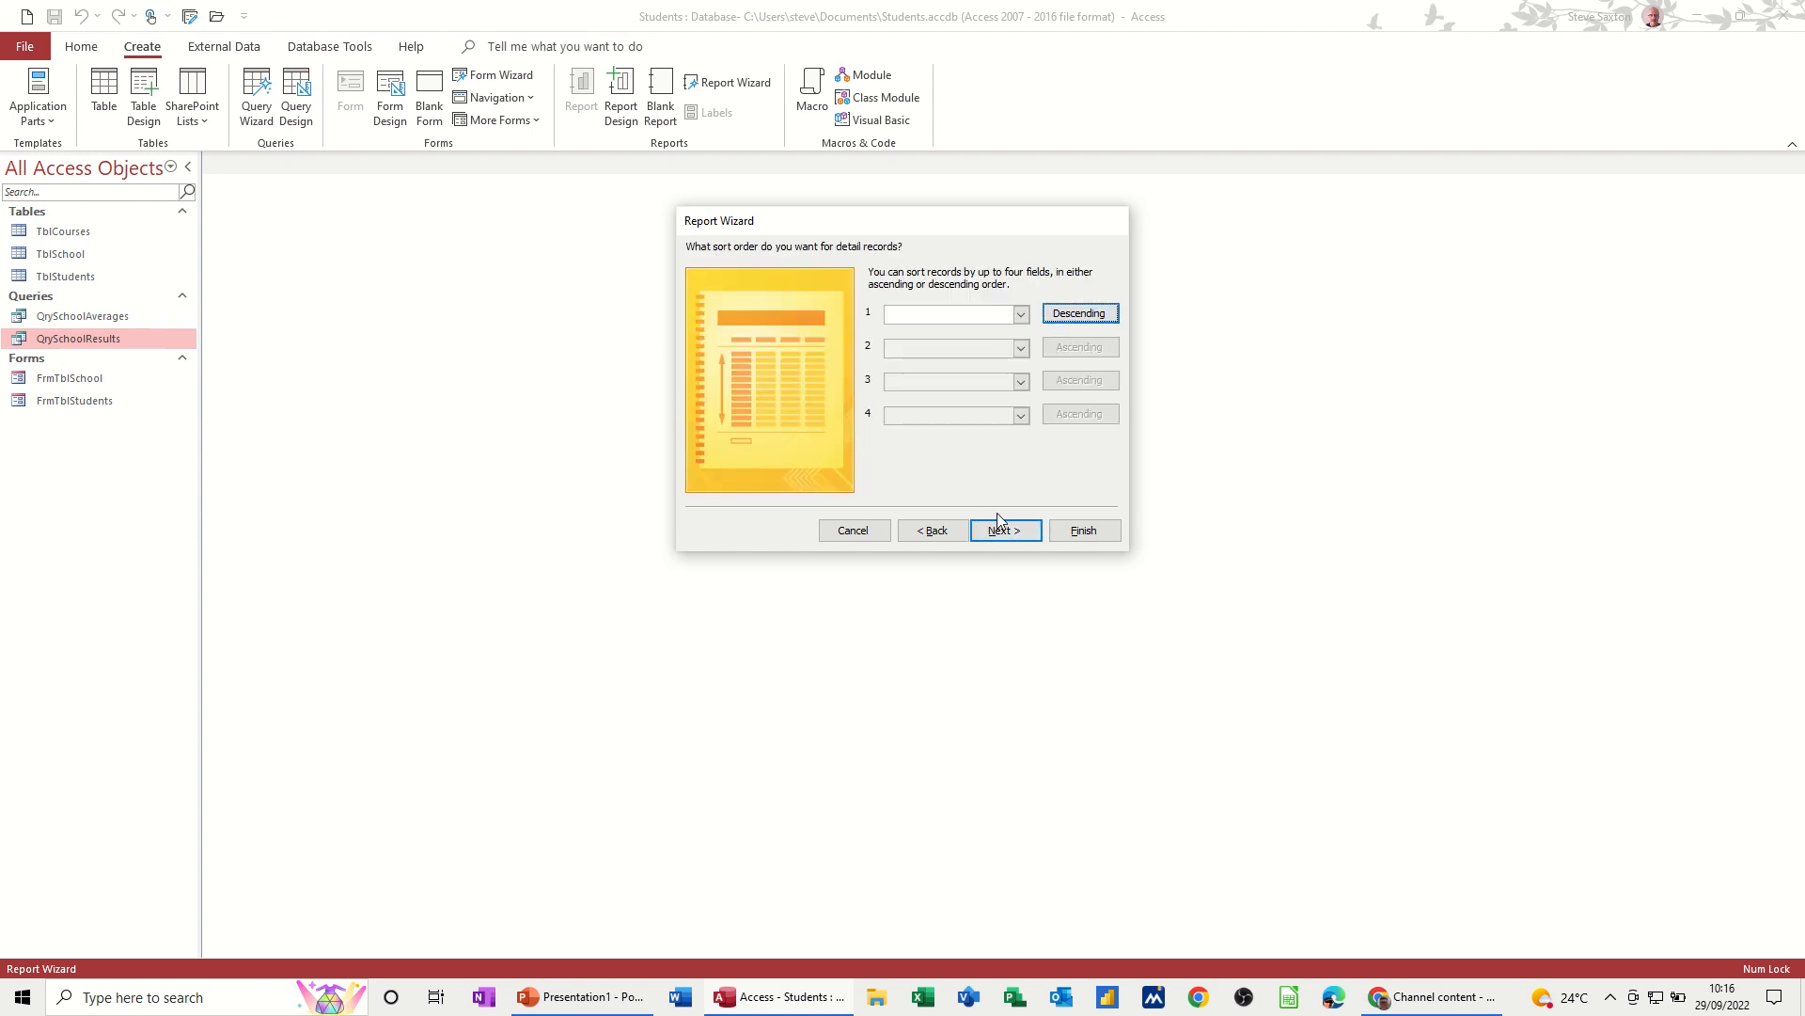
{"action": "left_click", "coordinate": [1002, 530]}
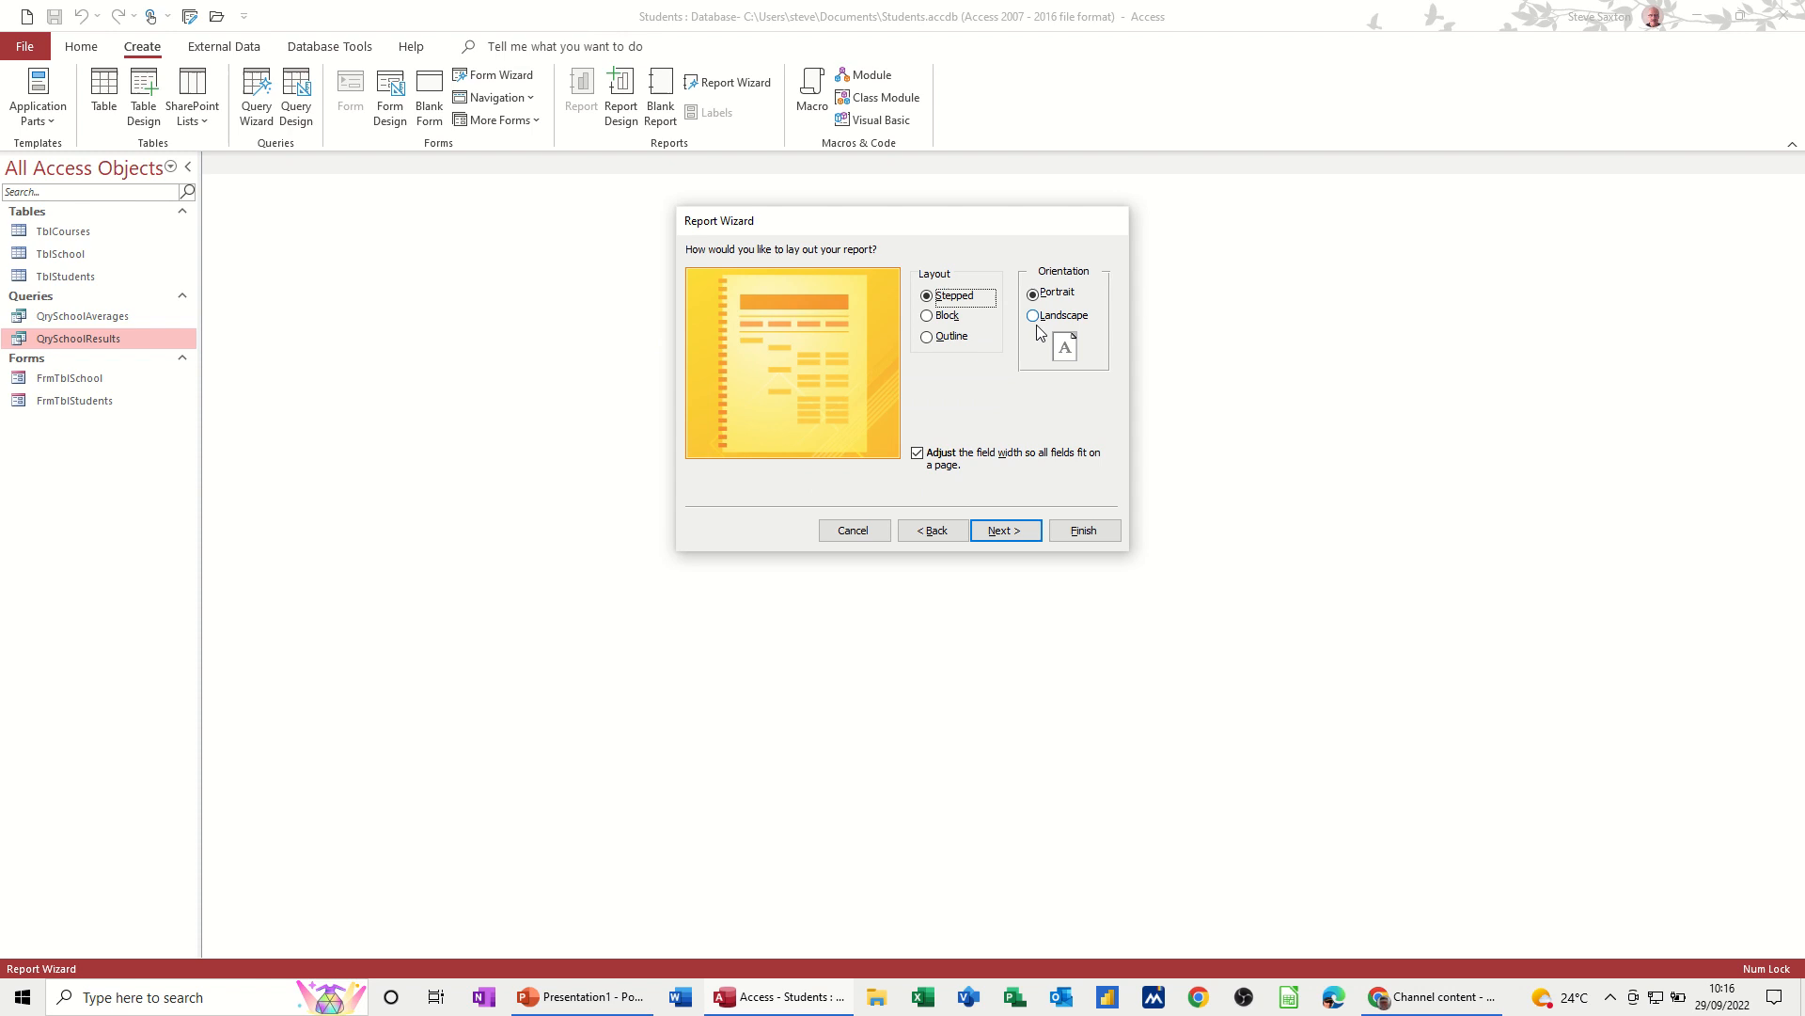
{"action": "left_click", "coordinate": [1002, 530]}
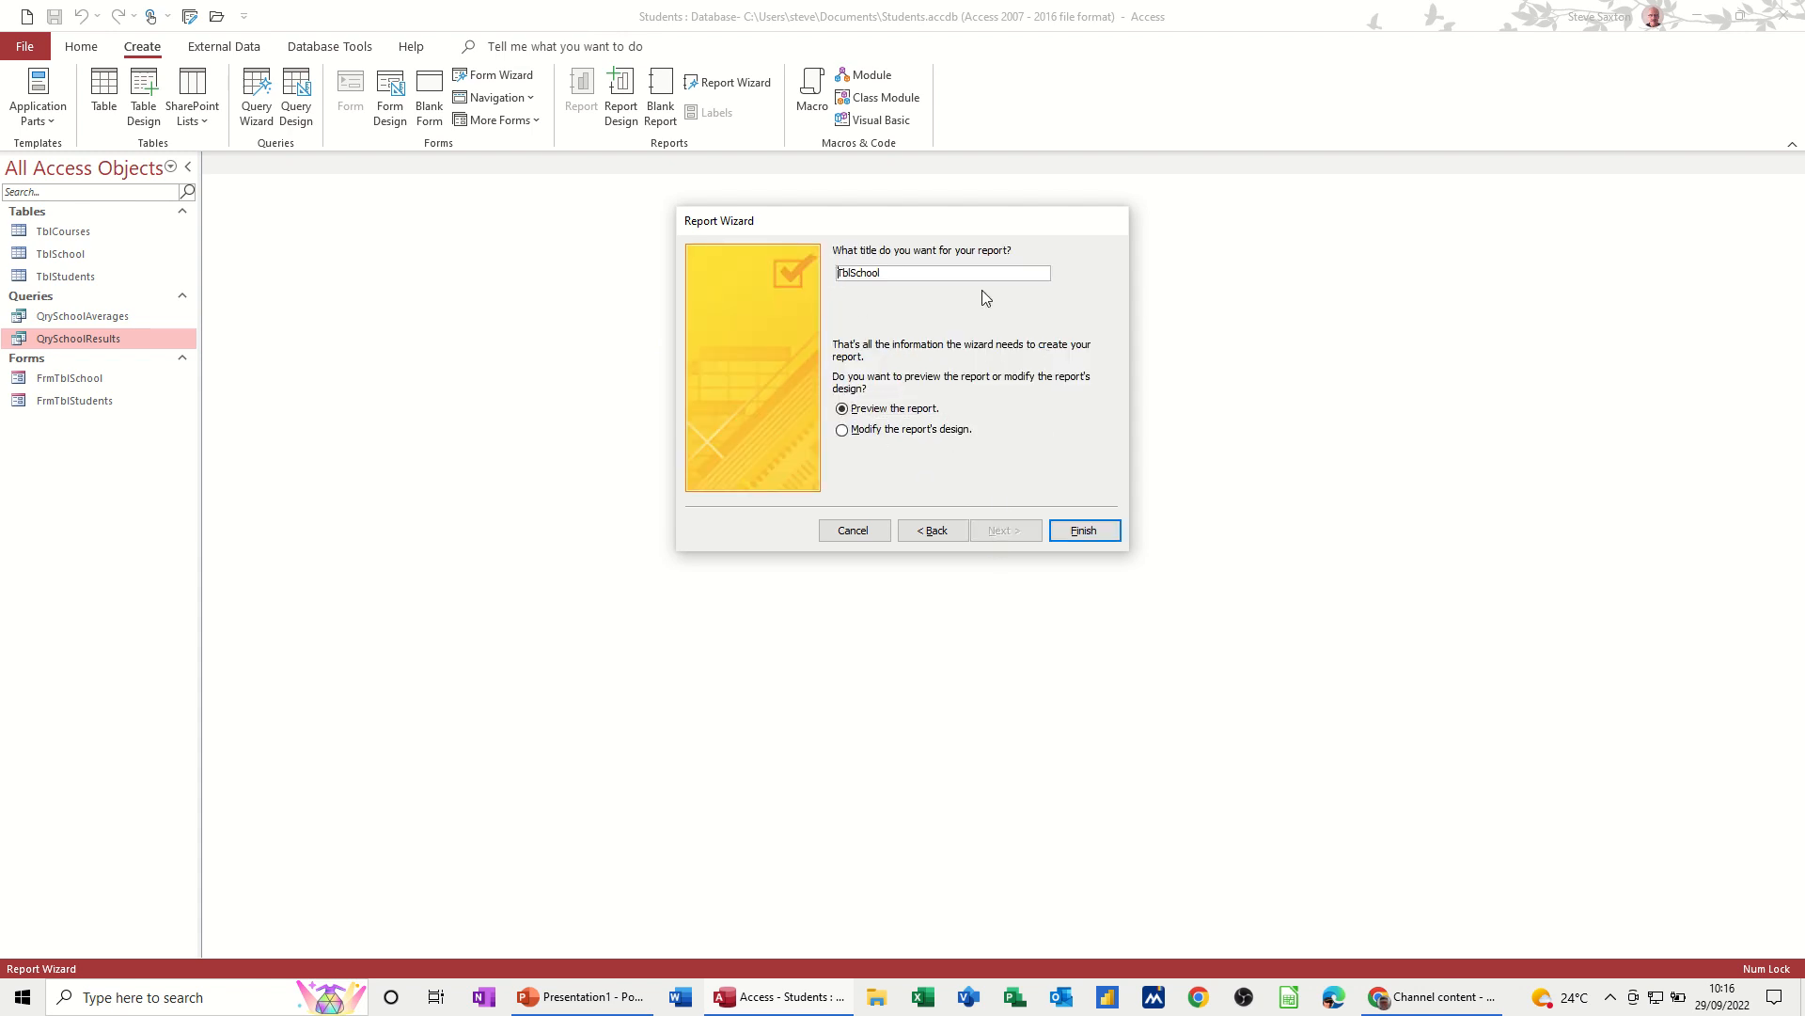
Step: Title the report RptQrySchoolResults and finish the wizard to create it
{"action": "type", "text": "Rp"}
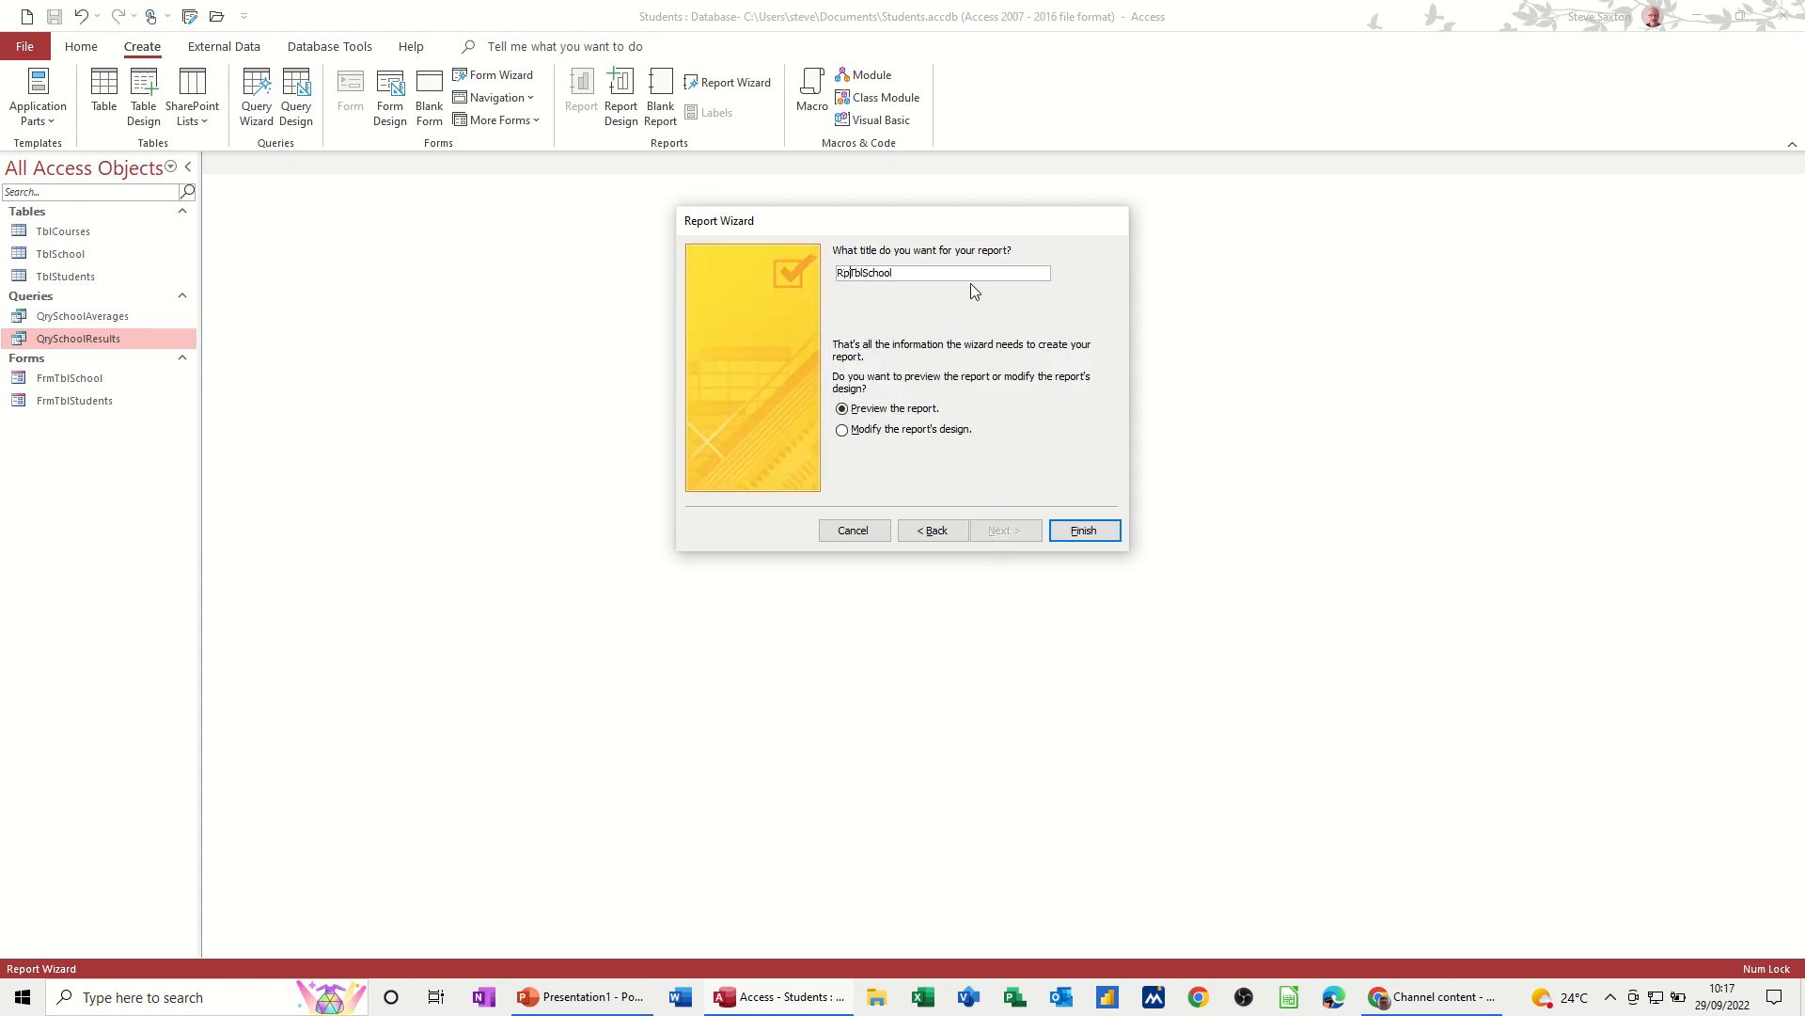
{"action": "type", "text": "t"}
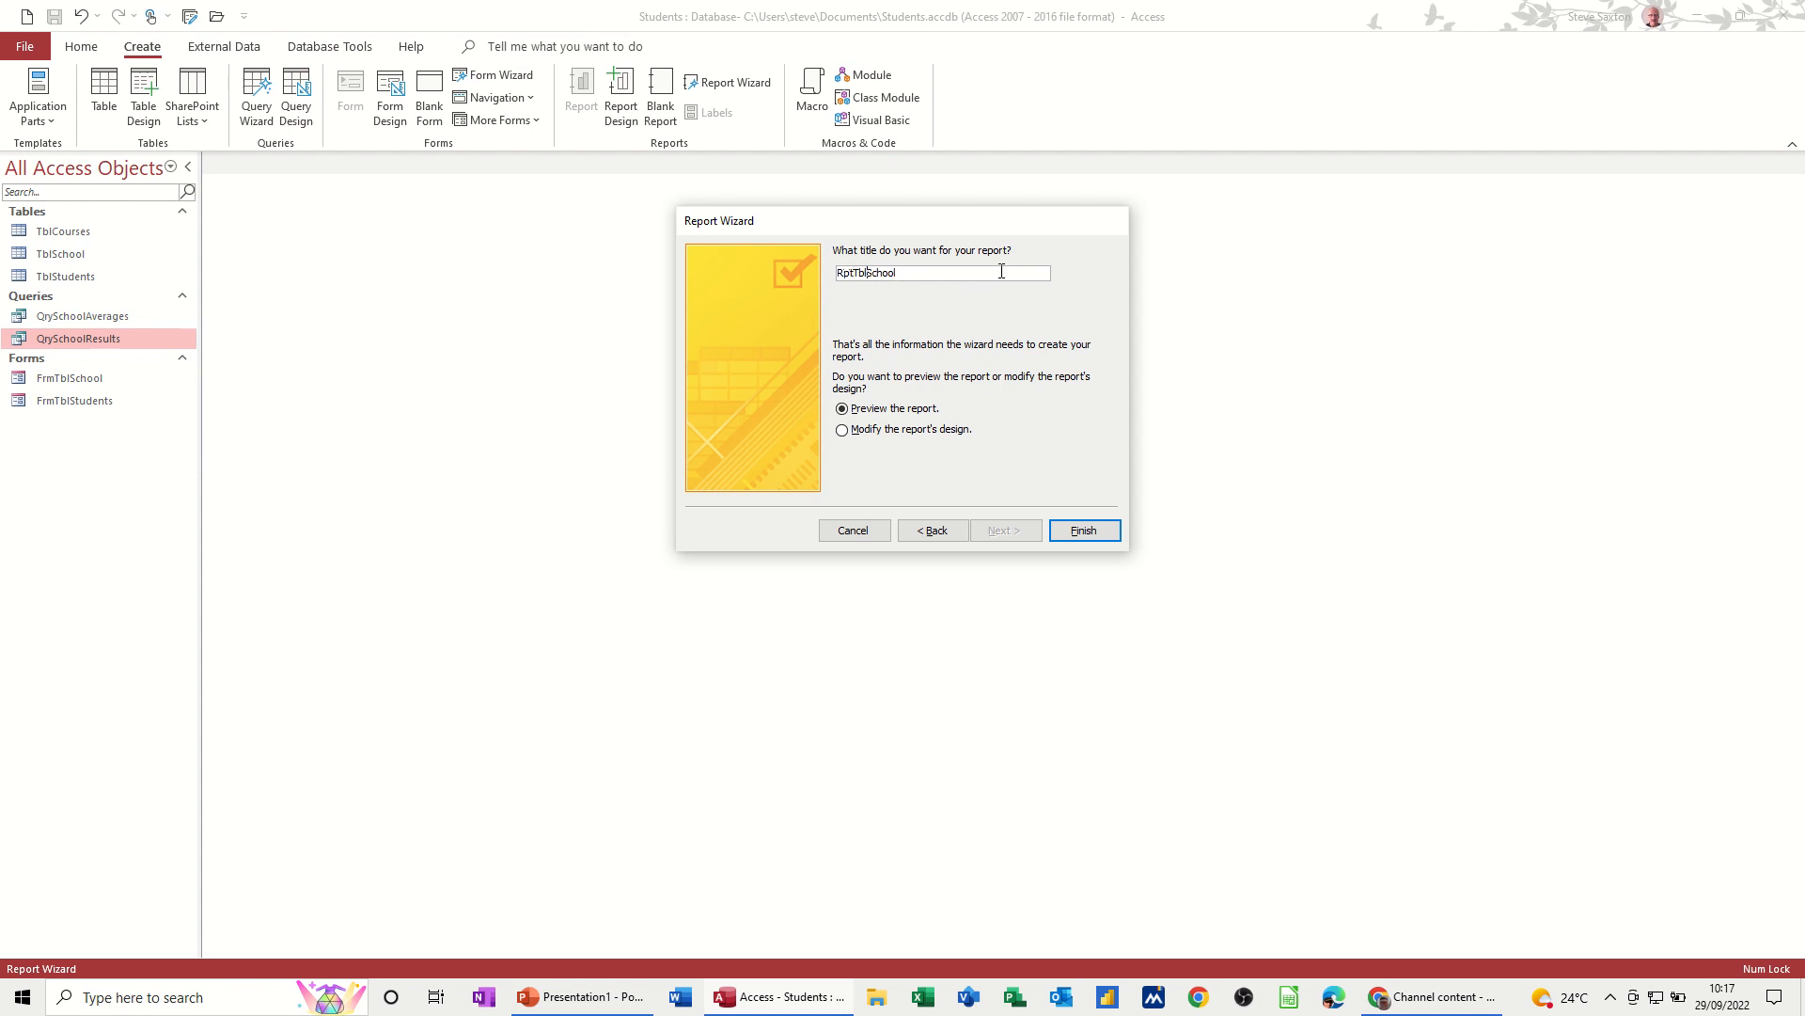
{"action": "key", "text": "Backspace"}
{"action": "type", "text": "Qry"}
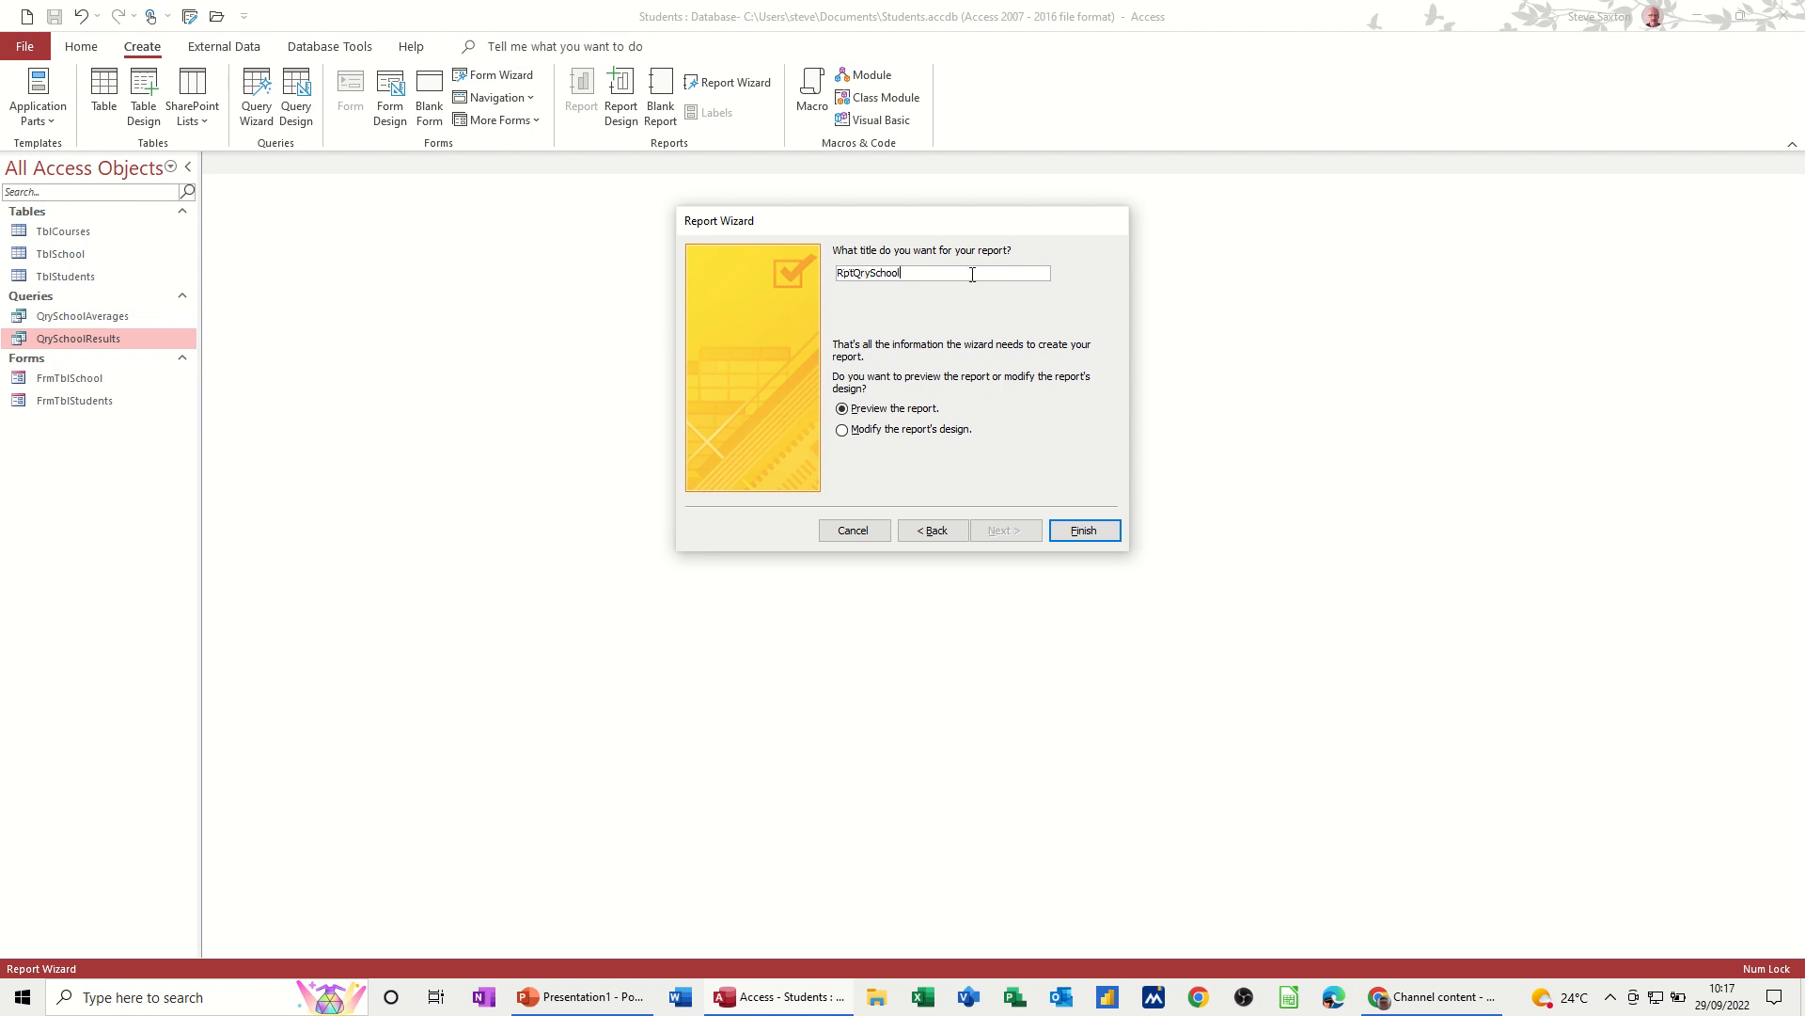
{"action": "type", "text": "Resu"}
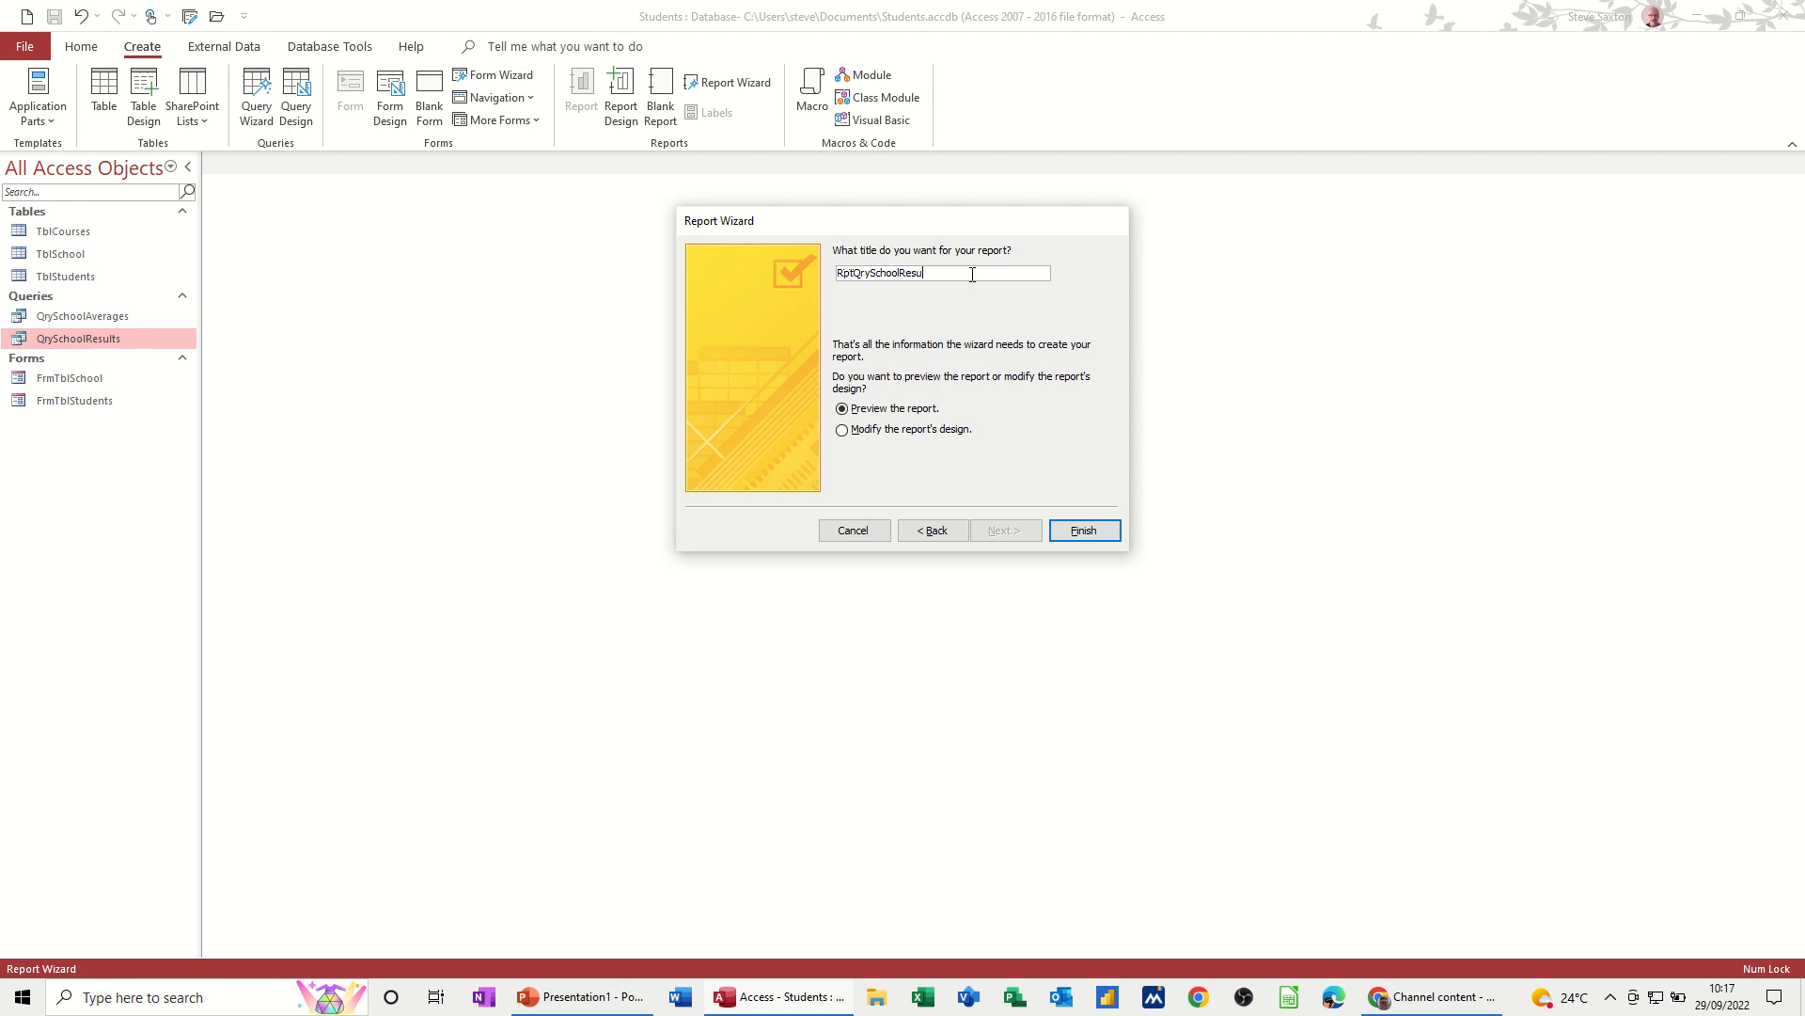
{"action": "type", "text": "lts"}
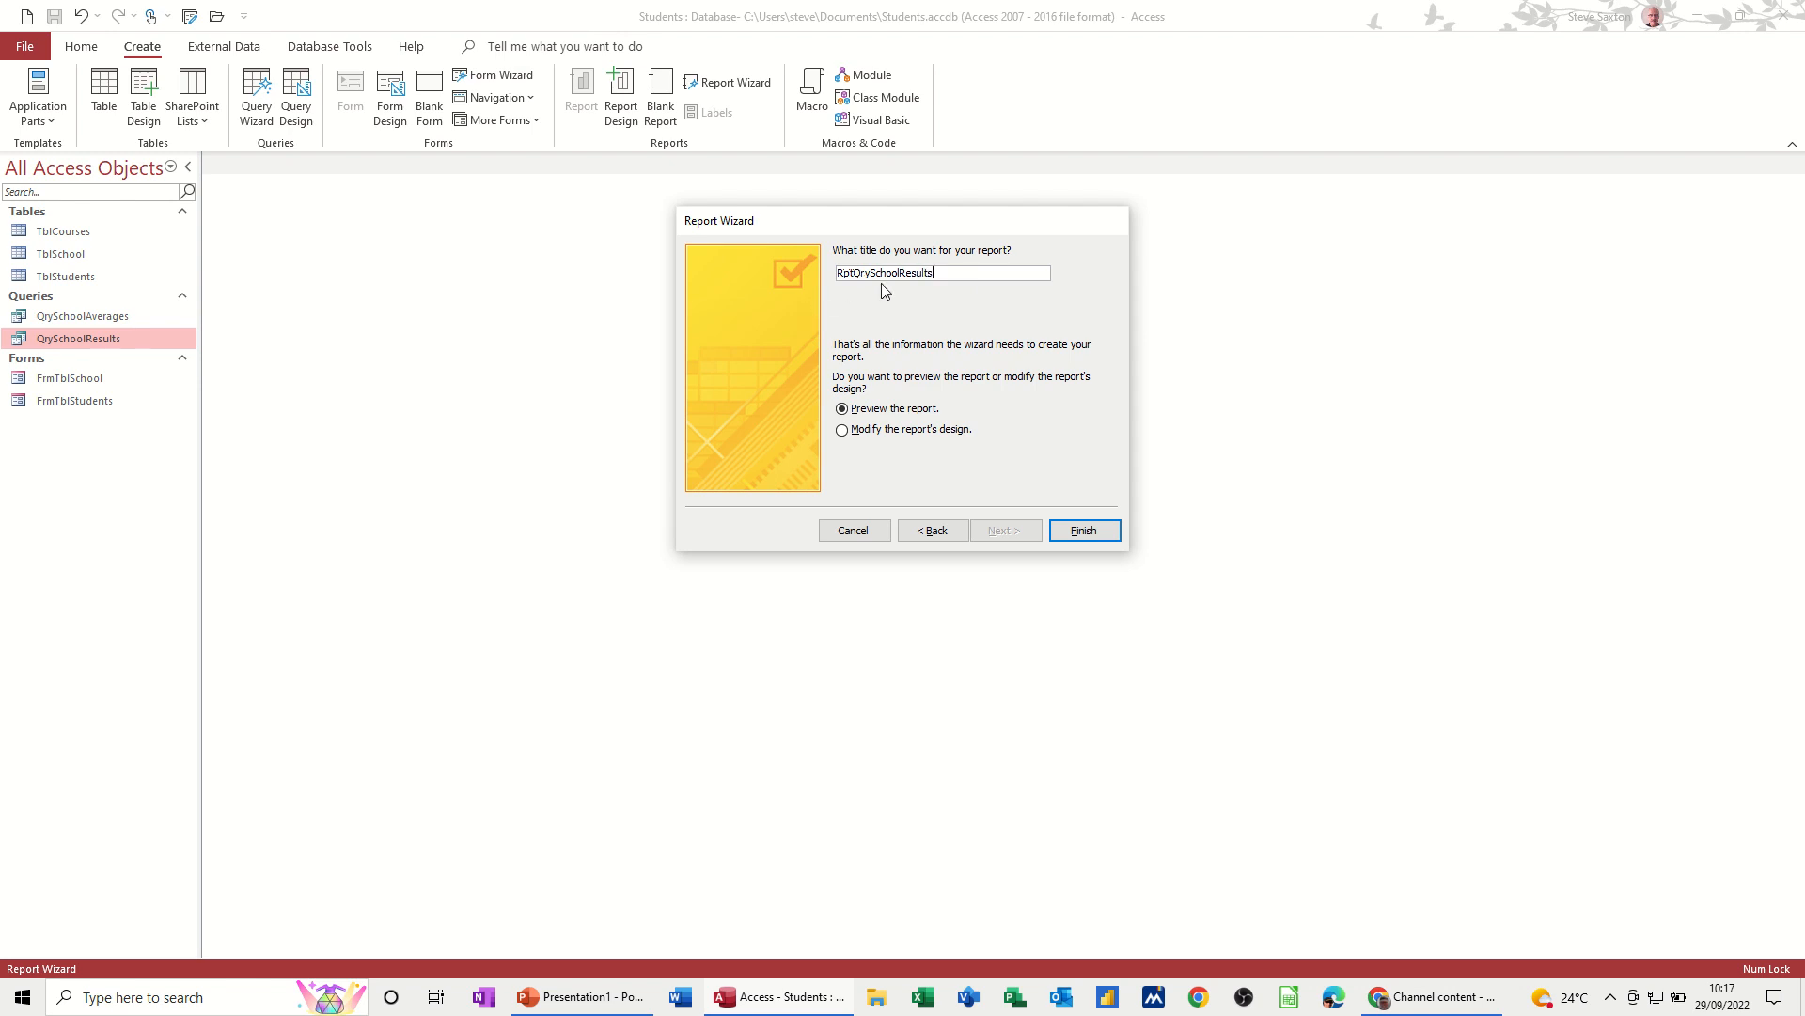
{"action": "mouse_move", "coordinate": [1038, 510]}
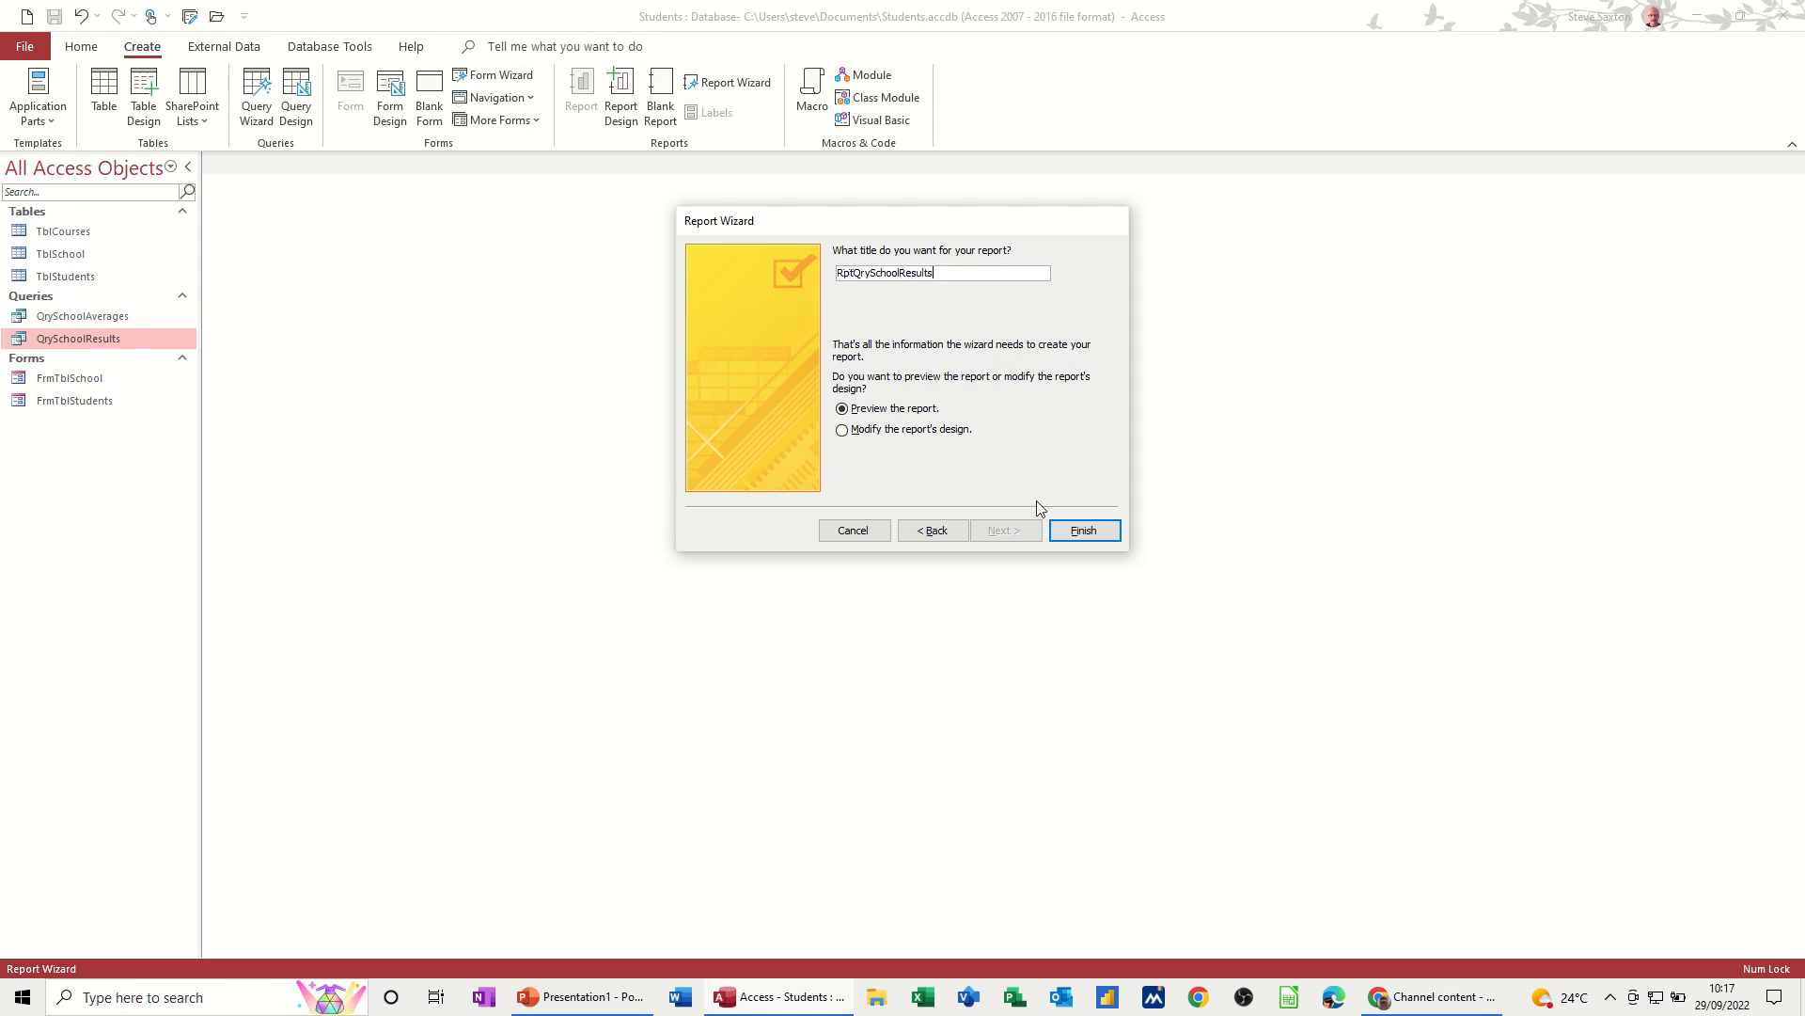
{"action": "left_click", "coordinate": [1081, 530]}
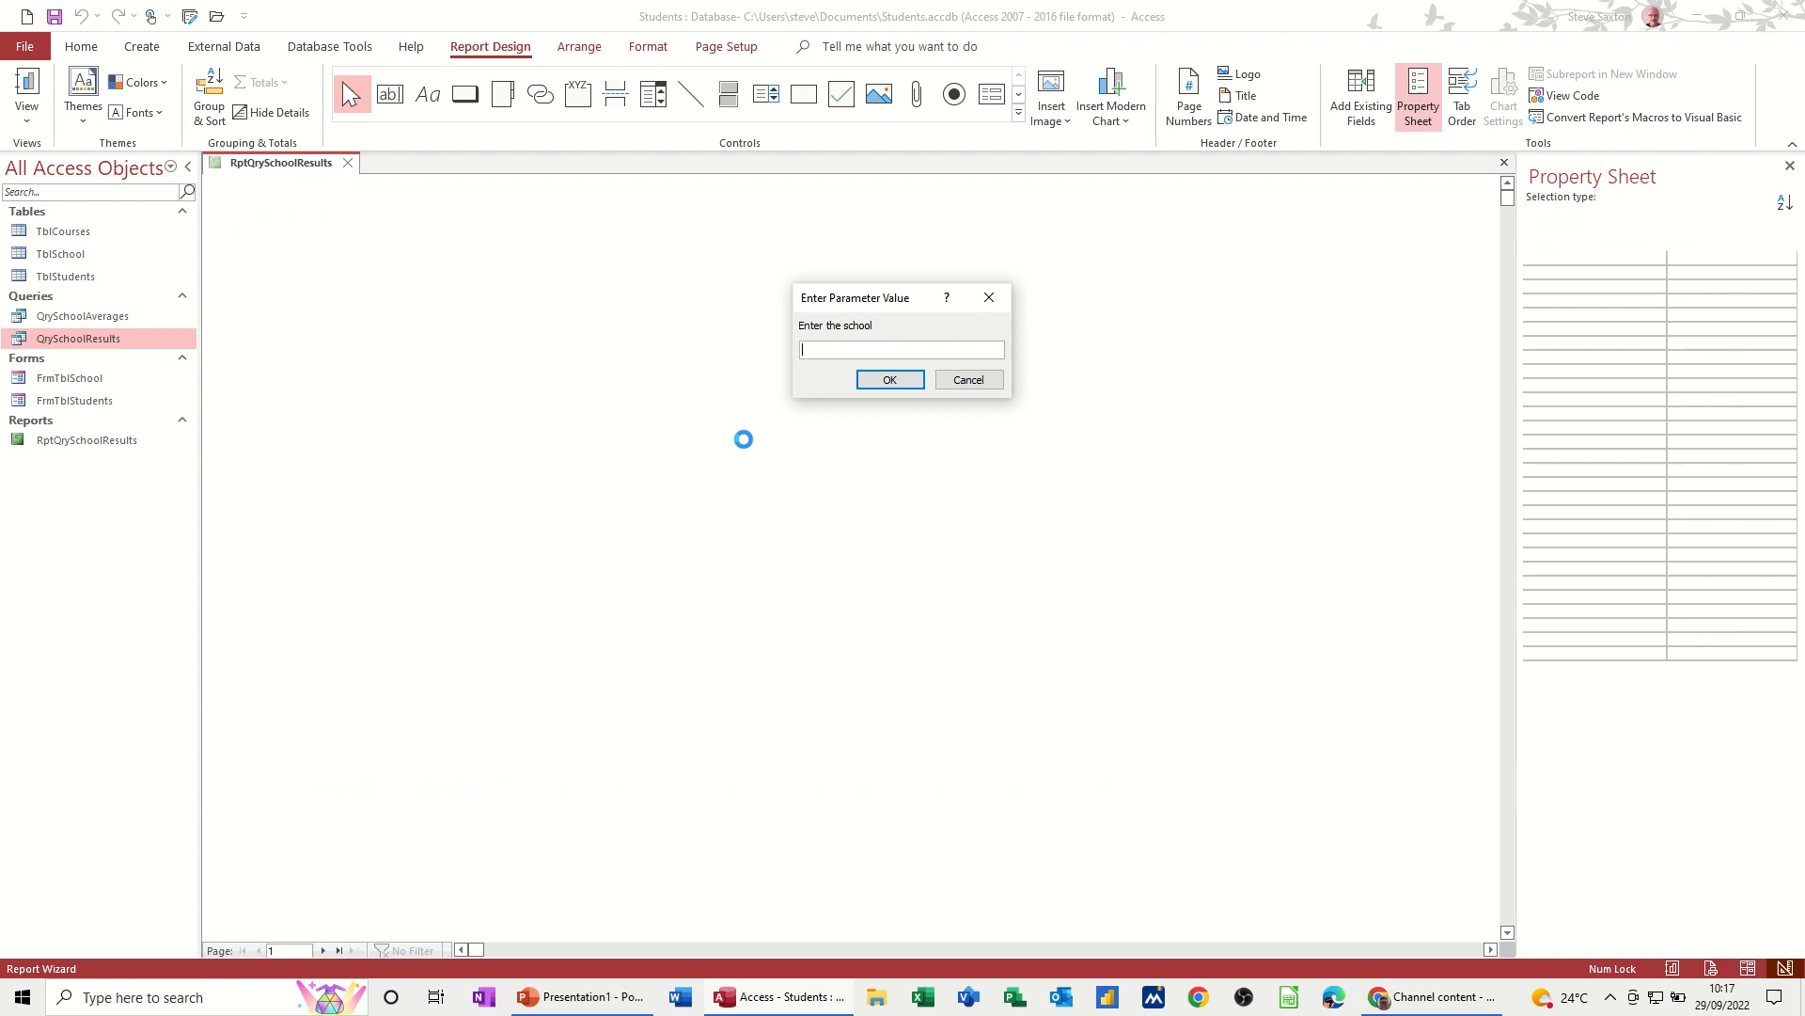
Step: Answer the school prompt with Buttershaw to preview its report of three result rows
{"action": "type", "text": "B"}
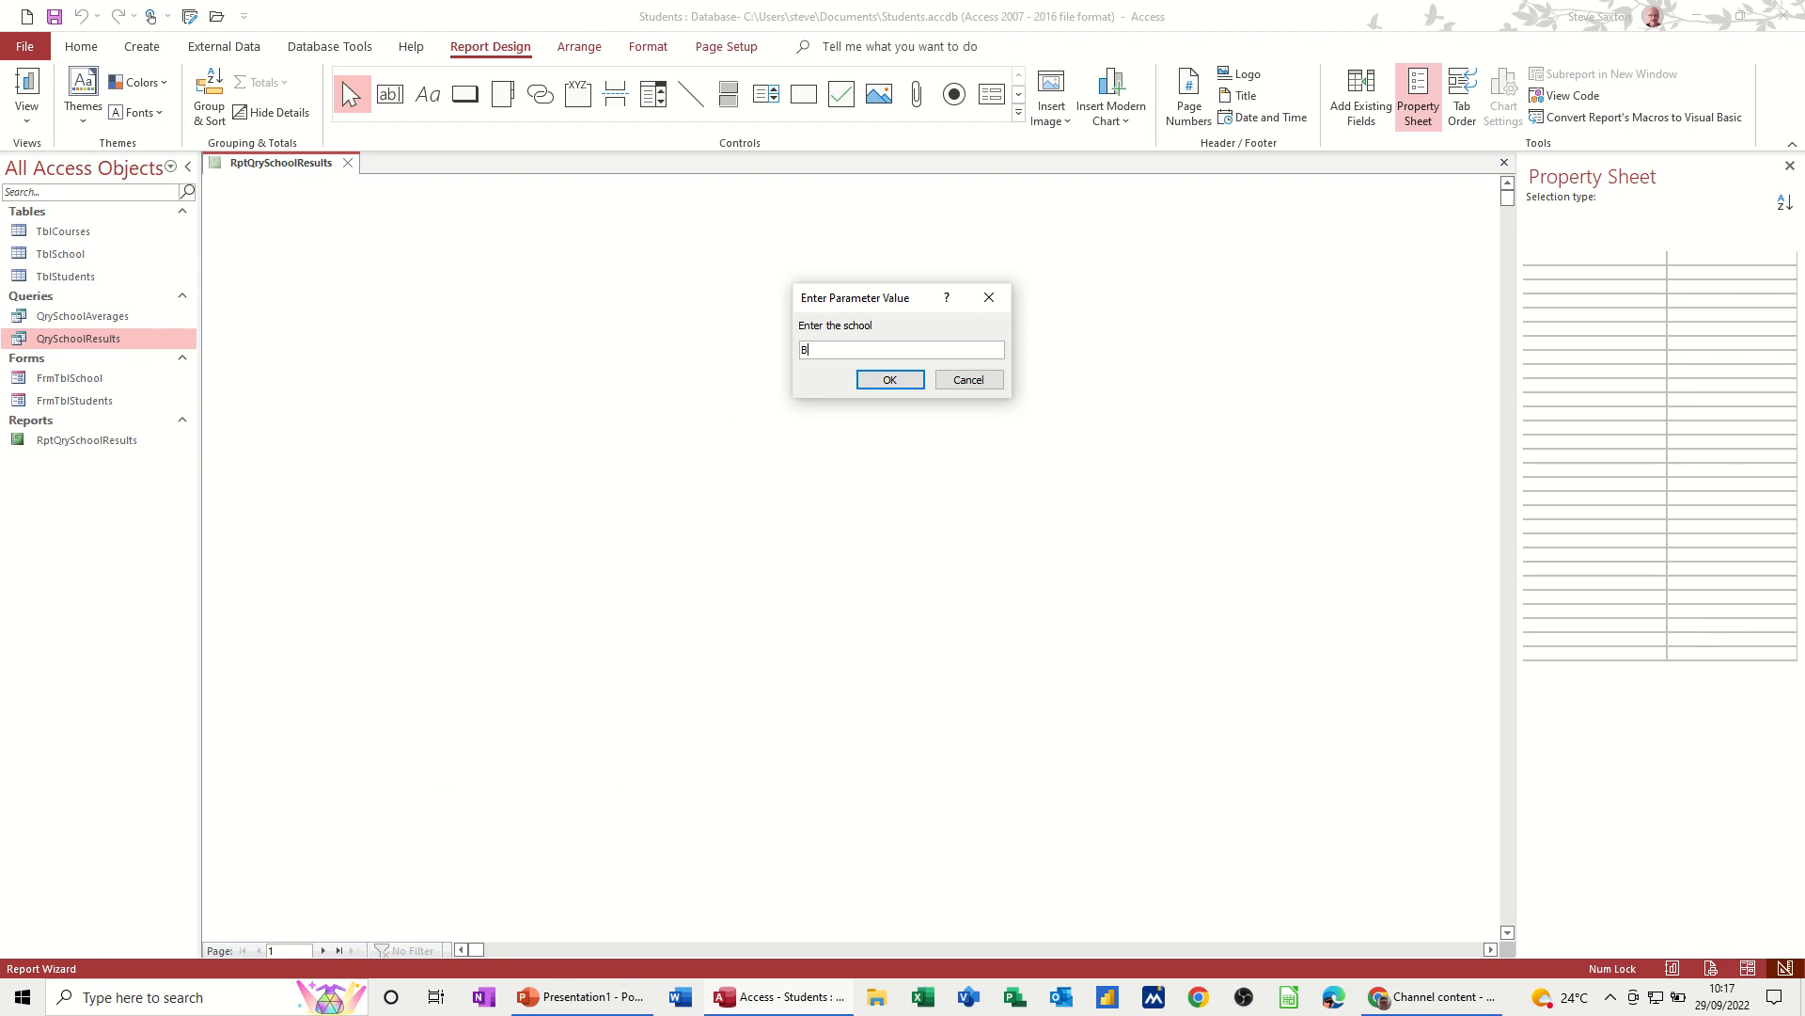
{"action": "type", "text": "uttershaw"}
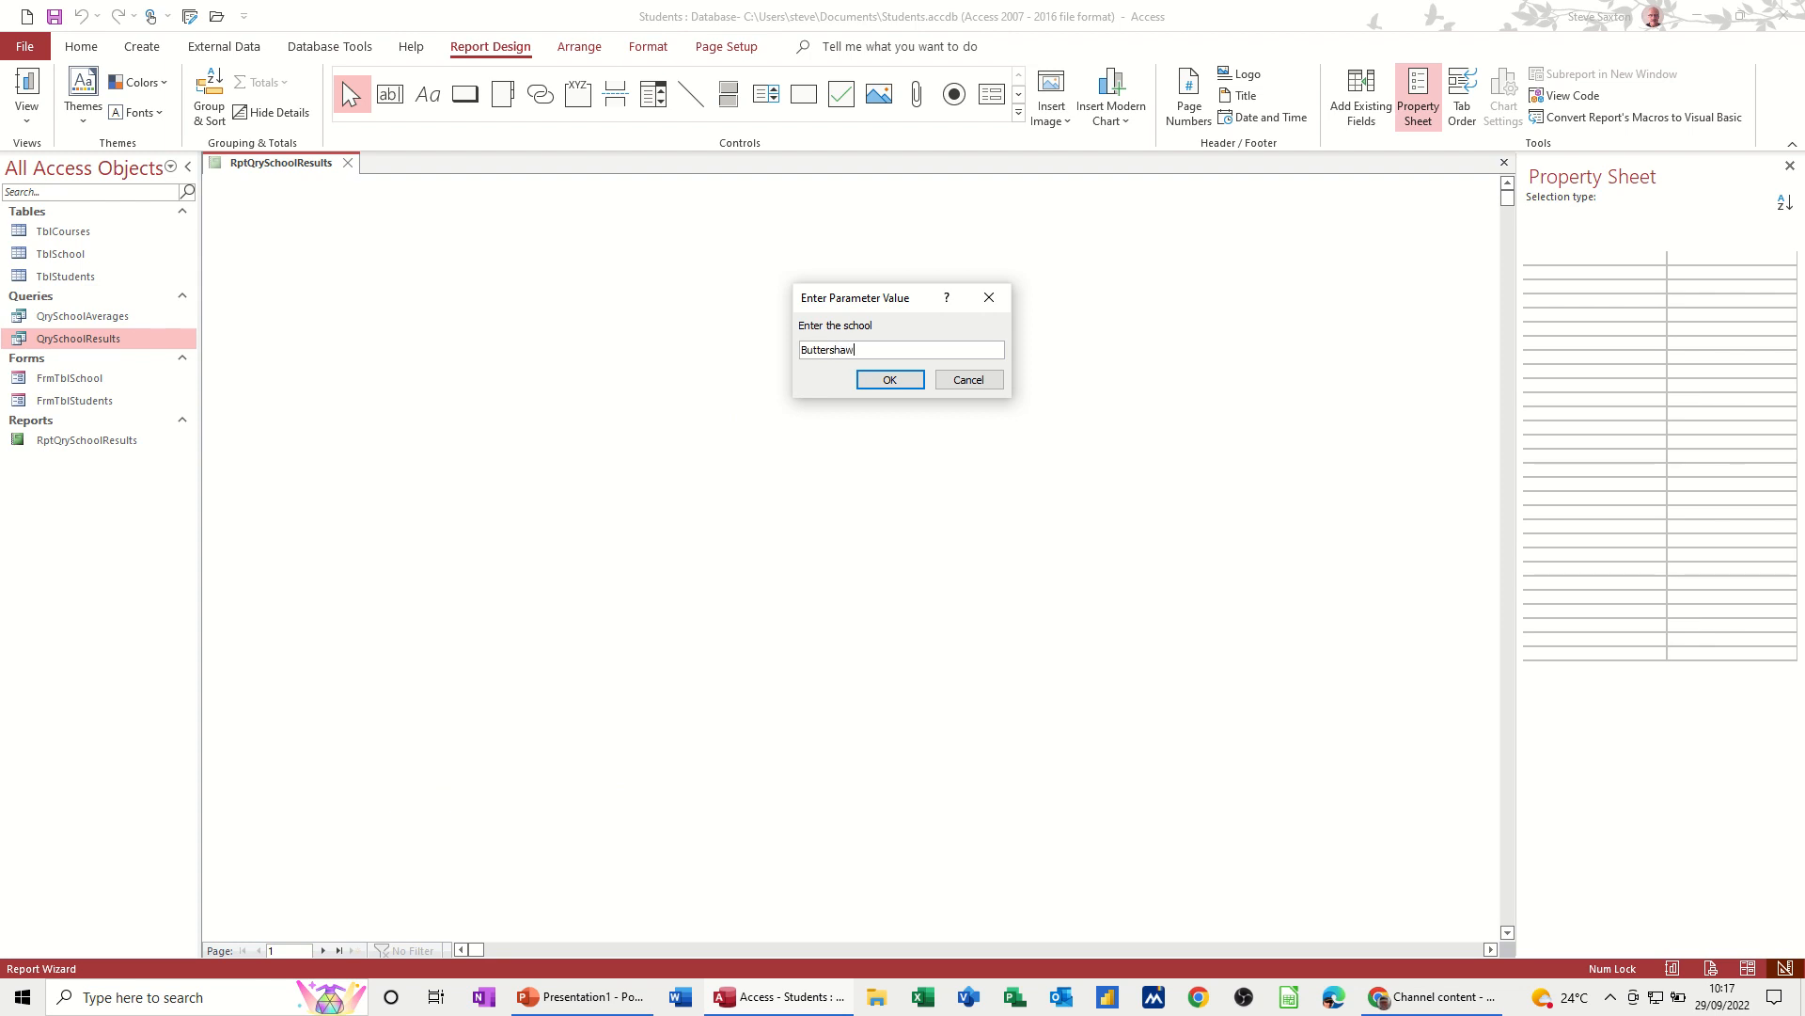
{"action": "left_click", "coordinate": [887, 380]}
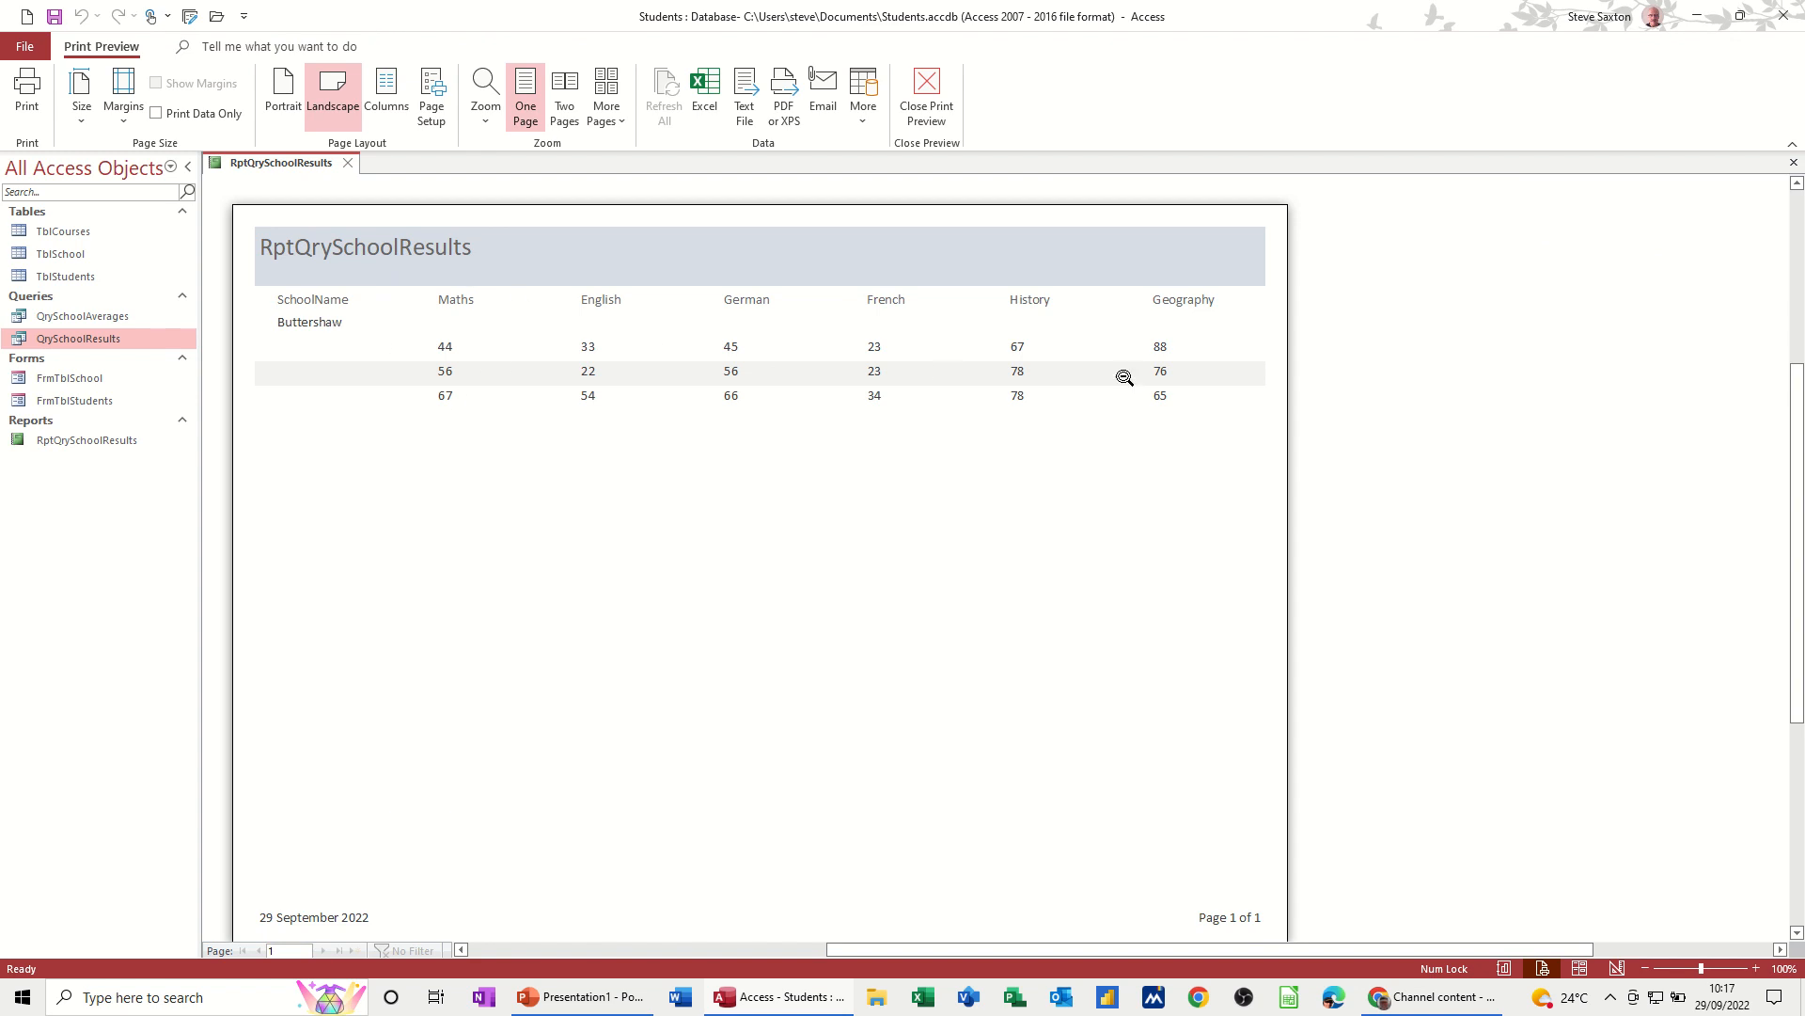
{"action": "mouse_move", "coordinate": [818, 361]}
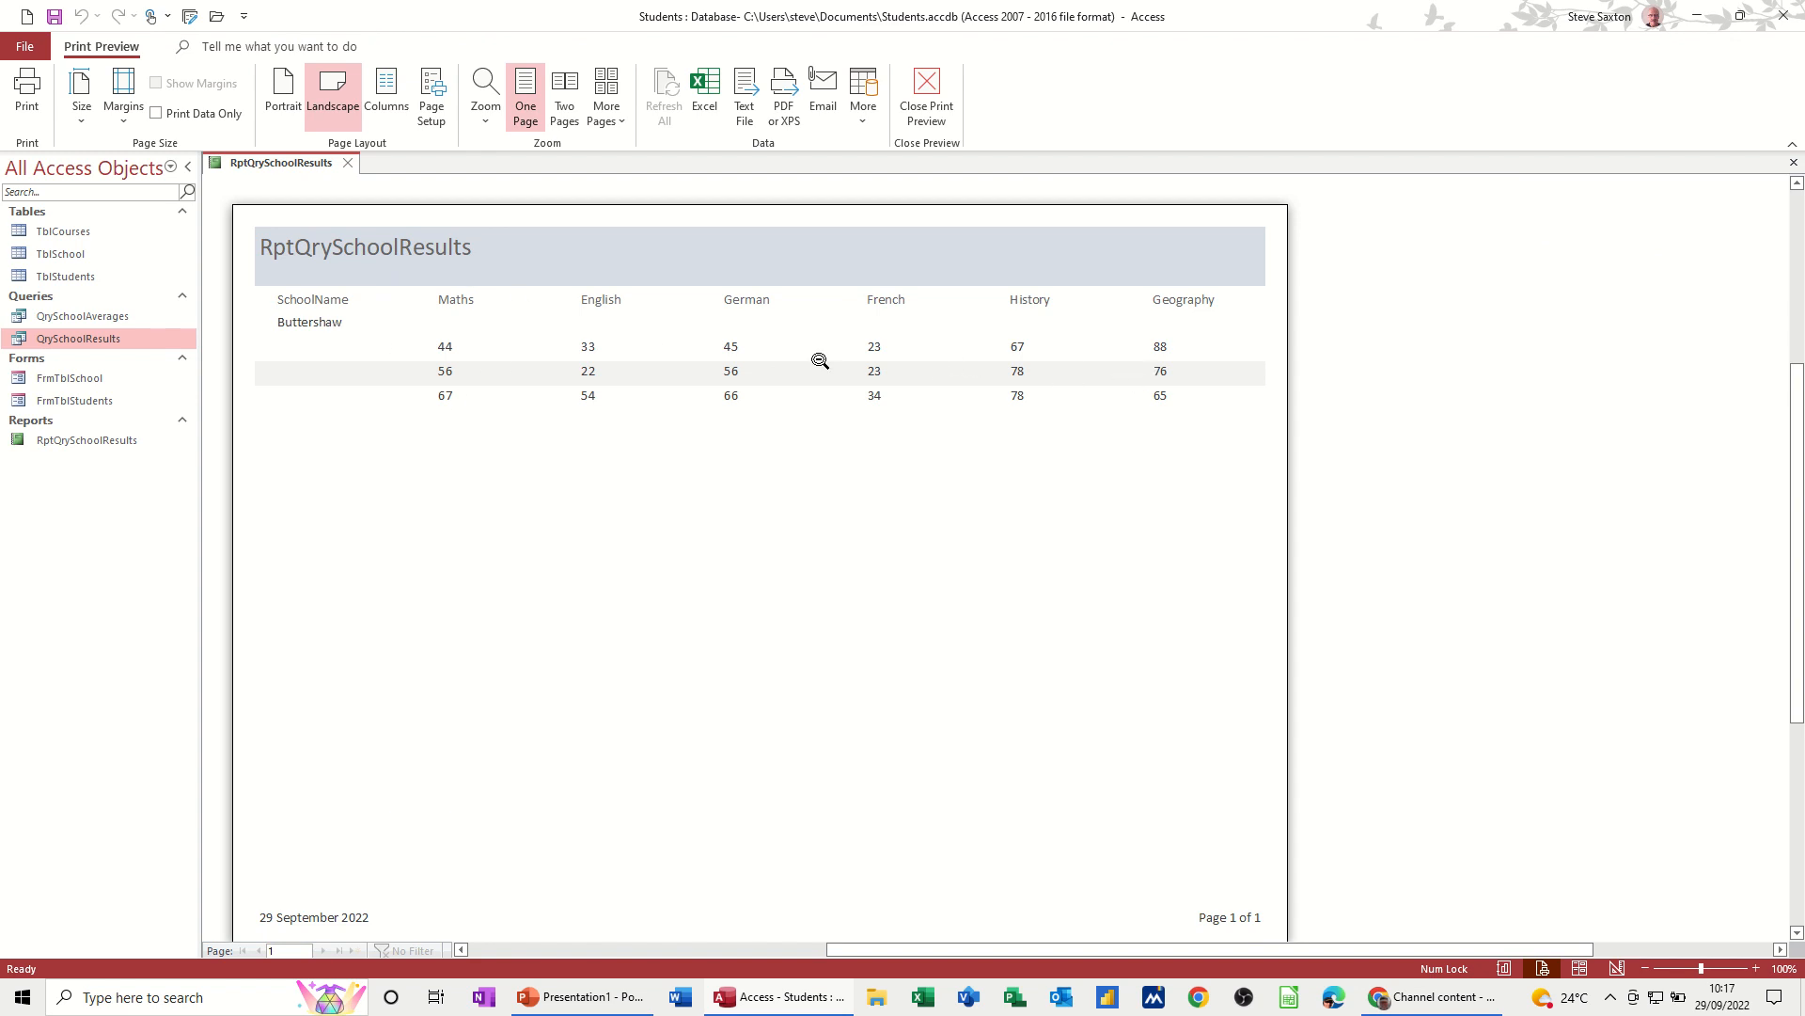
{"action": "mouse_move", "coordinate": [802, 194]}
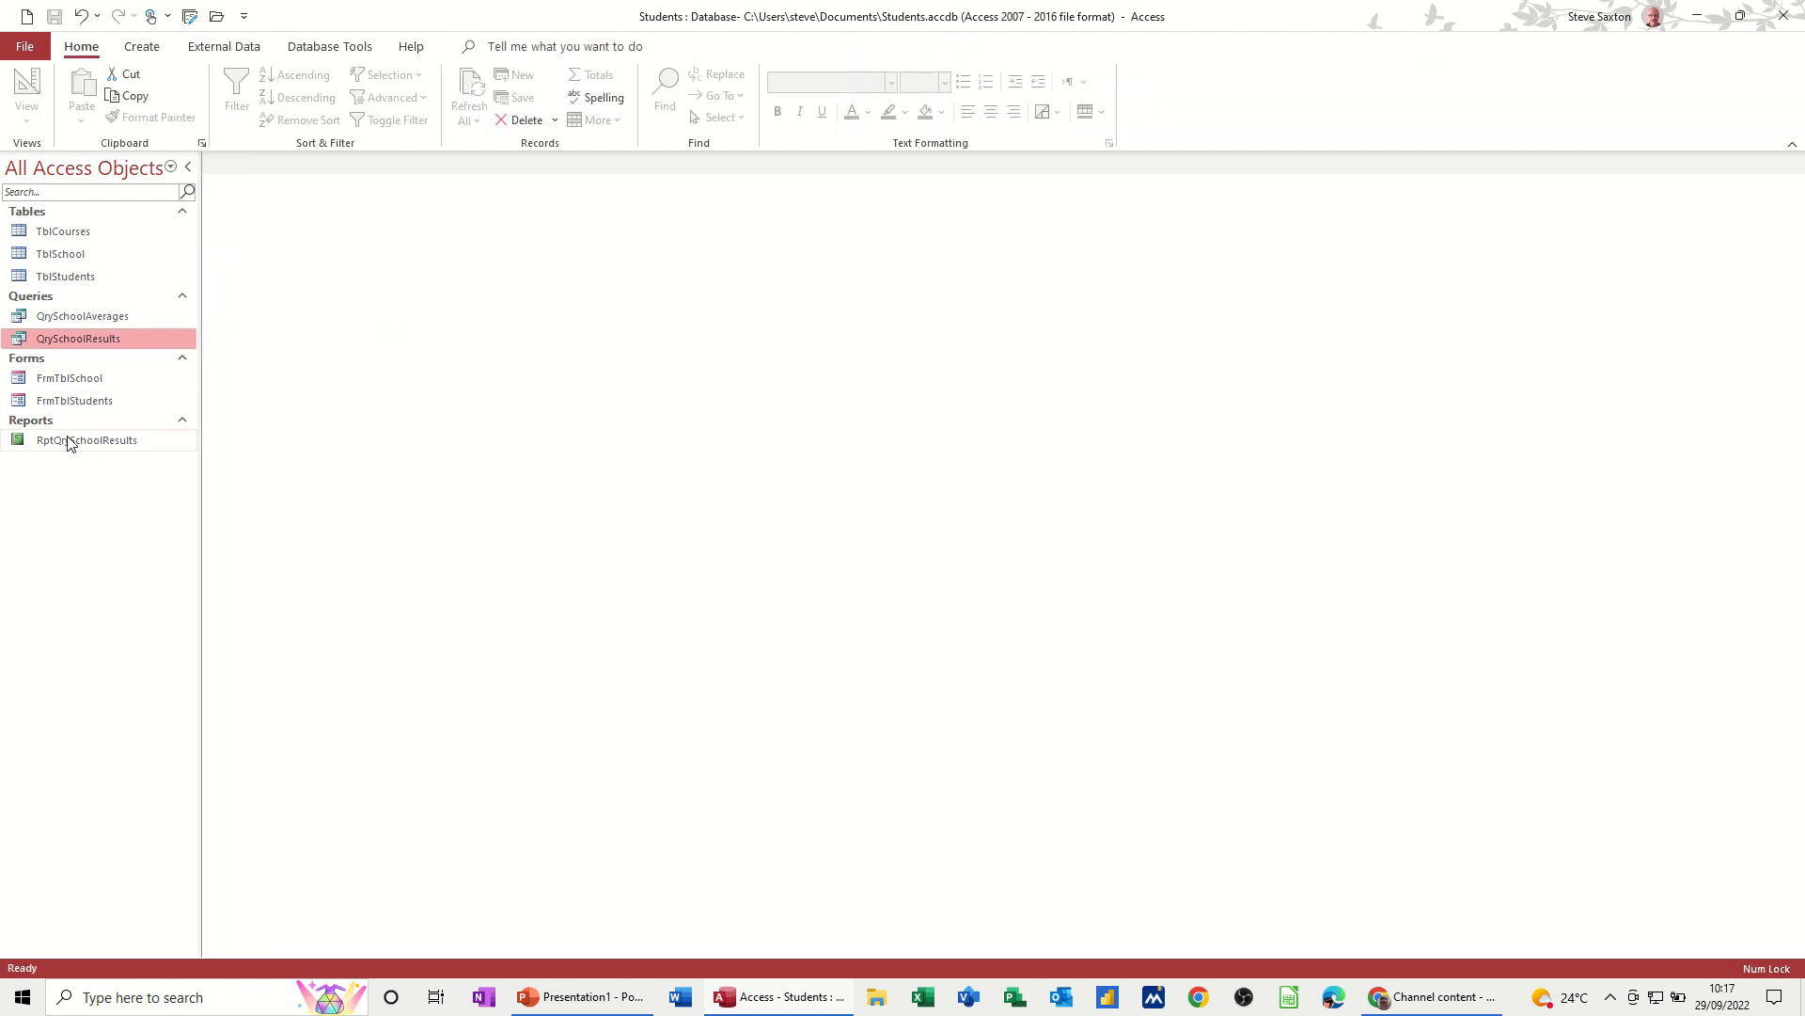
Step: Open the TblSchool table to check the school names, then select RptQrySchoolResults
{"action": "double_click", "coordinate": [60, 254]}
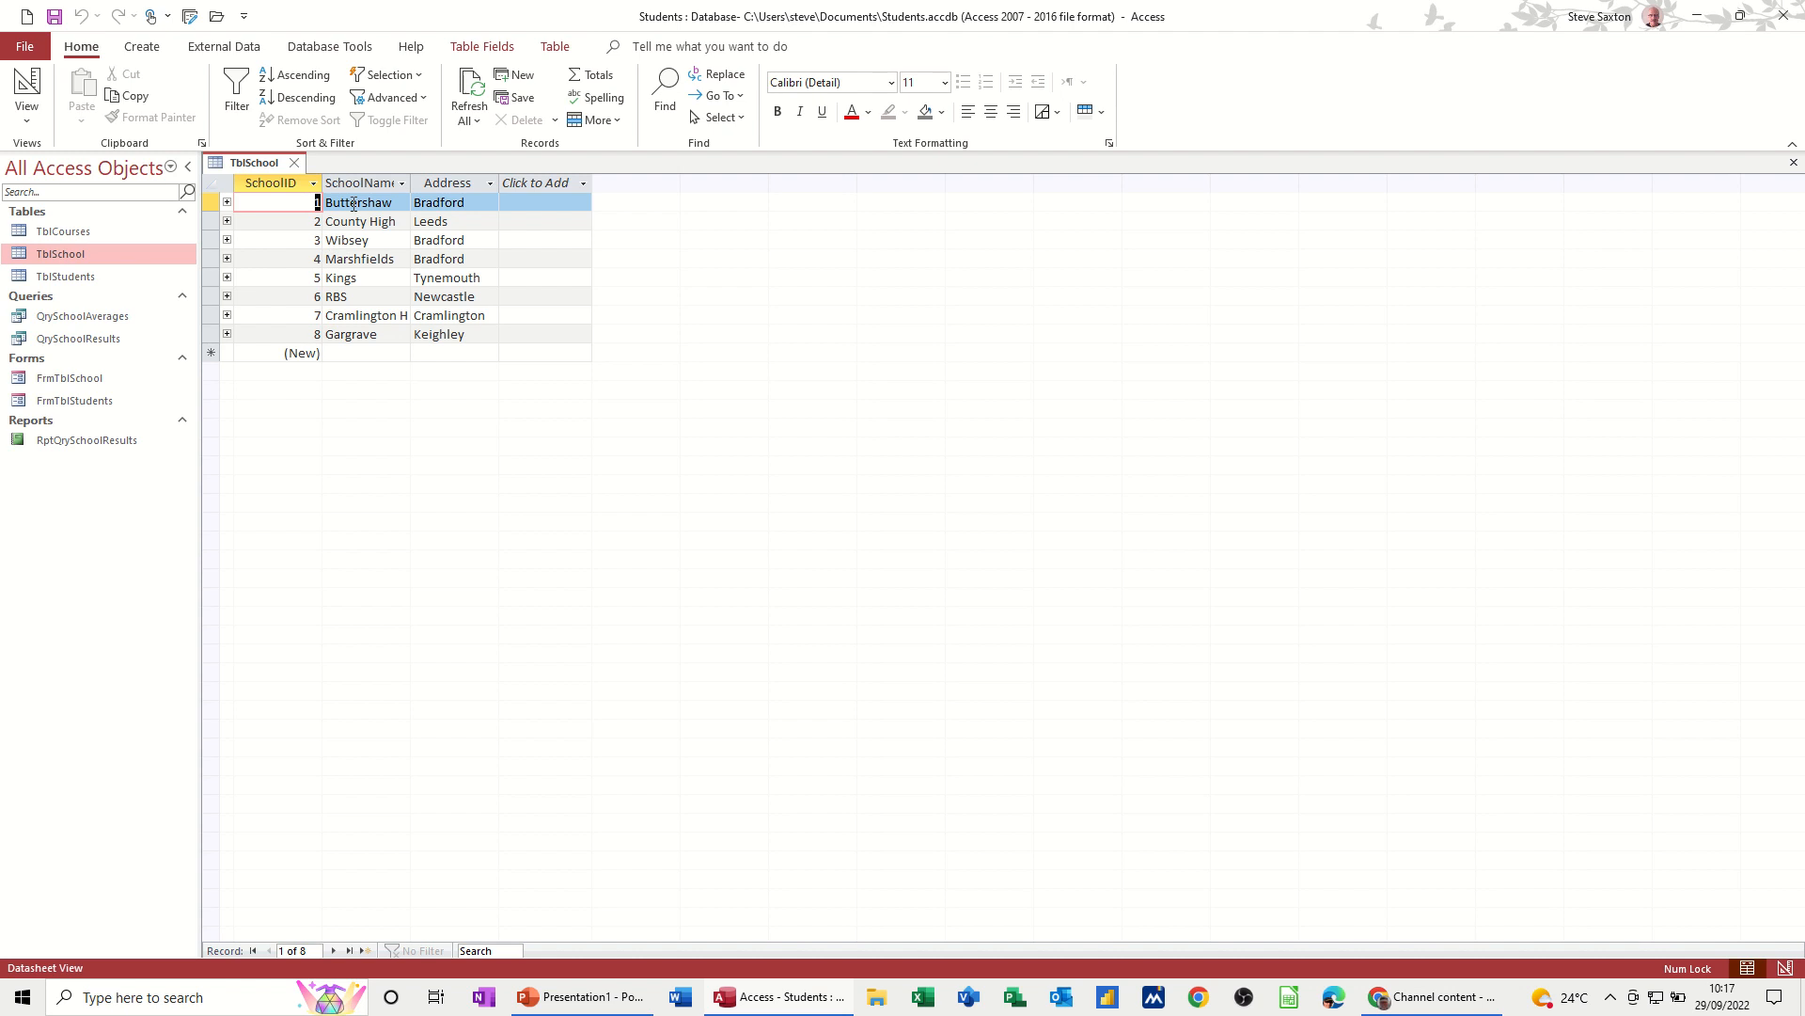
{"action": "mouse_move", "coordinate": [378, 326]}
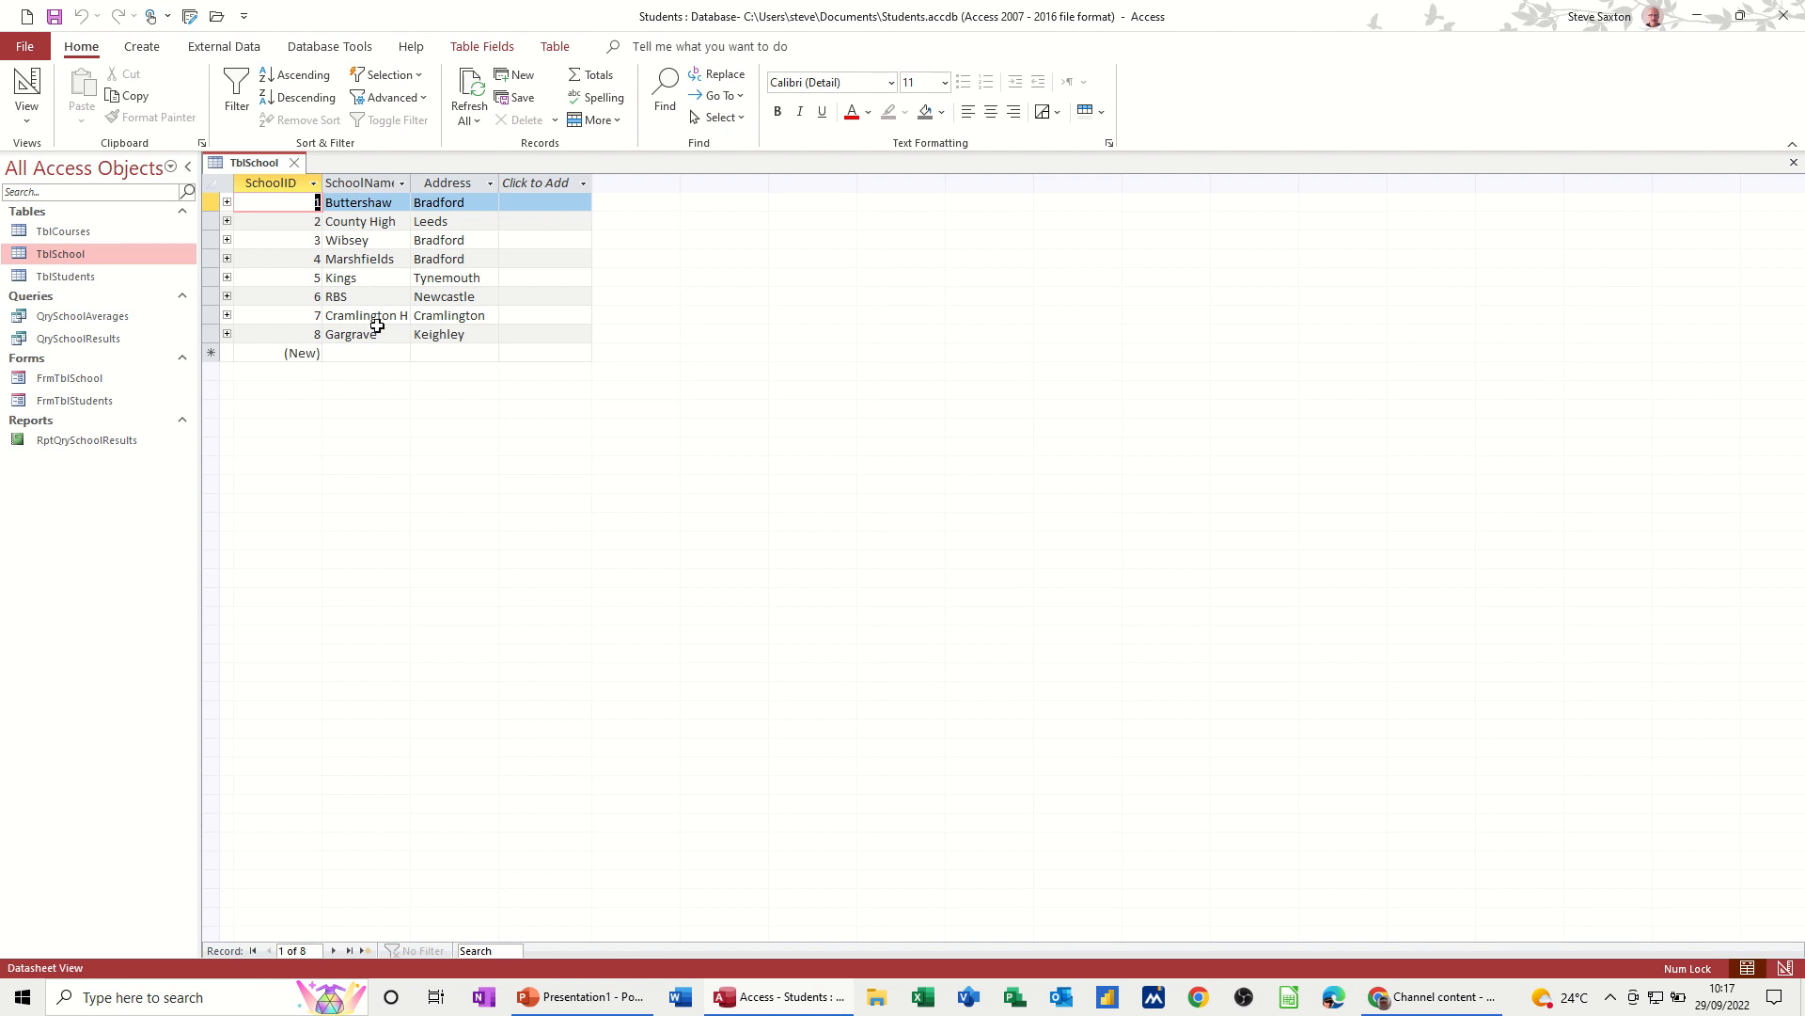
{"action": "mouse_move", "coordinate": [355, 284]}
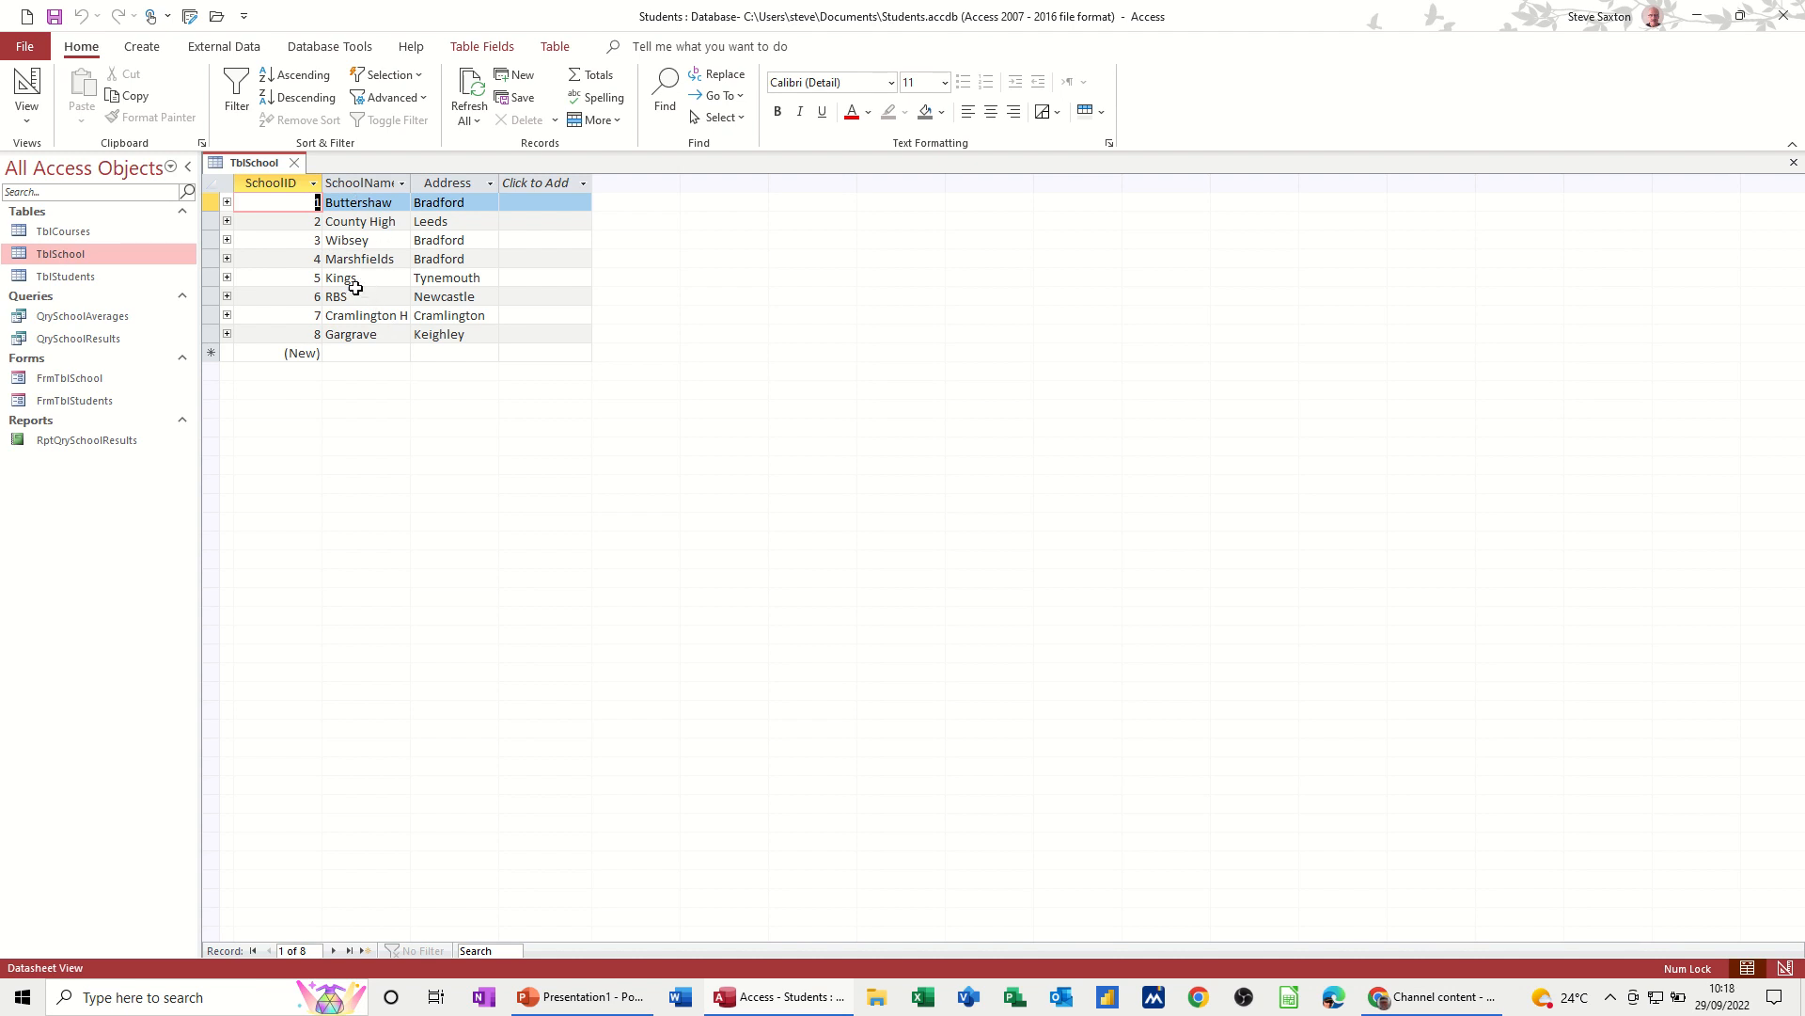
{"action": "left_click", "coordinate": [85, 440]}
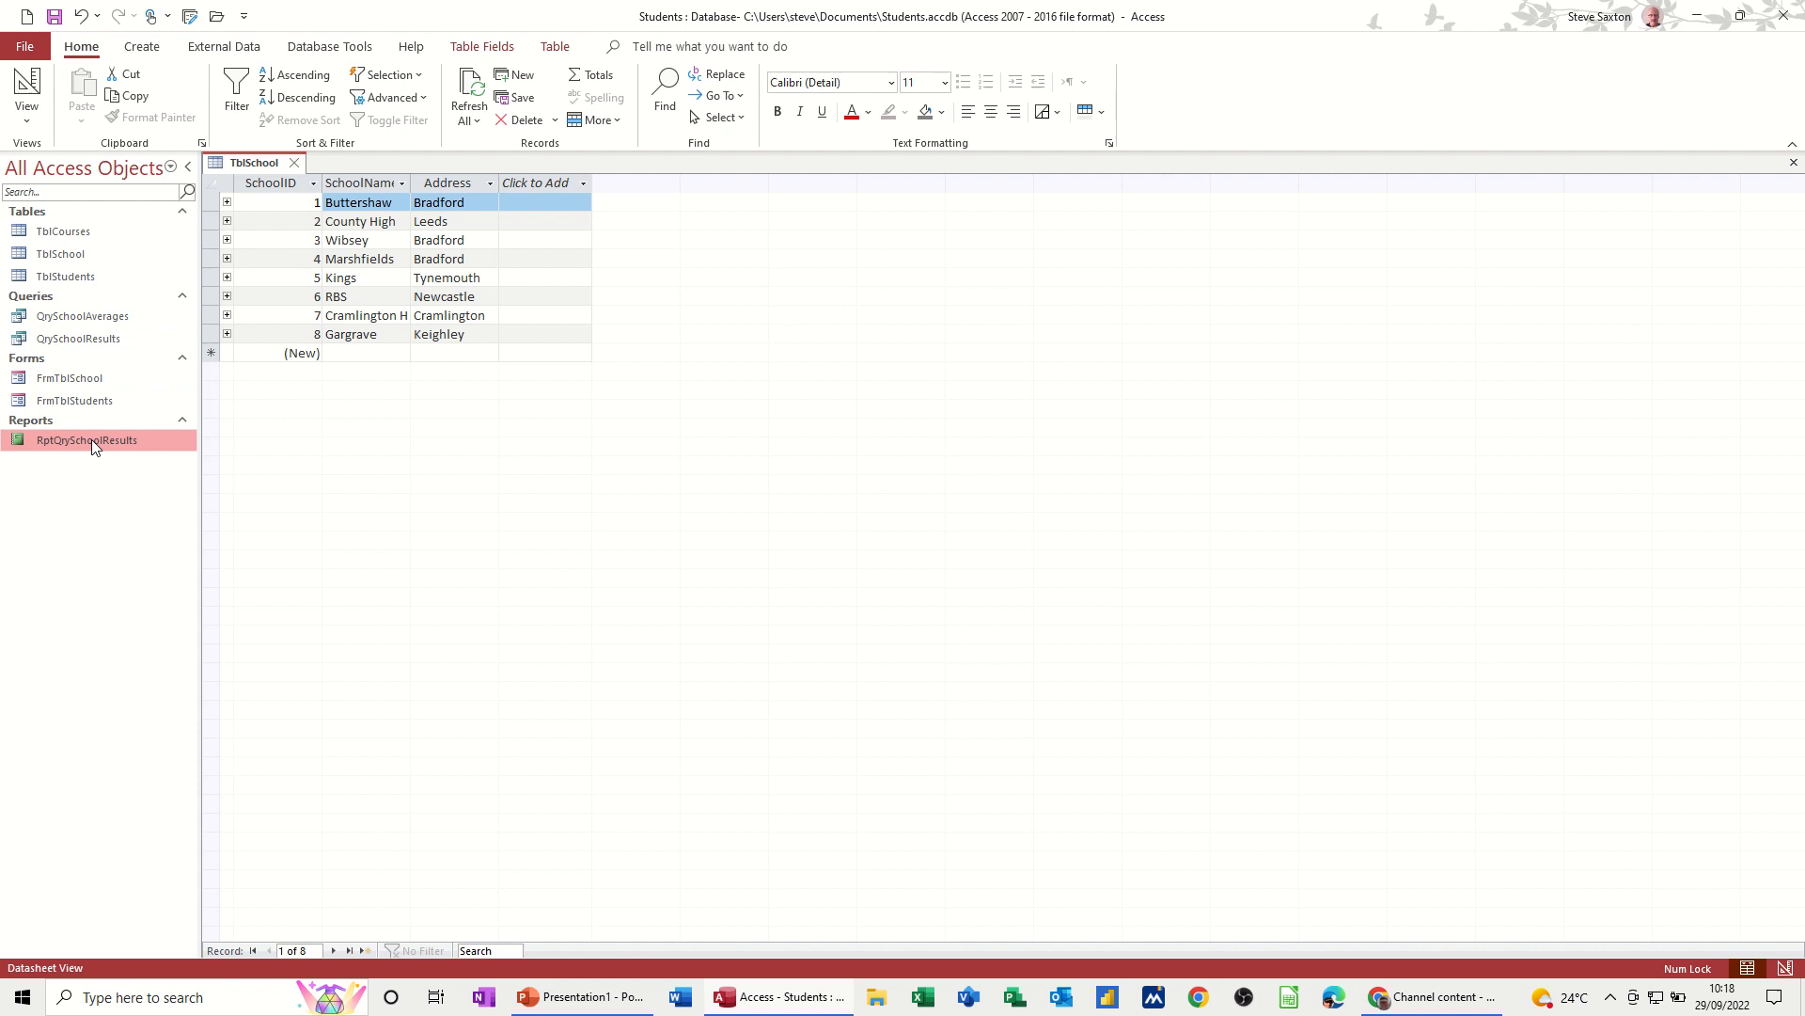
Step: Run RptQrySchoolResults for Kings school, review its two rows, then close the report
{"action": "double_click", "coordinate": [85, 440]}
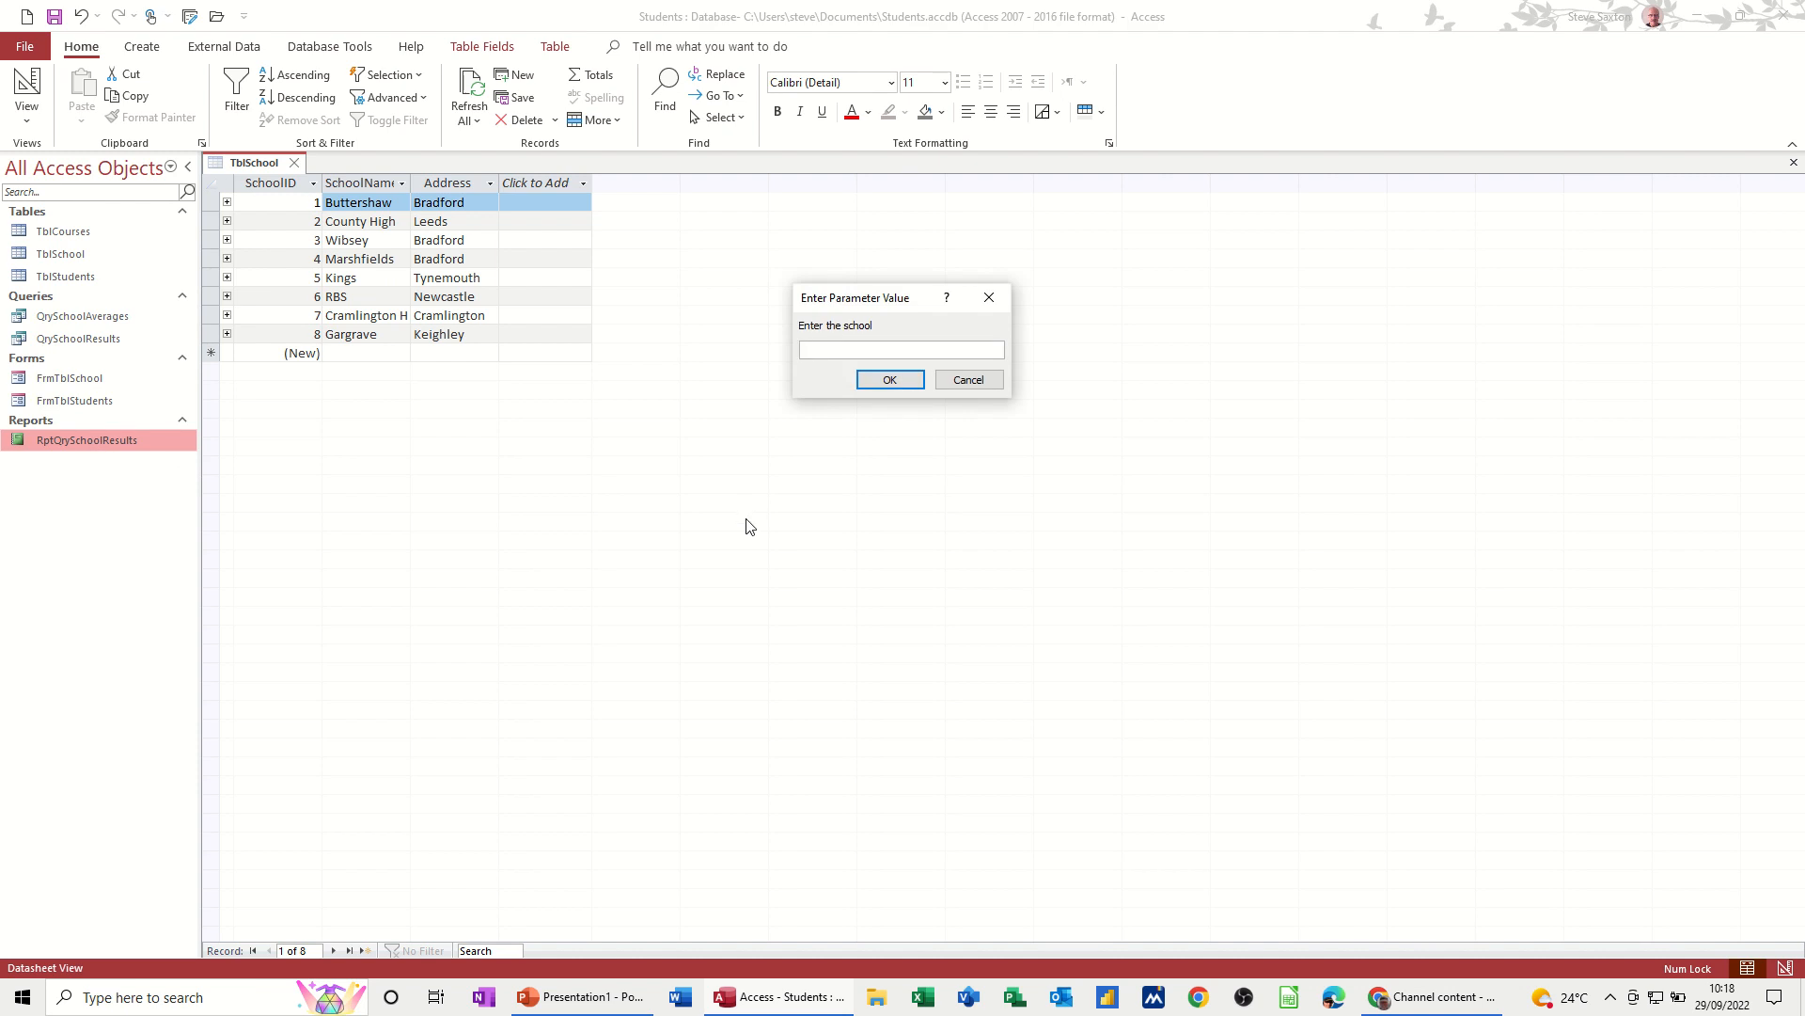
{"action": "type", "text": "Kings"}
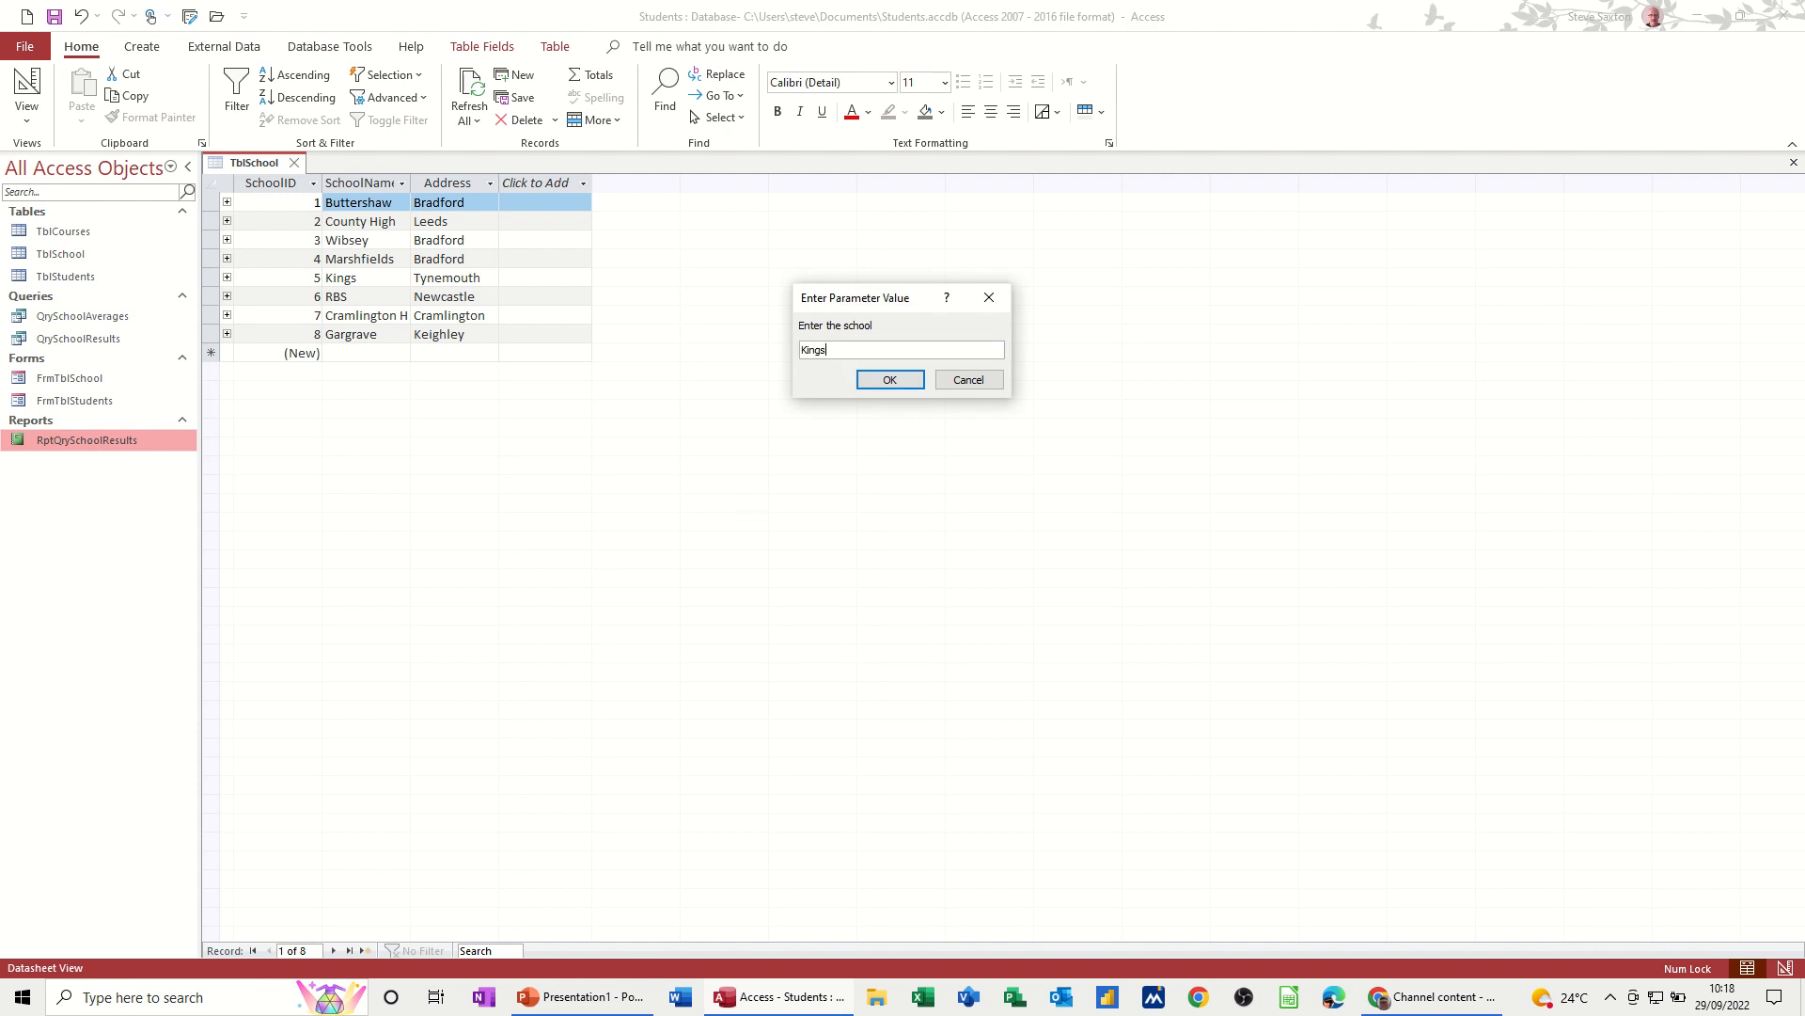
{"action": "left_click", "coordinate": [888, 378]}
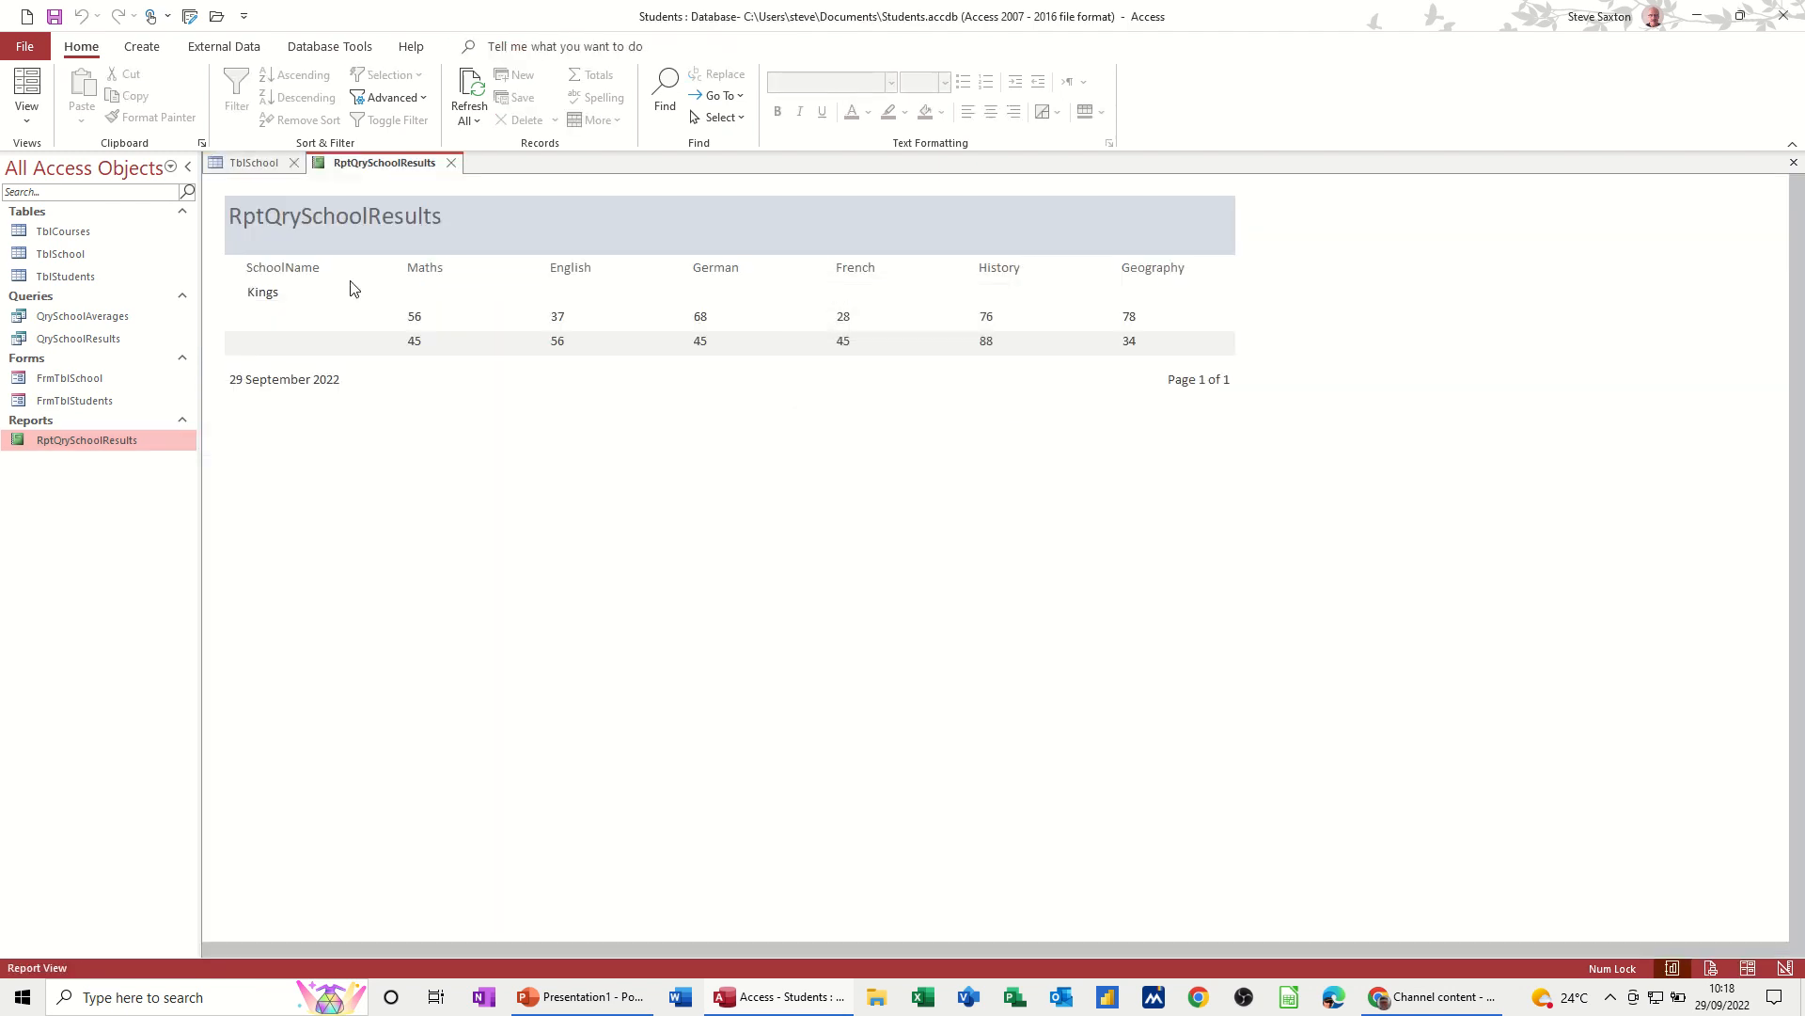
{"action": "mouse_move", "coordinate": [715, 312]}
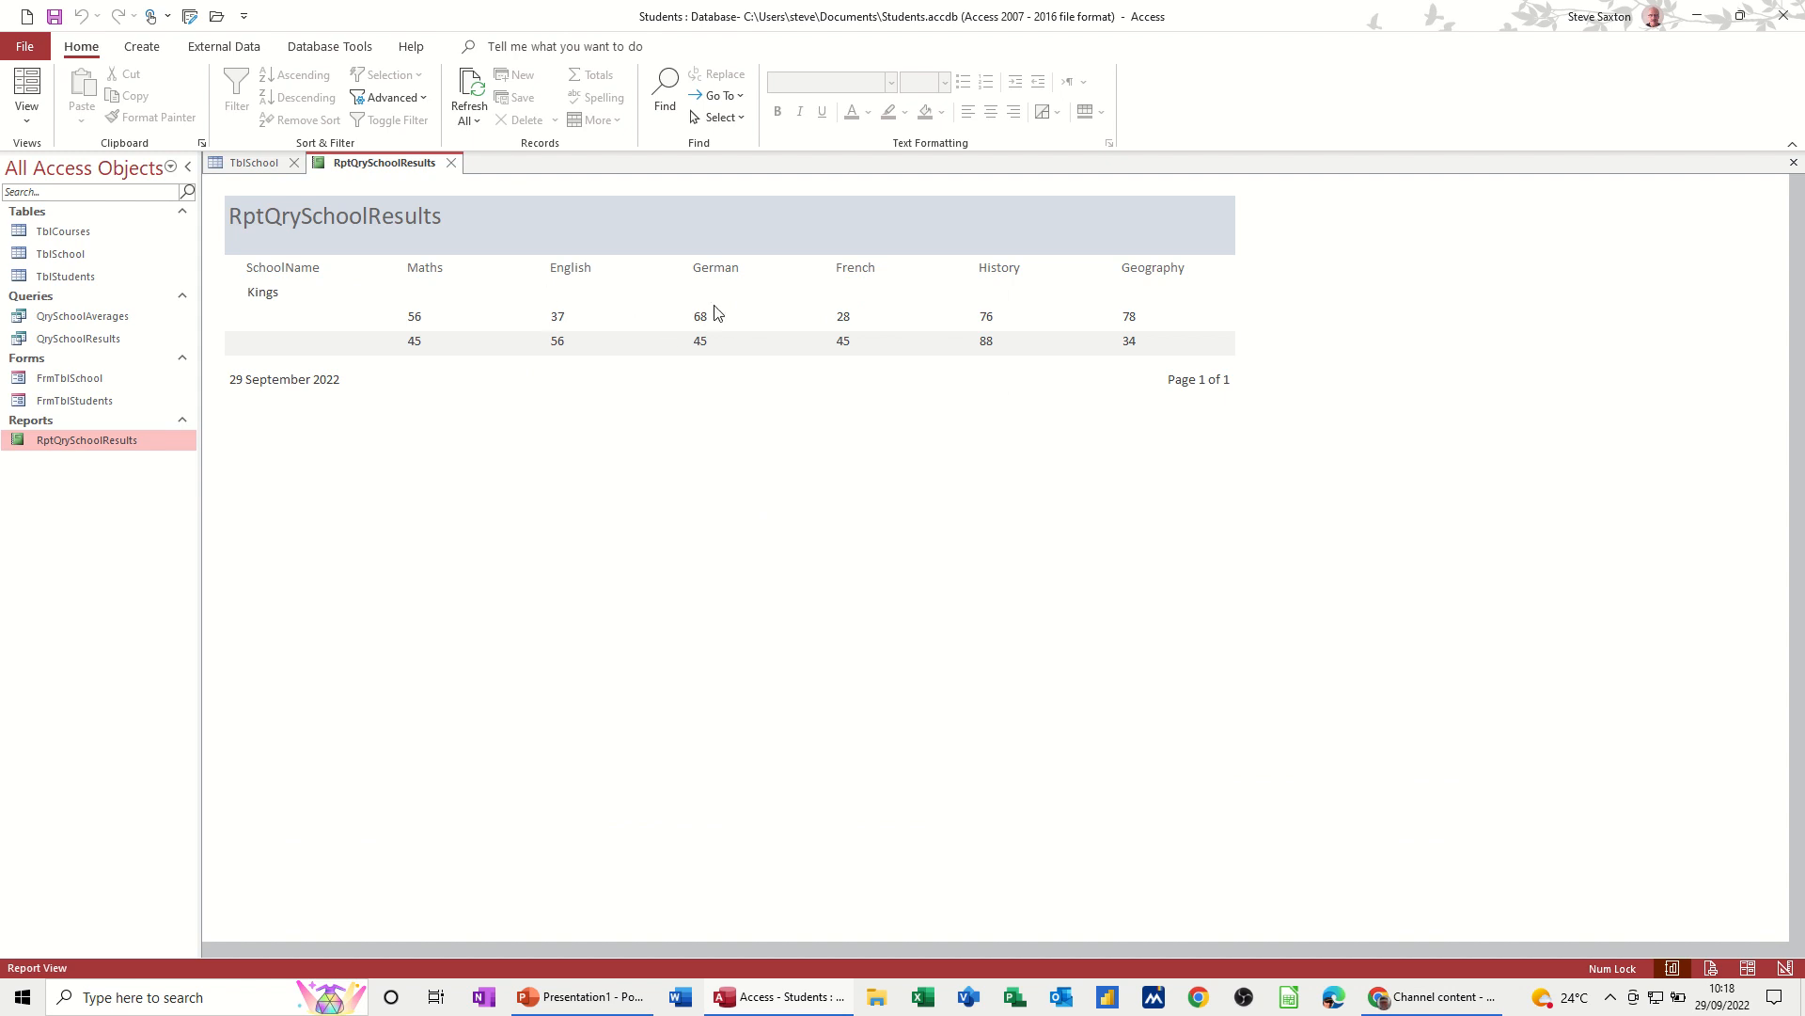
{"action": "mouse_move", "coordinate": [1209, 337]}
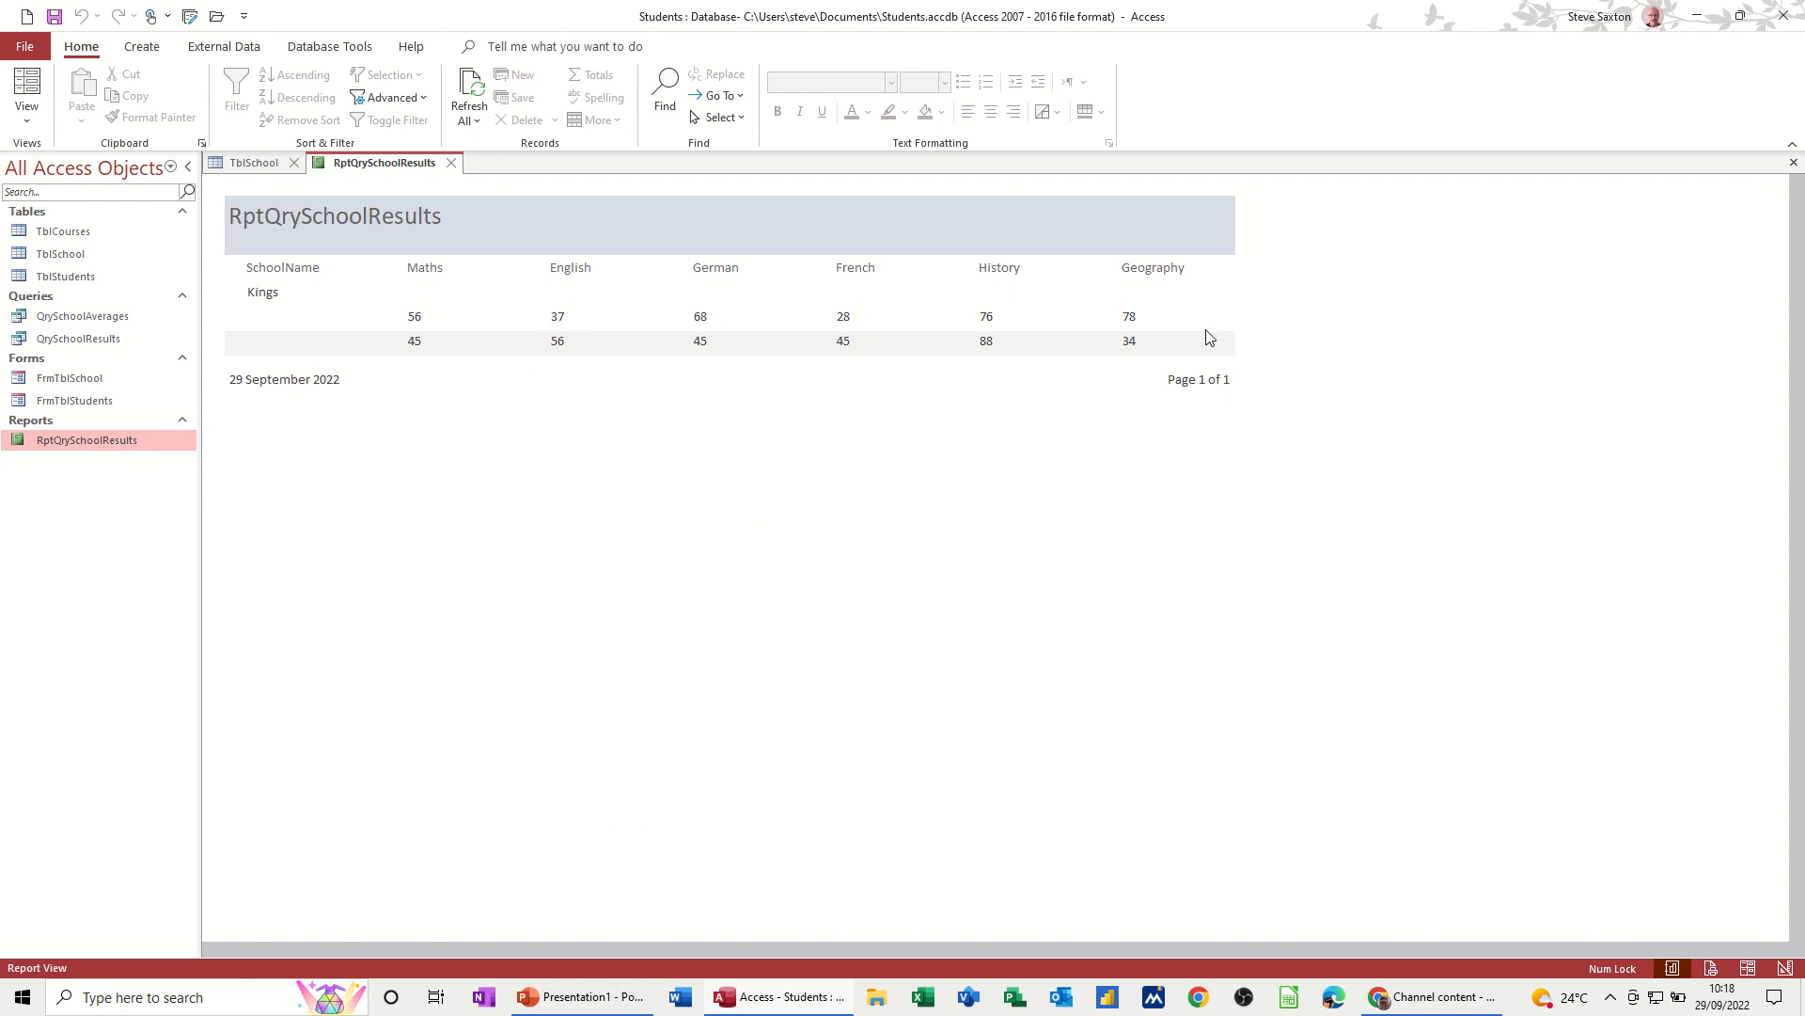
{"action": "mouse_move", "coordinate": [464, 173]}
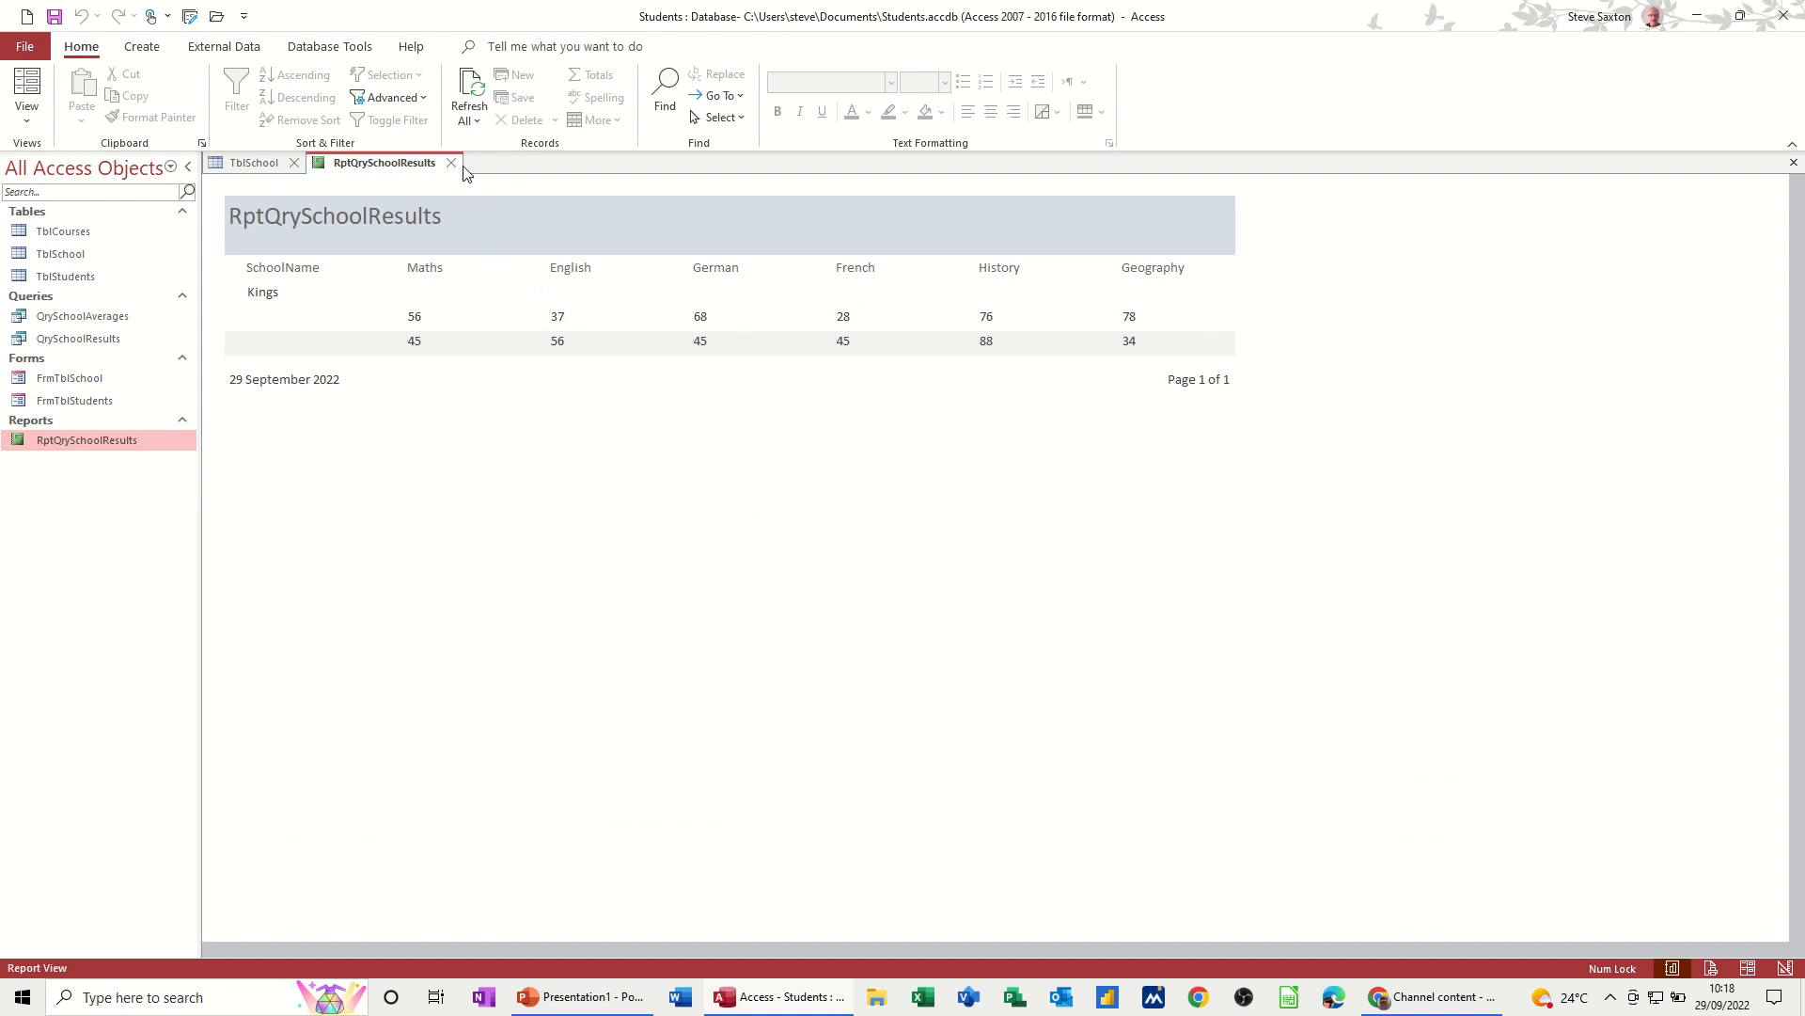
{"action": "left_click", "coordinate": [246, 162]}
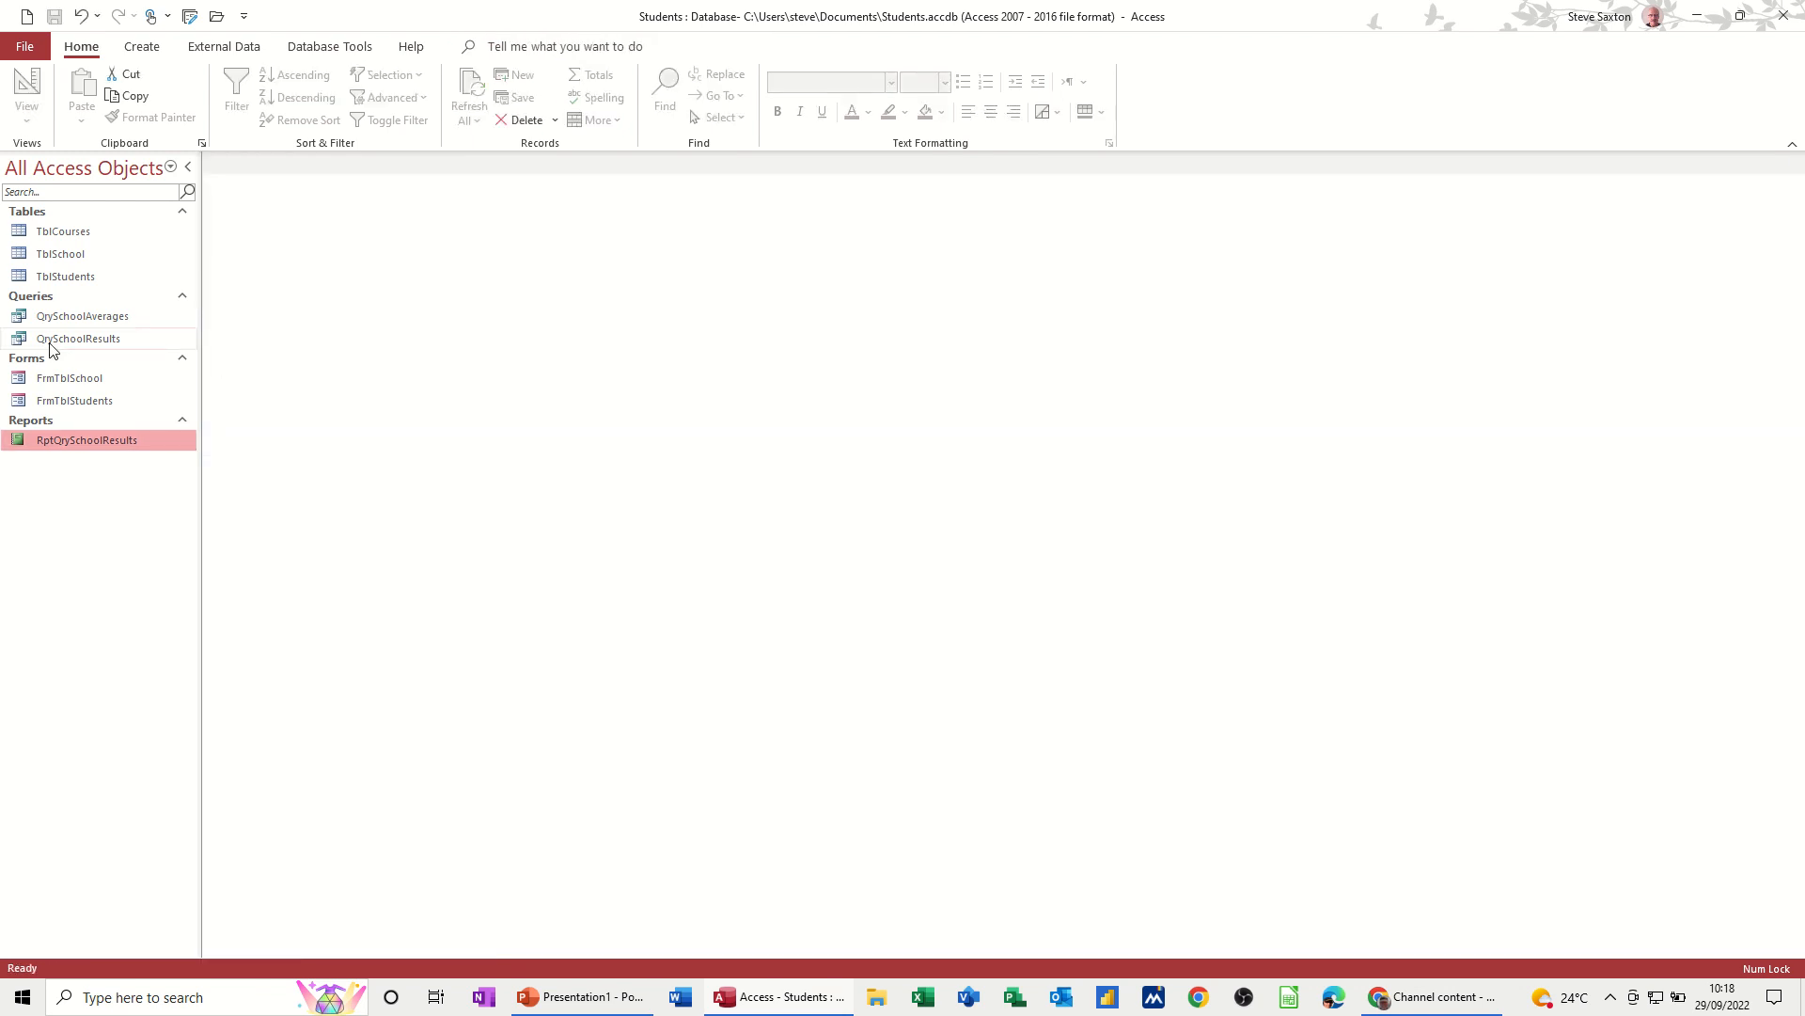
{"action": "left_click", "coordinate": [79, 336]}
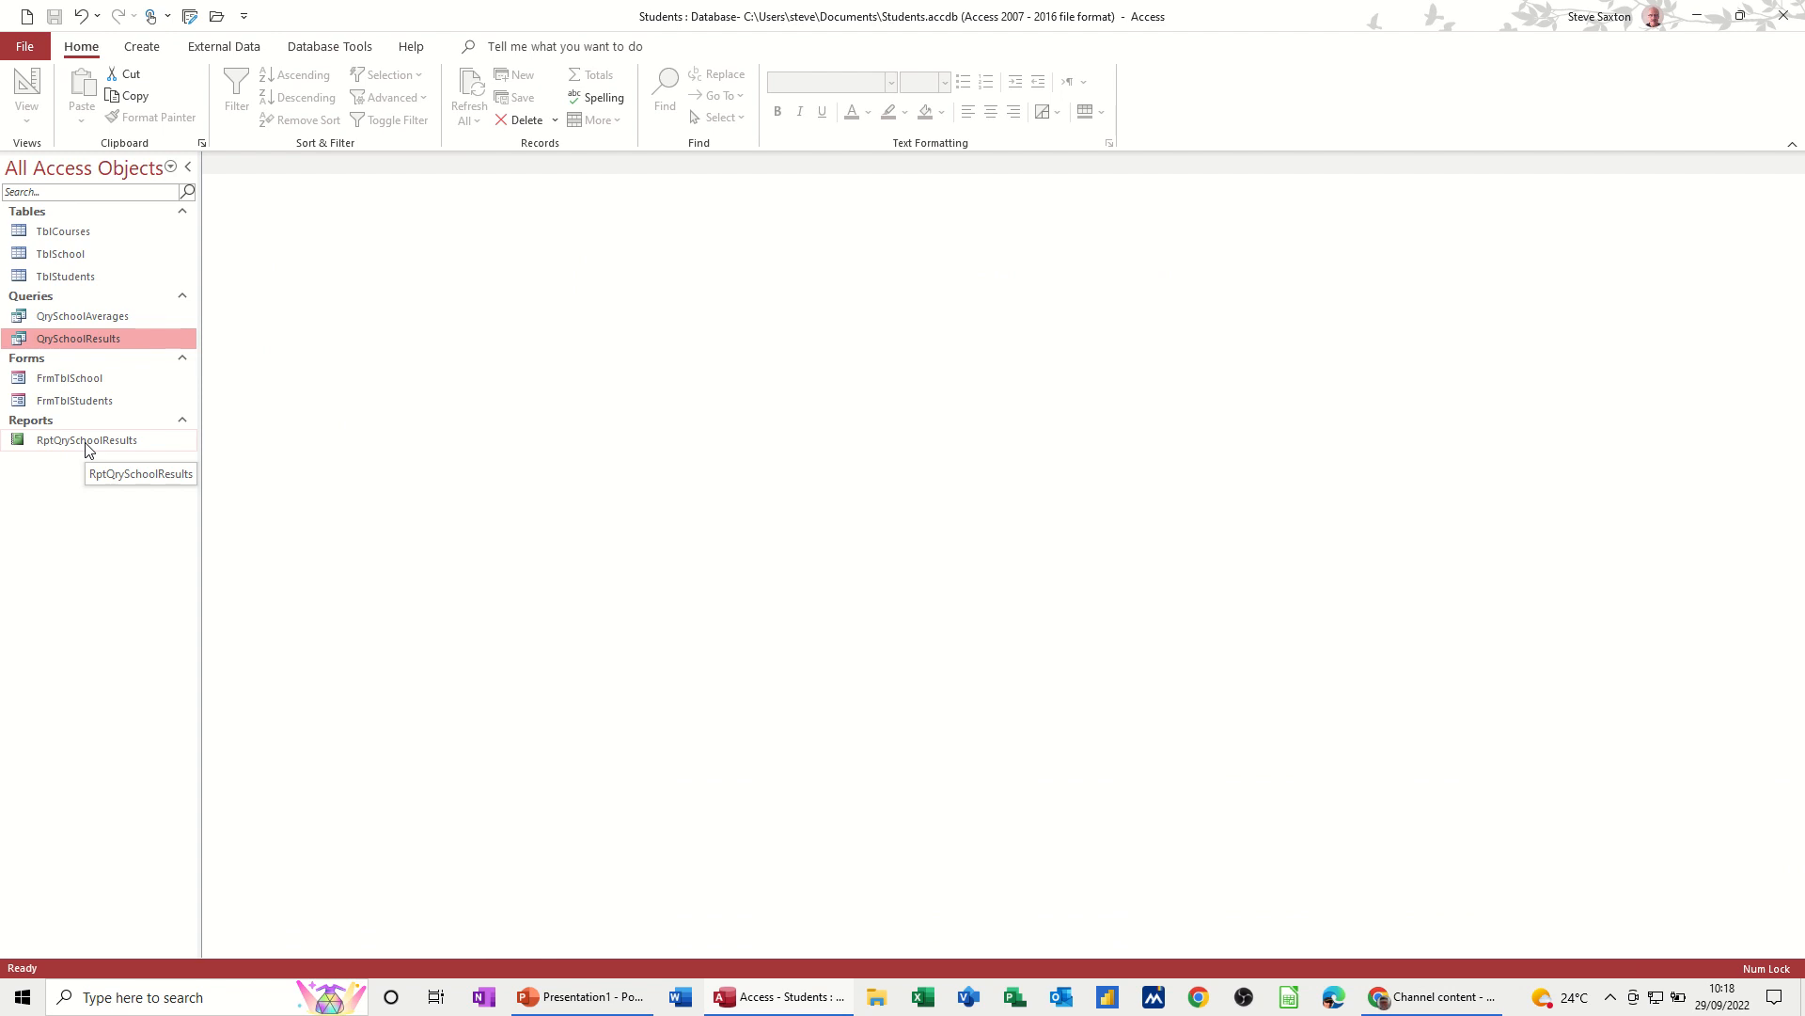
{"action": "double_click", "coordinate": [85, 440]}
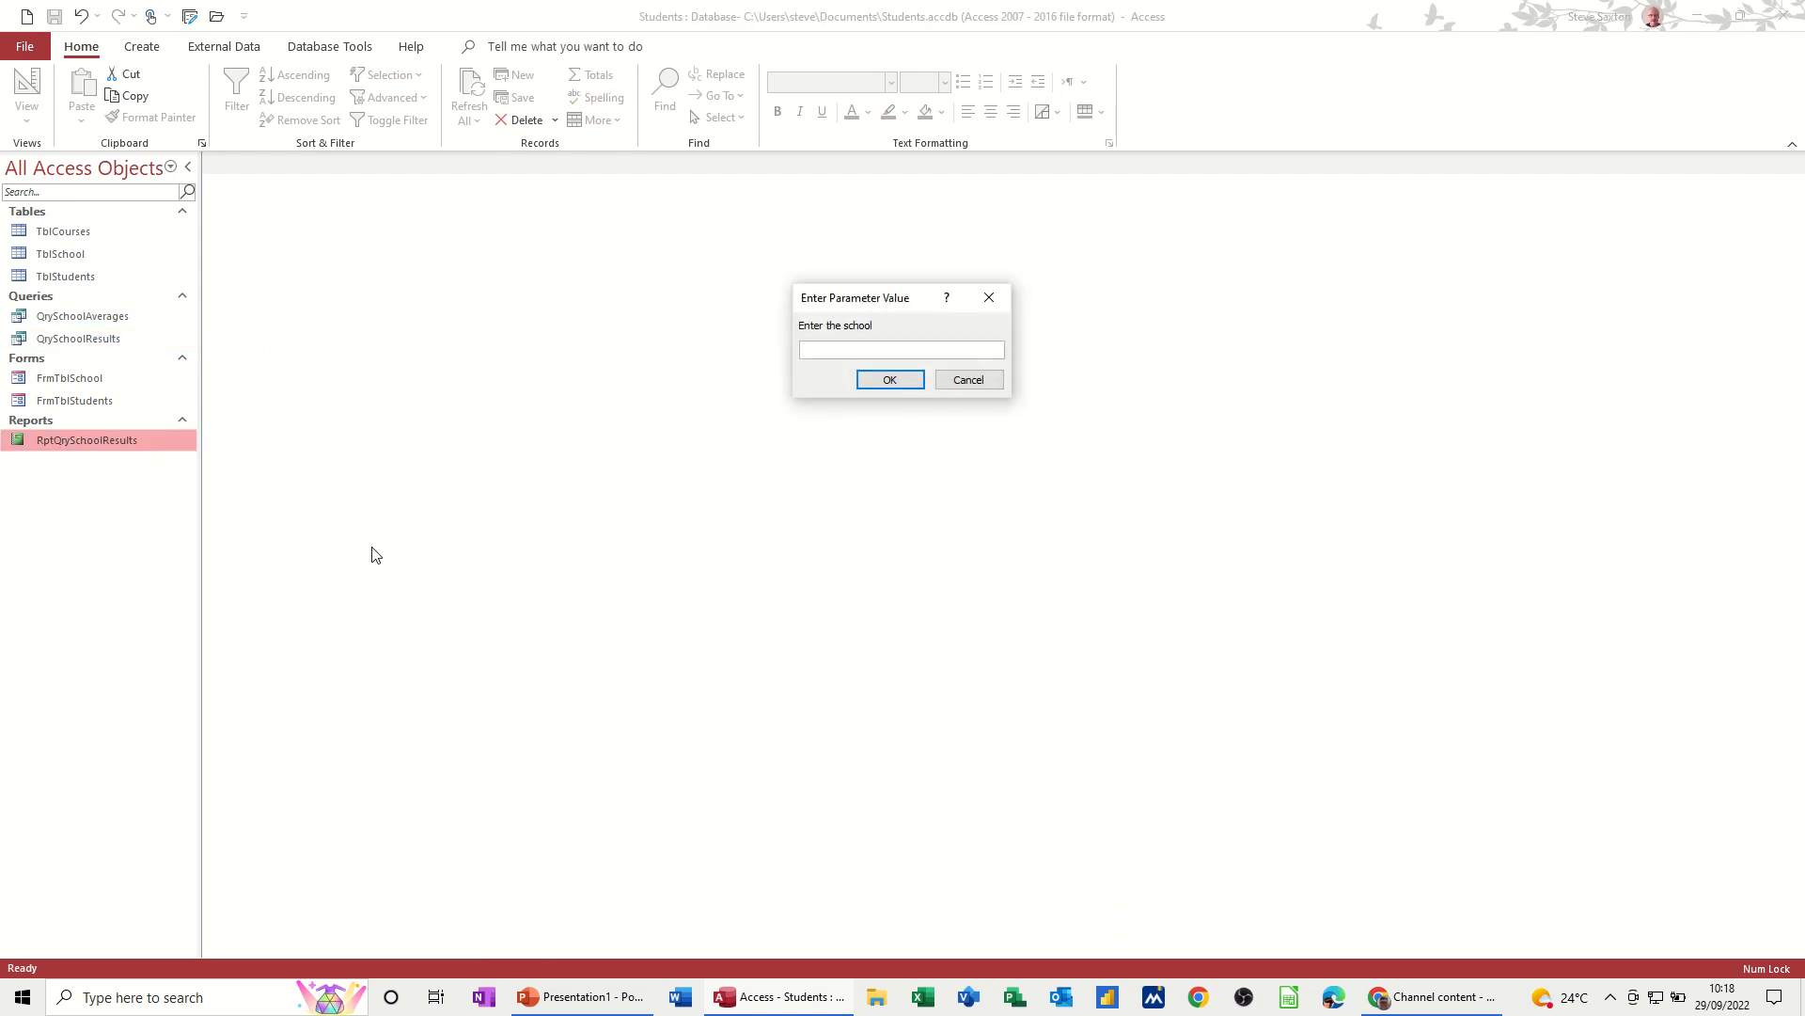
{"action": "mouse_move", "coordinate": [397, 562]}
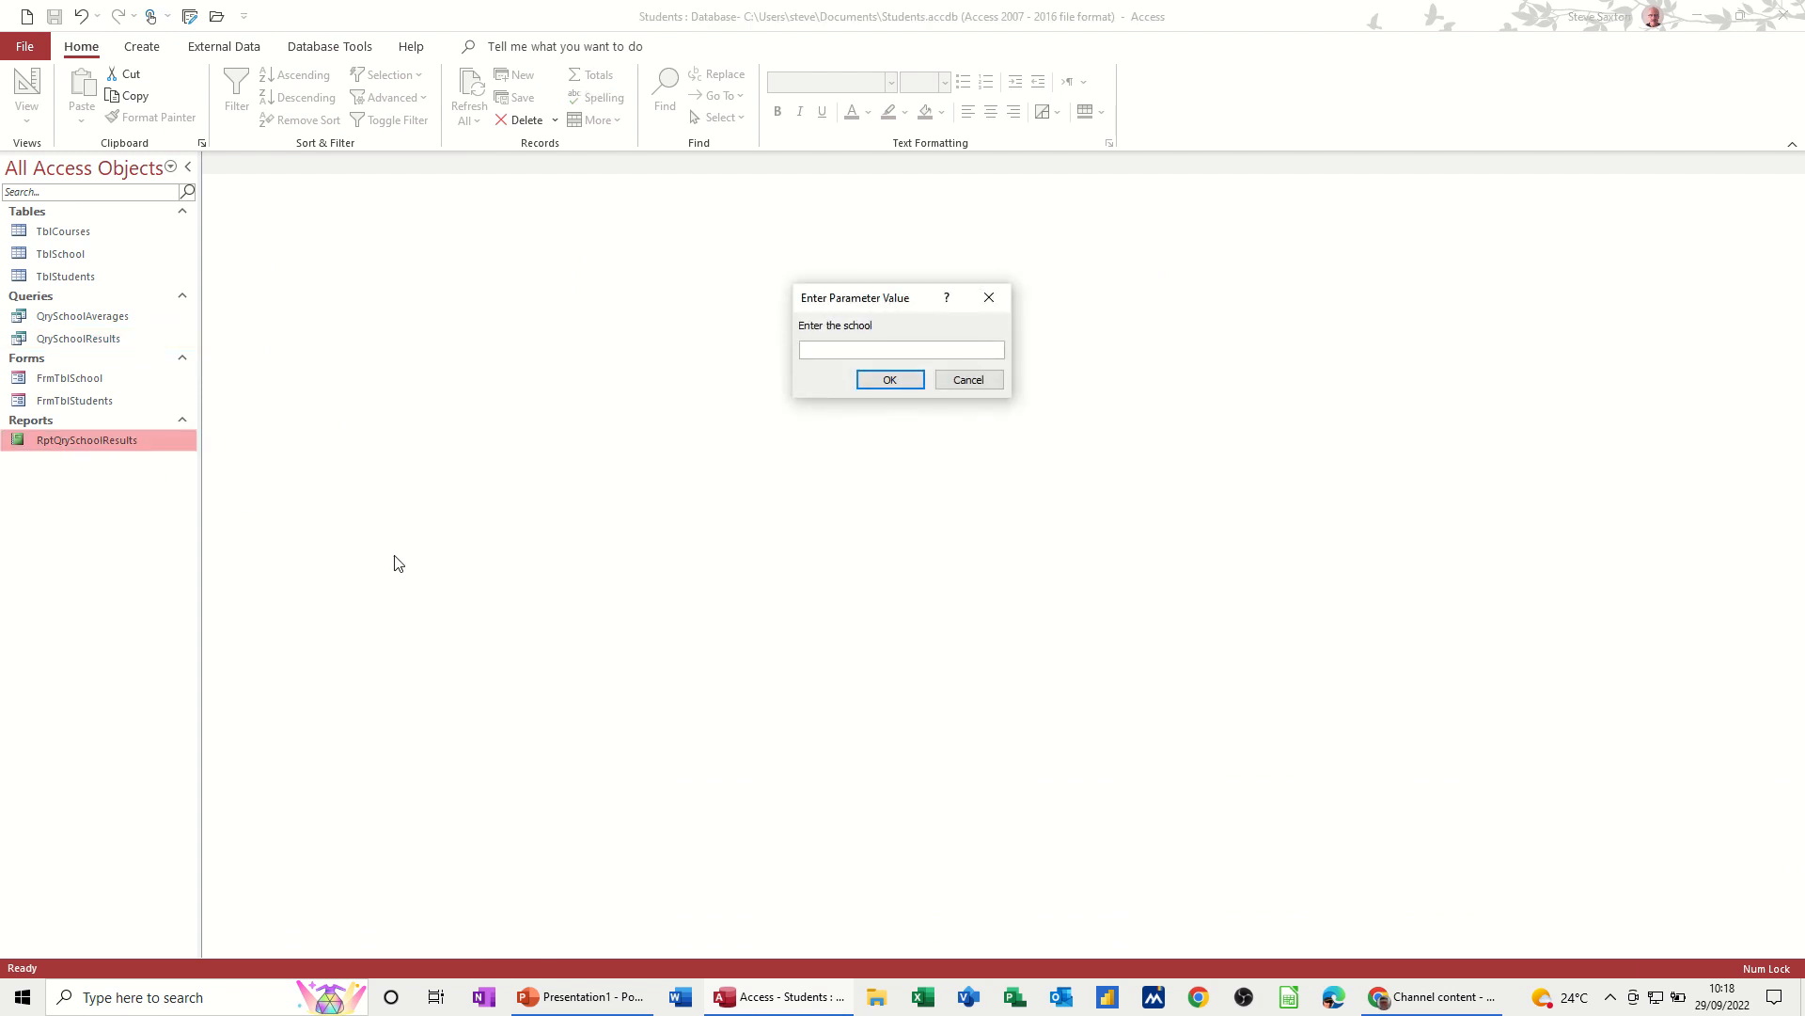
{"action": "type", "text": "Butte"}
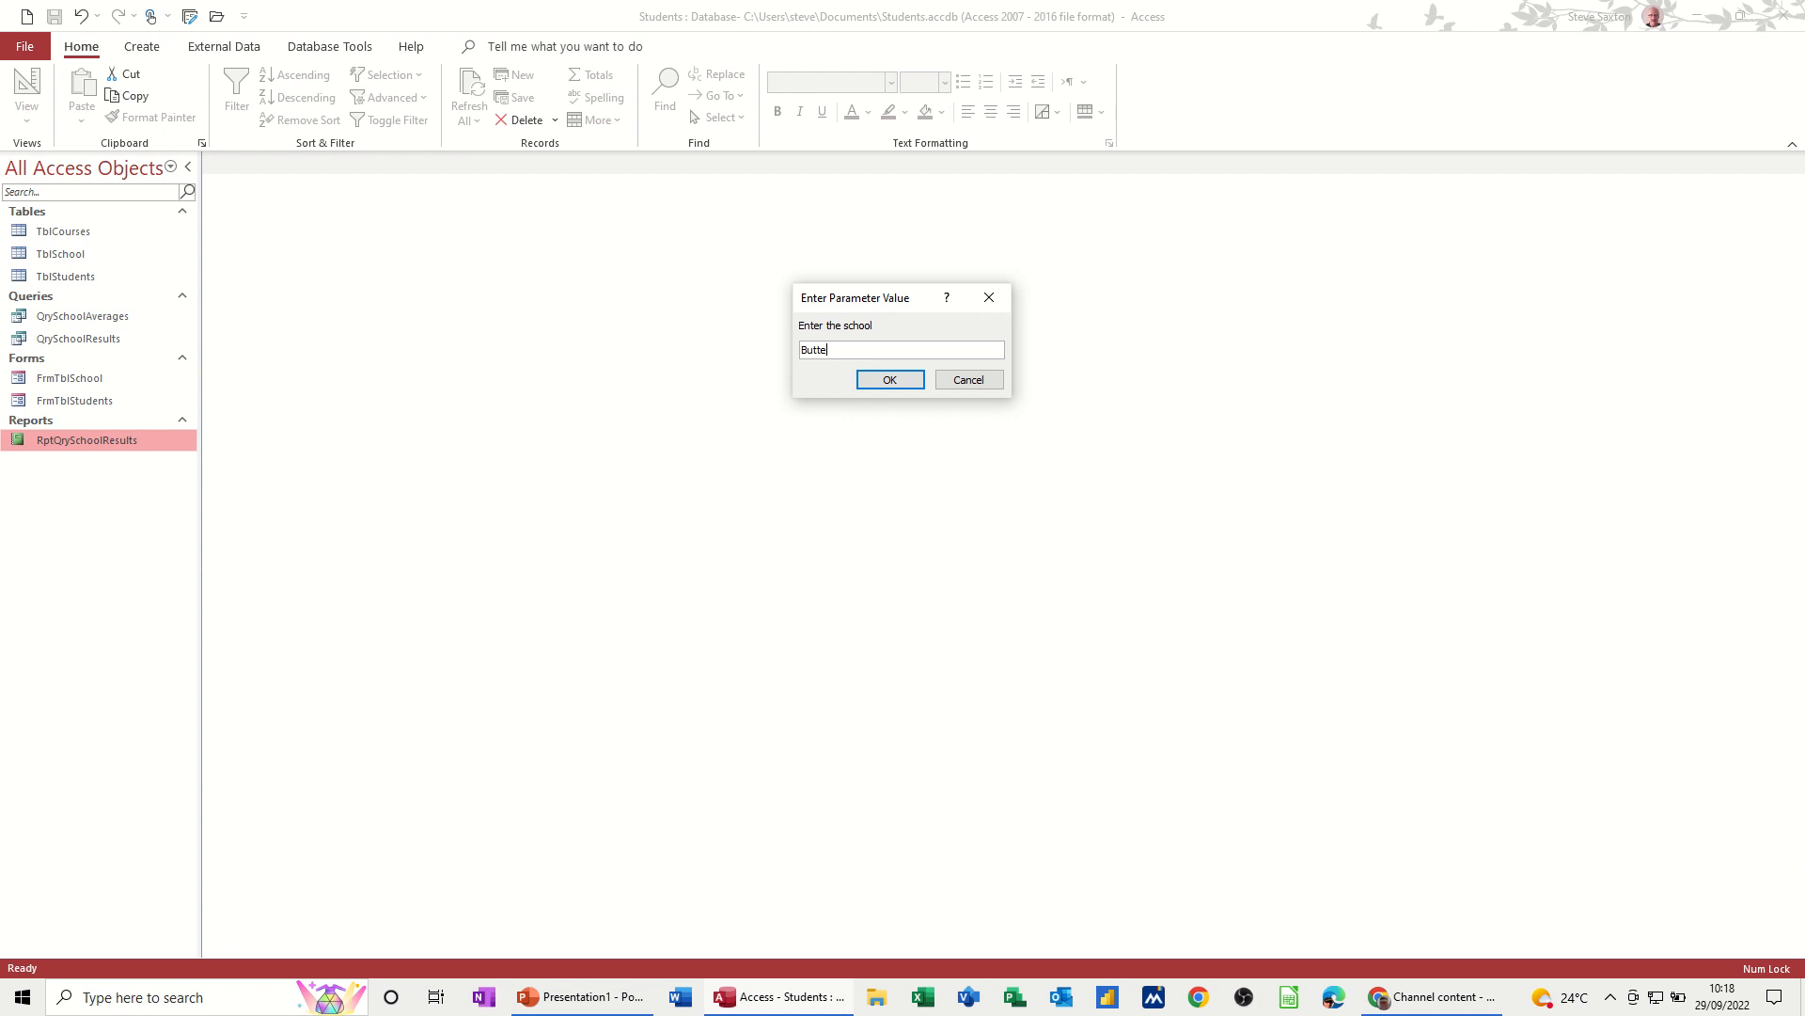
{"action": "left_click", "coordinate": [888, 378]}
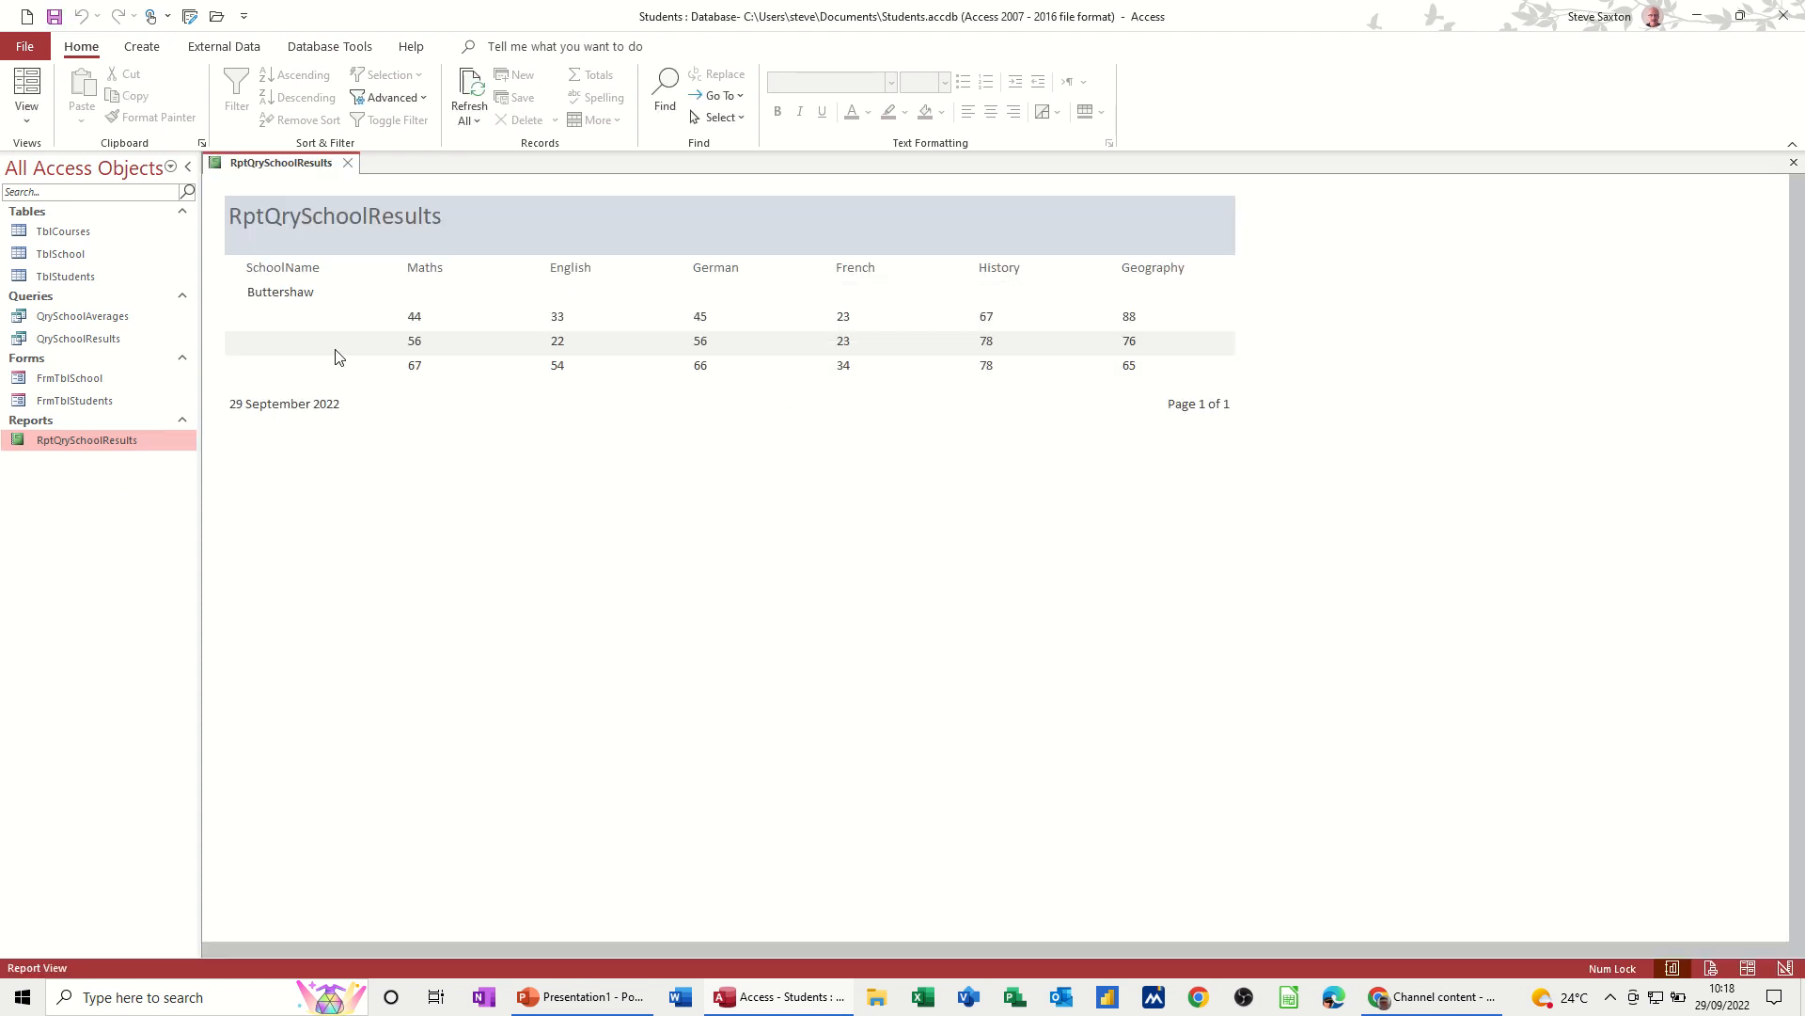
{"action": "mouse_move", "coordinate": [46, 337]}
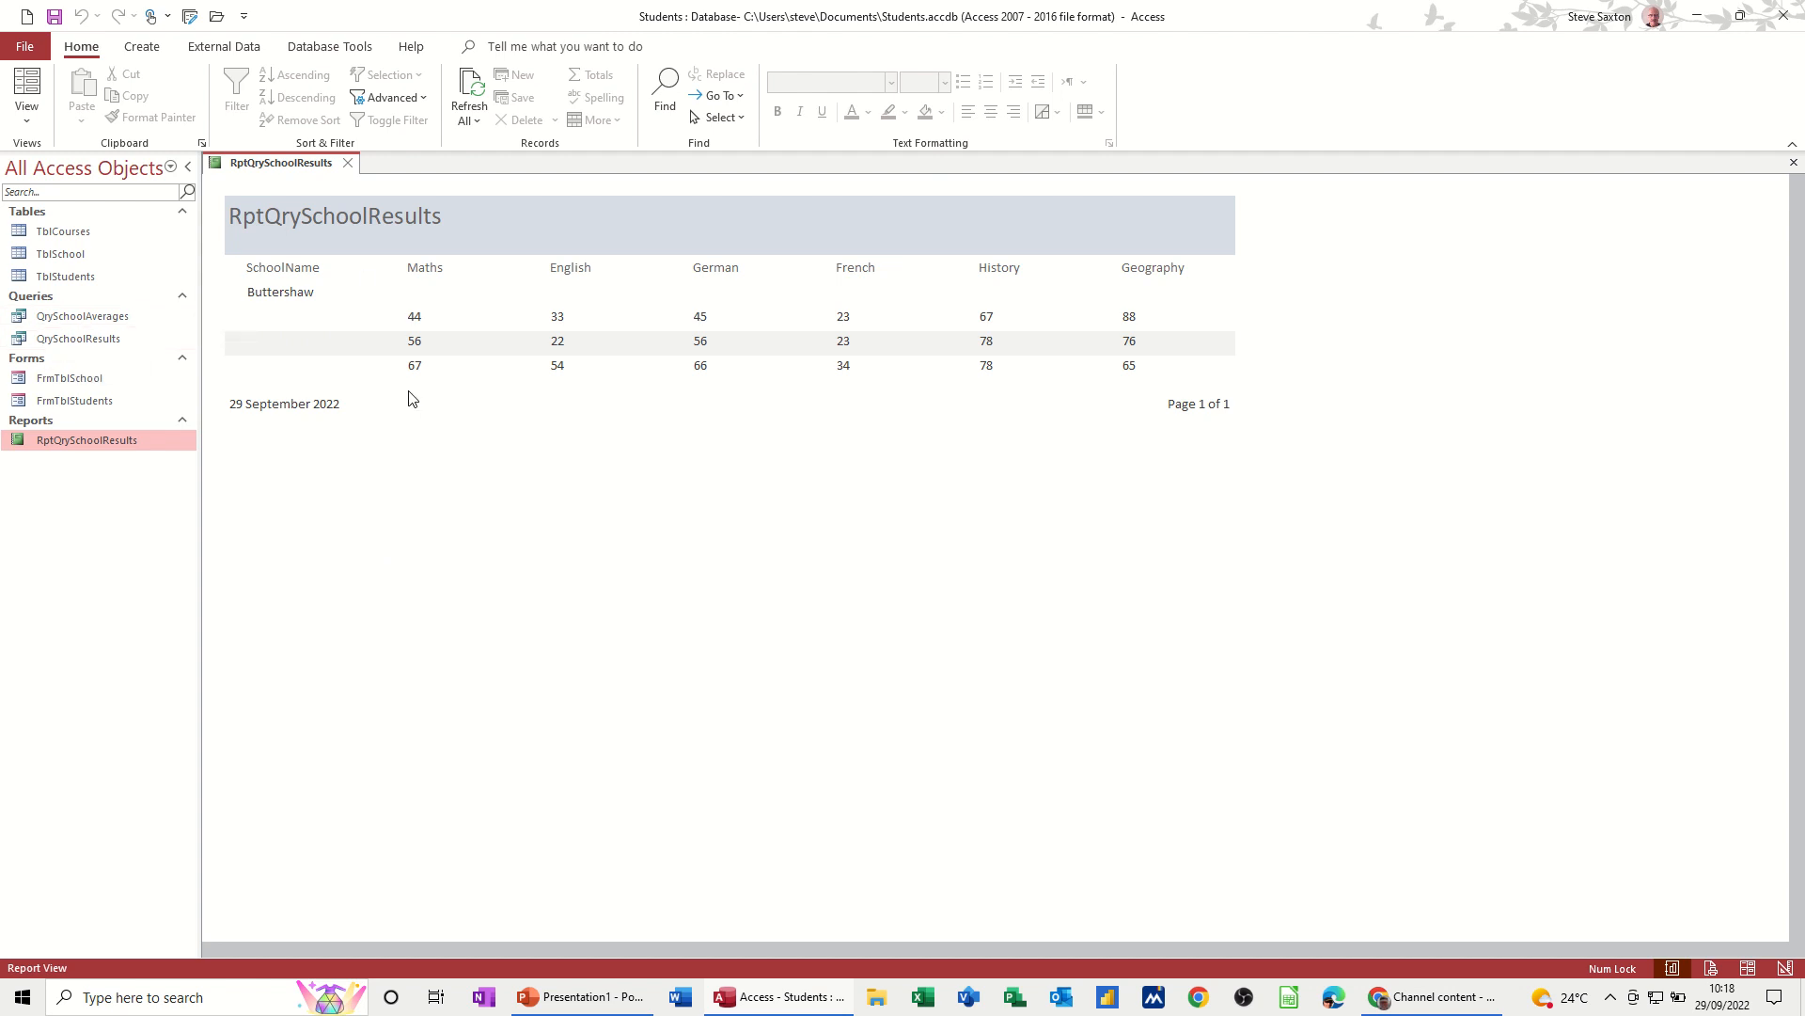
{"action": "mouse_move", "coordinate": [353, 265]}
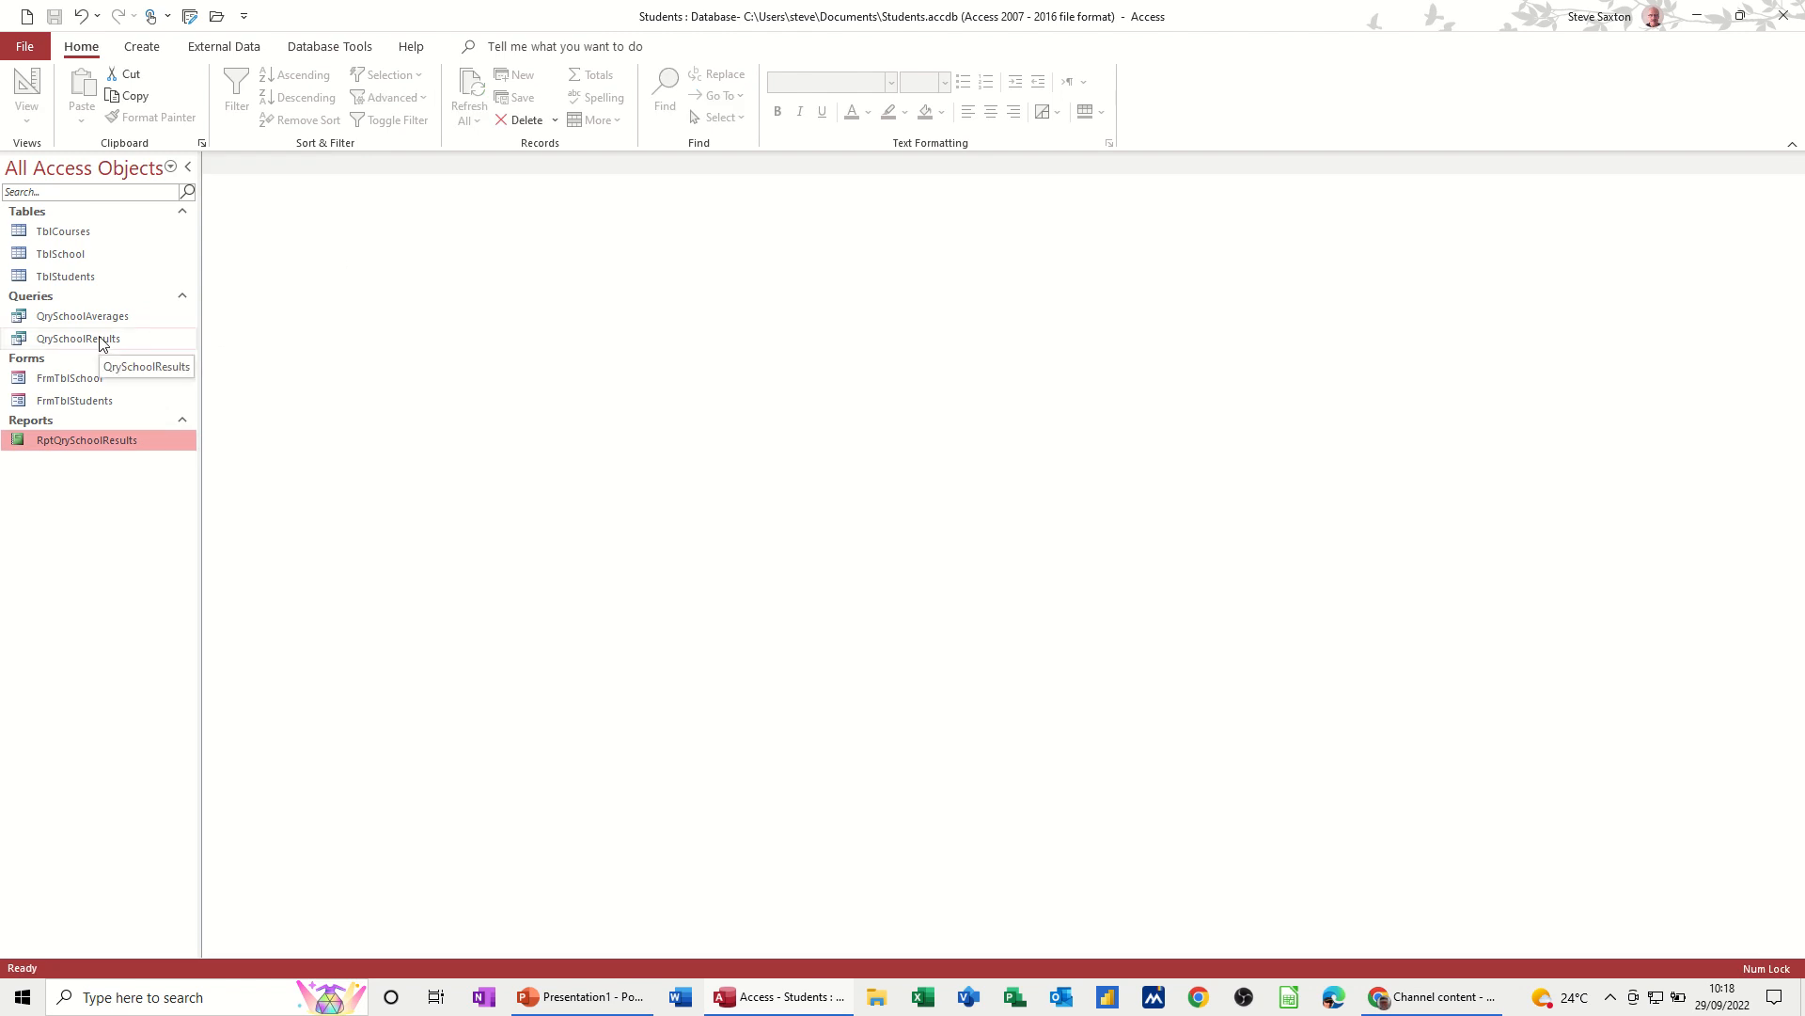
Step: Paste the copied QrySchoolResults into the database as a new query named QrySchoolResultsAll
{"action": "right_click", "coordinate": [77, 337]}
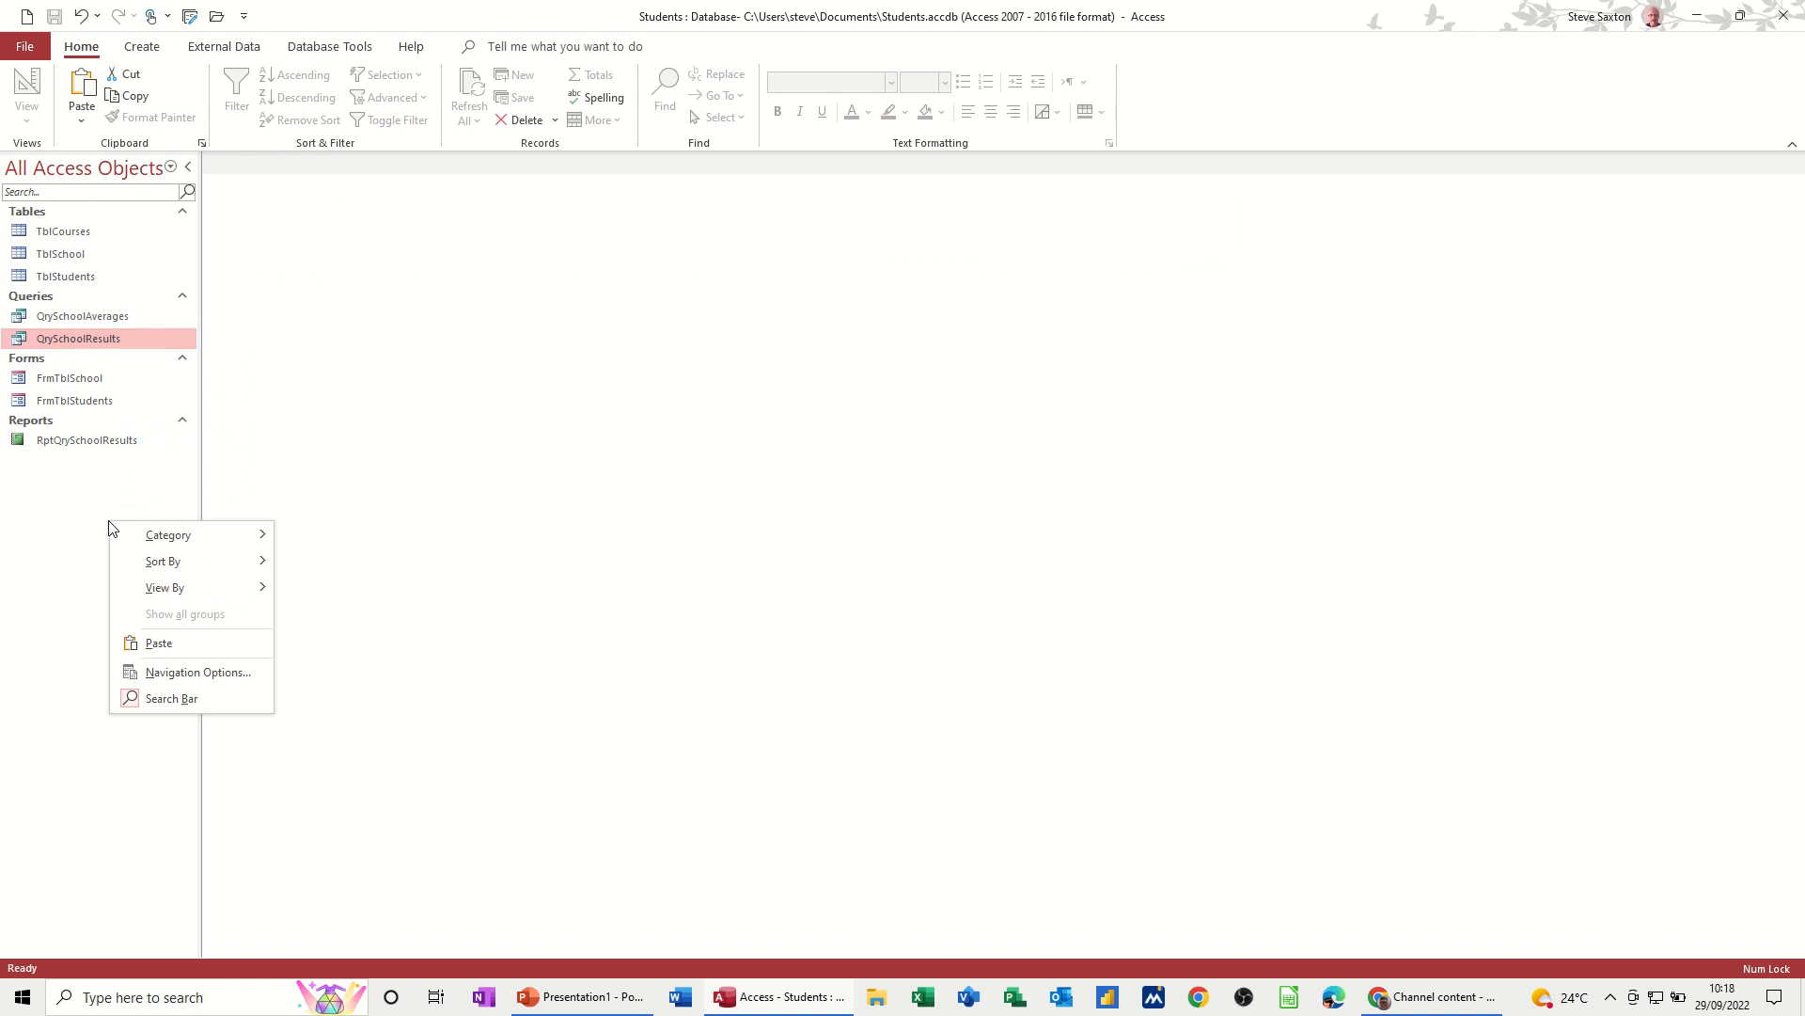
{"action": "left_click", "coordinate": [158, 643]}
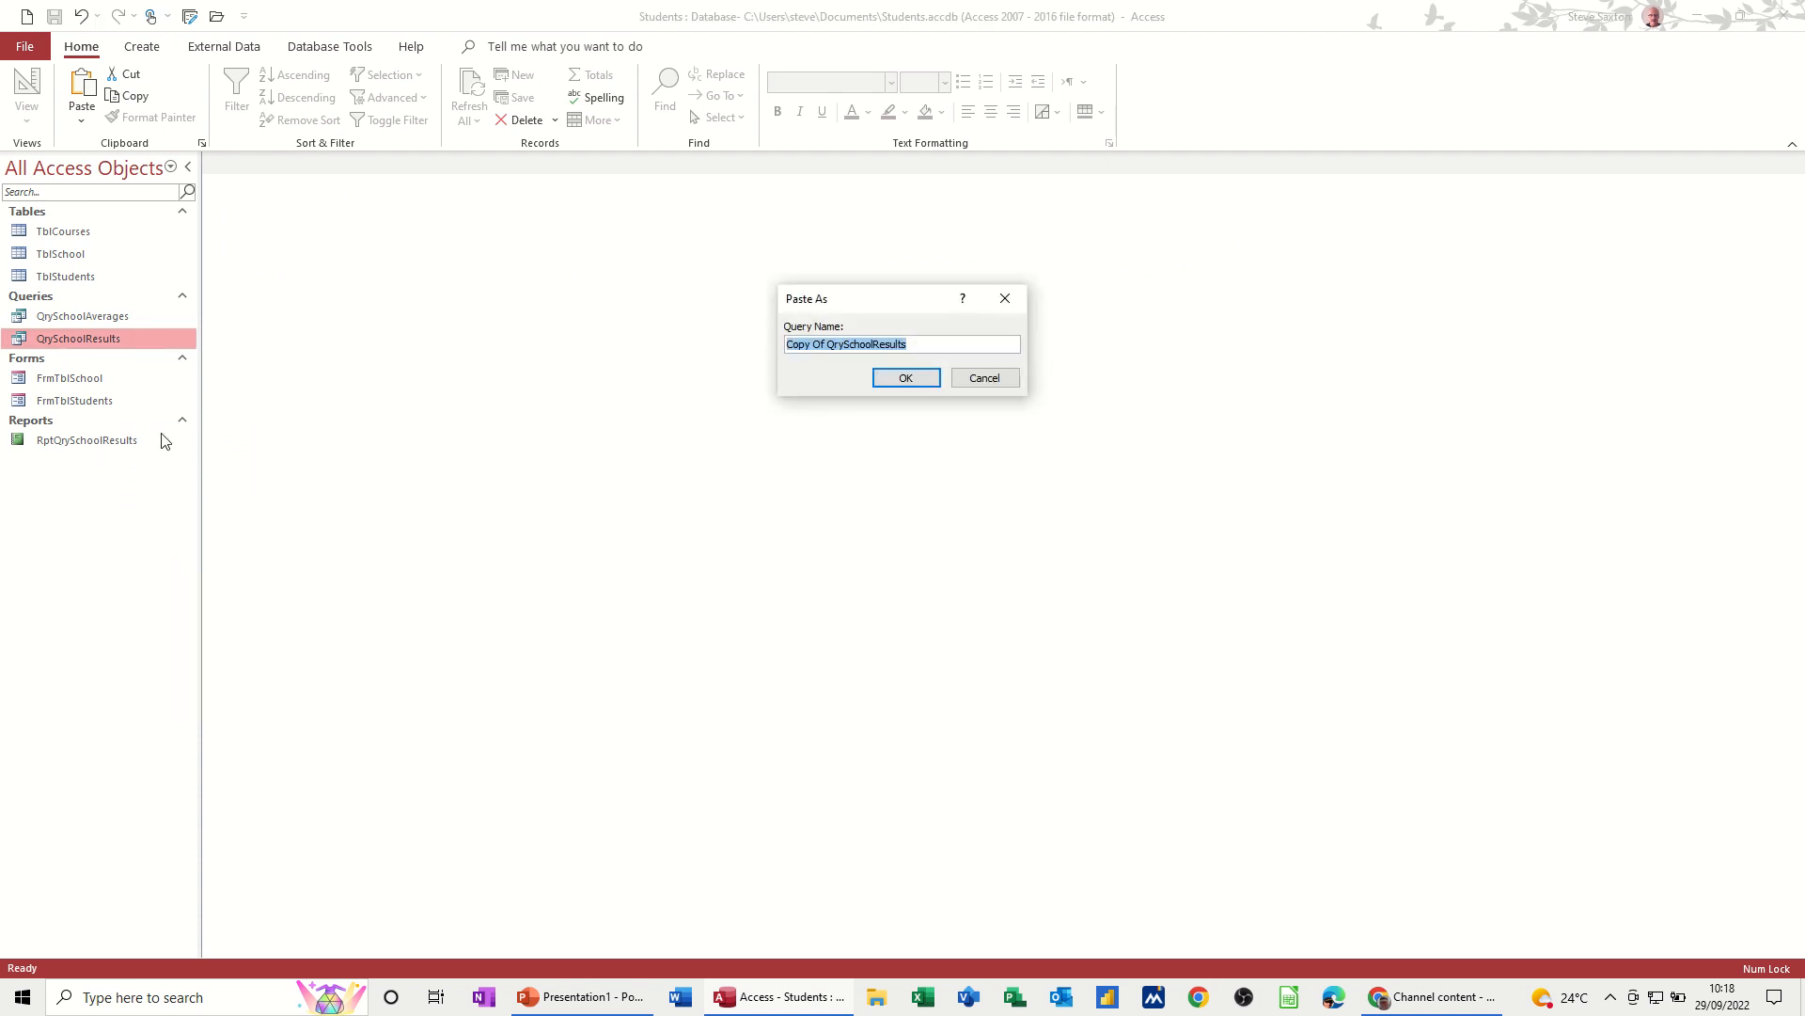
{"action": "mouse_move", "coordinate": [833, 359]}
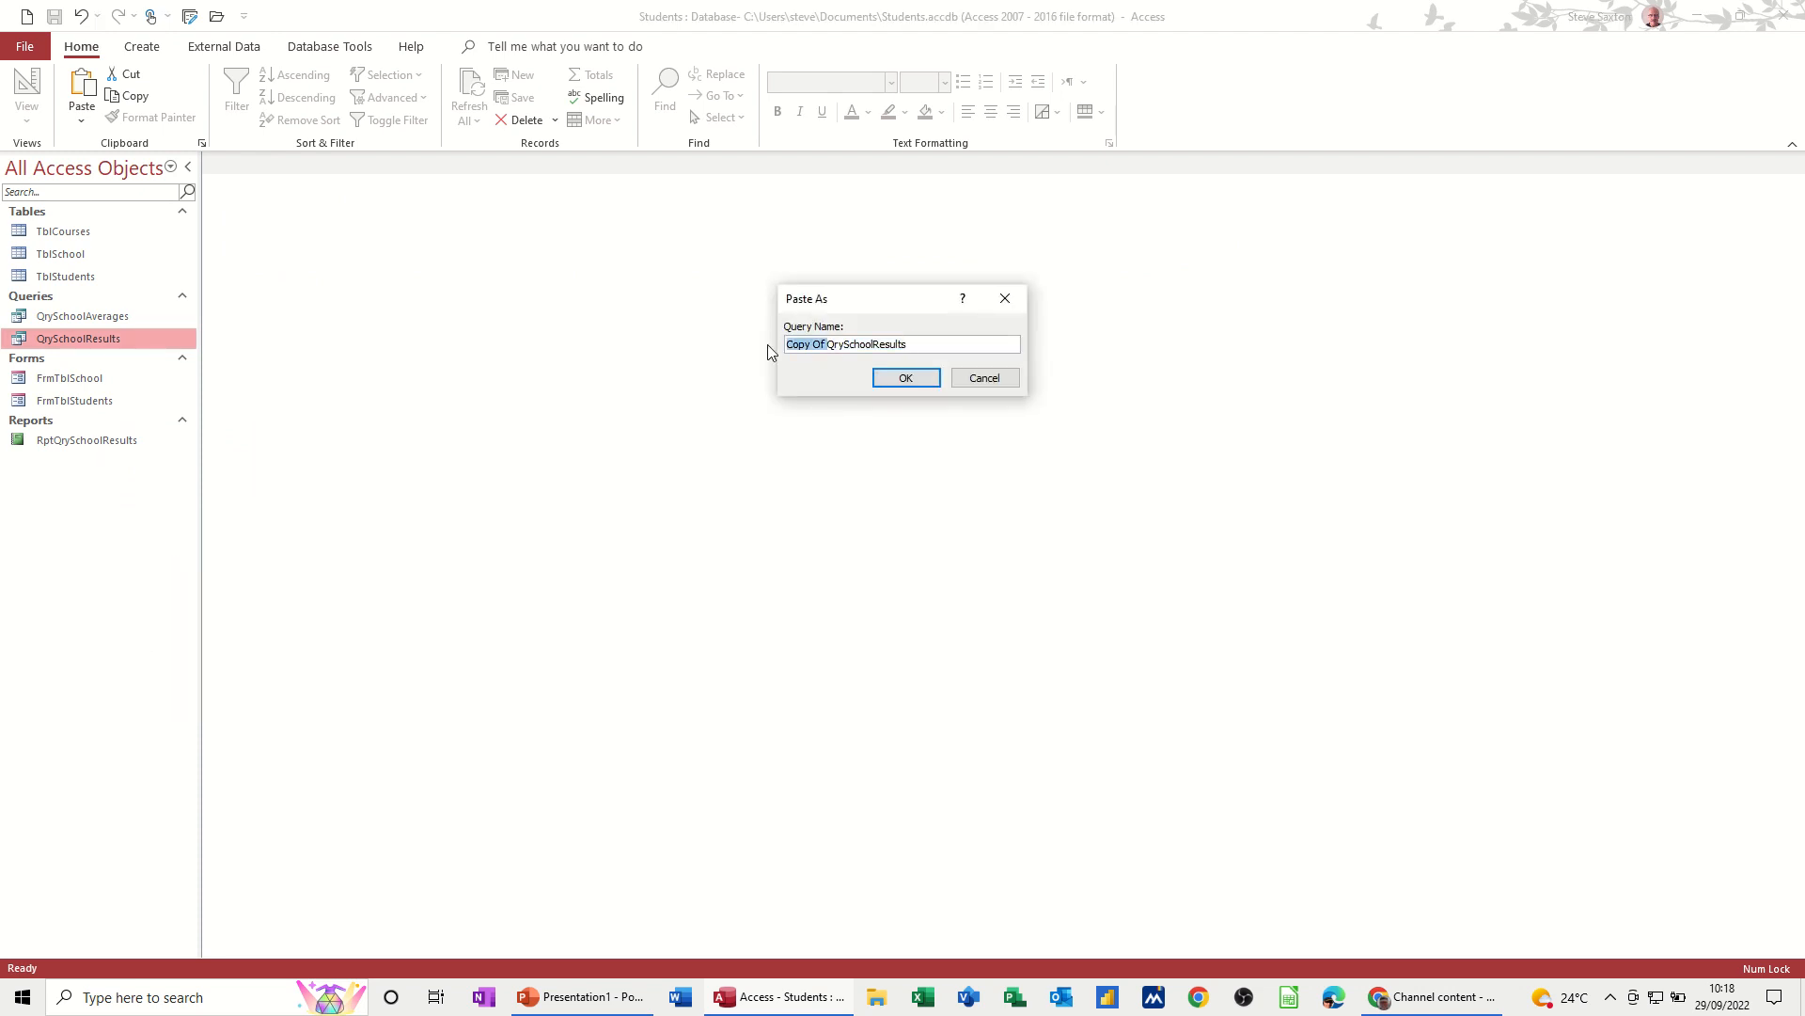
{"action": "type", "text": "QrySchoolResults"}
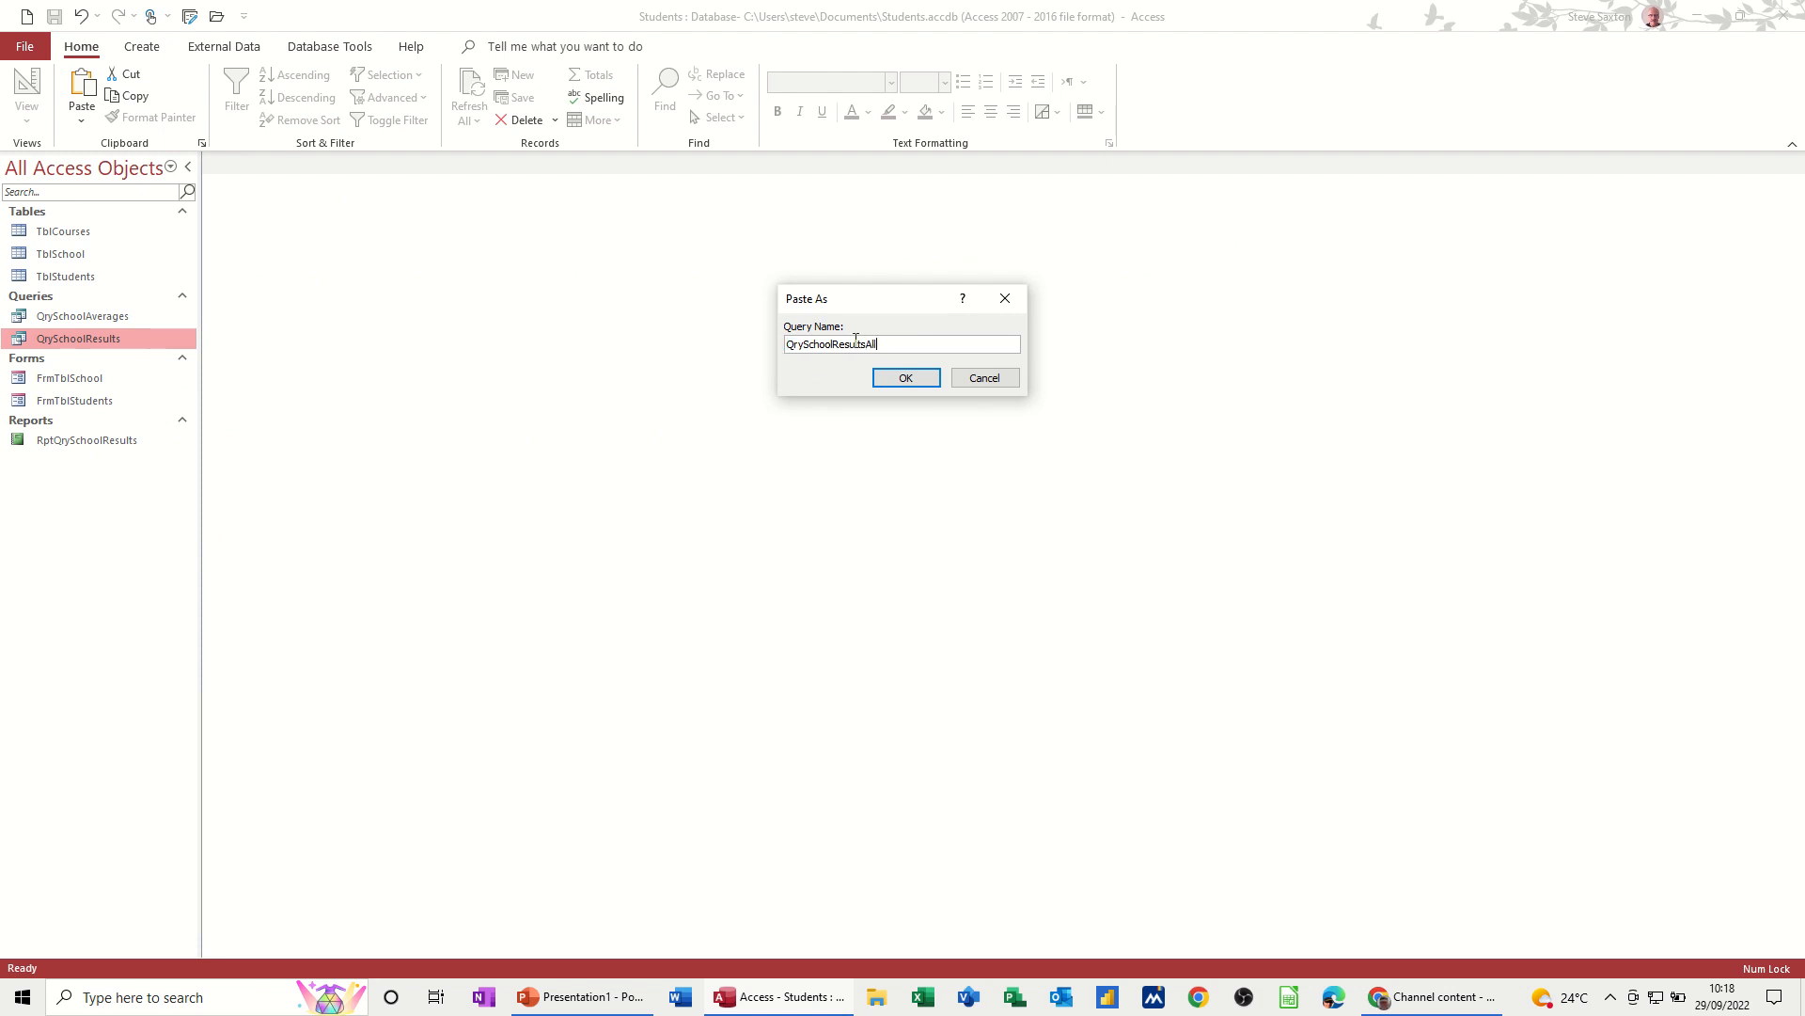
{"action": "left_click", "coordinate": [905, 378]}
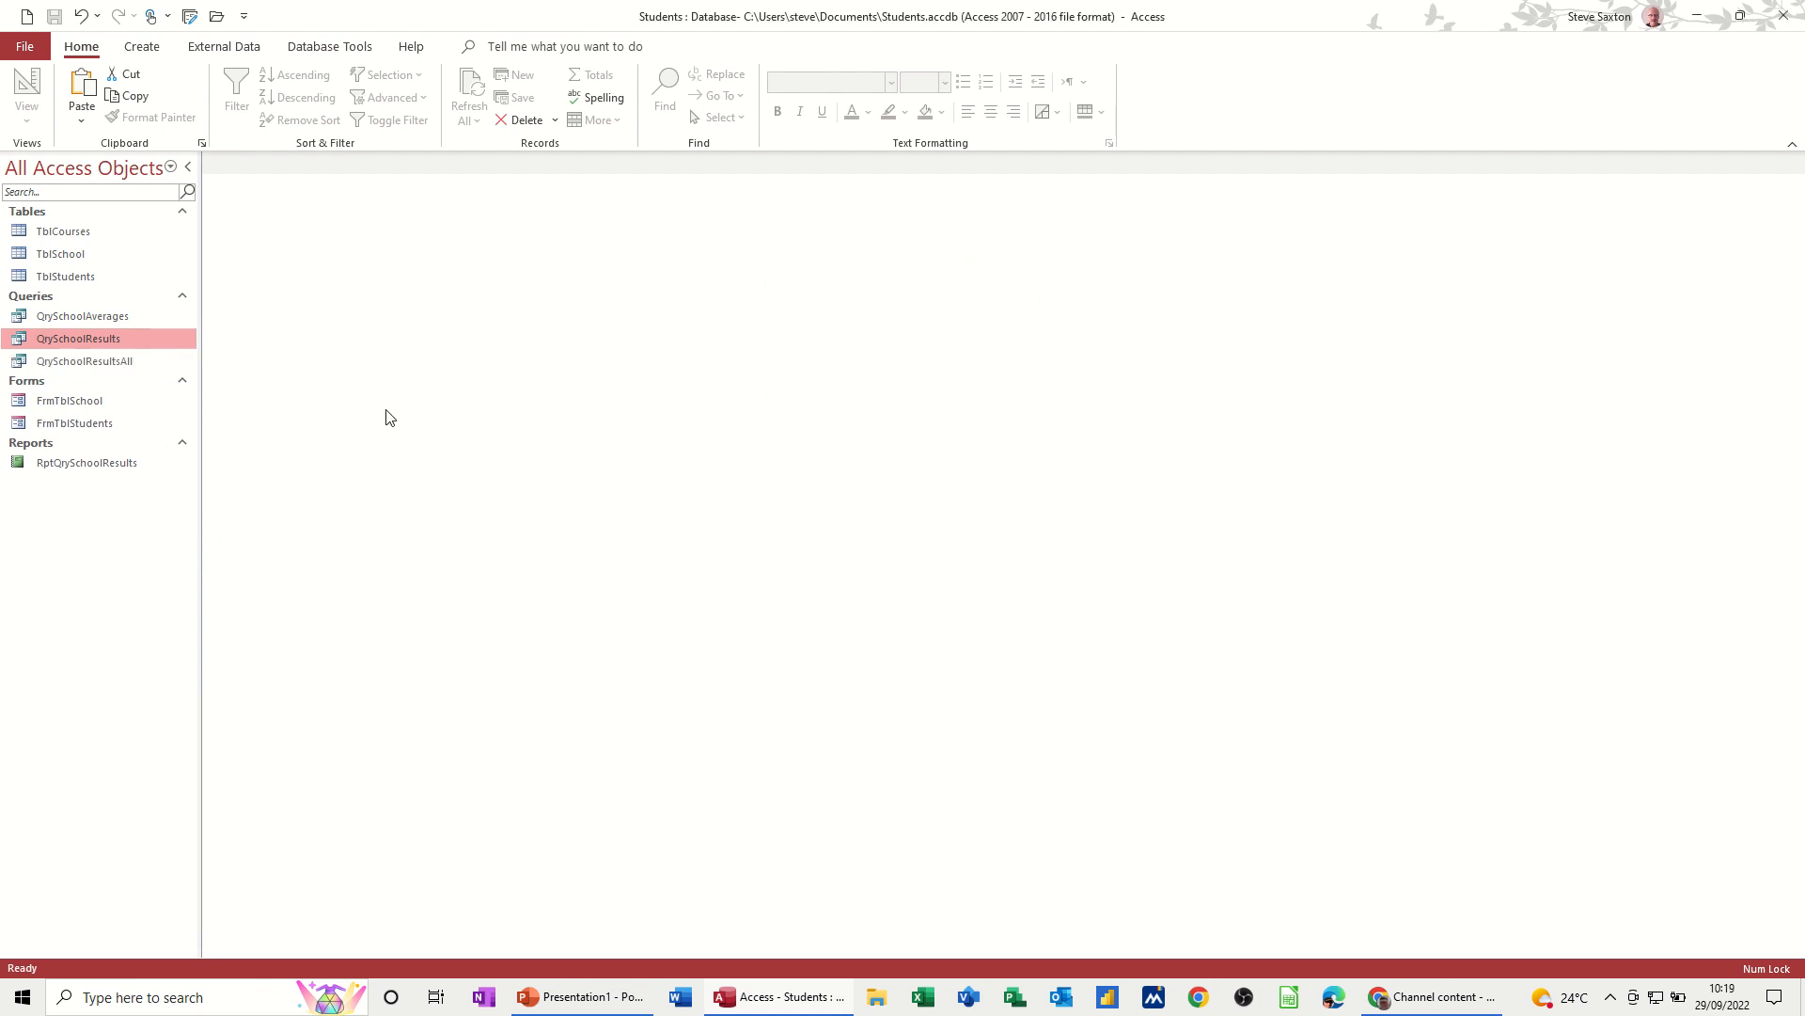
{"action": "right_click", "coordinate": [82, 362]}
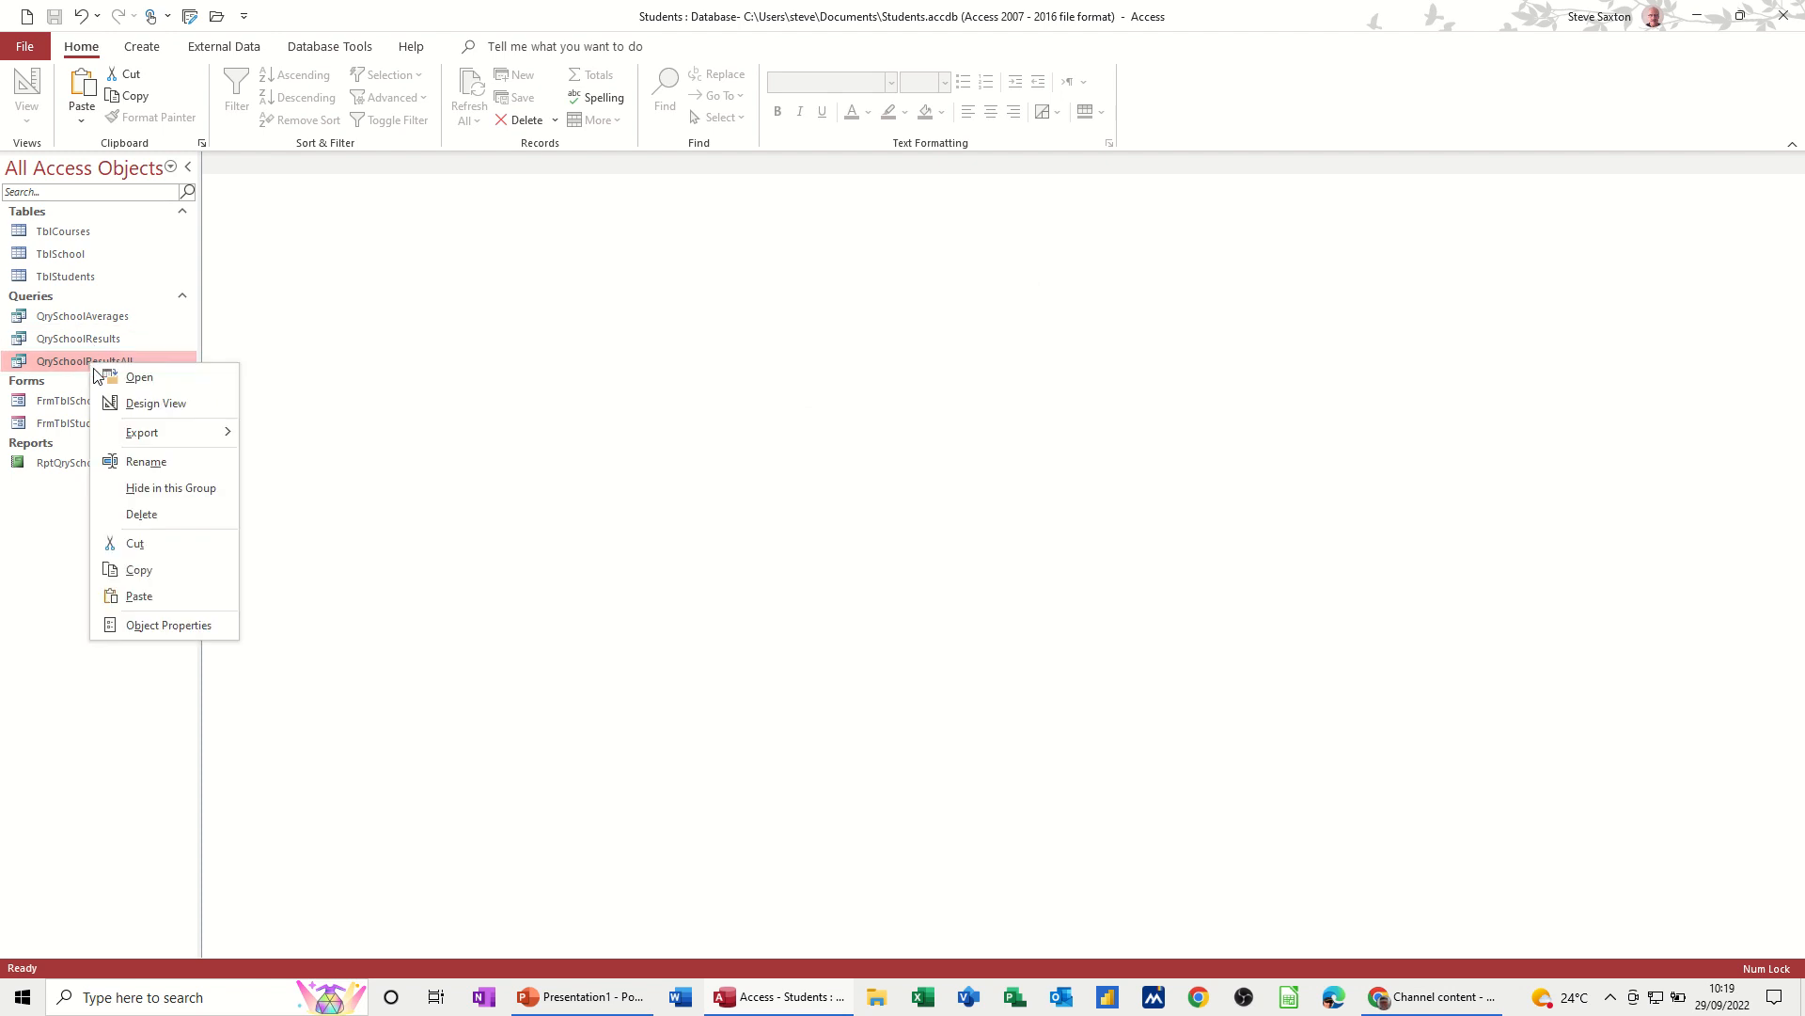
{"action": "left_click", "coordinate": [156, 403]}
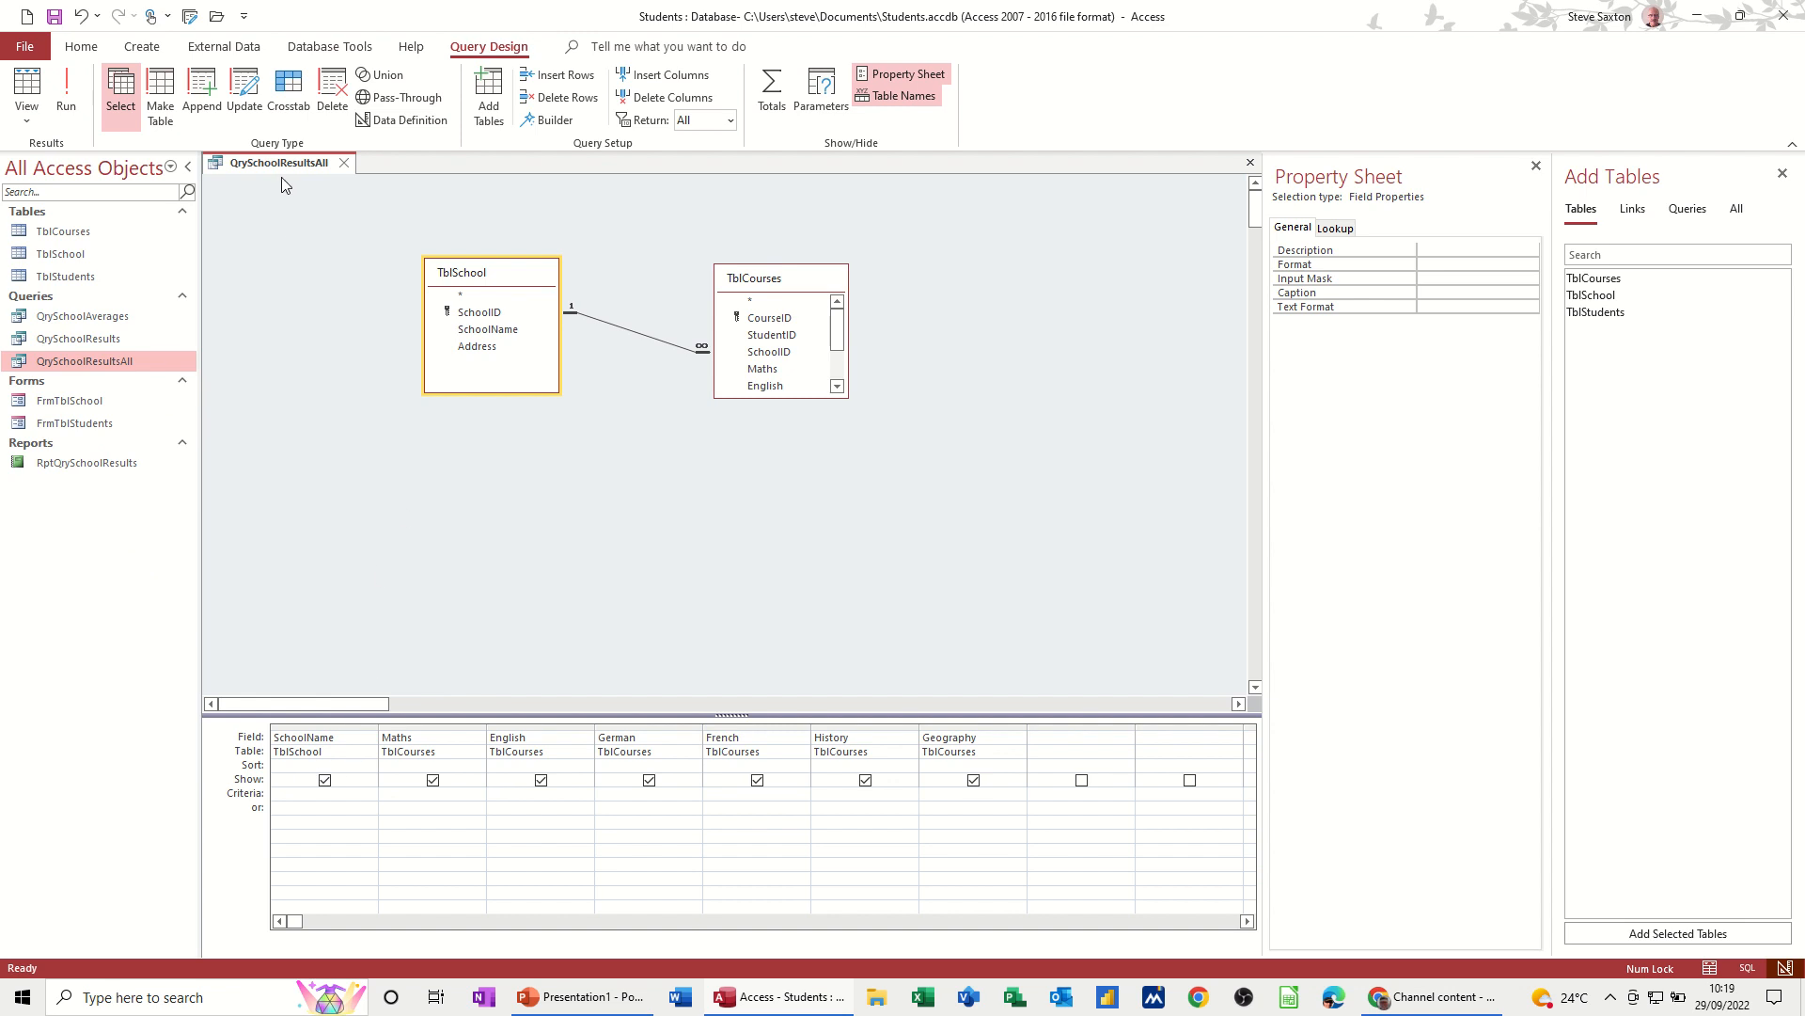
{"action": "left_click", "coordinate": [321, 792]}
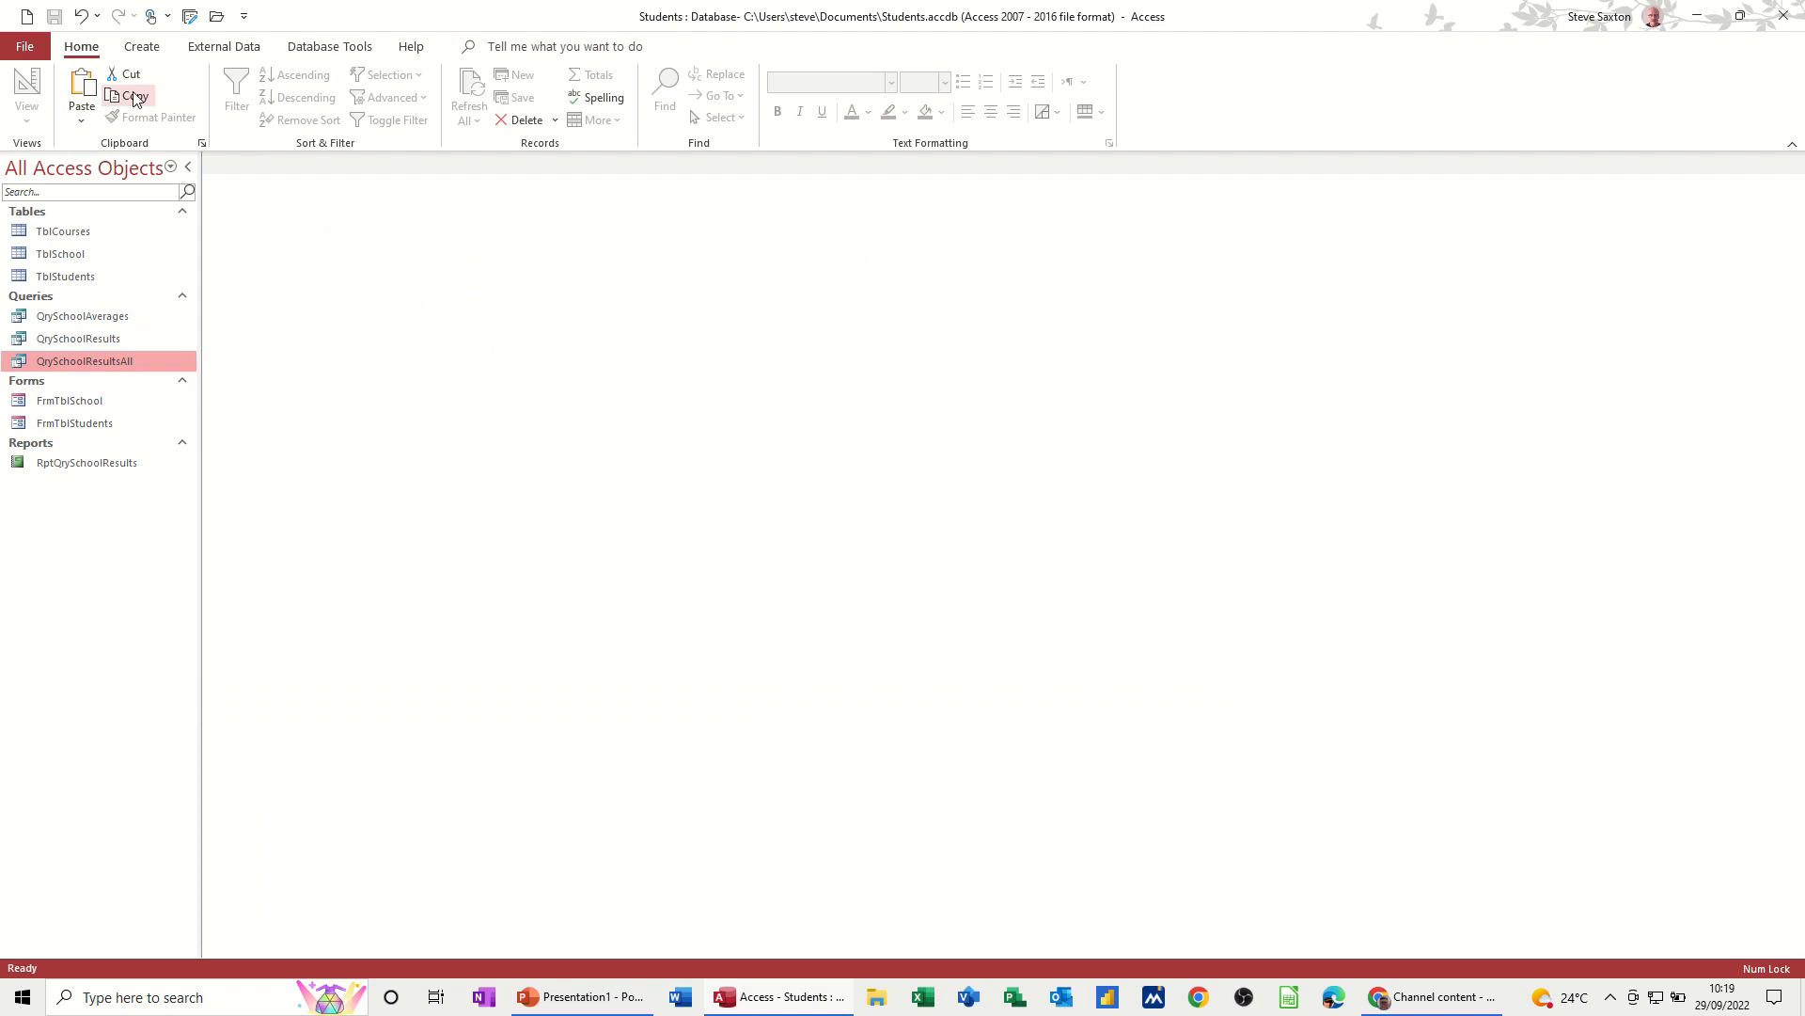
Step: Start a Report Wizard report with all QrySchoolResultsAll fields, viewed by school, in landscape orientation
{"action": "left_click", "coordinate": [141, 45]}
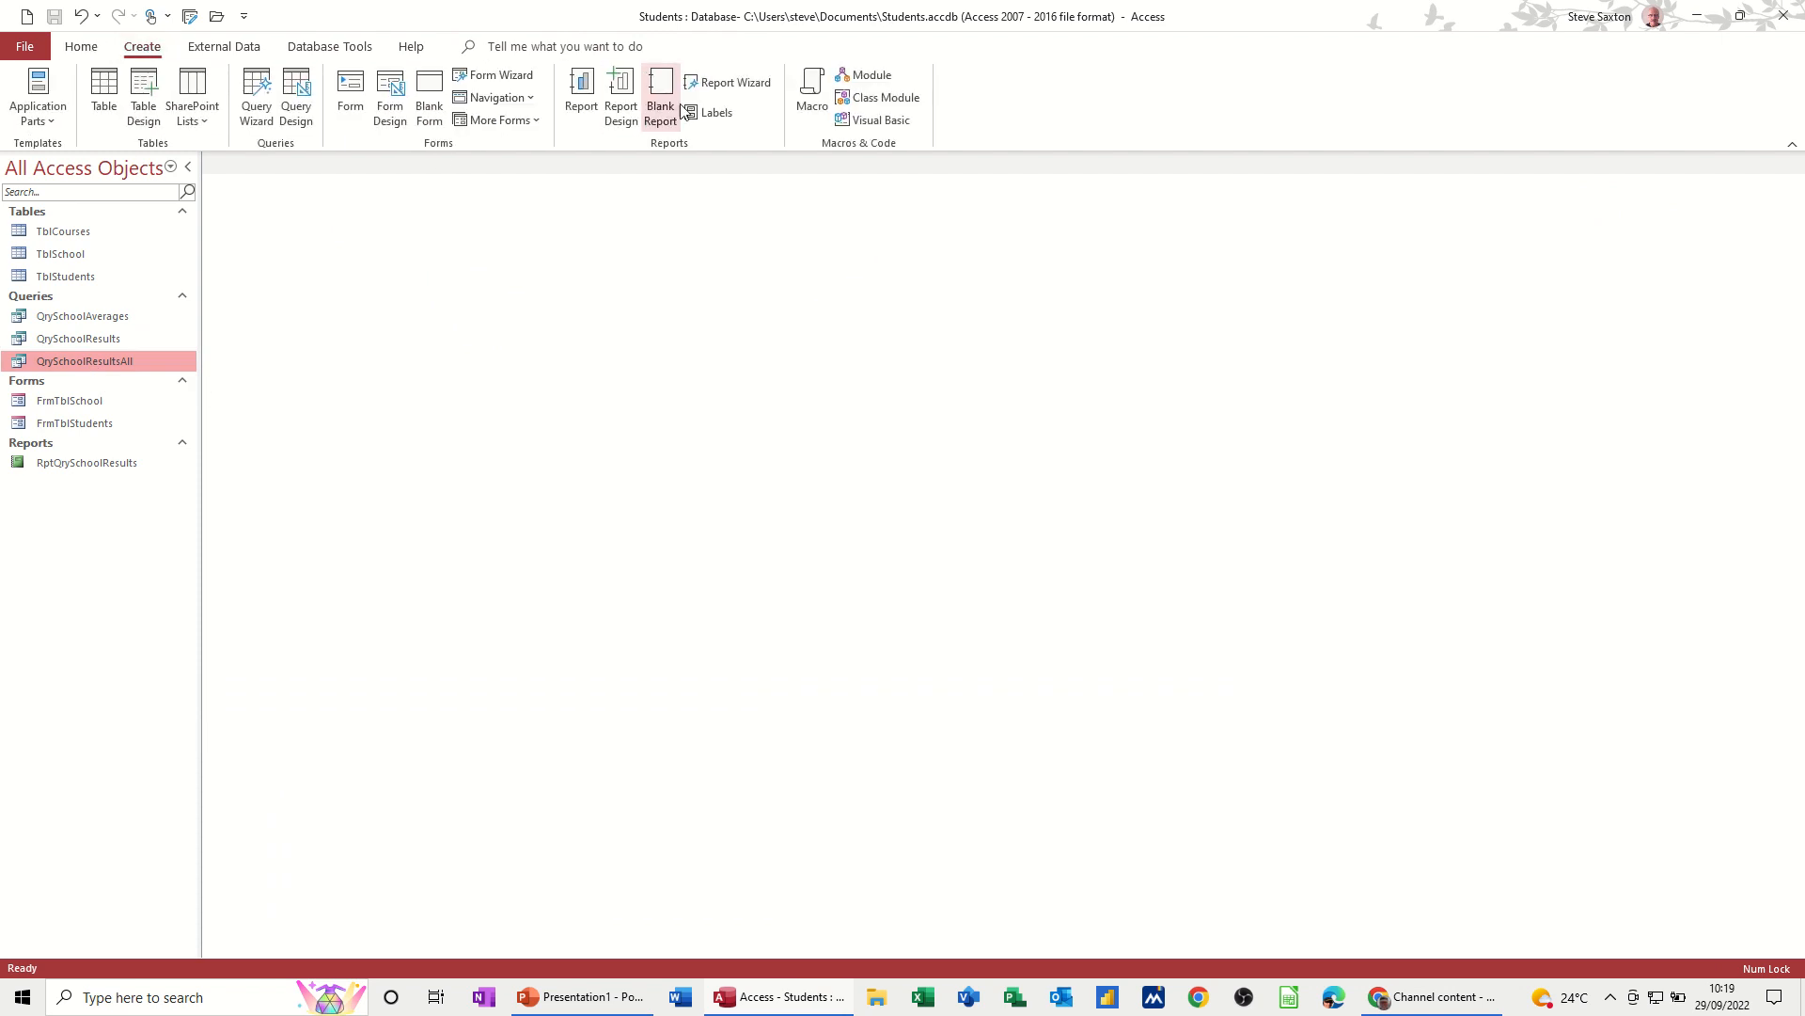
{"action": "left_click", "coordinate": [728, 80]}
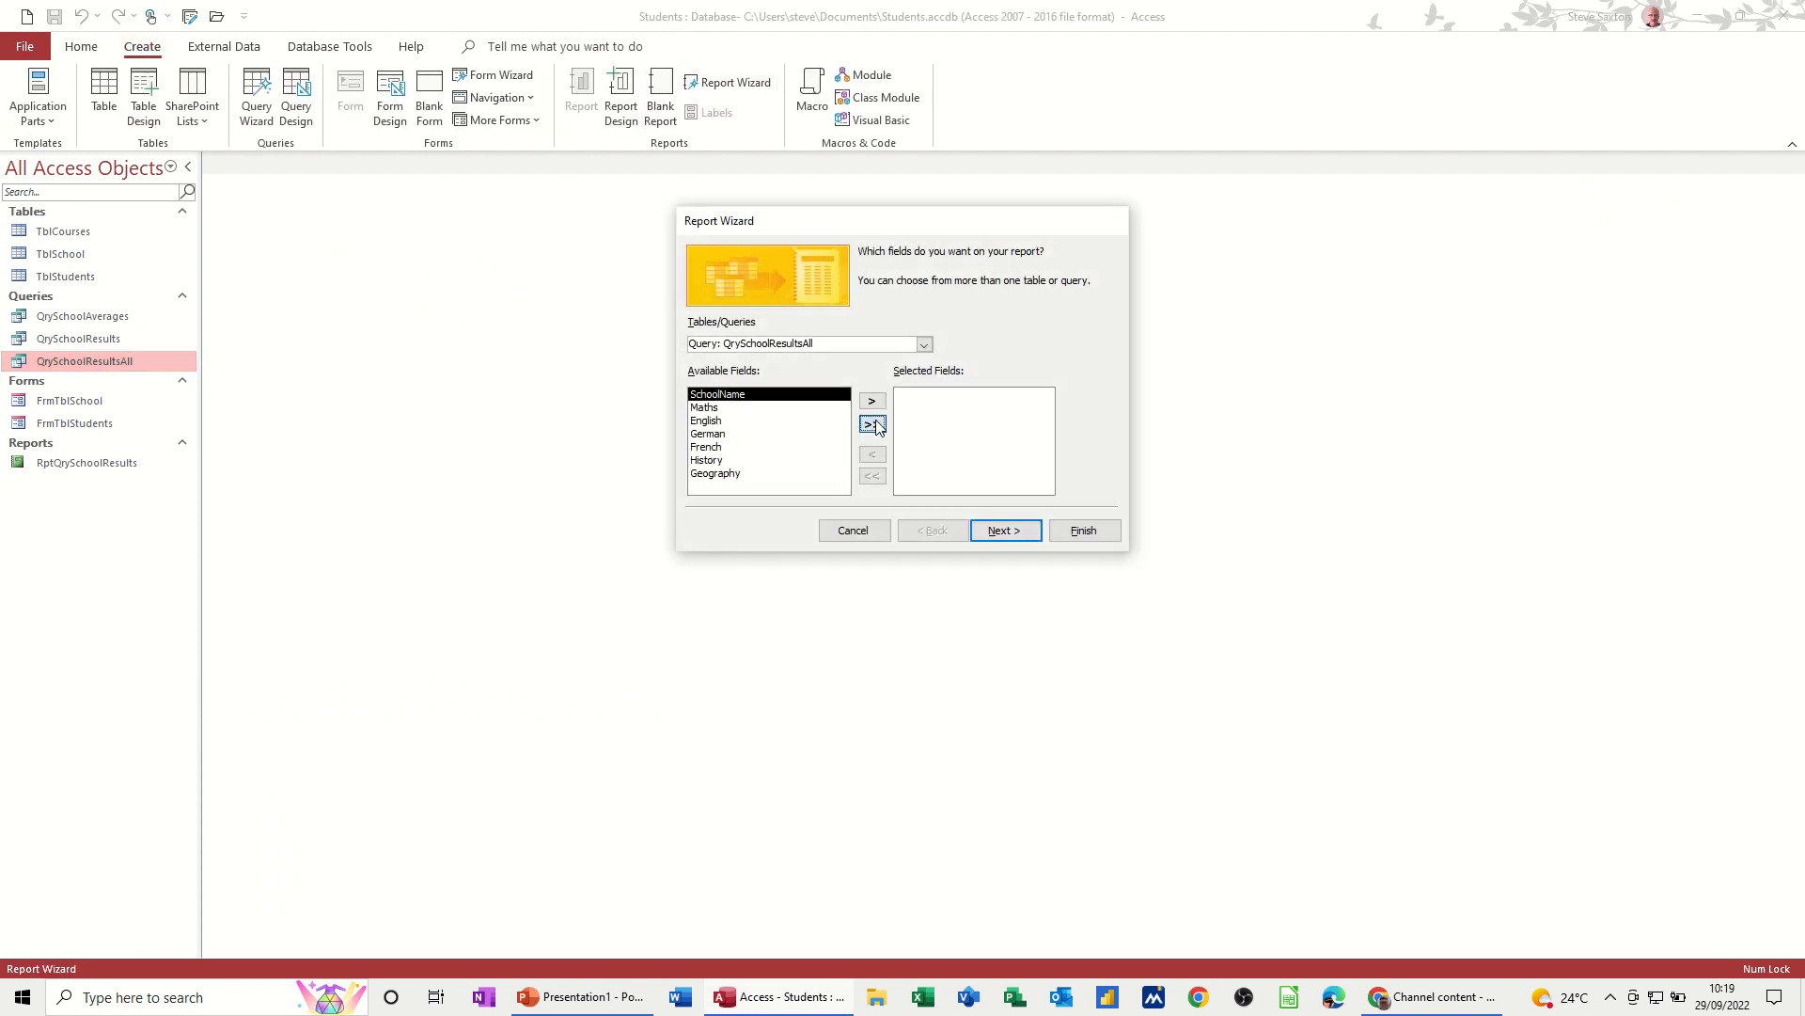
{"action": "left_click", "coordinate": [1003, 530]}
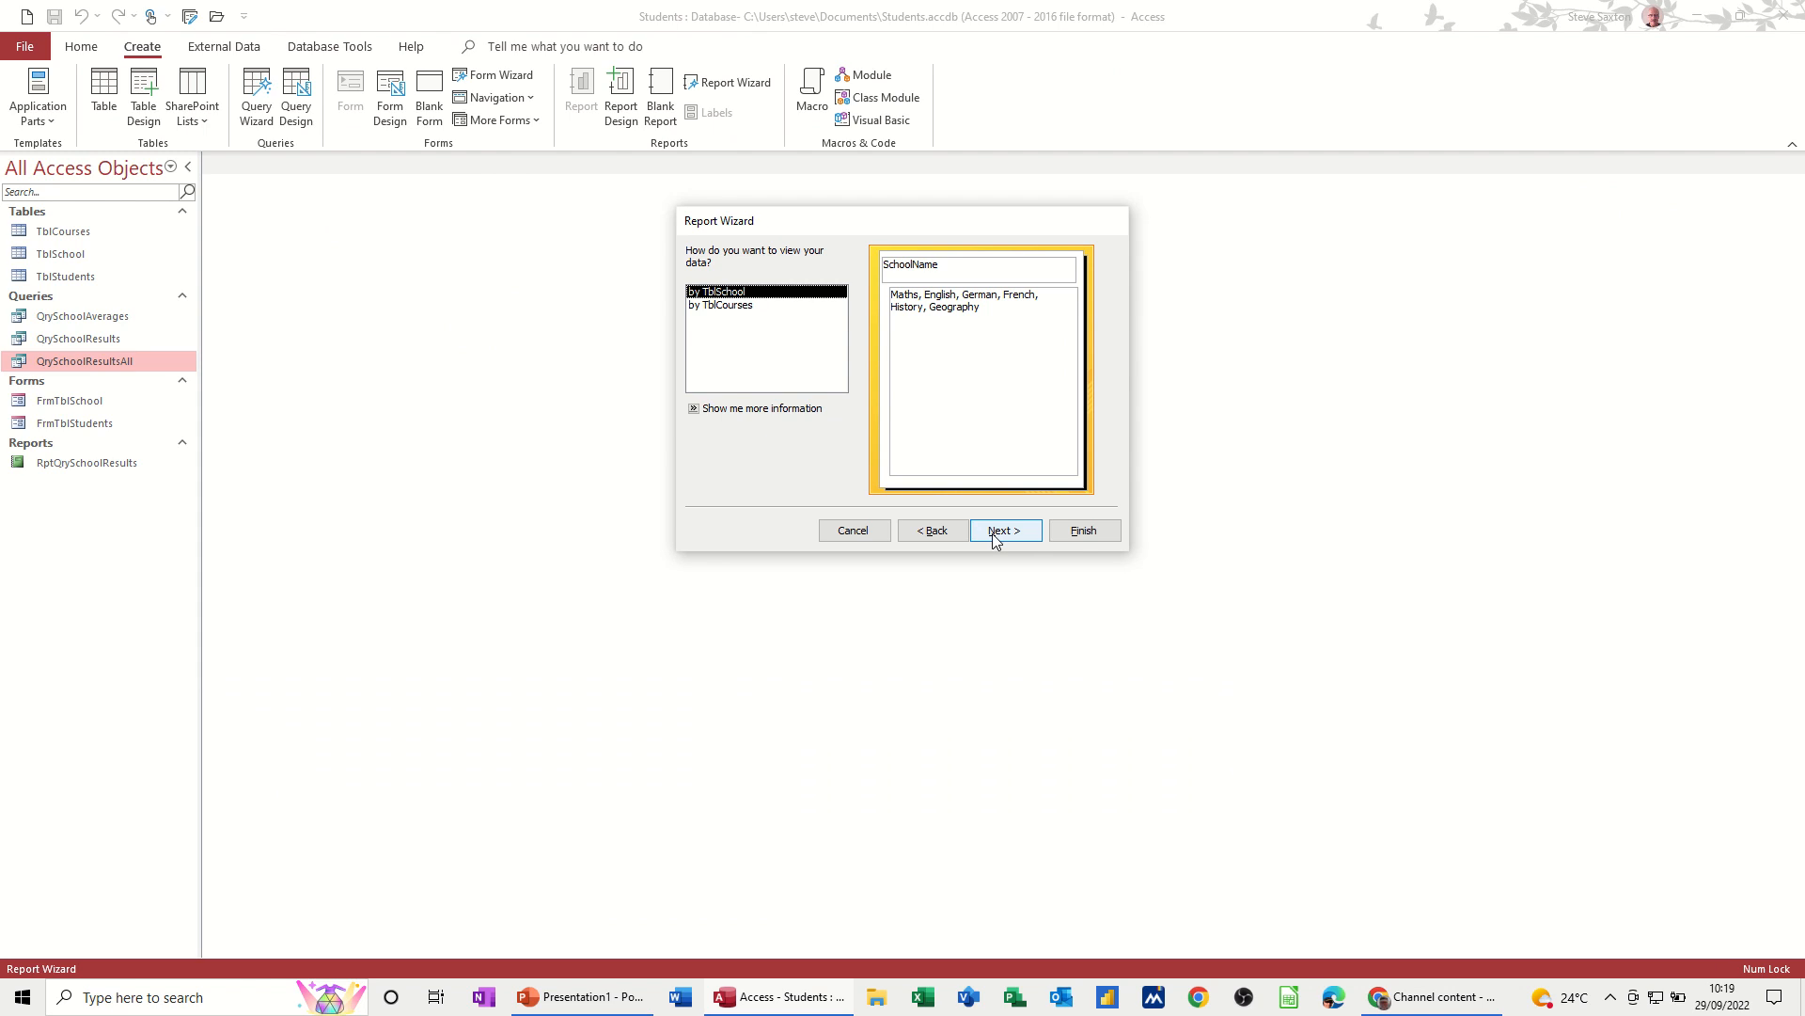
{"action": "left_click", "coordinate": [1002, 530]}
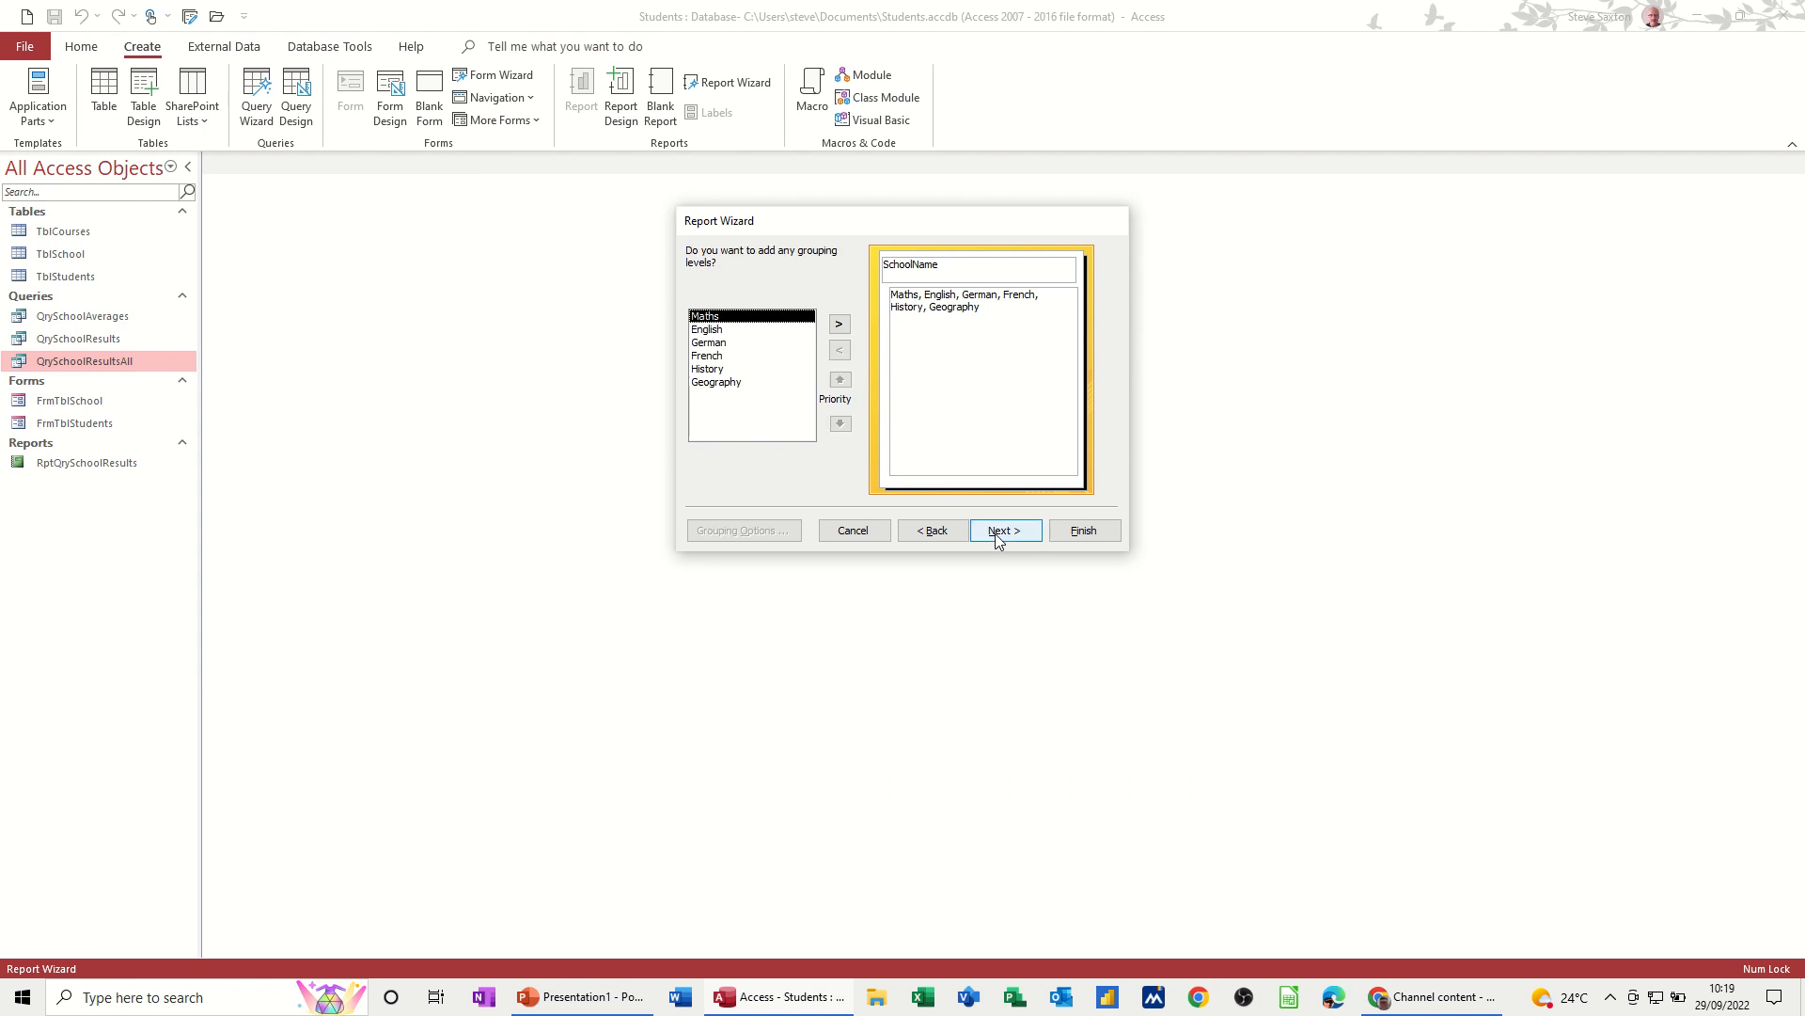
{"action": "left_click", "coordinate": [1003, 530]}
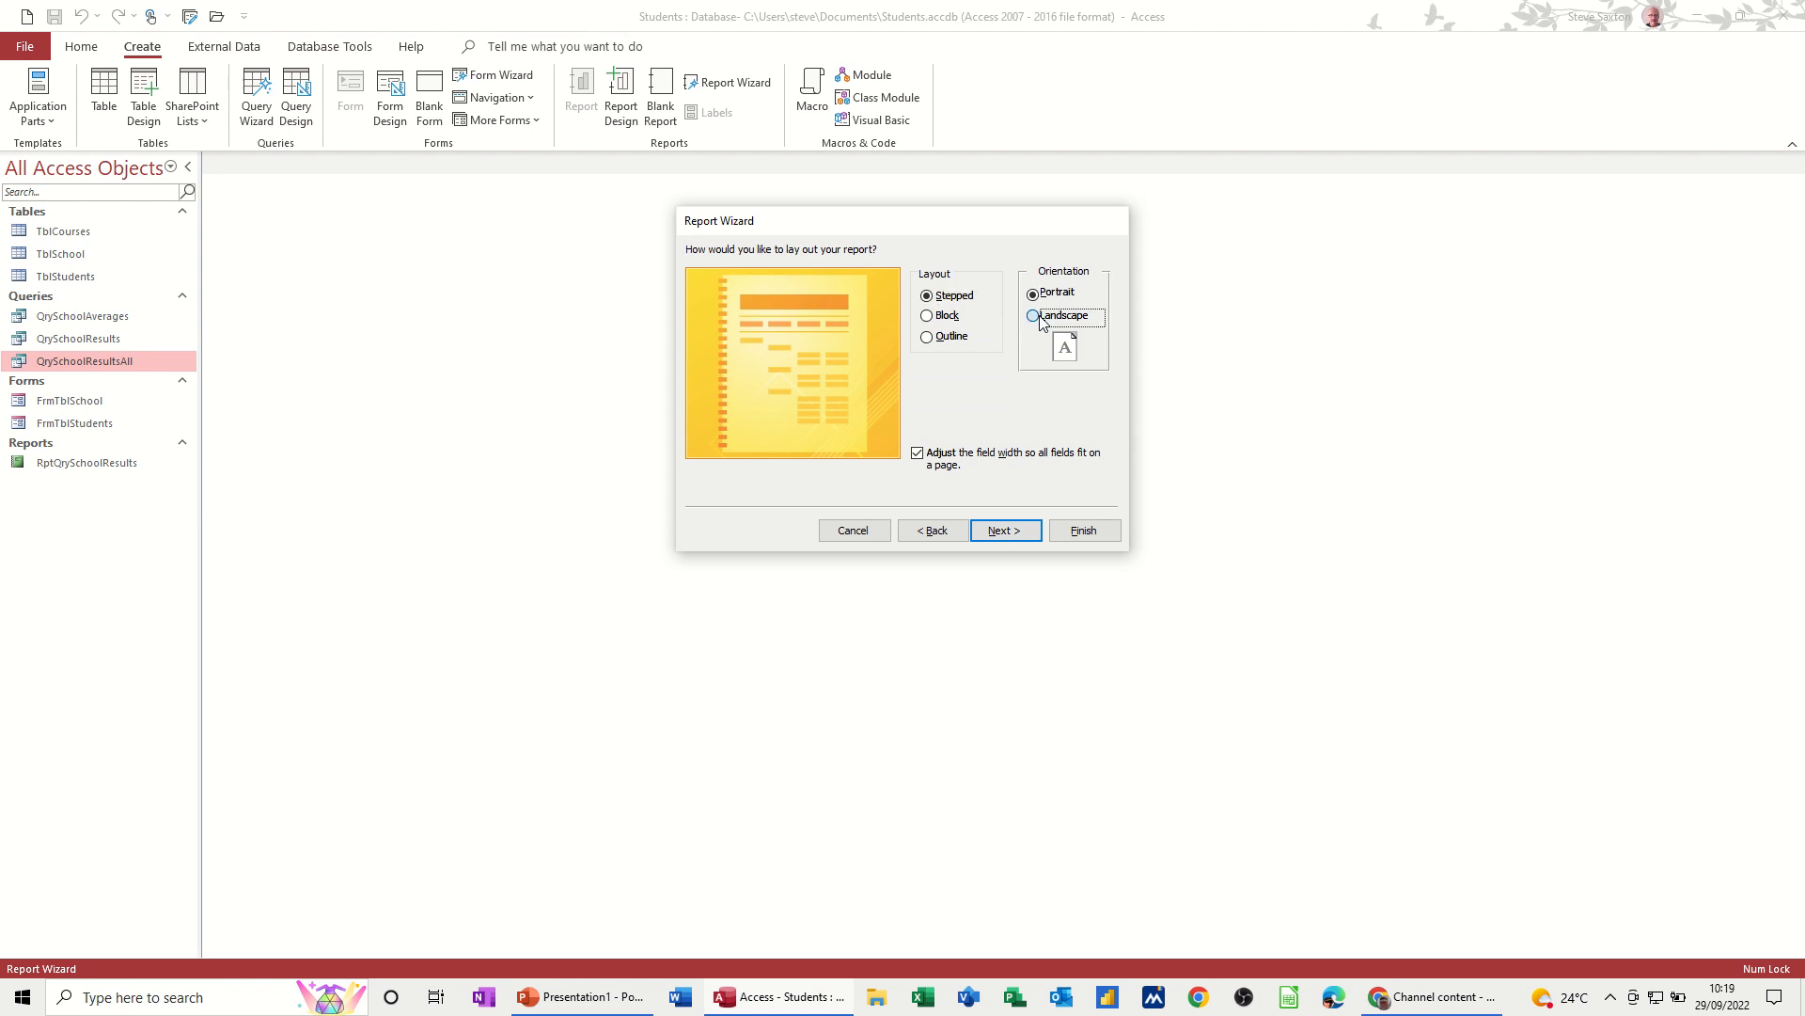
{"action": "left_click", "coordinate": [1002, 530]}
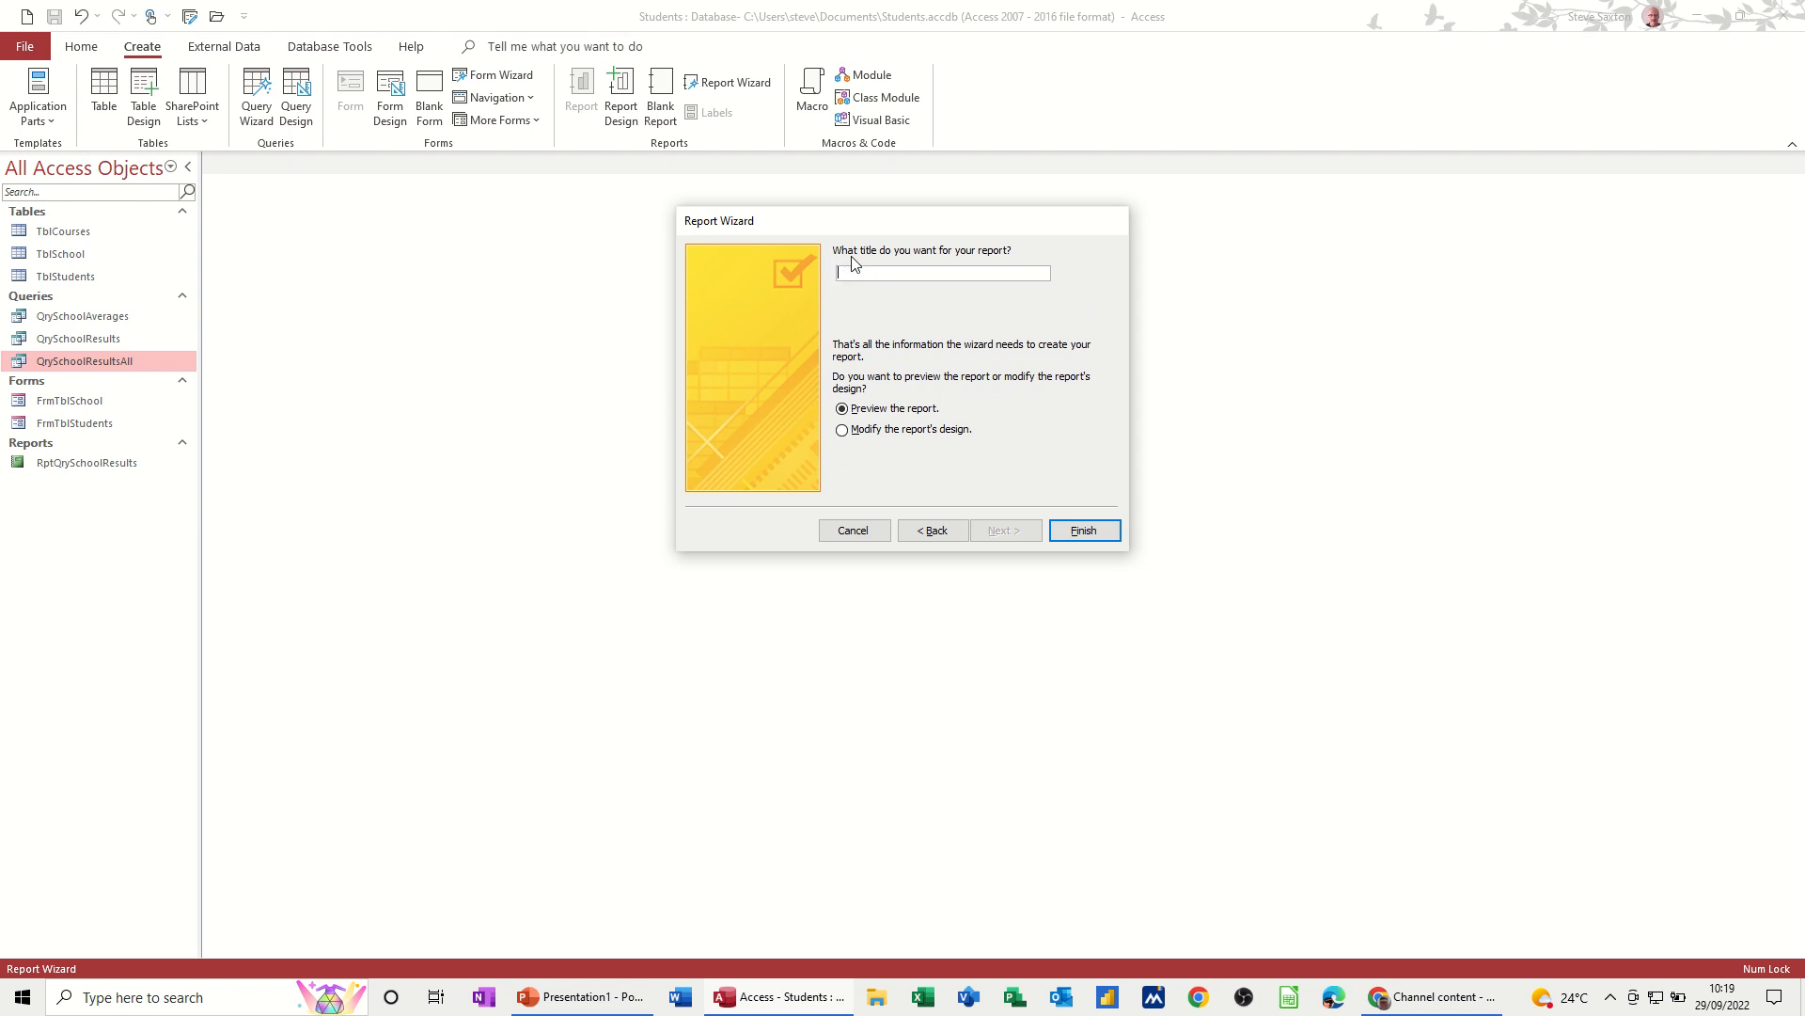
Step: Title the report RptQrySchoolResultsAll at the wizard's final step
{"action": "type", "text": "RptQry"}
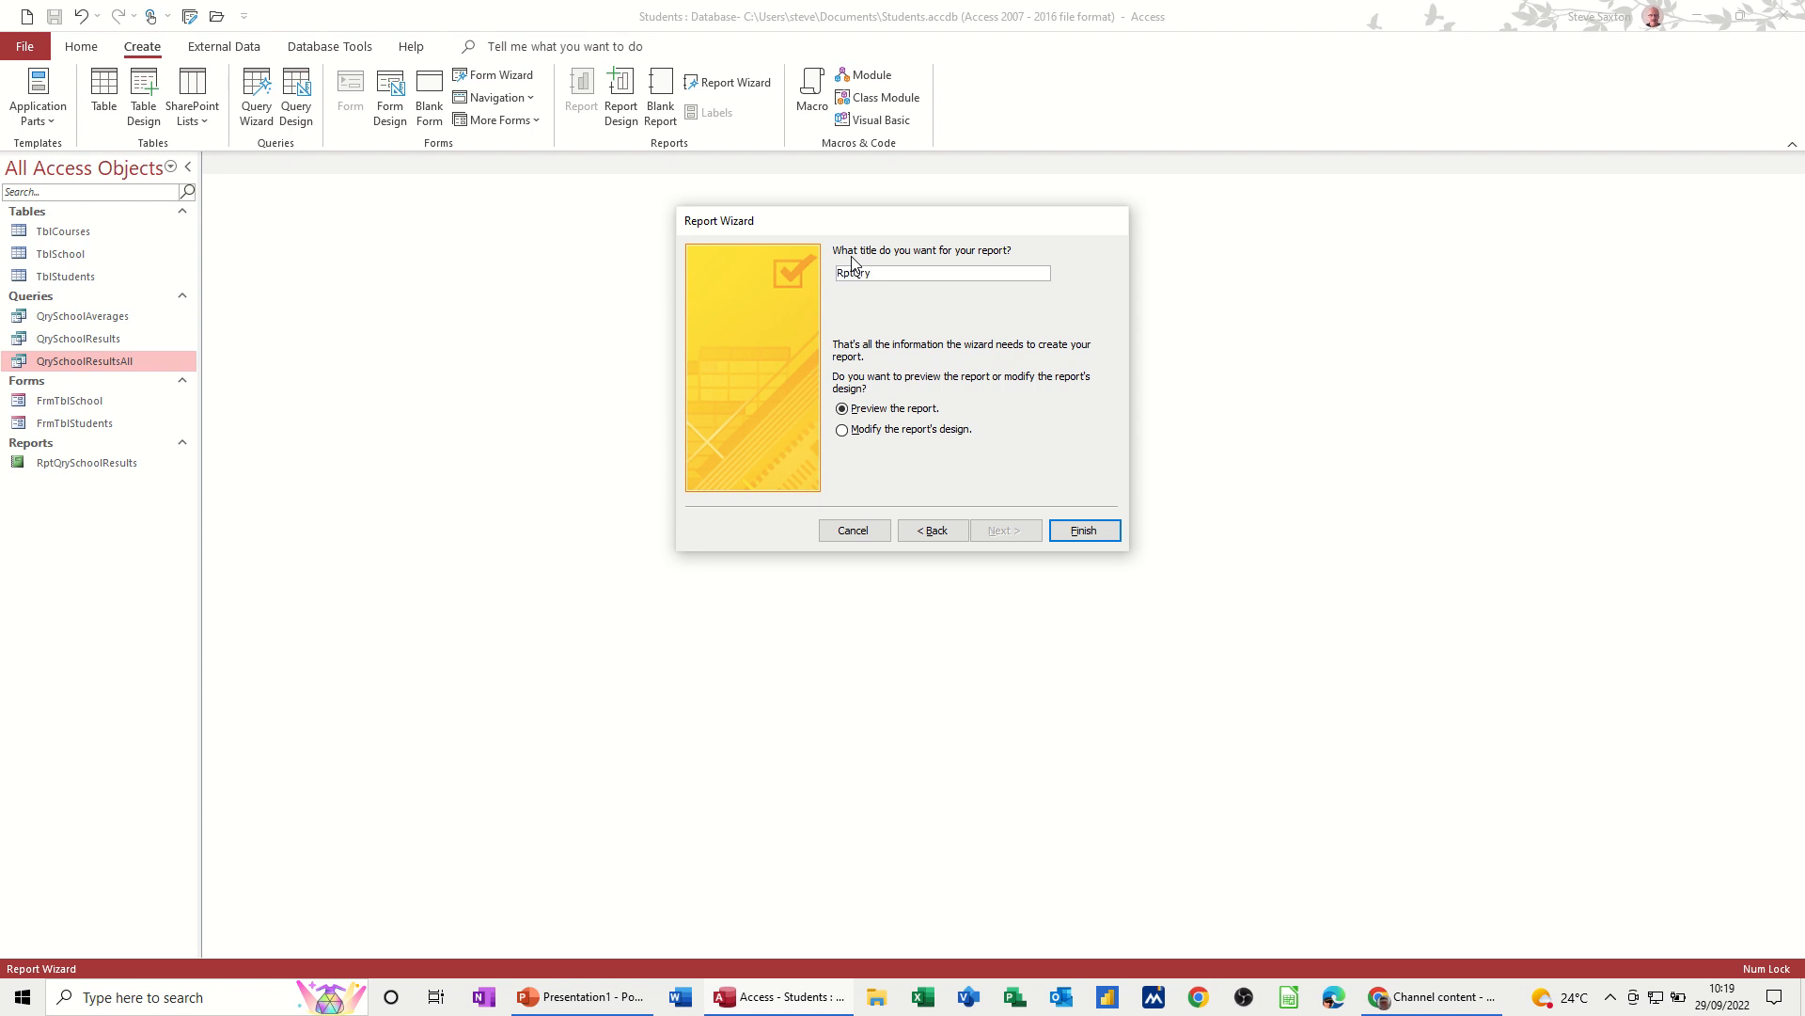
{"action": "type", "text": "S"}
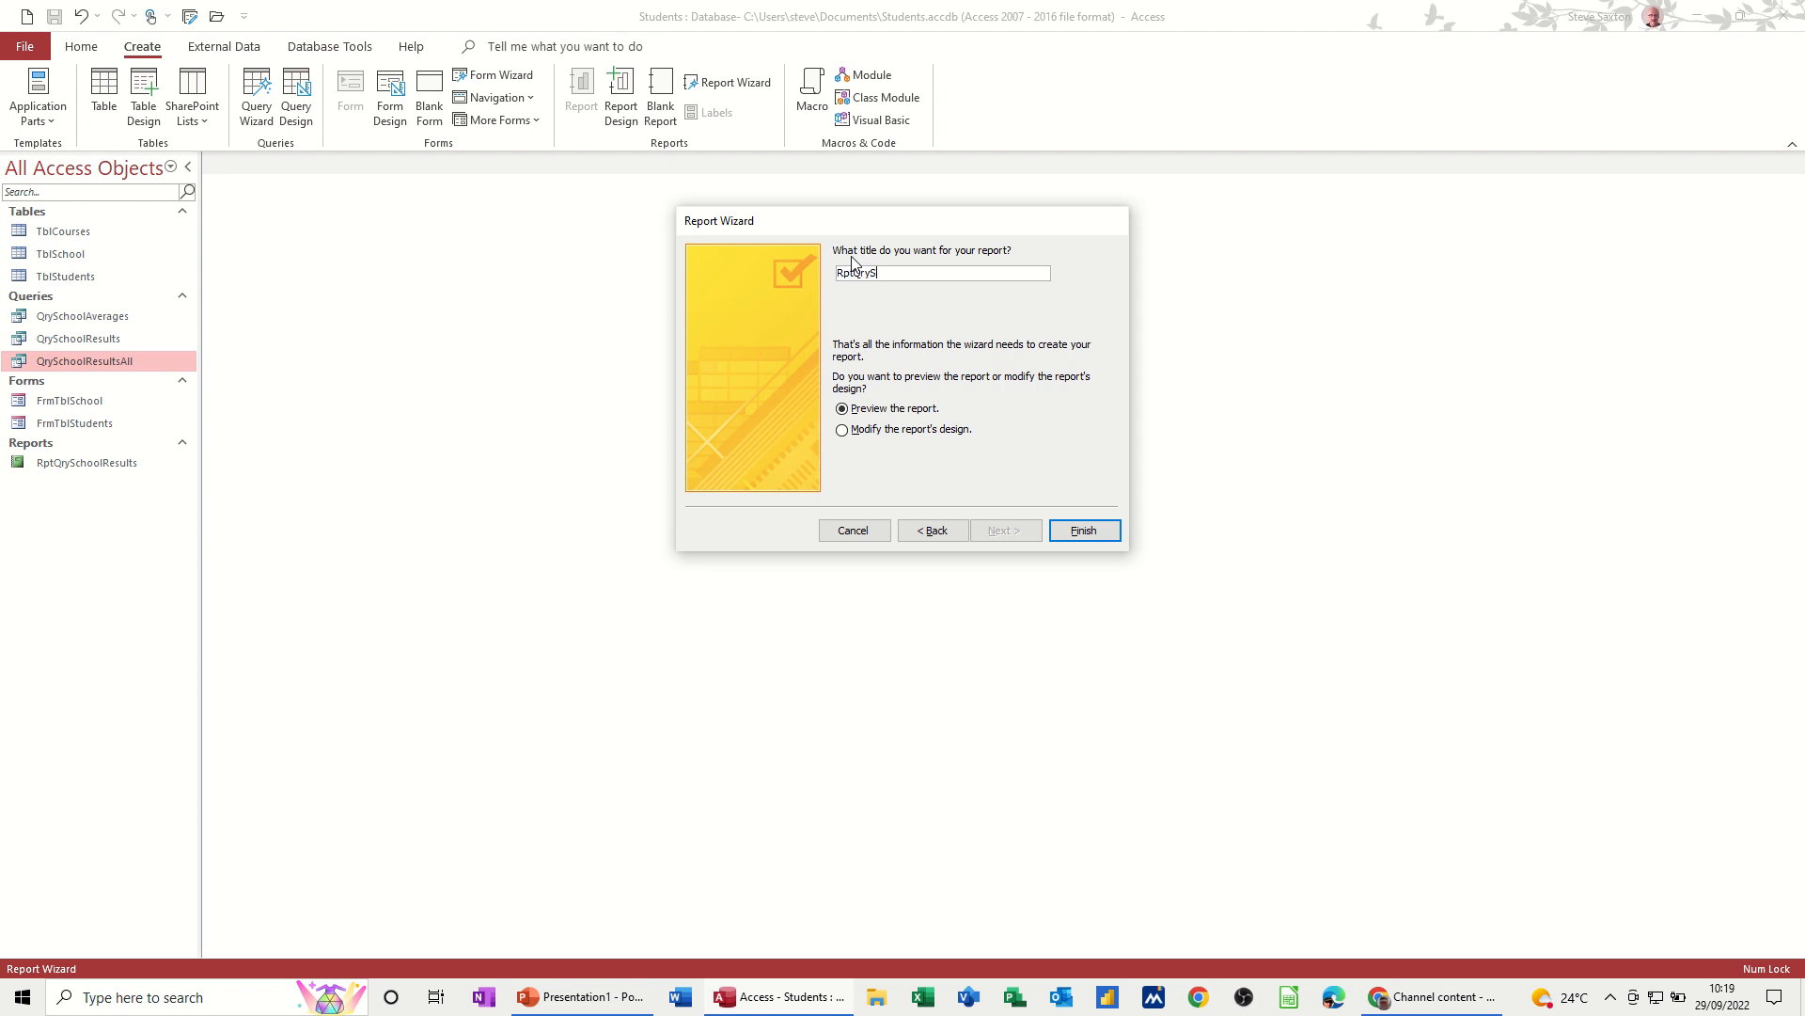
{"action": "type", "text": "chool"}
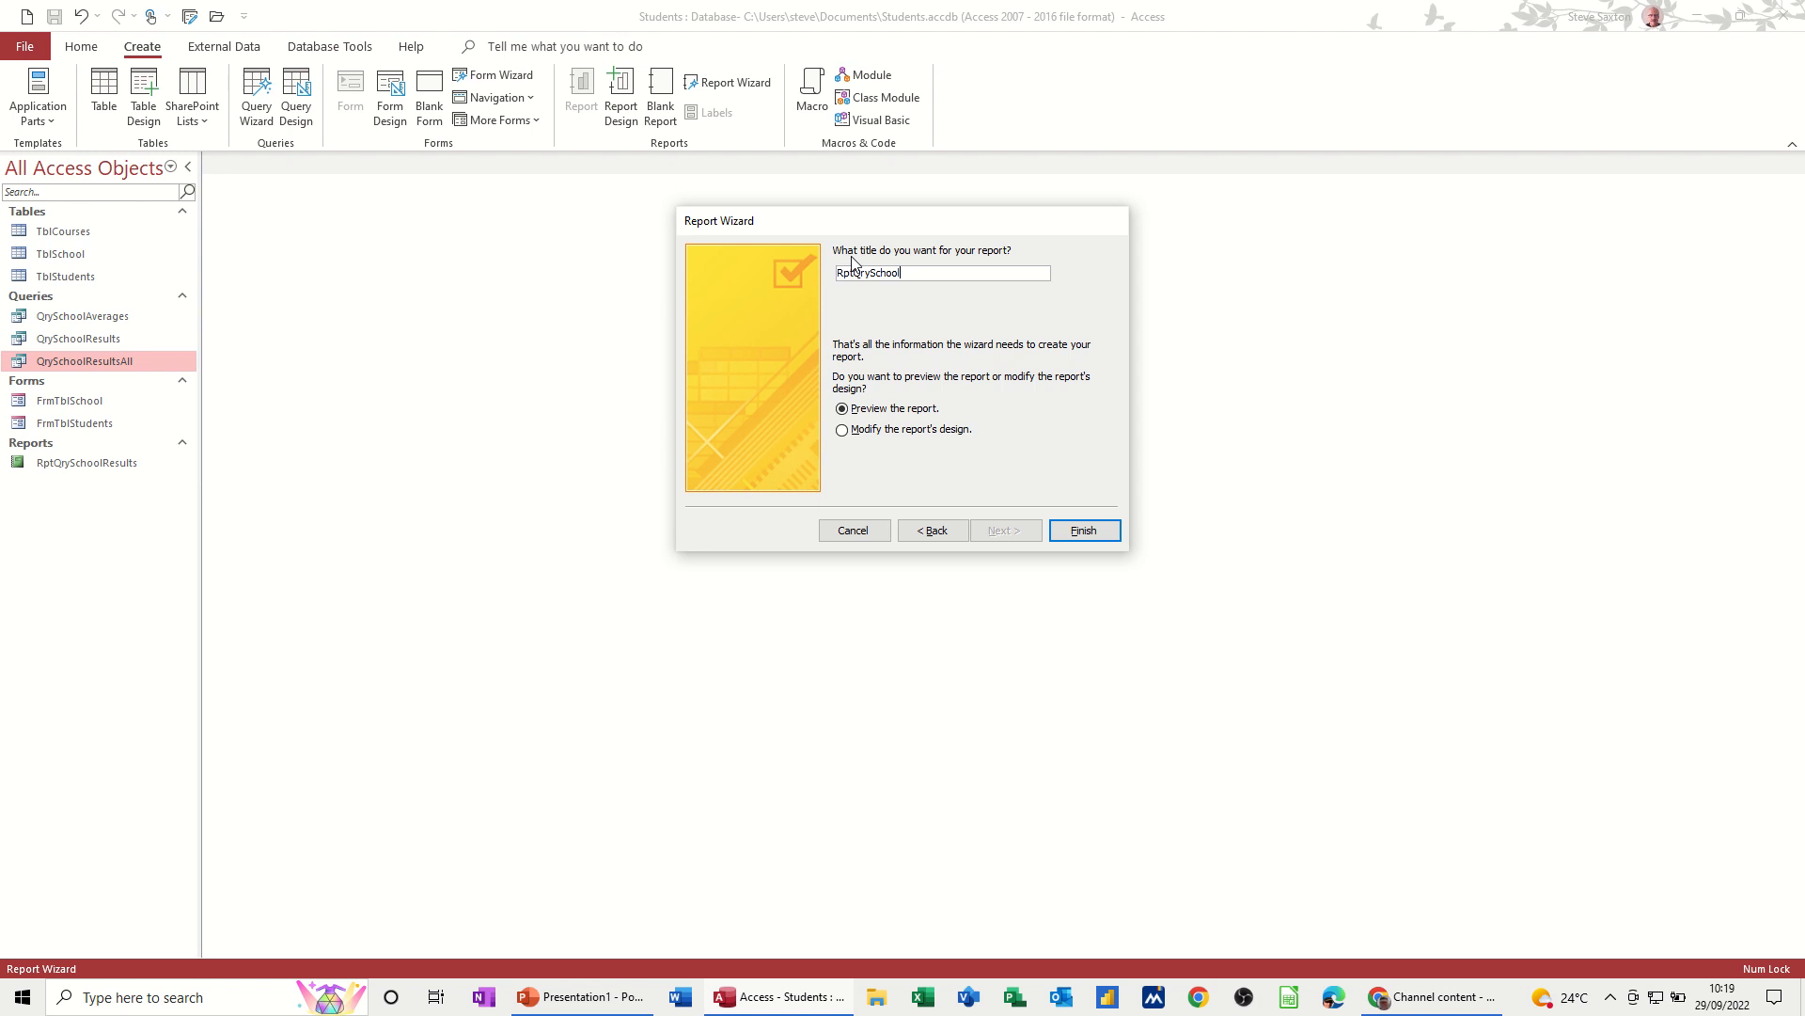
{"action": "type", "text": "ResultsAll"}
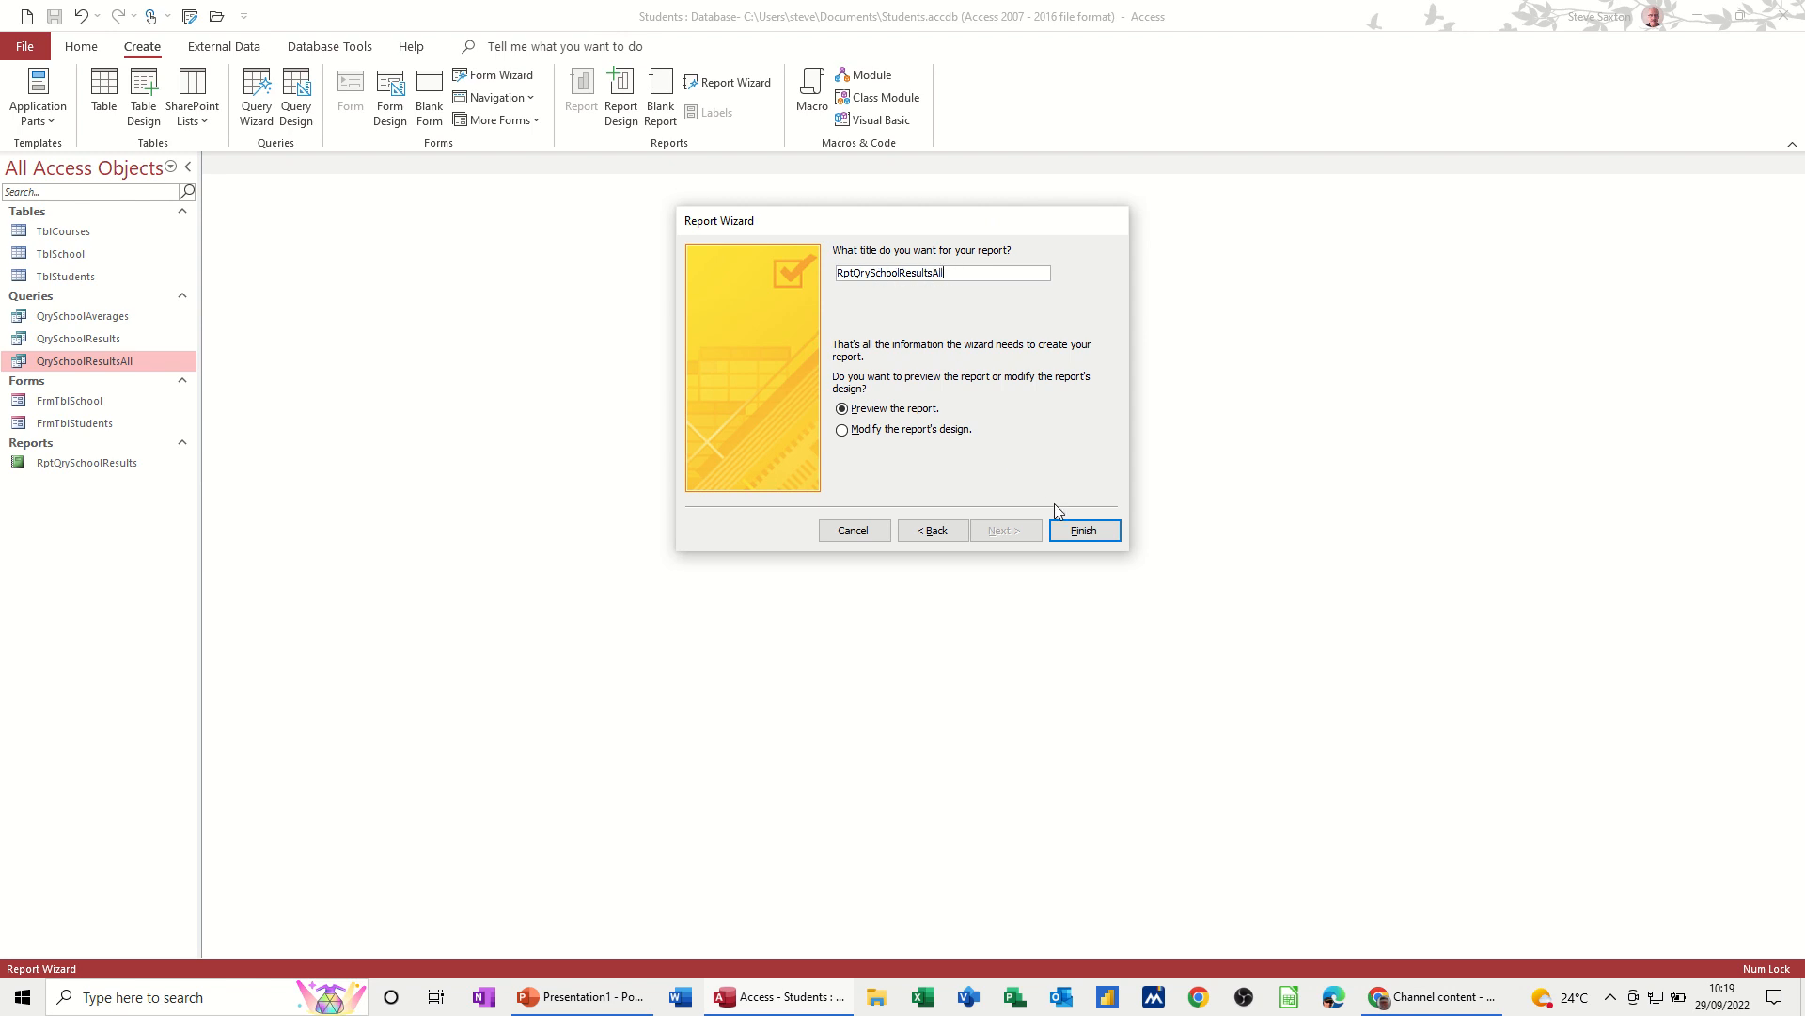
Step: Finish the wizard to create RptQrySchoolResultsAll and preview every school's subject scores
{"action": "left_click", "coordinate": [1081, 531]}
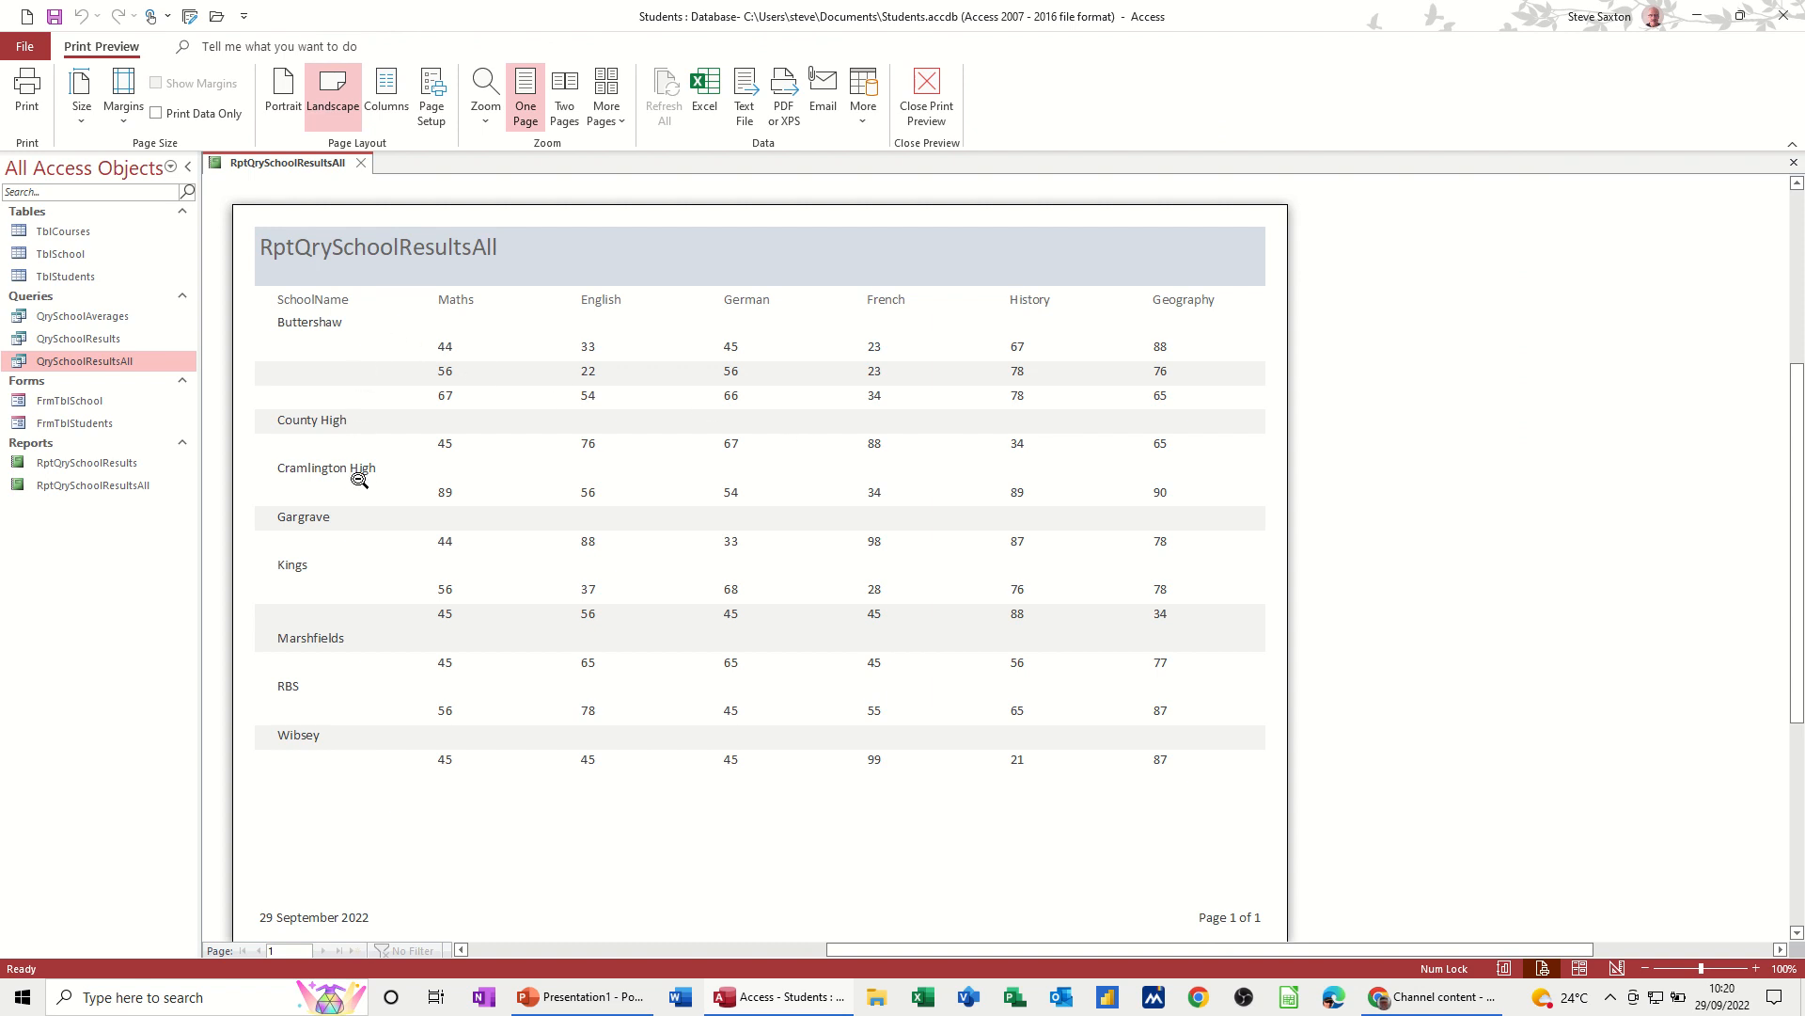
{"action": "mouse_move", "coordinate": [481, 342]}
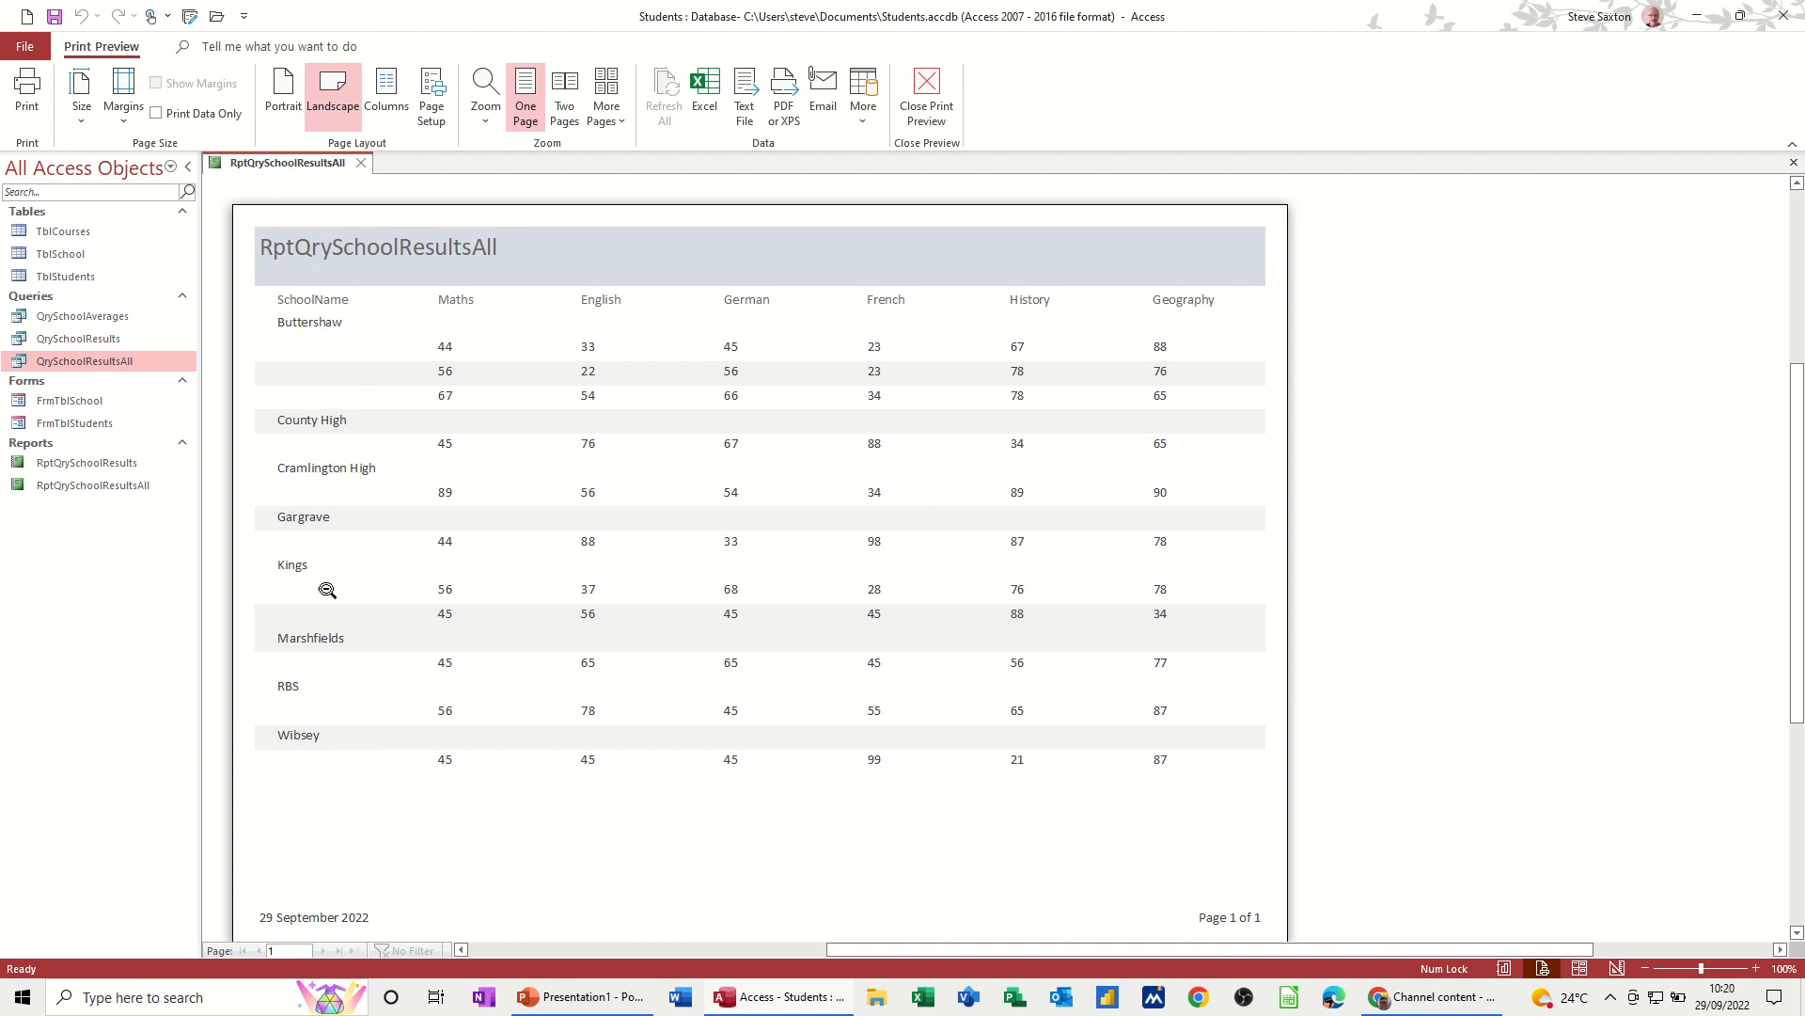
{"action": "mouse_move", "coordinate": [318, 451]}
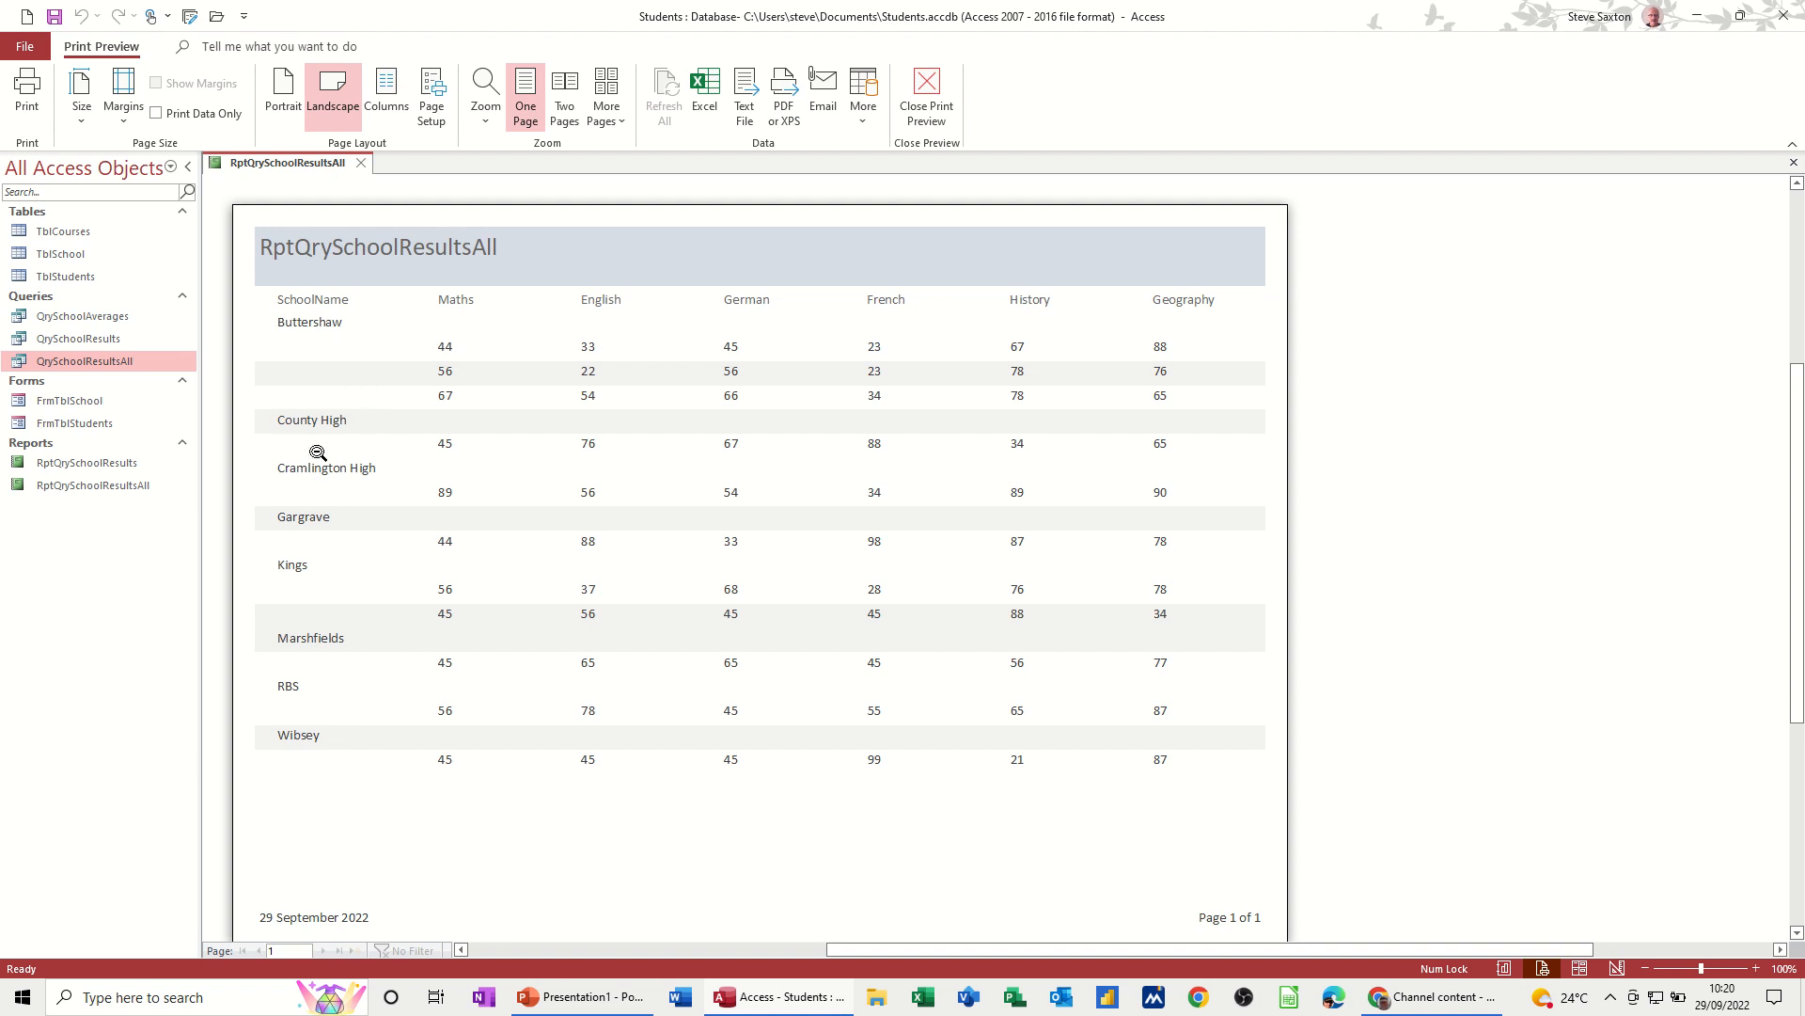
{"action": "mouse_move", "coordinate": [568, 832]}
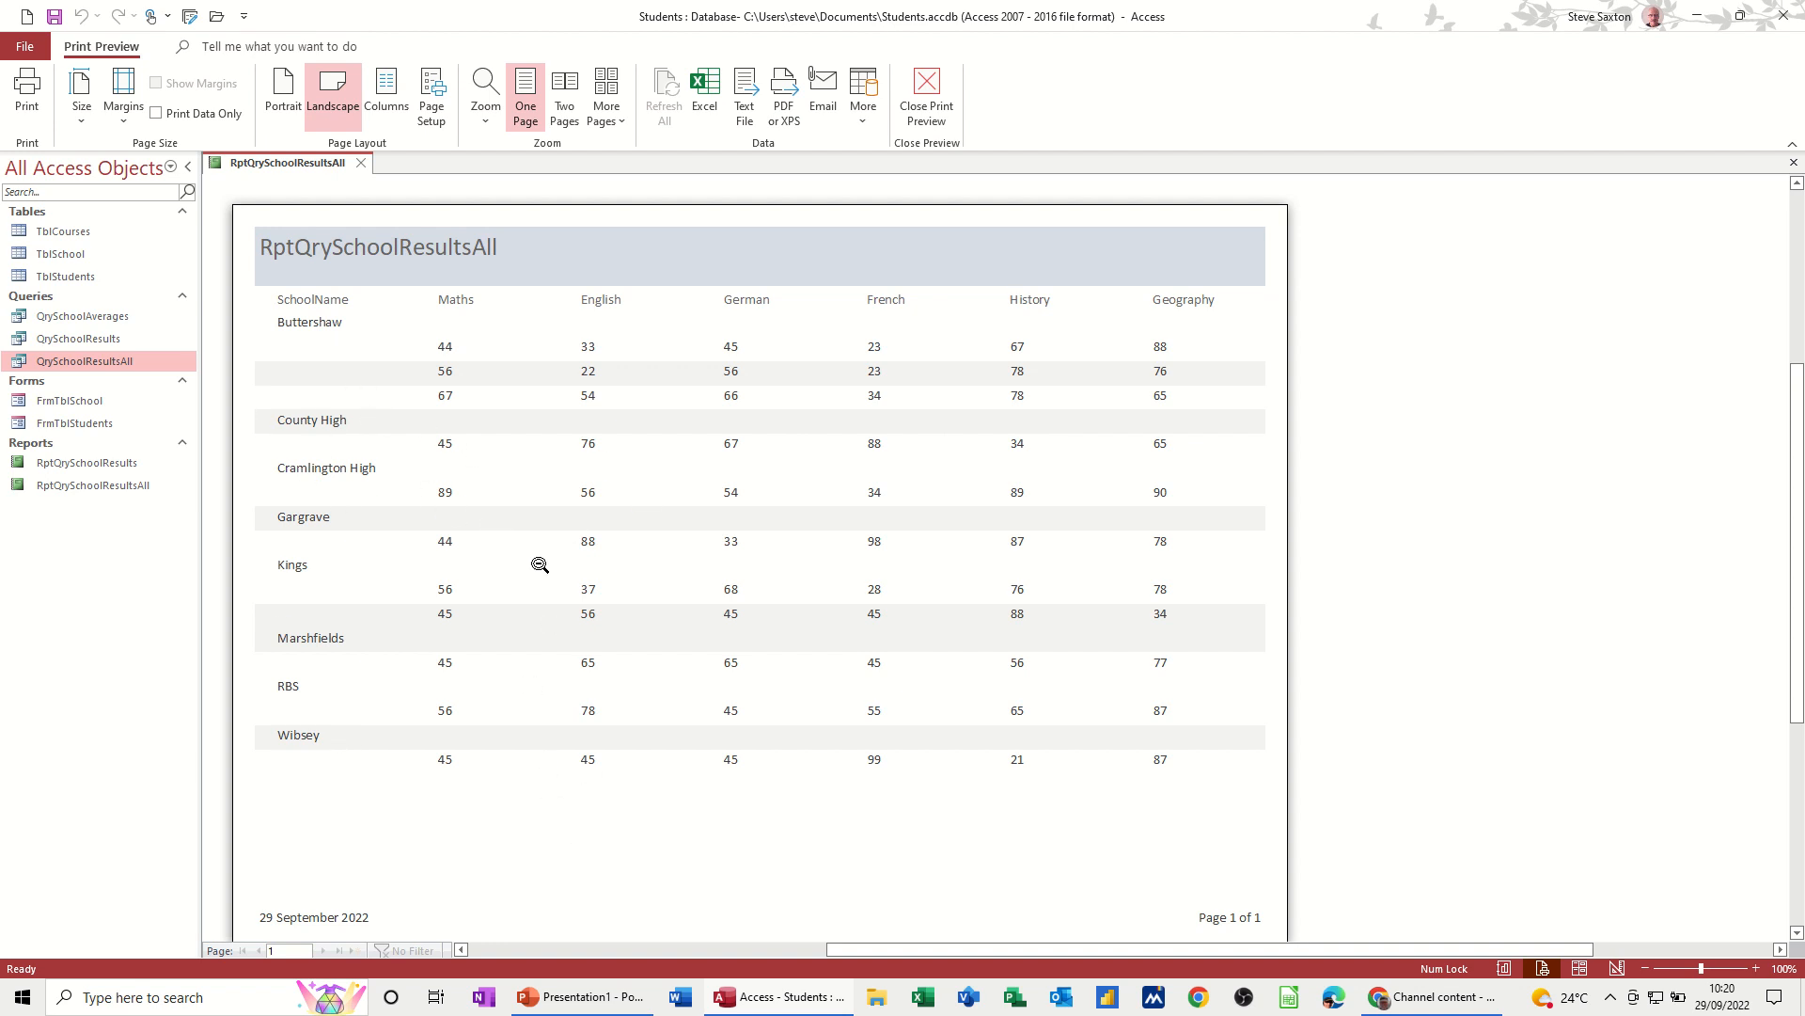
Step: Close the RptQrySchoolResultsAll print preview, leaving no objects open
{"action": "left_click", "coordinate": [927, 96]}
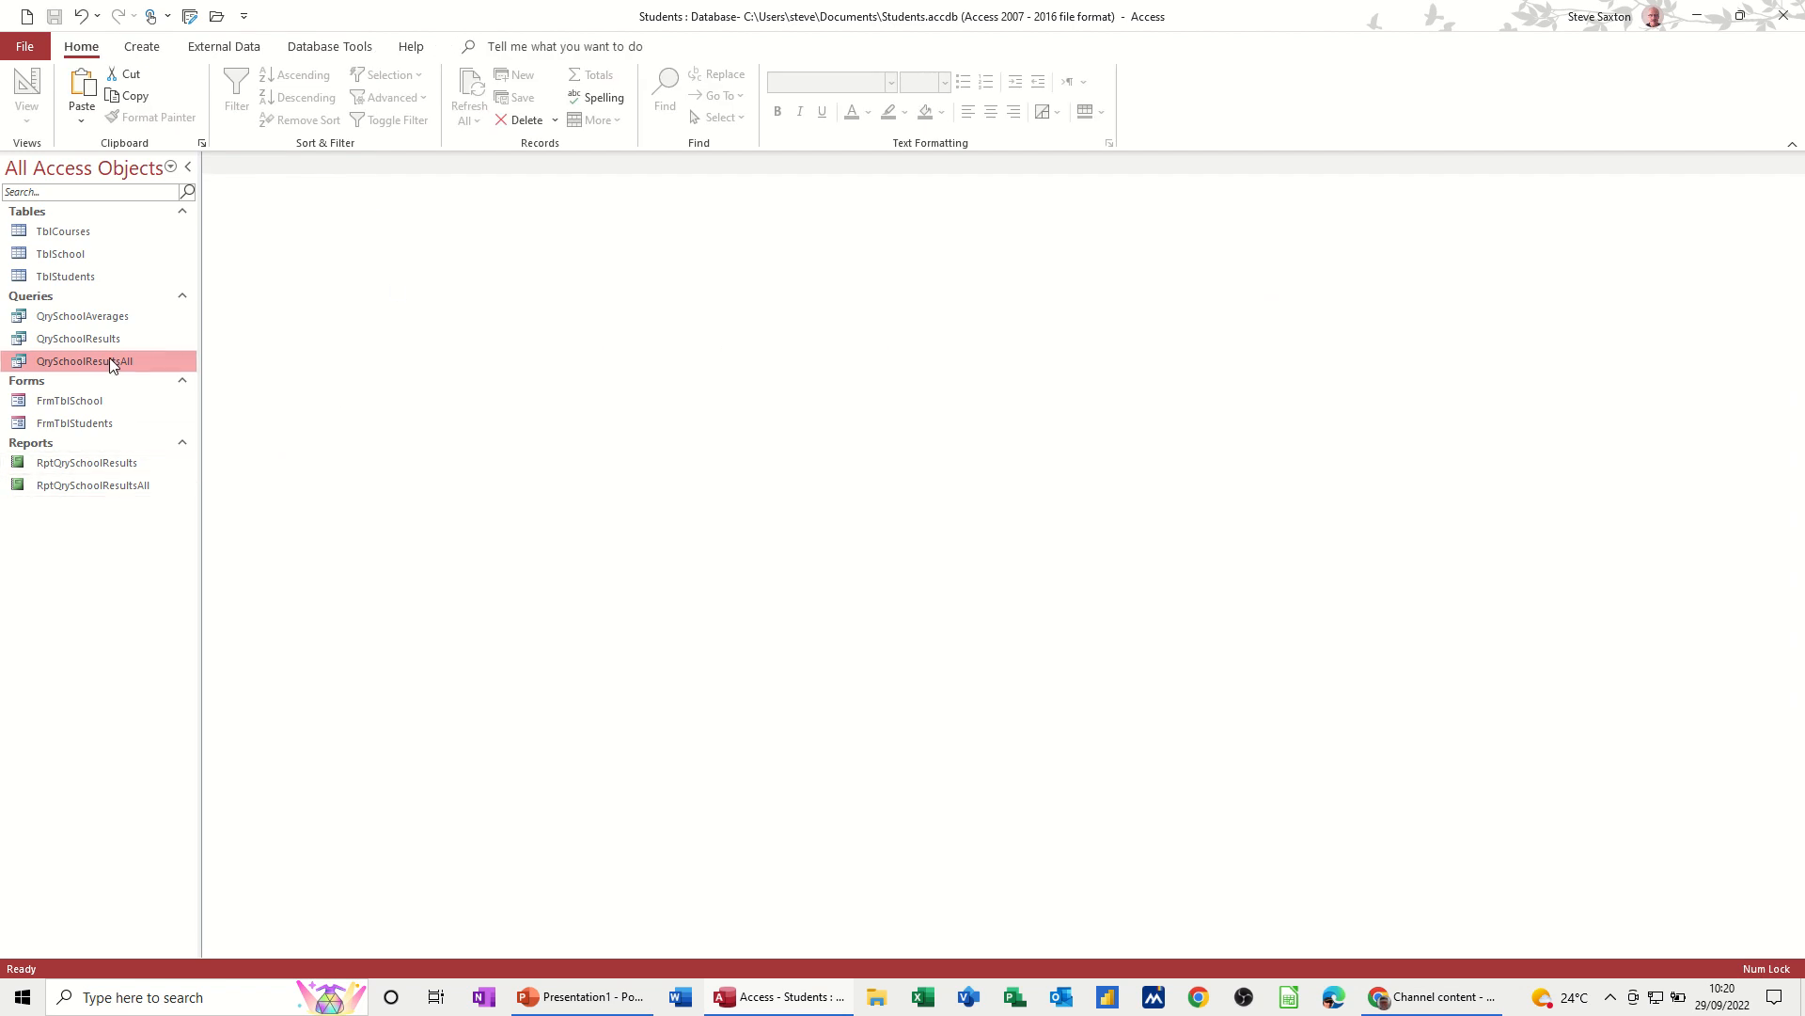
{"action": "mouse_move", "coordinate": [128, 344]}
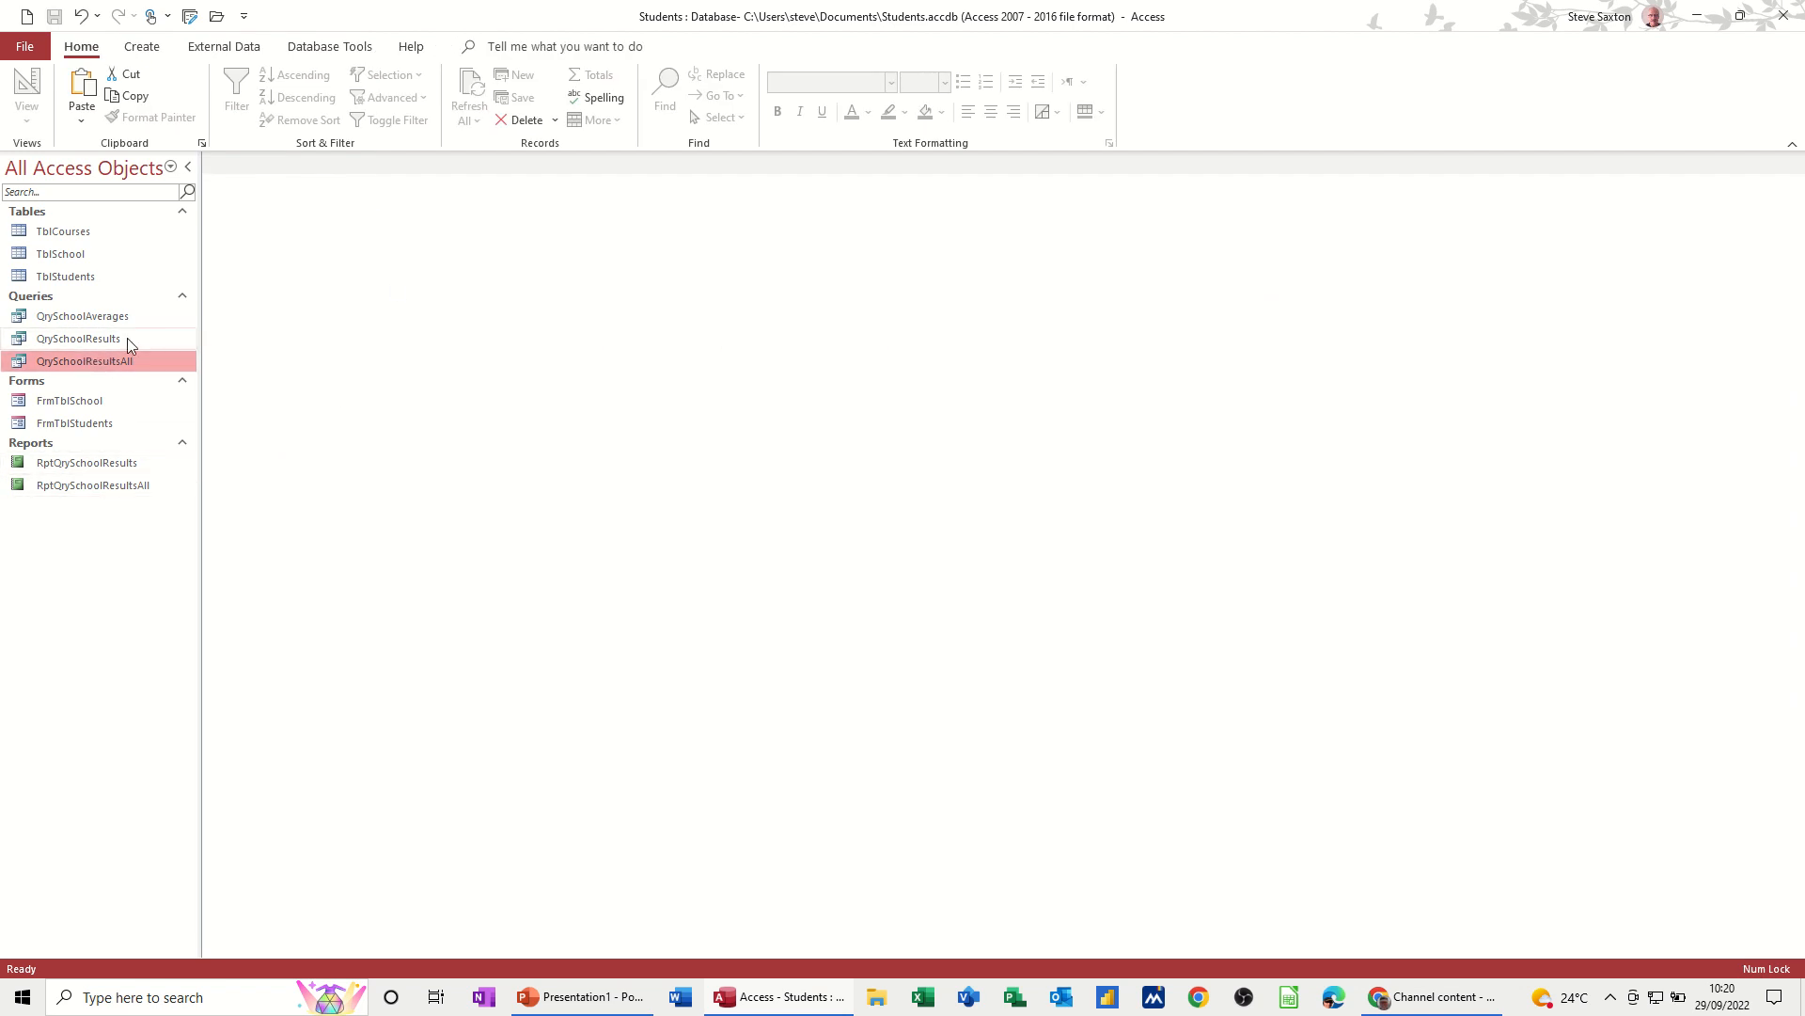
{"action": "mouse_move", "coordinate": [147, 373]}
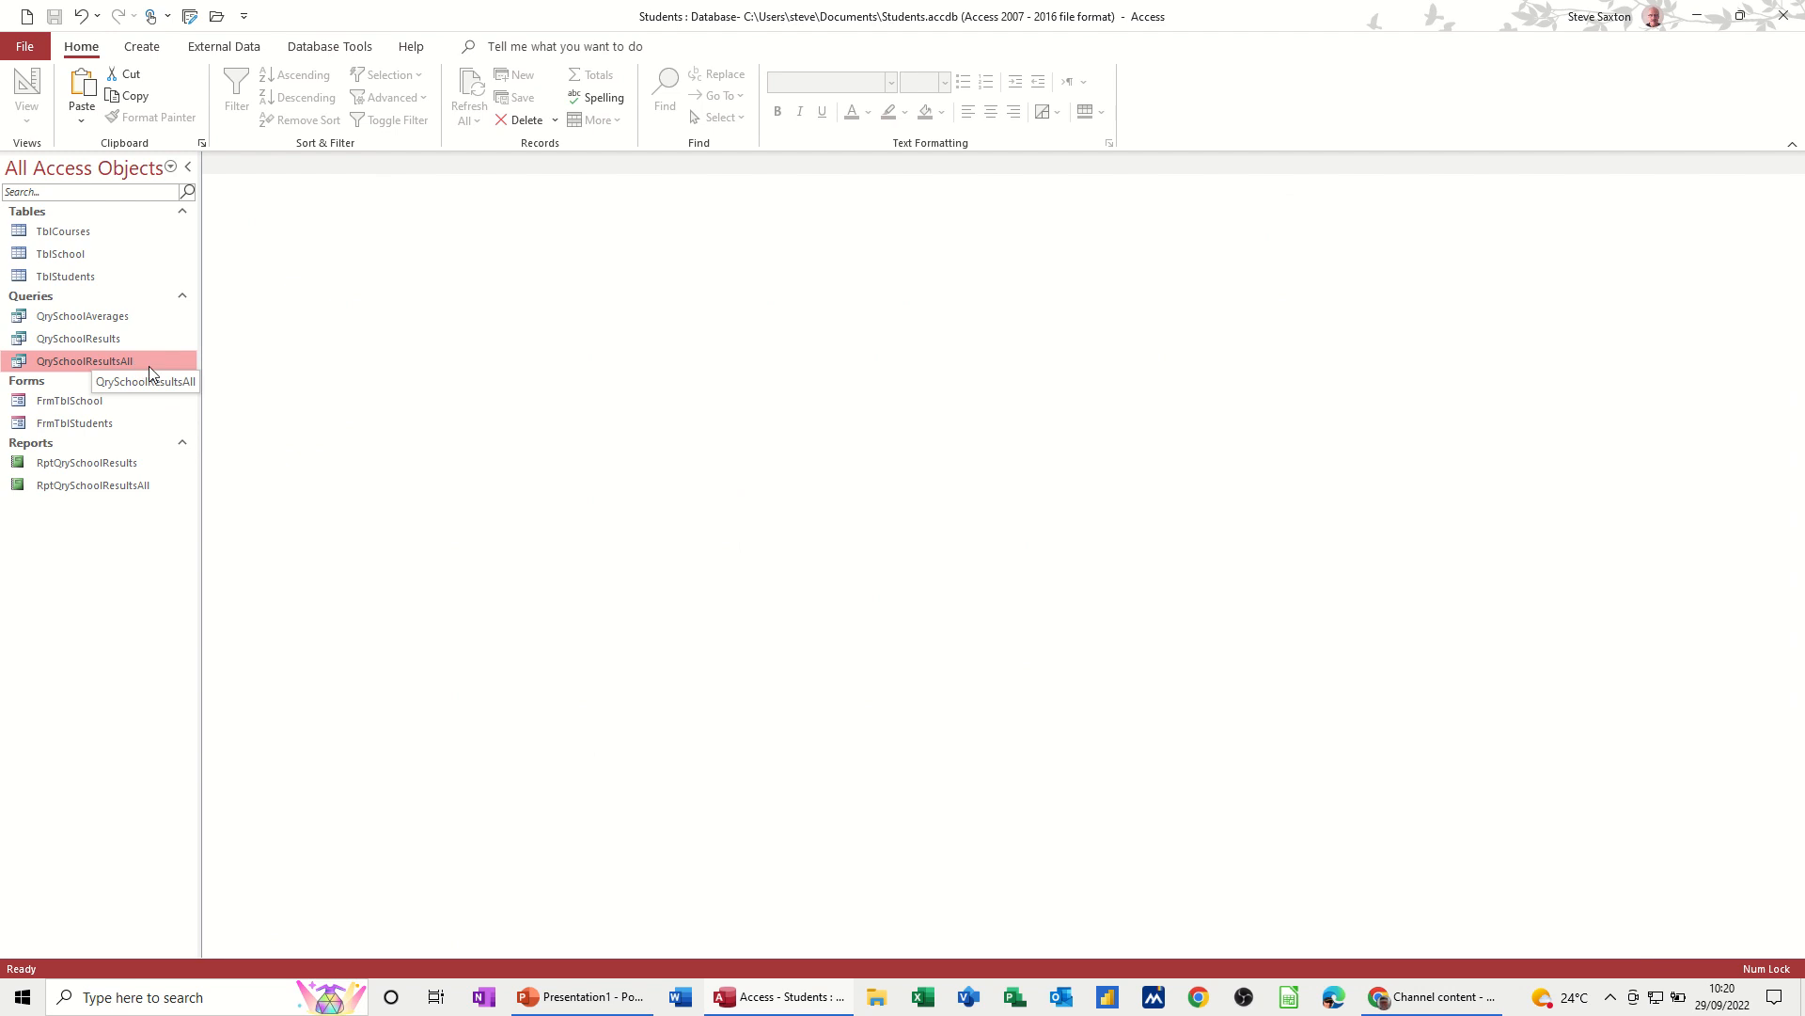